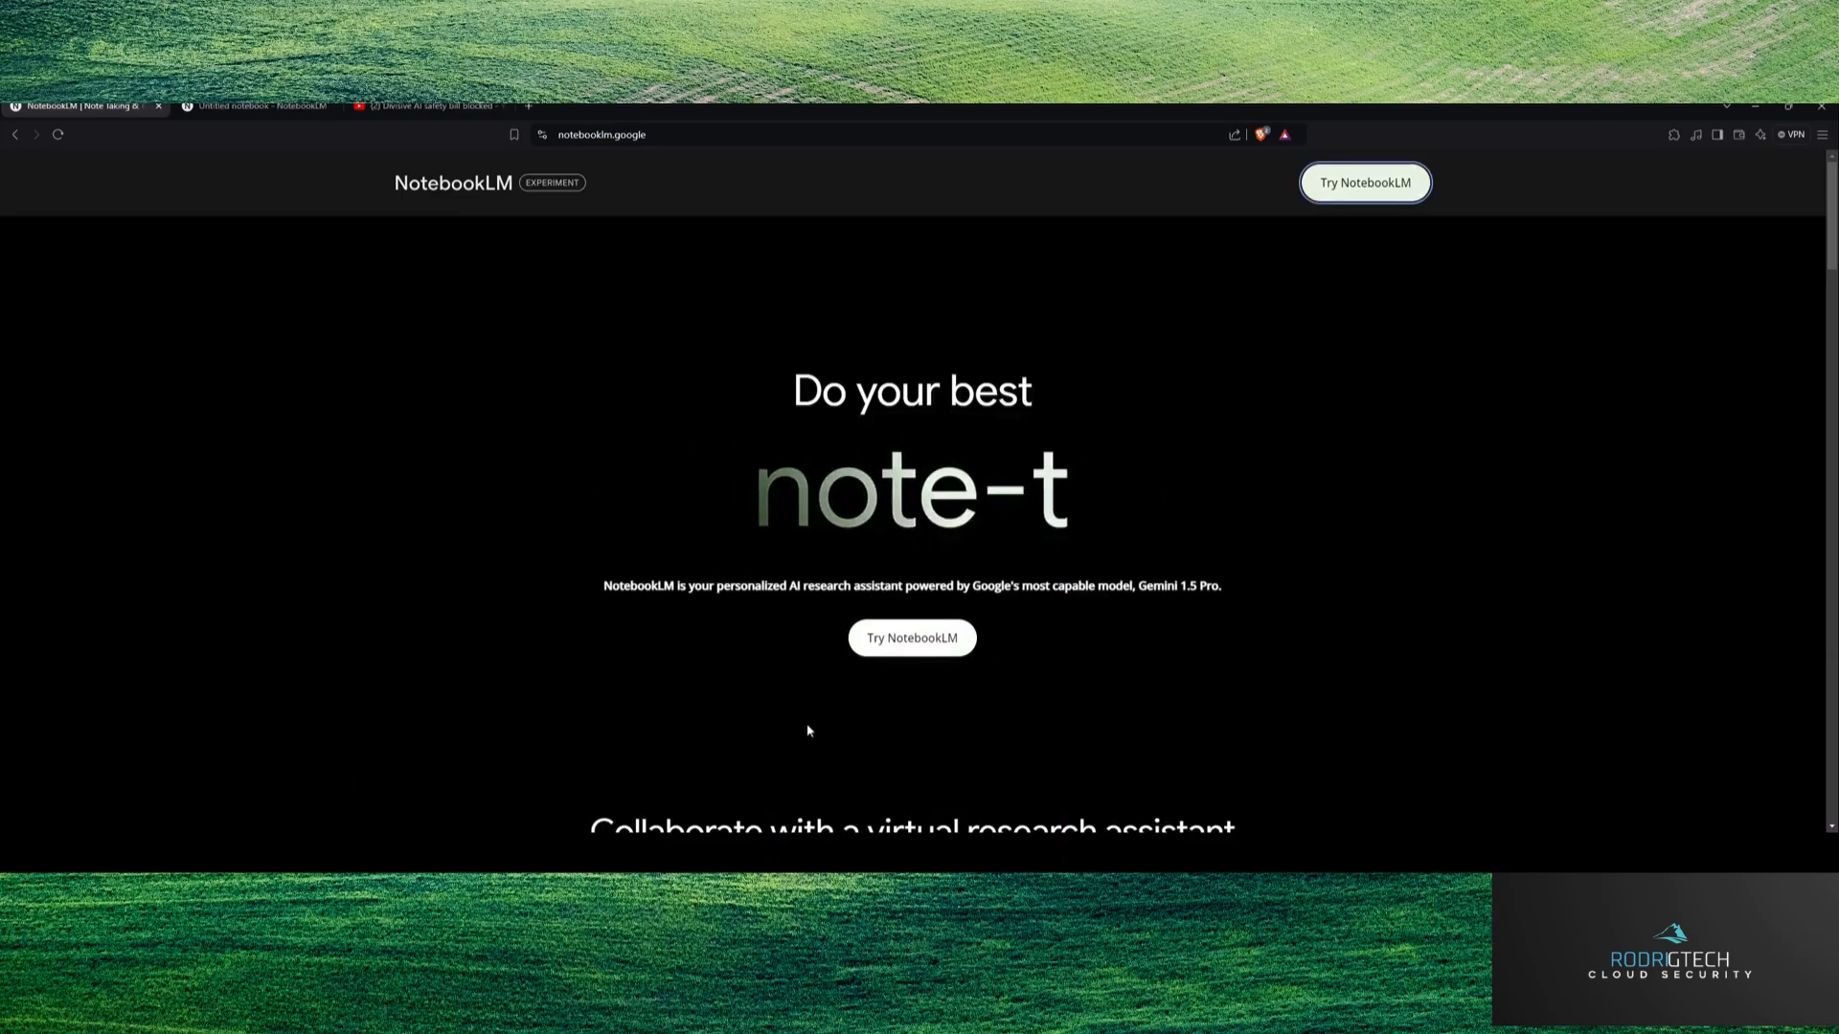
Step: Bring up the untitled notebook containing the three sources
scroll("down", 3)
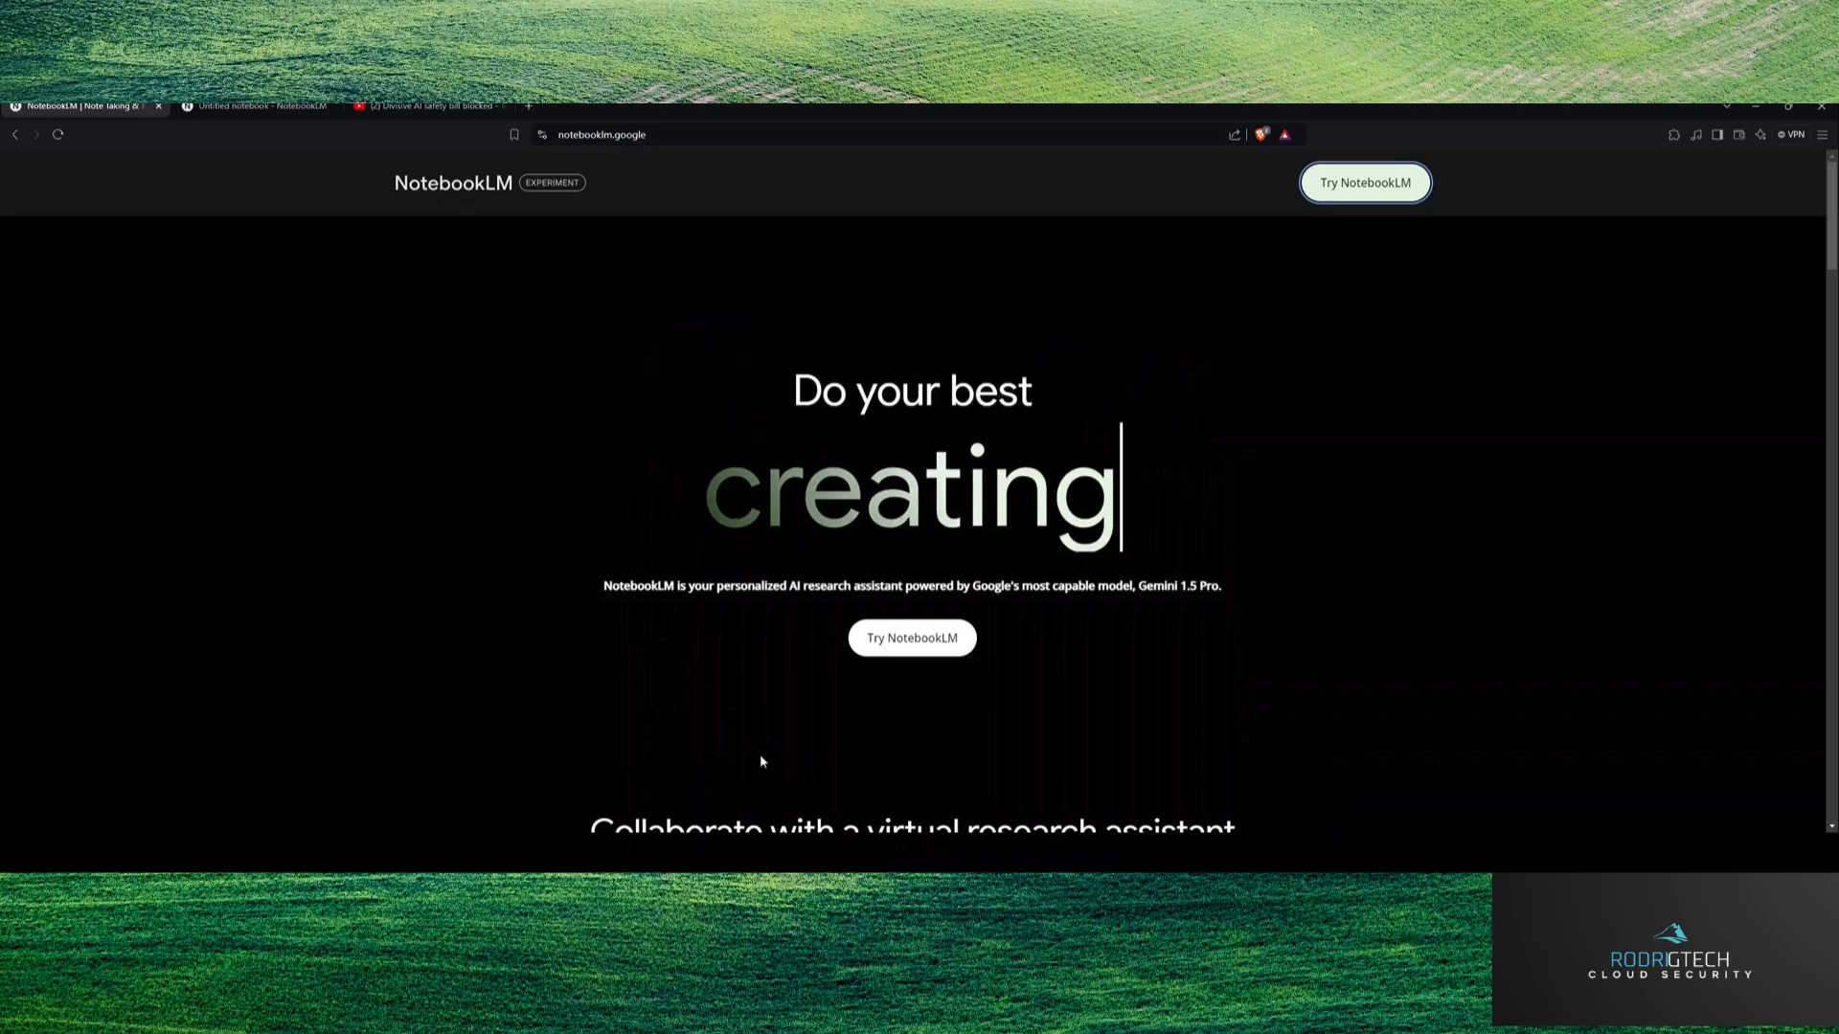
scroll("down", 3)
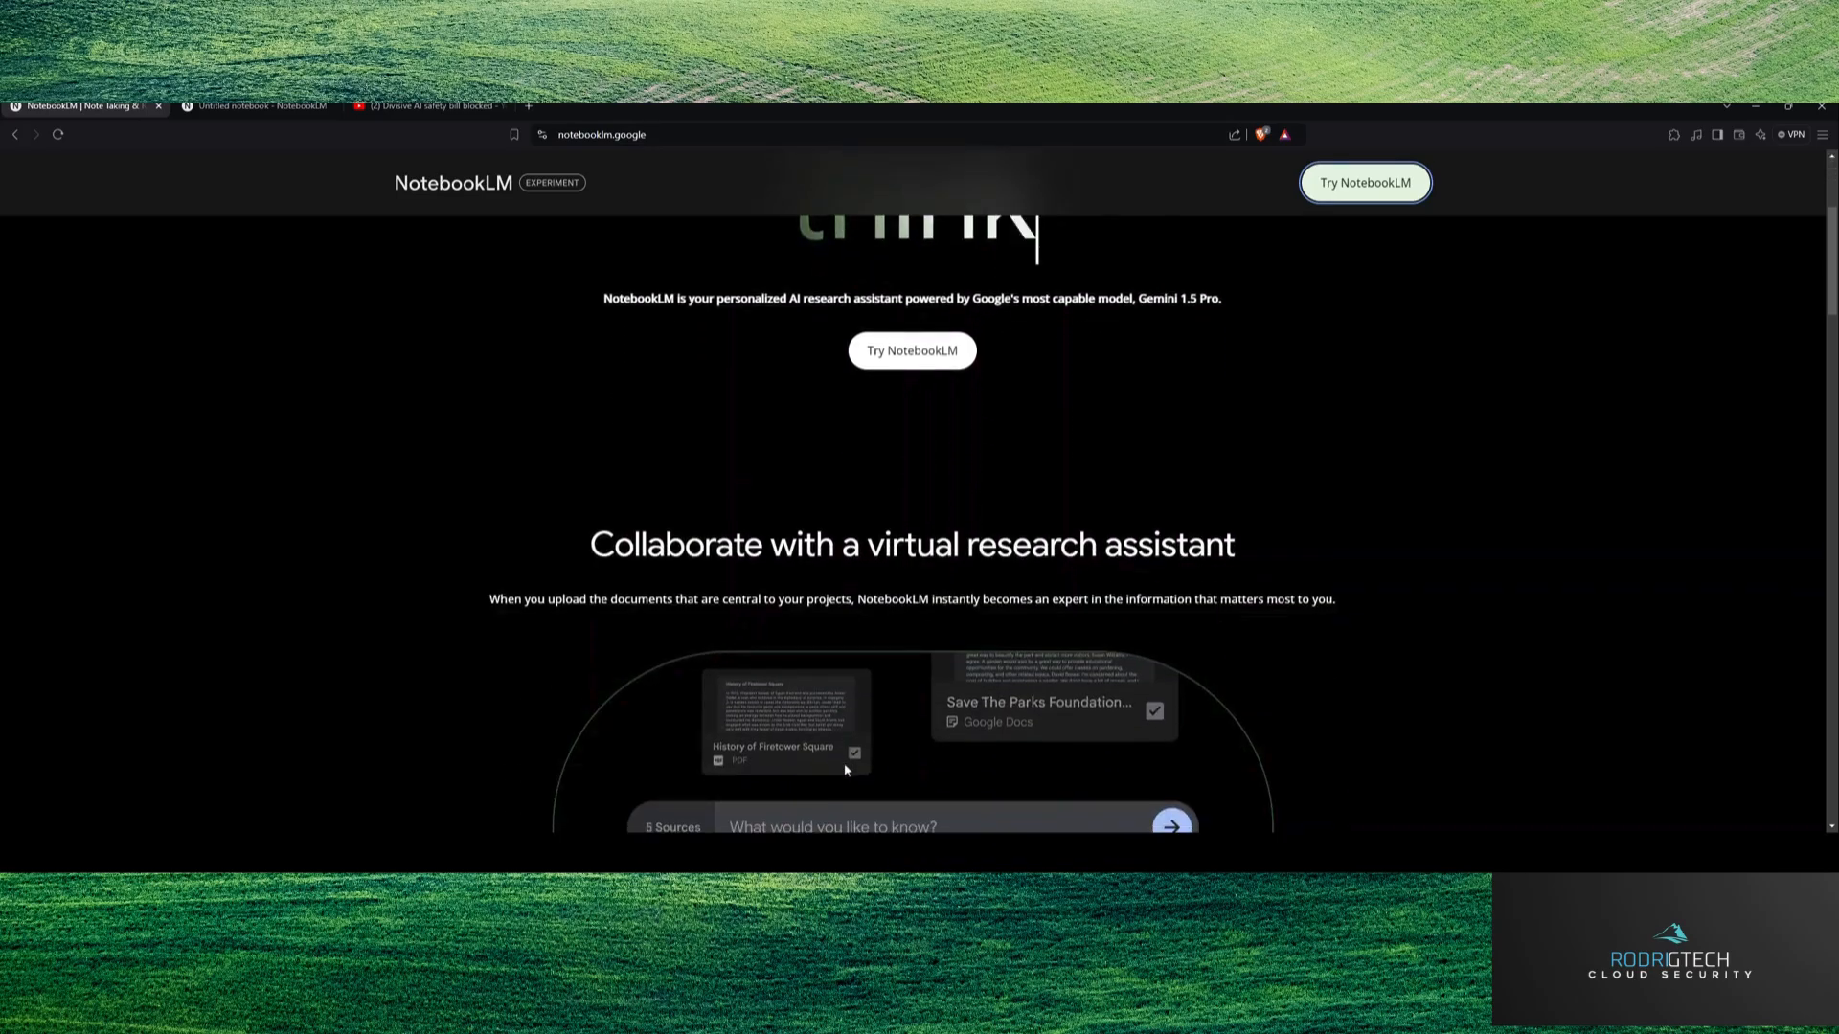
scroll("down", 3)
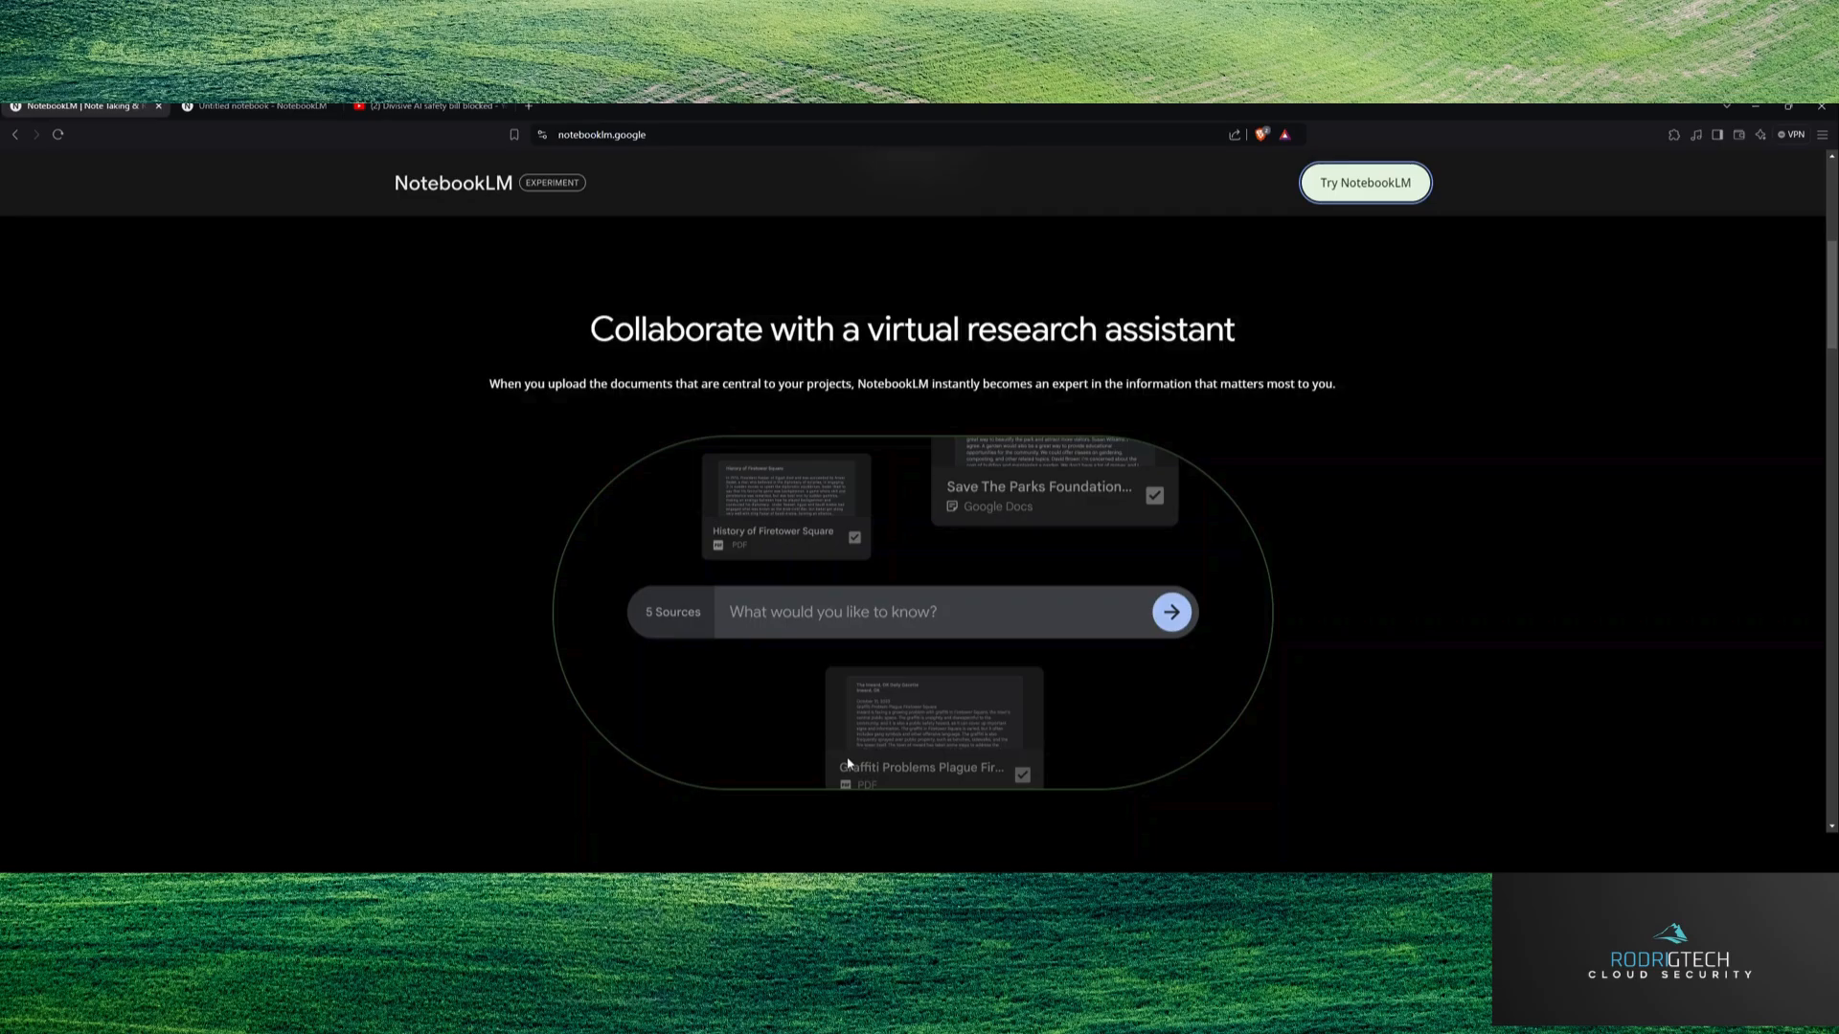
scroll("down", 3)
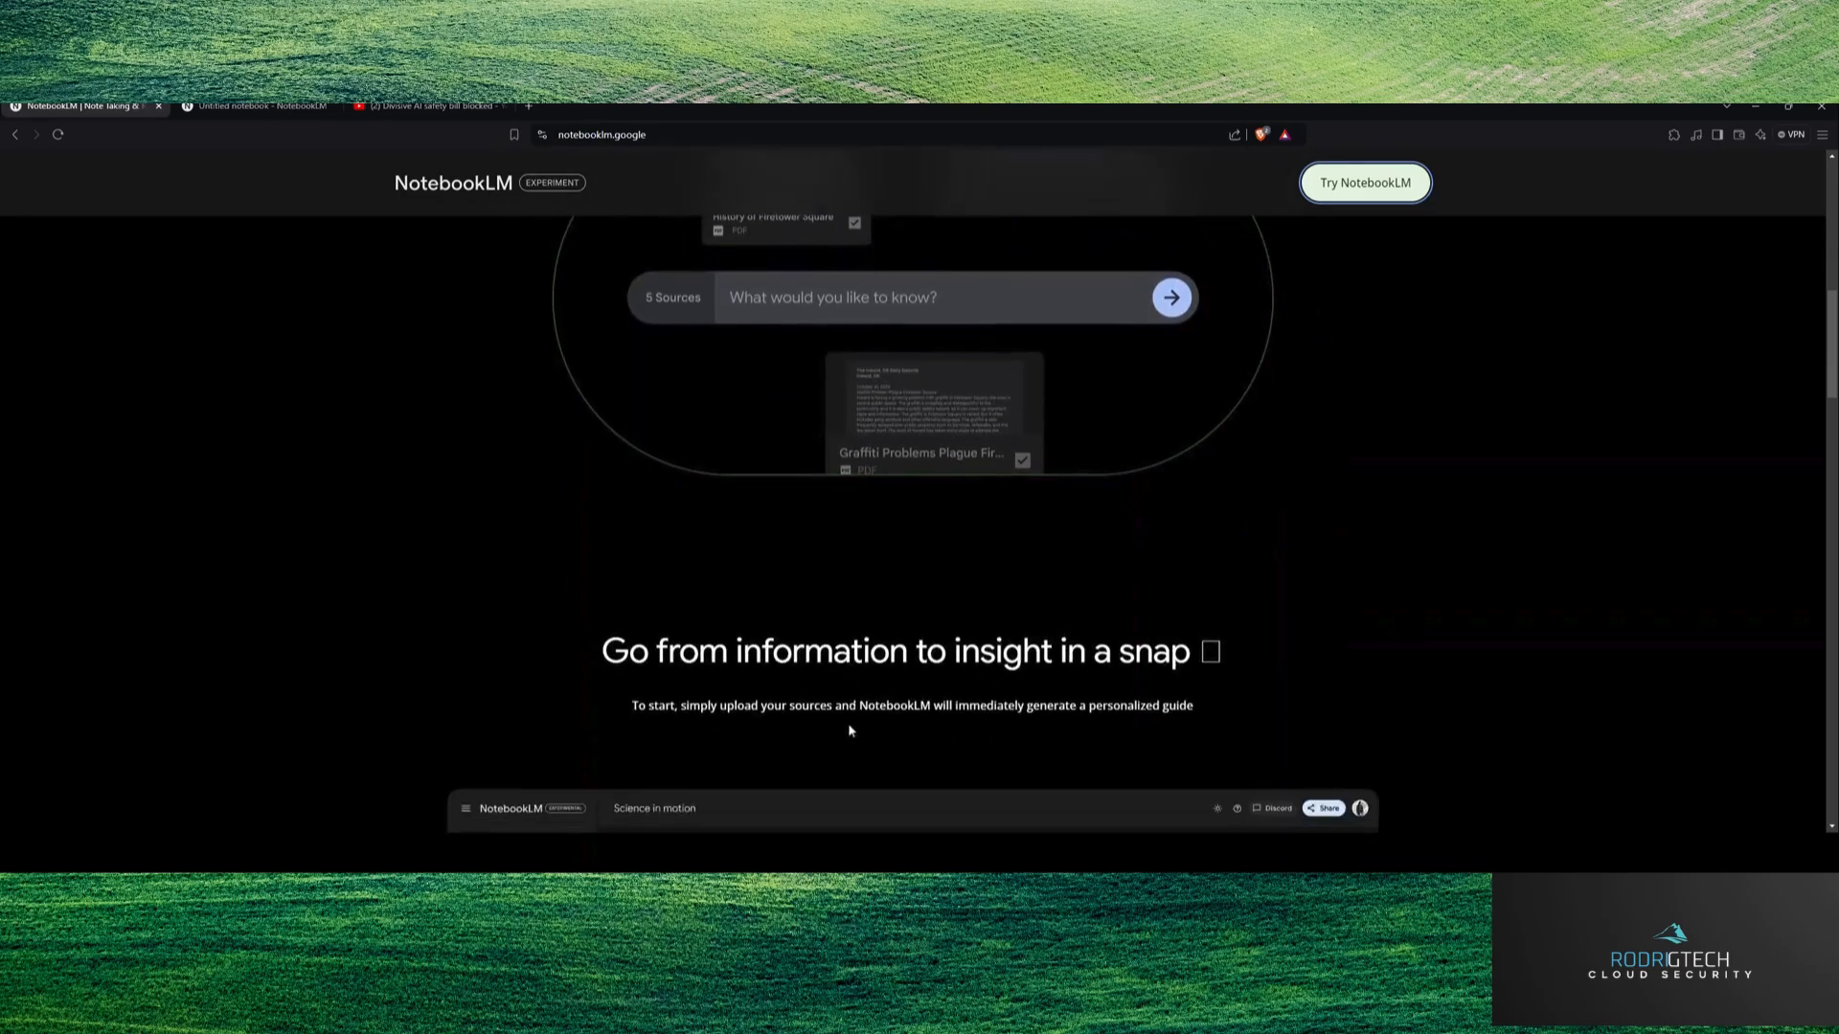
scroll("down", 3)
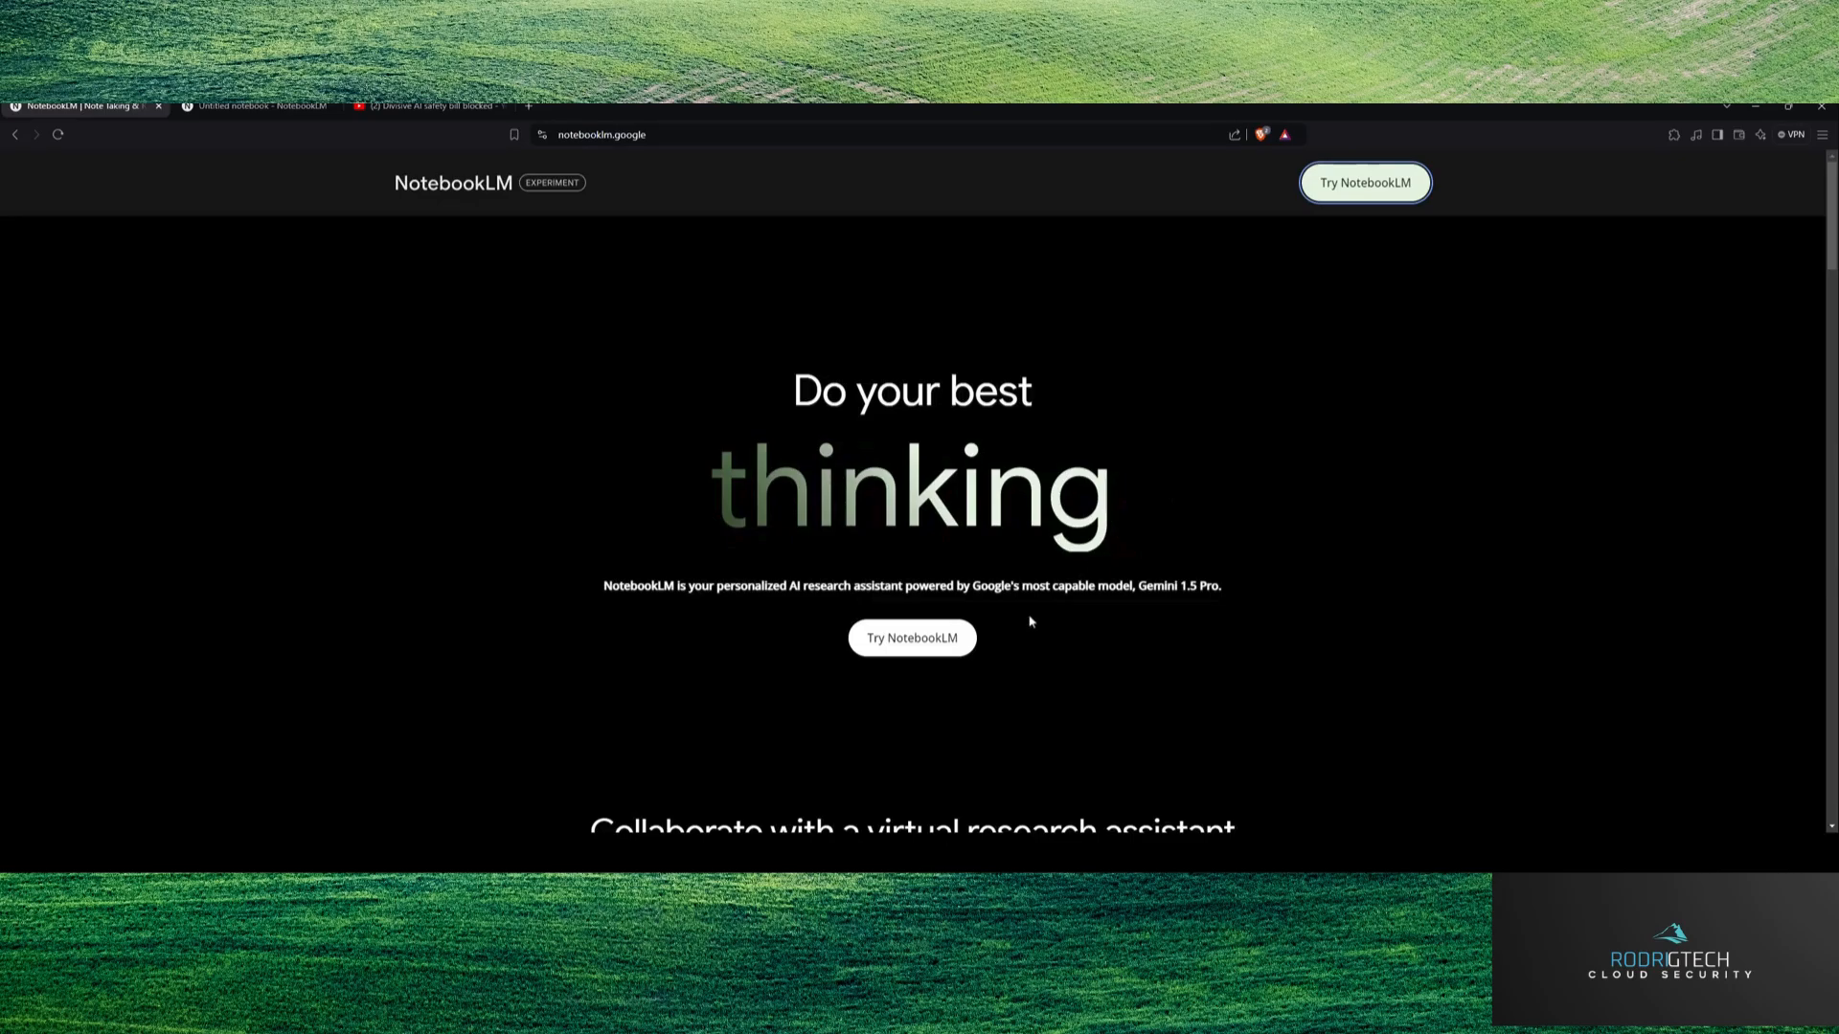
scroll("down", 3)
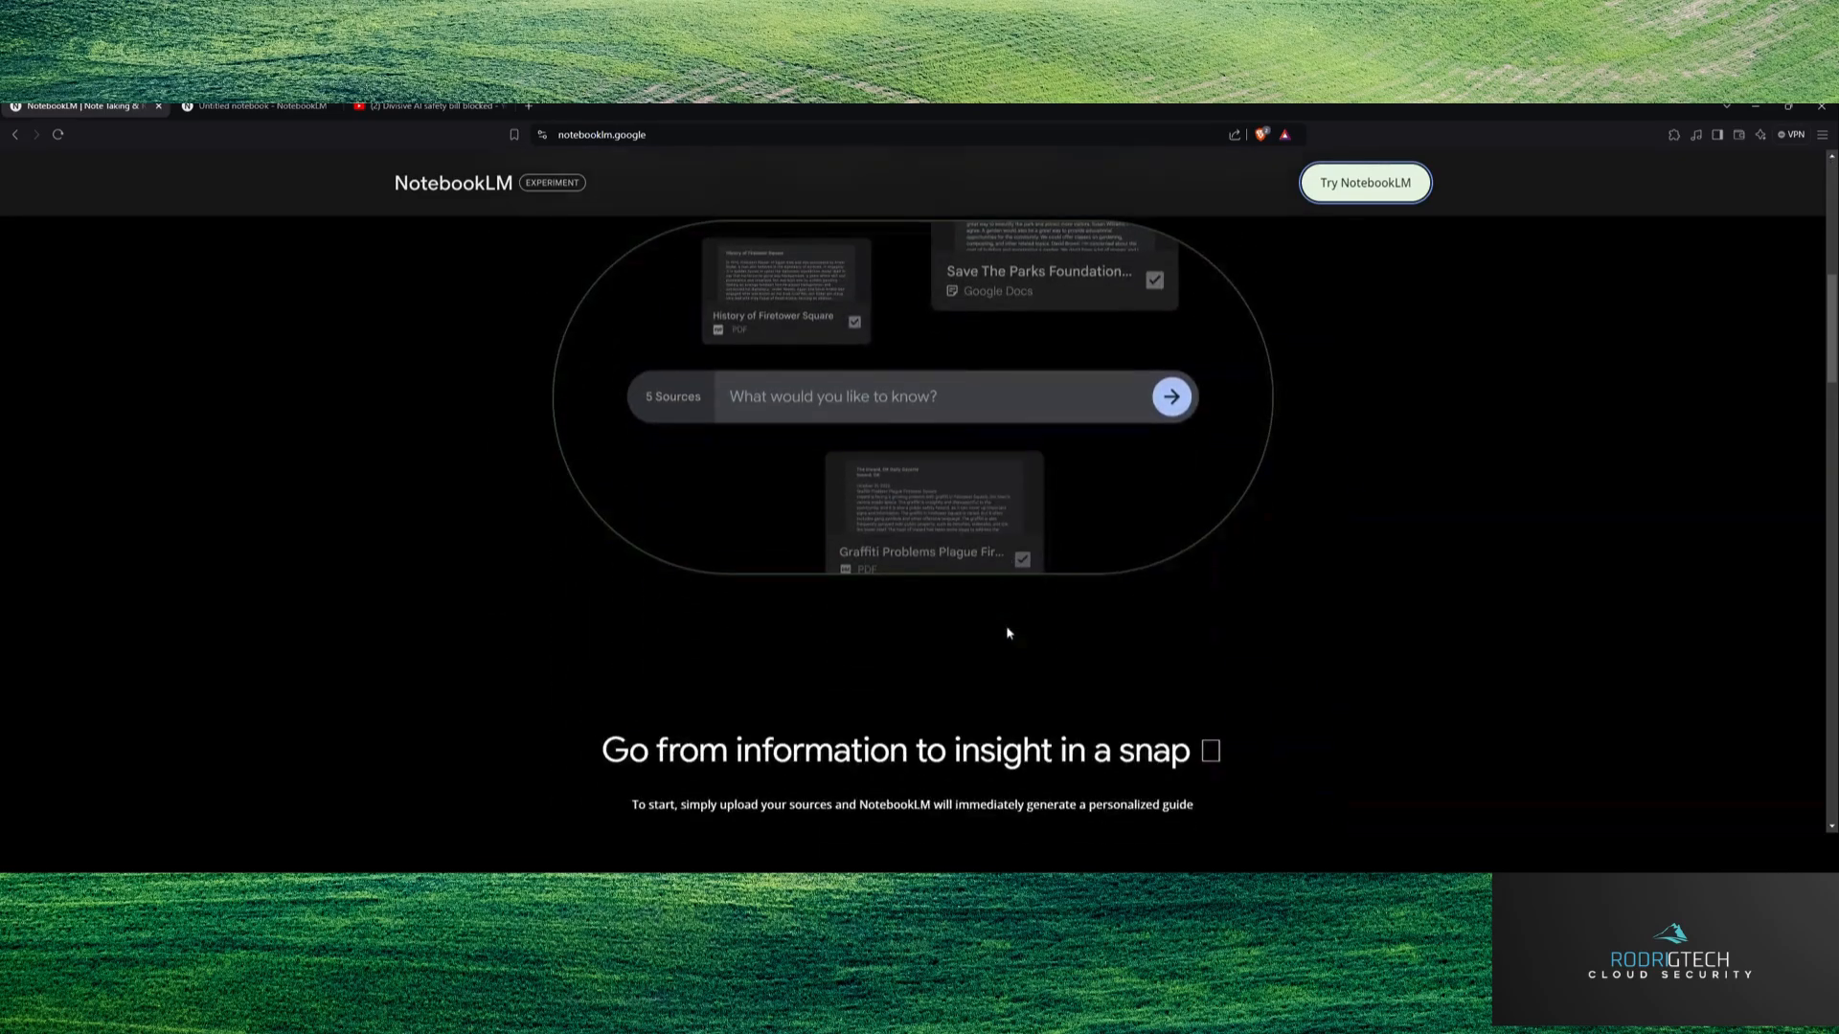
scroll("down", 3)
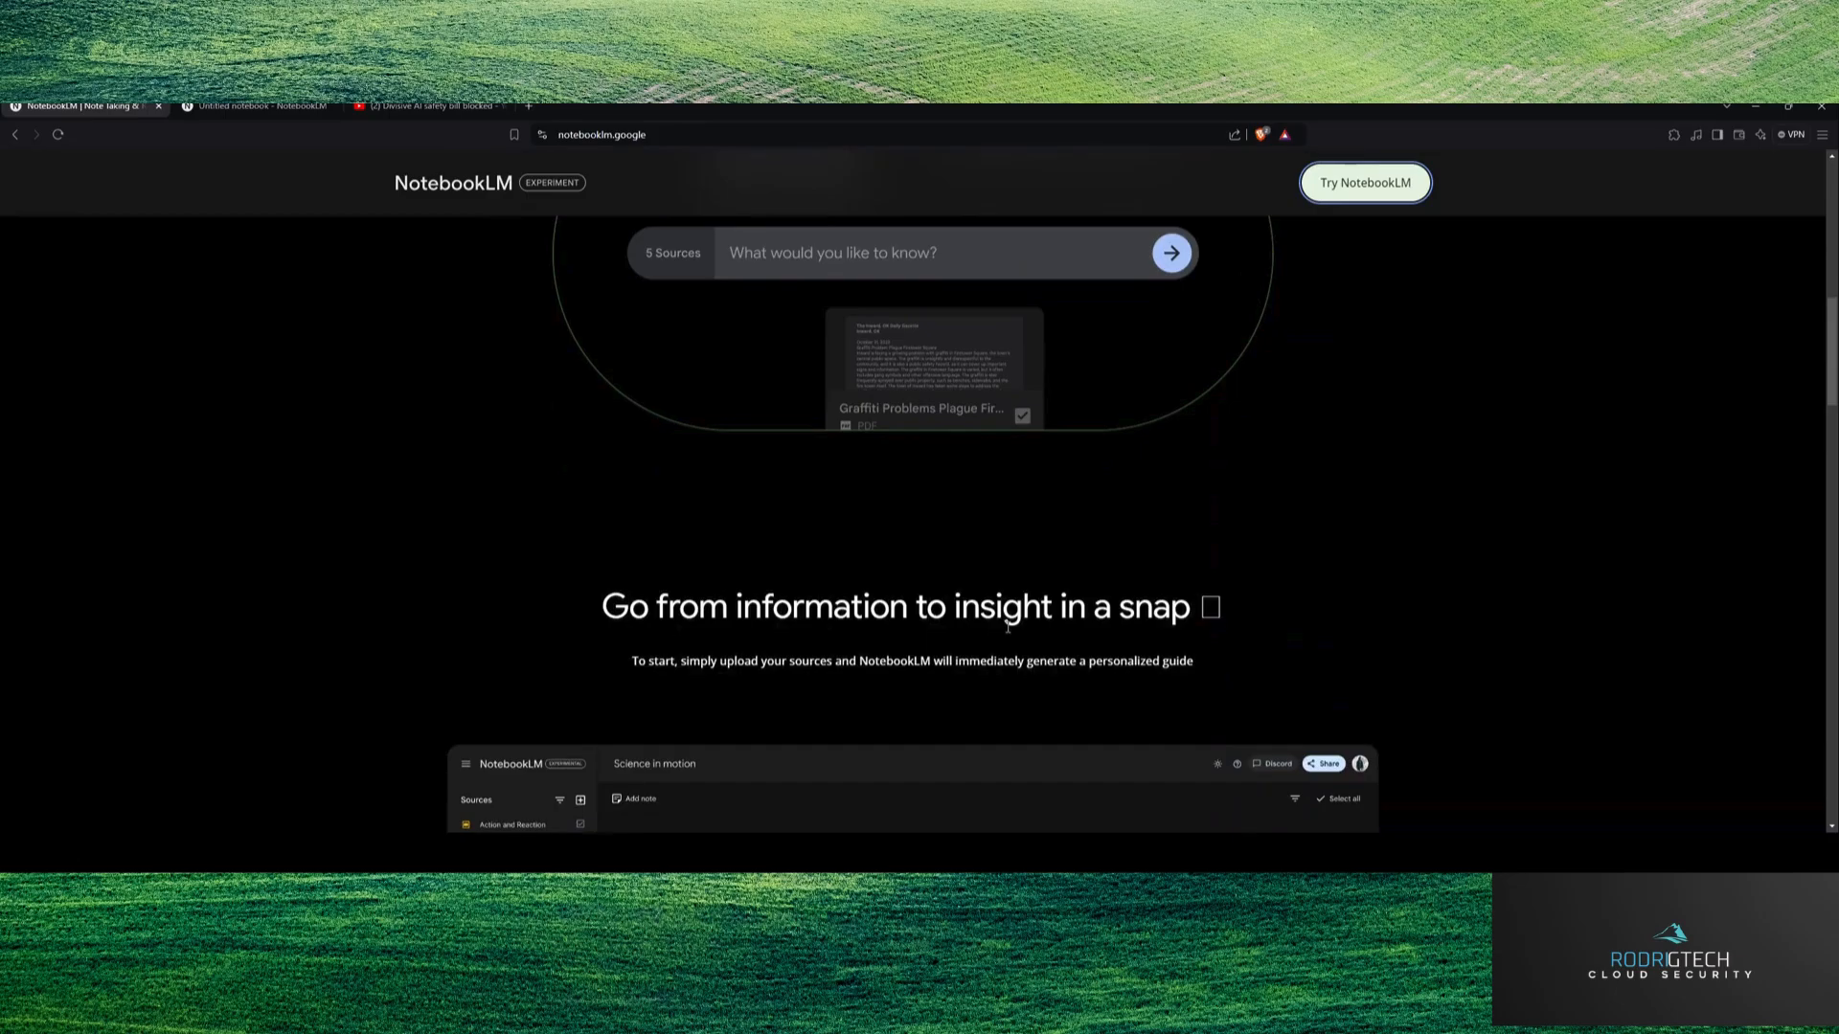
scroll("down", 3)
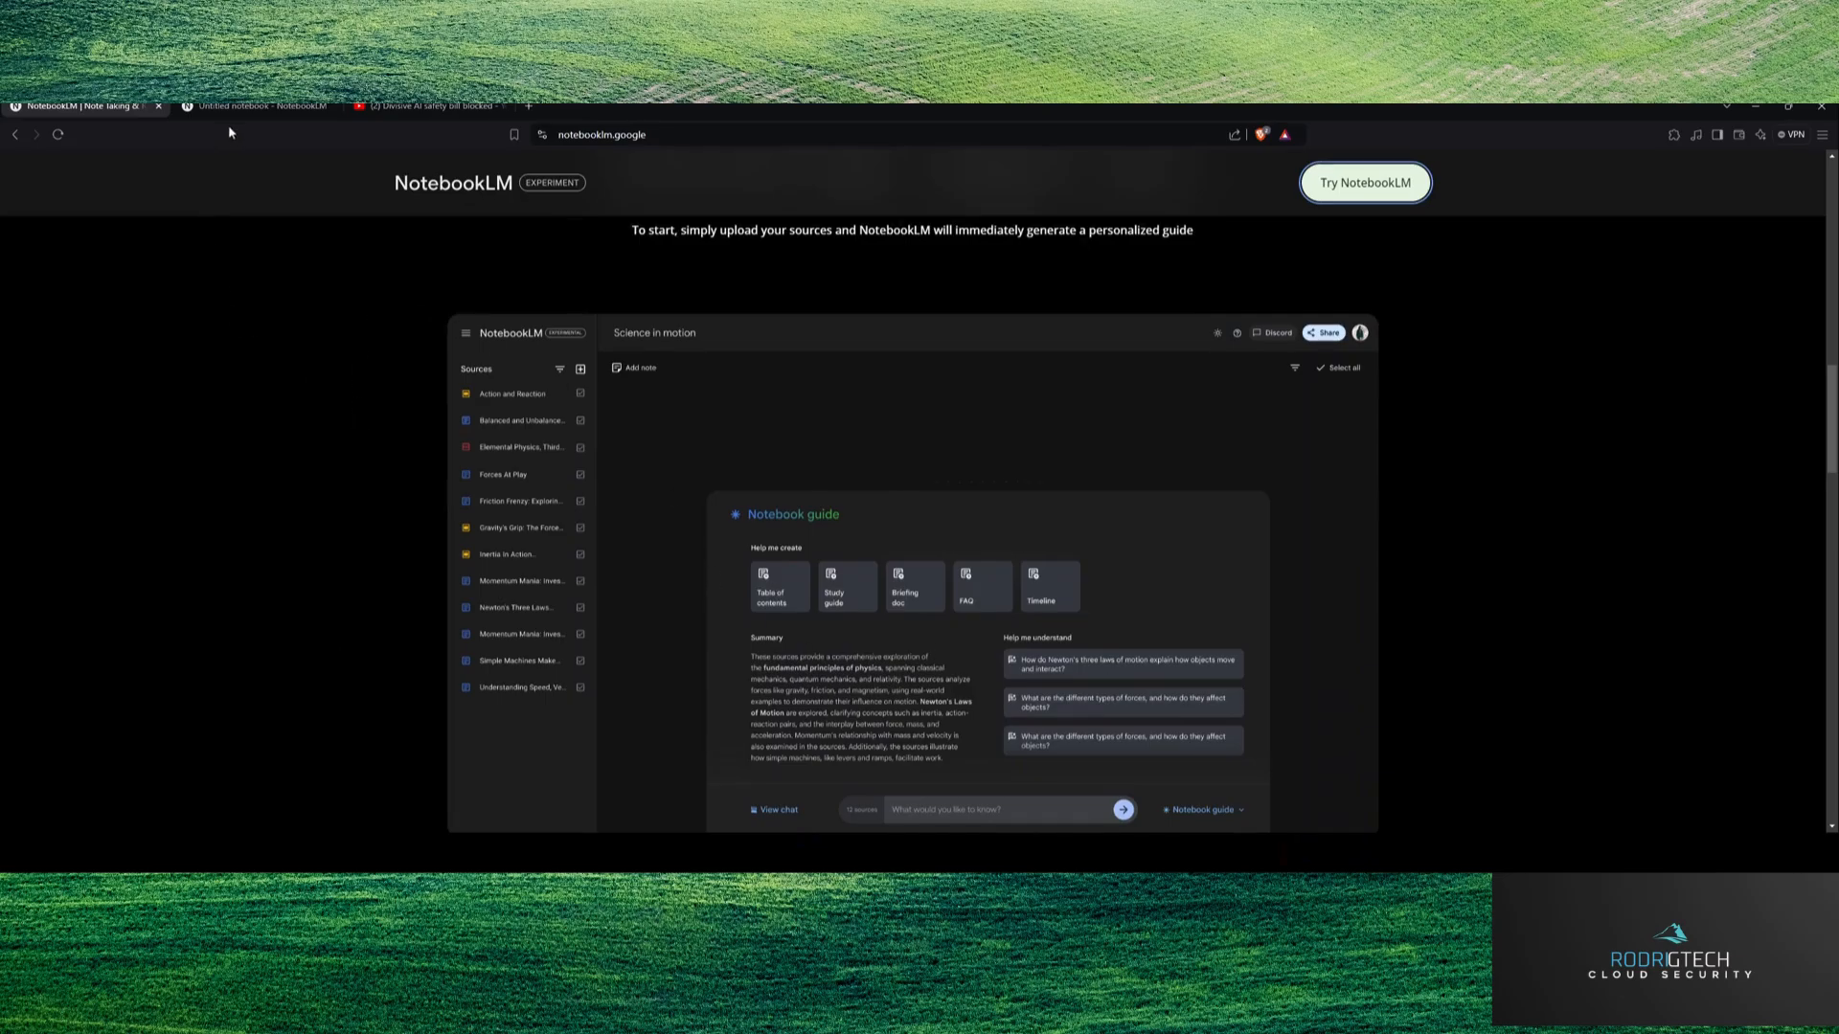
scroll("down", 3)
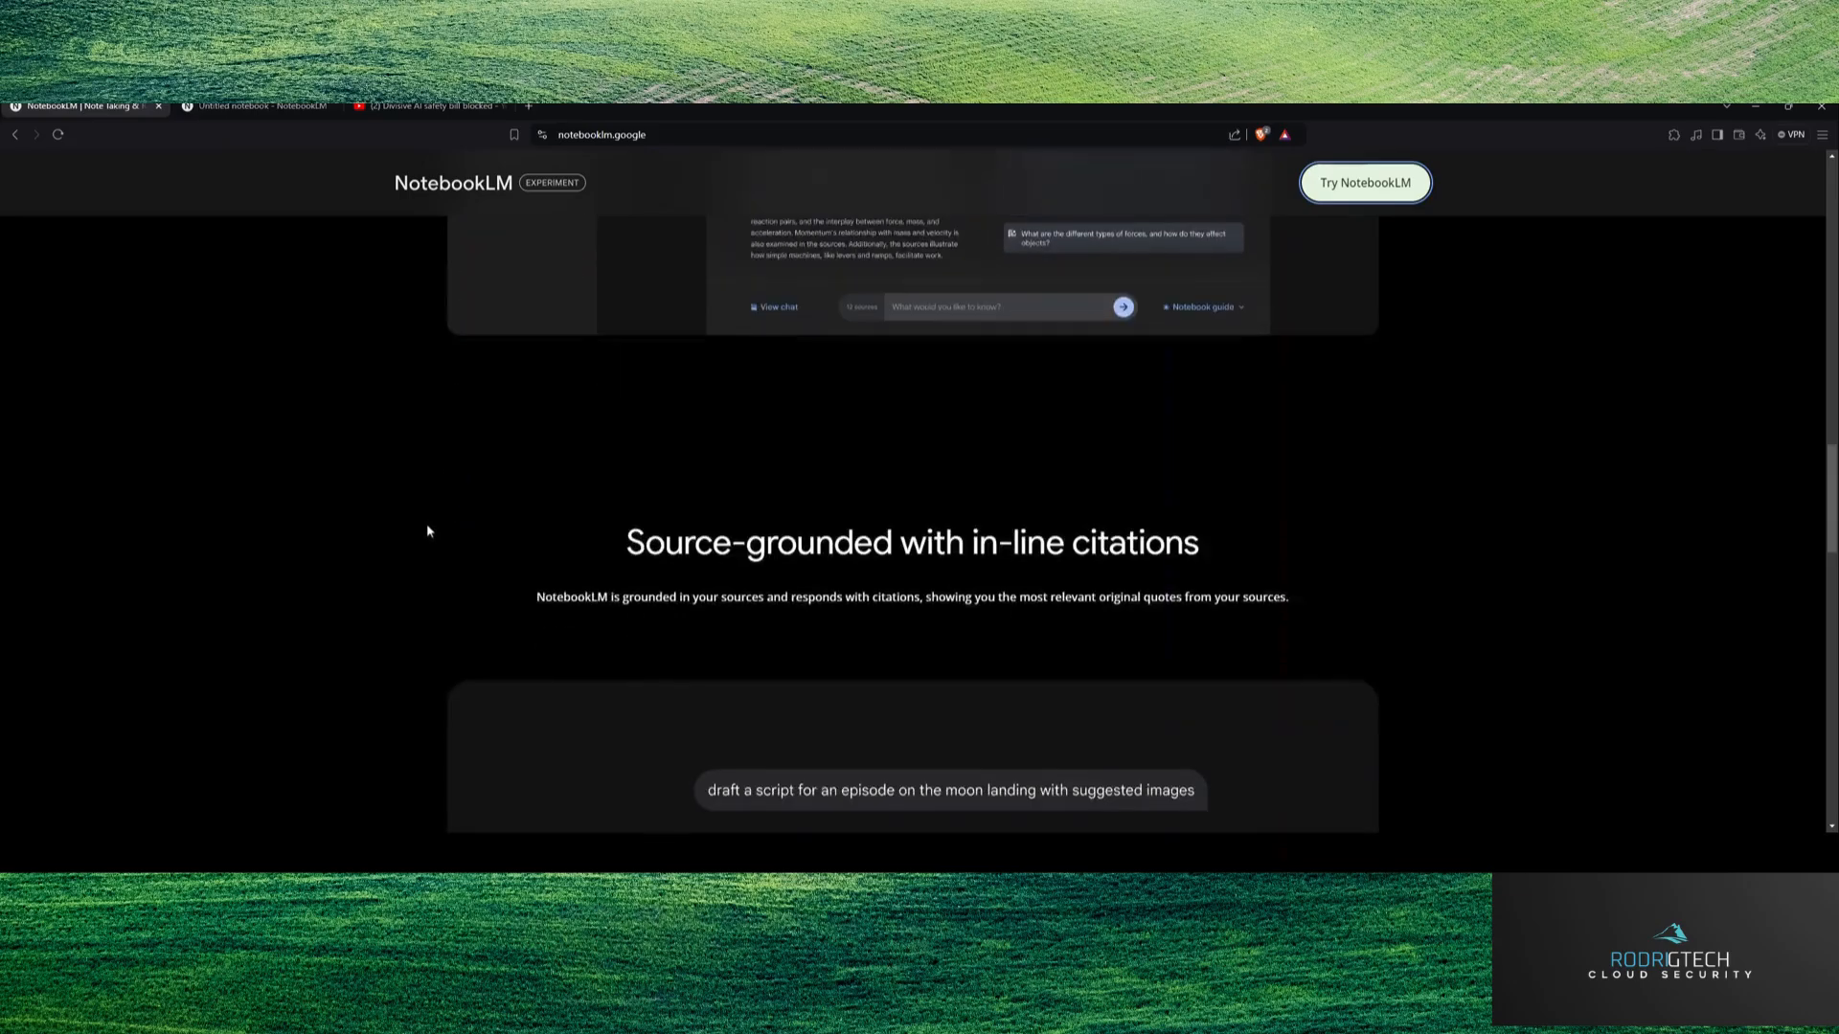
scroll("down", 3)
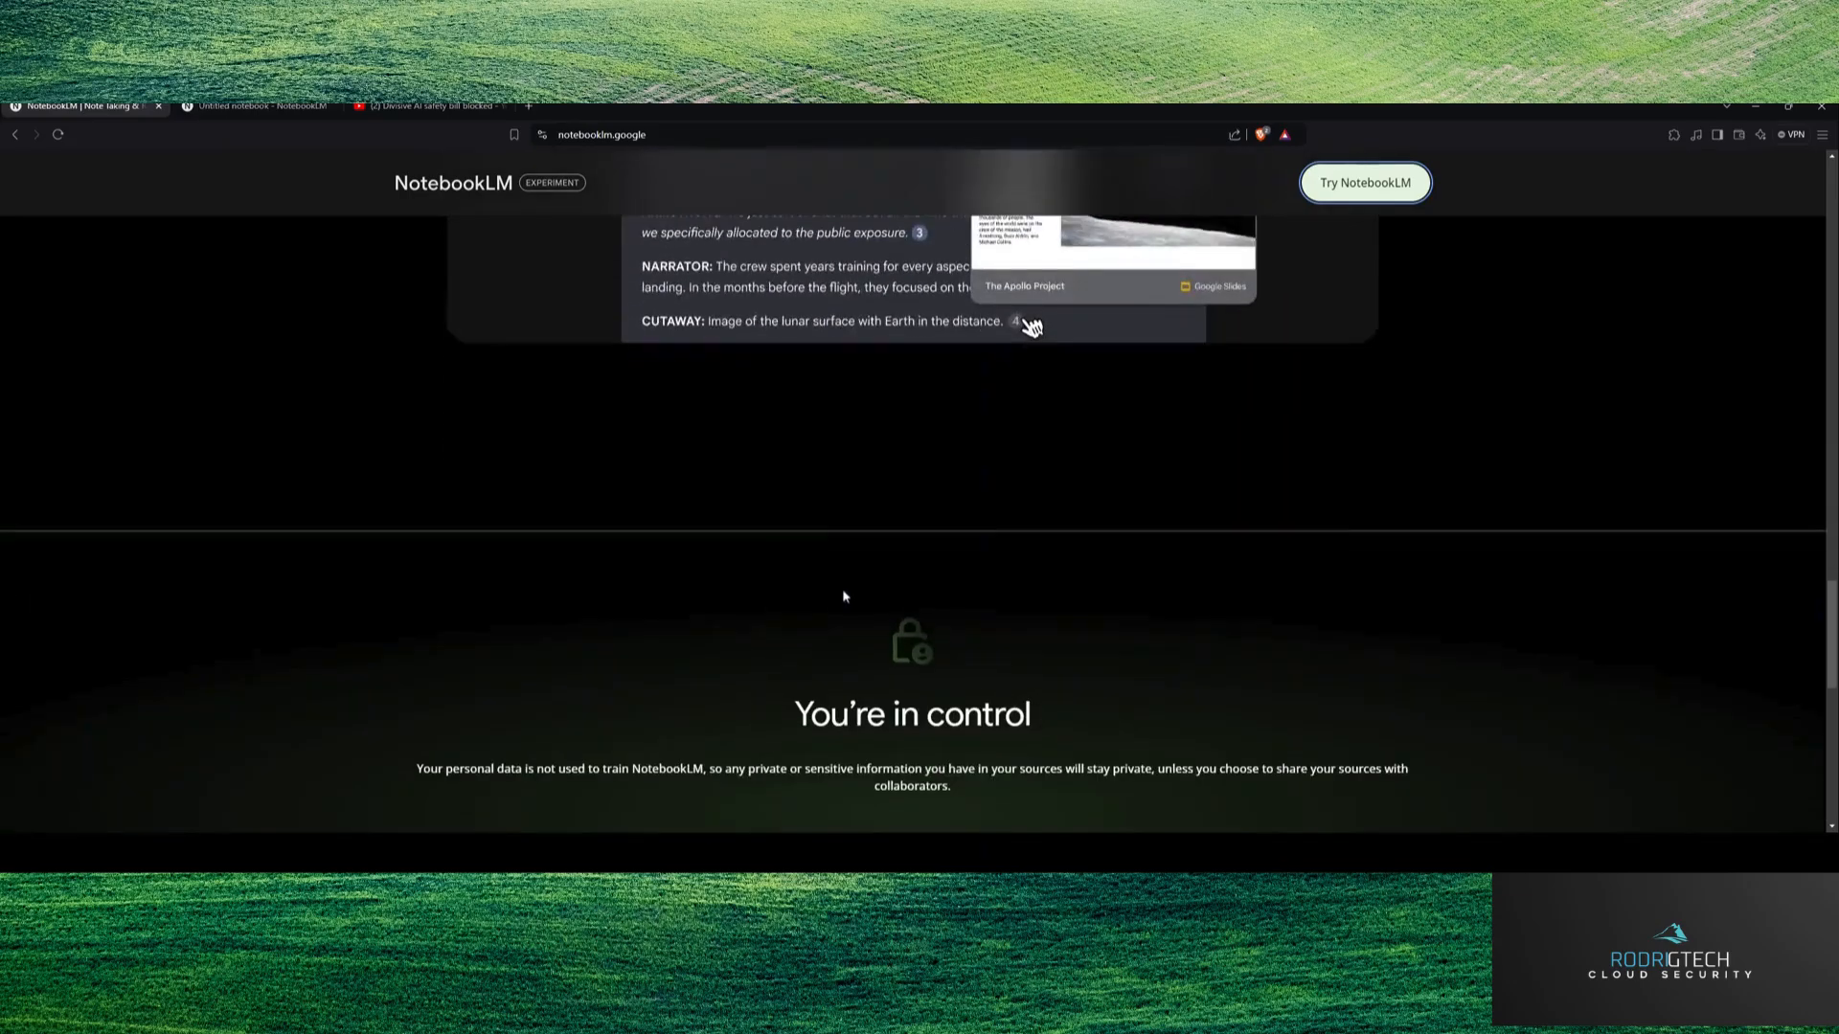
scroll("up", 3)
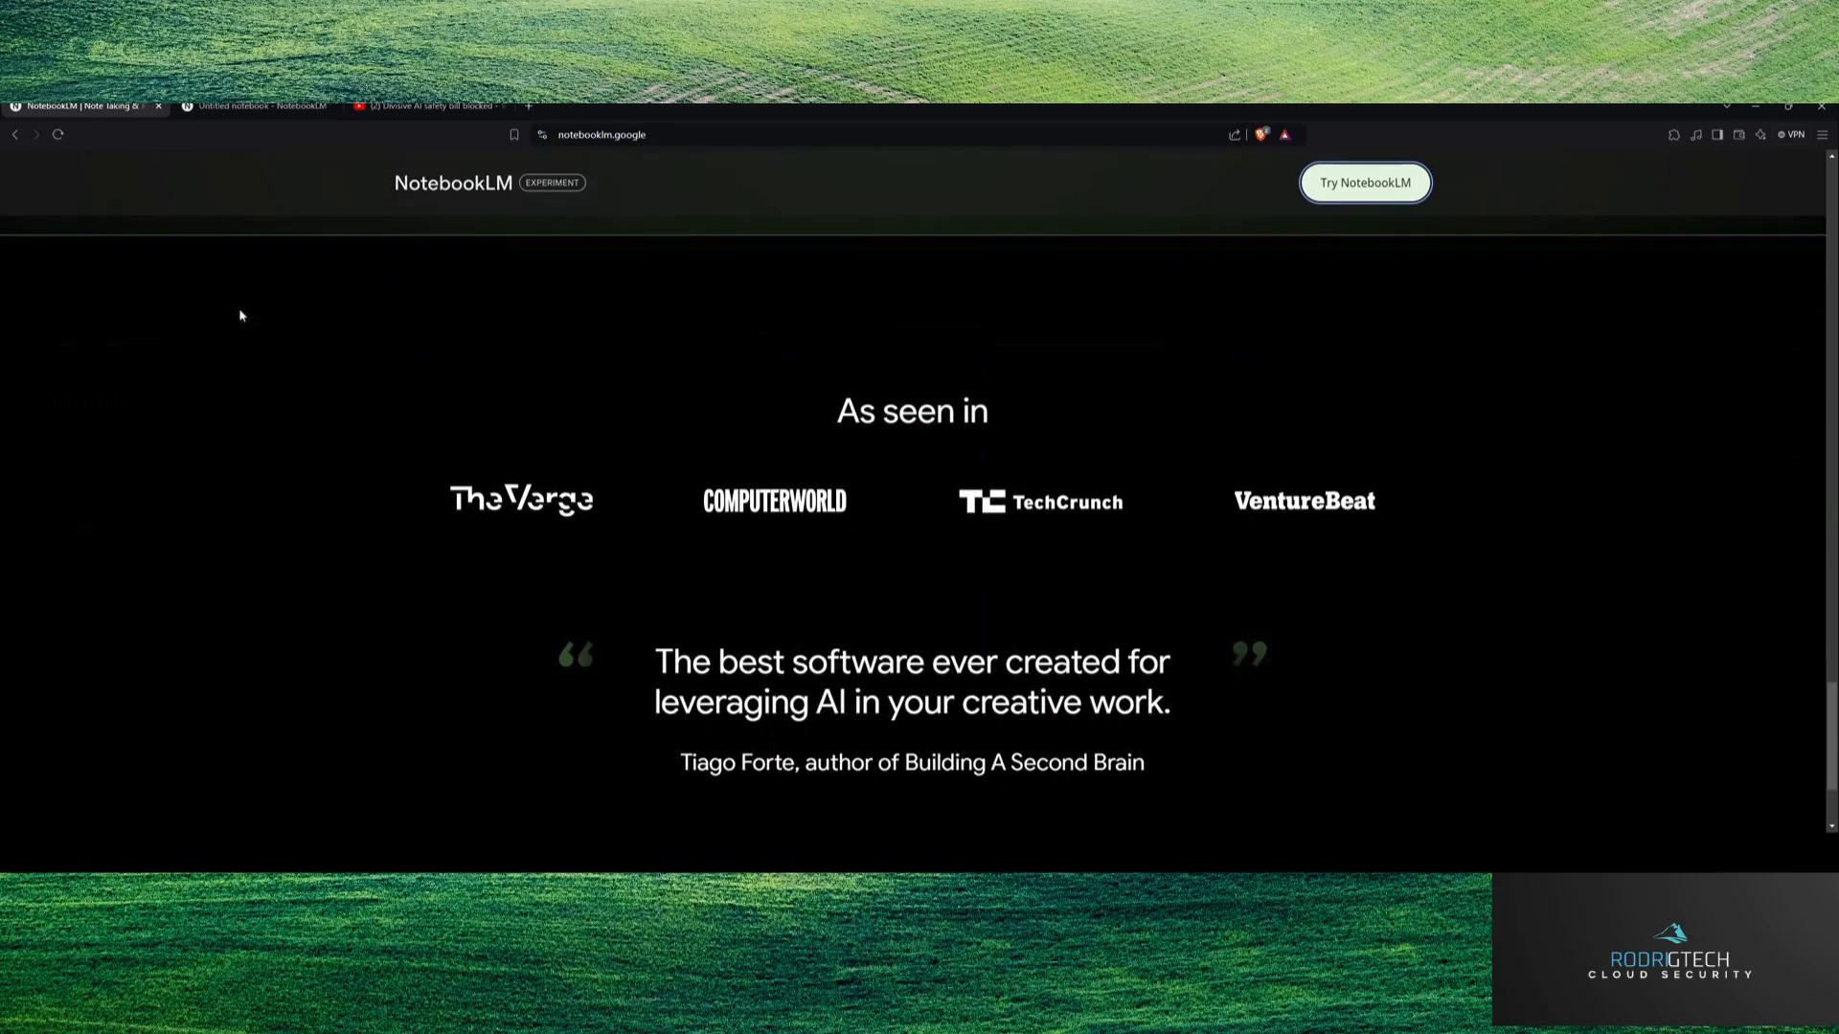
left_click(251, 106)
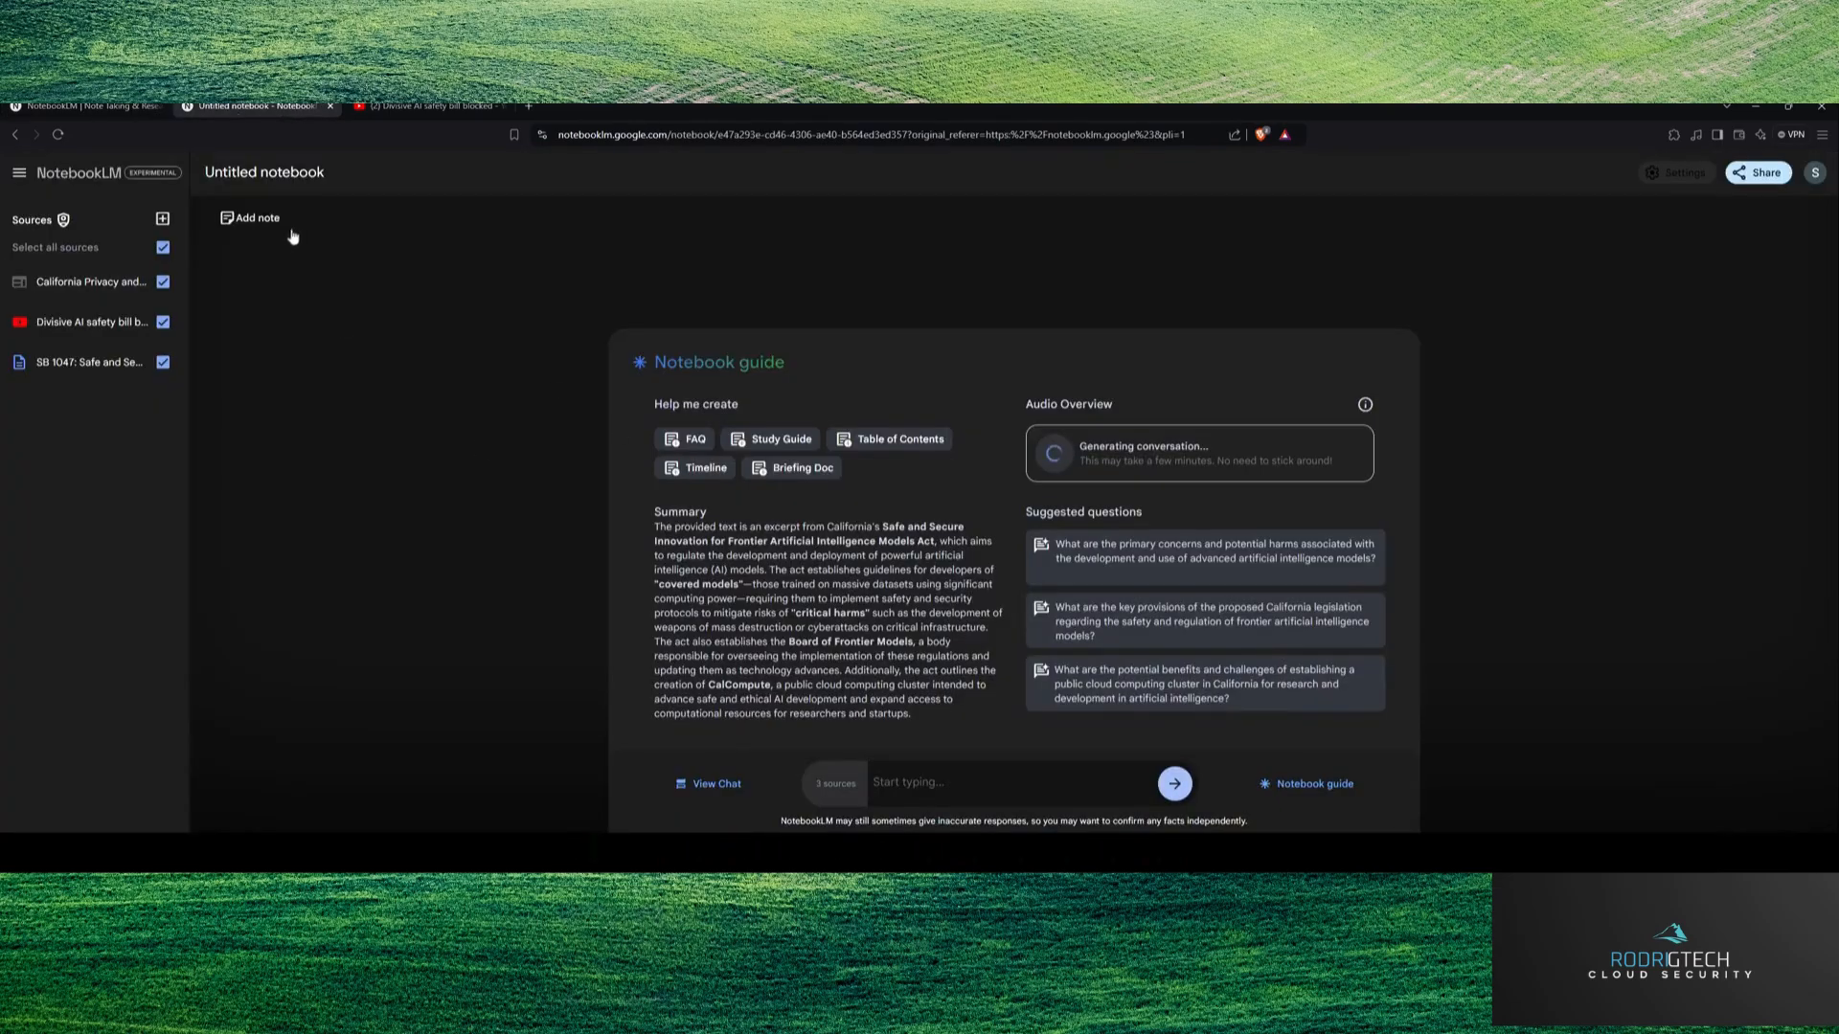
Step: Rename the notebook title to 'California AI Legislation'
double_click(264, 173)
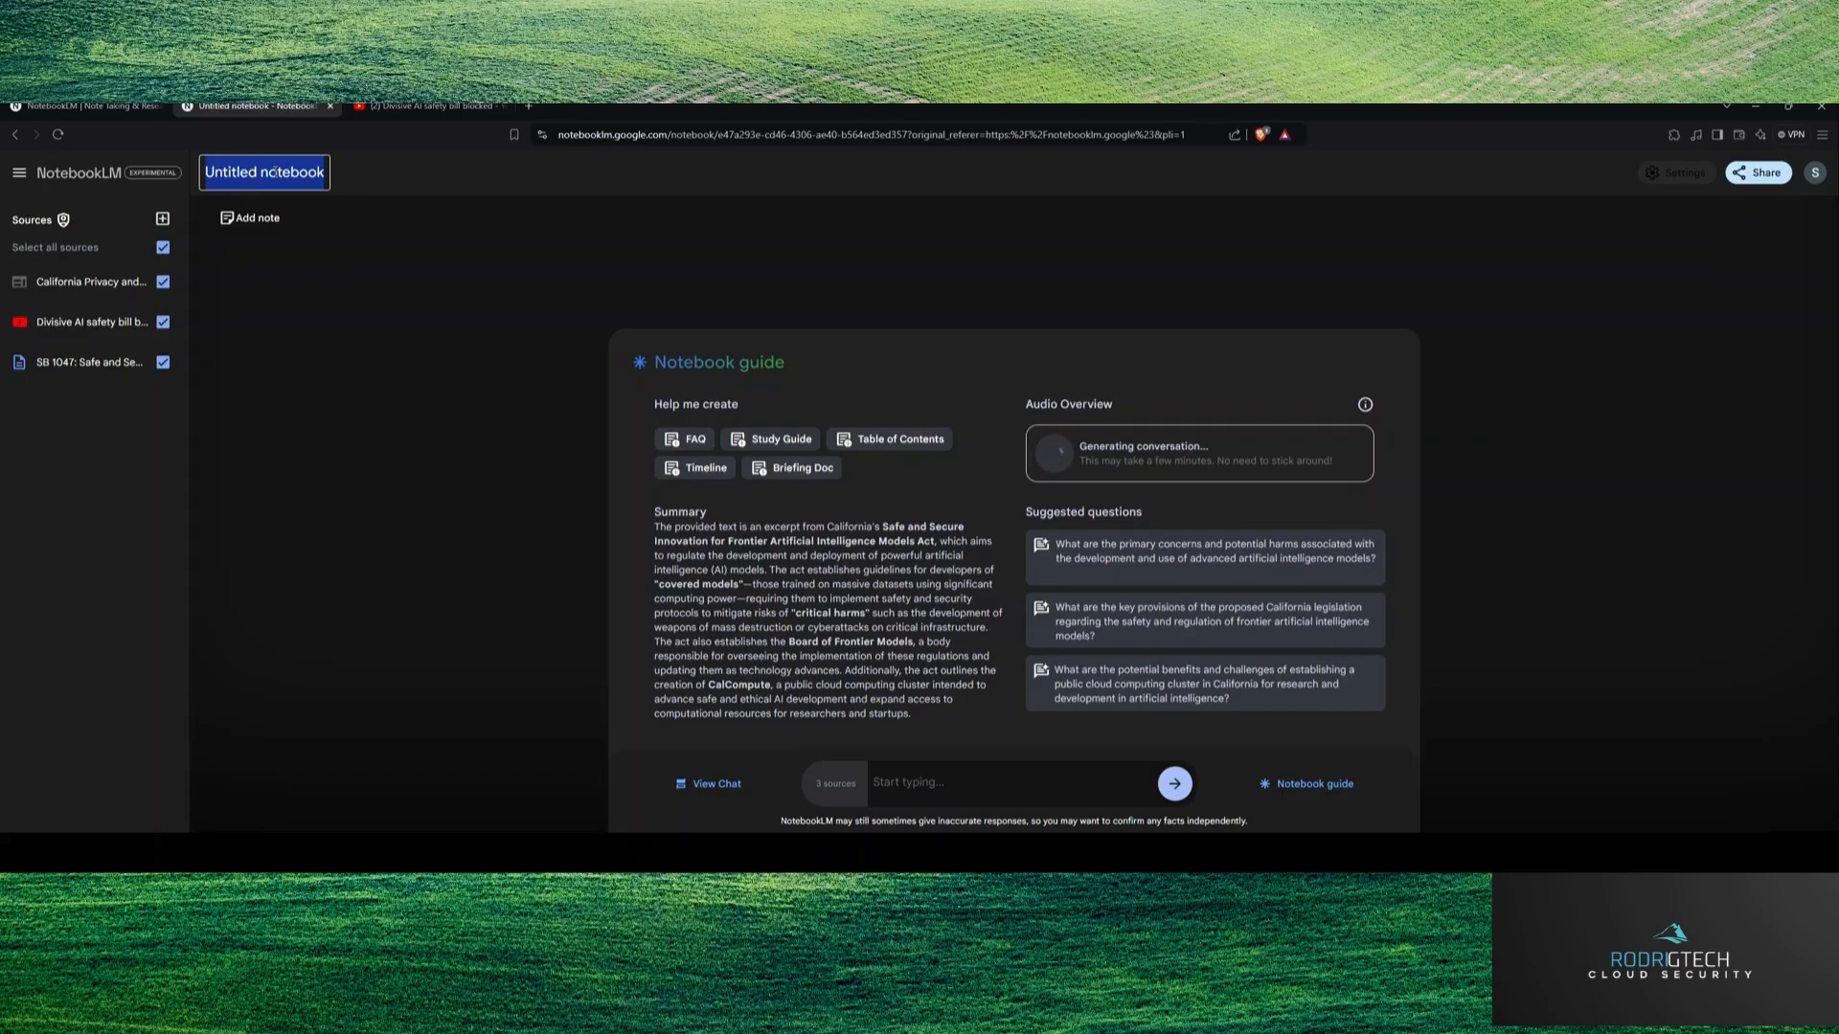
type("California")
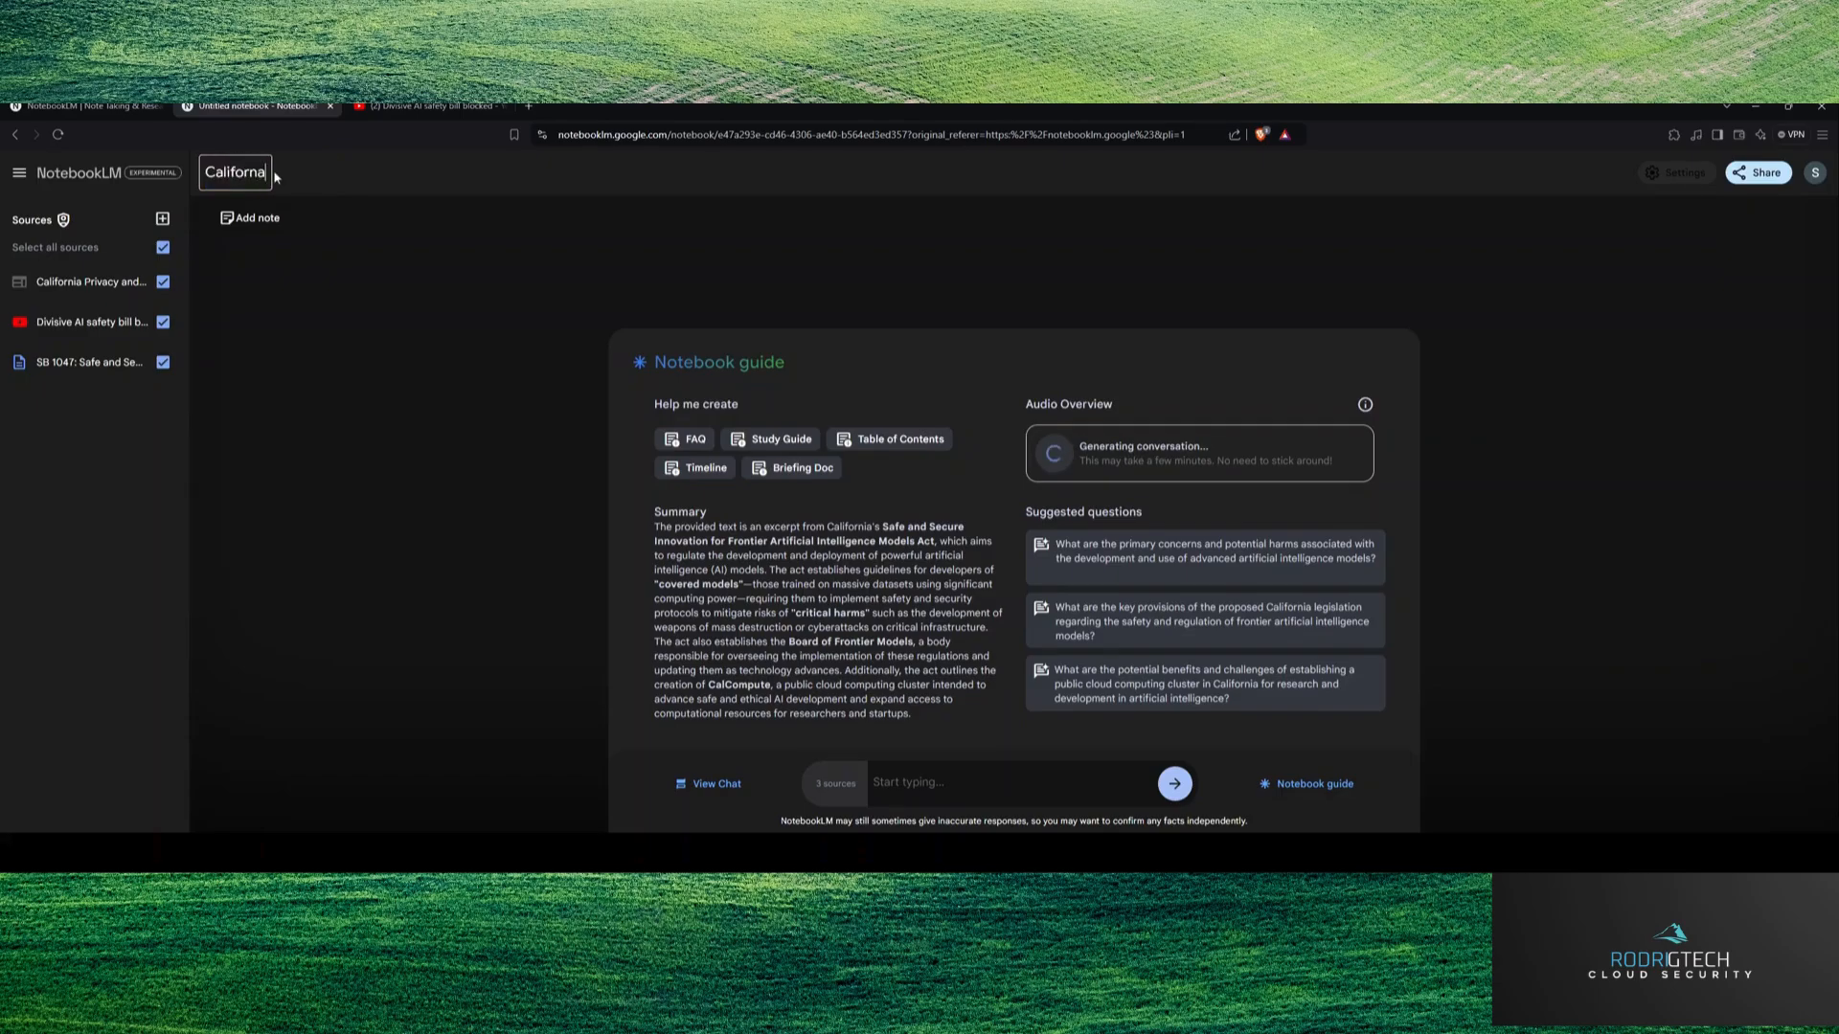
type("AI Legislation")
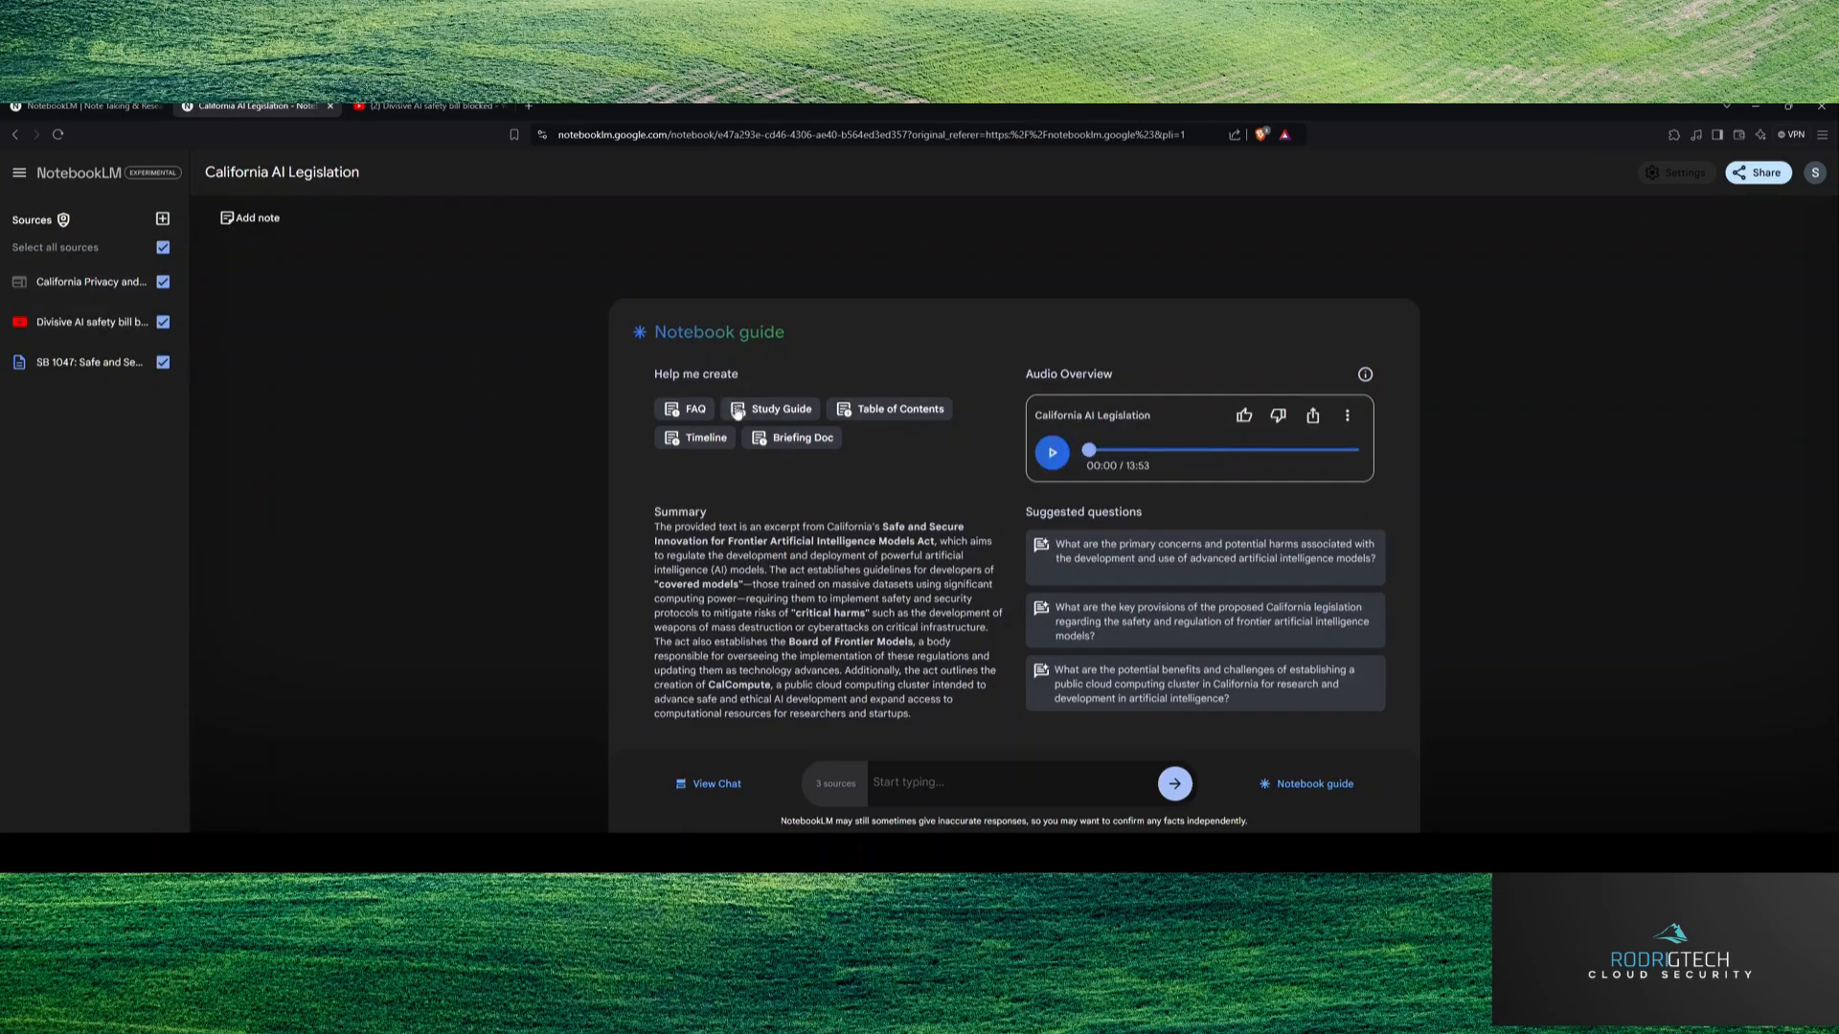
mouse_move(209, 317)
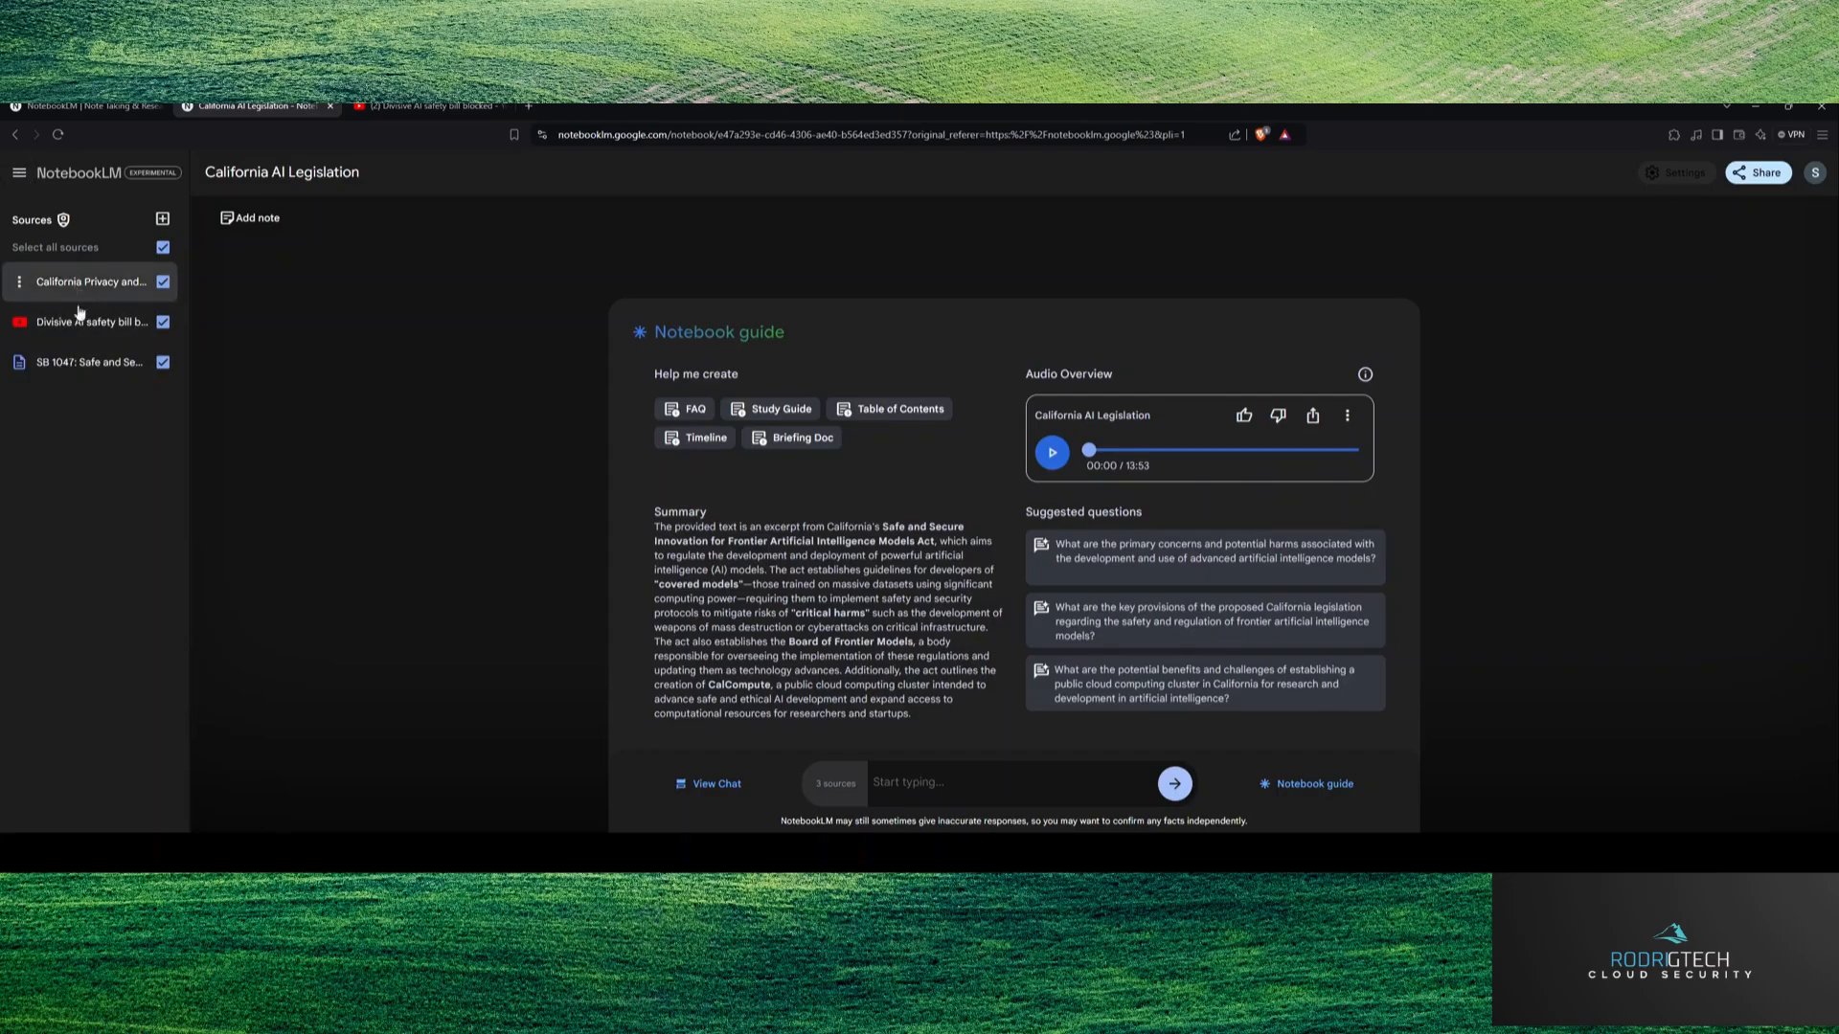
mouse_move(398, 390)
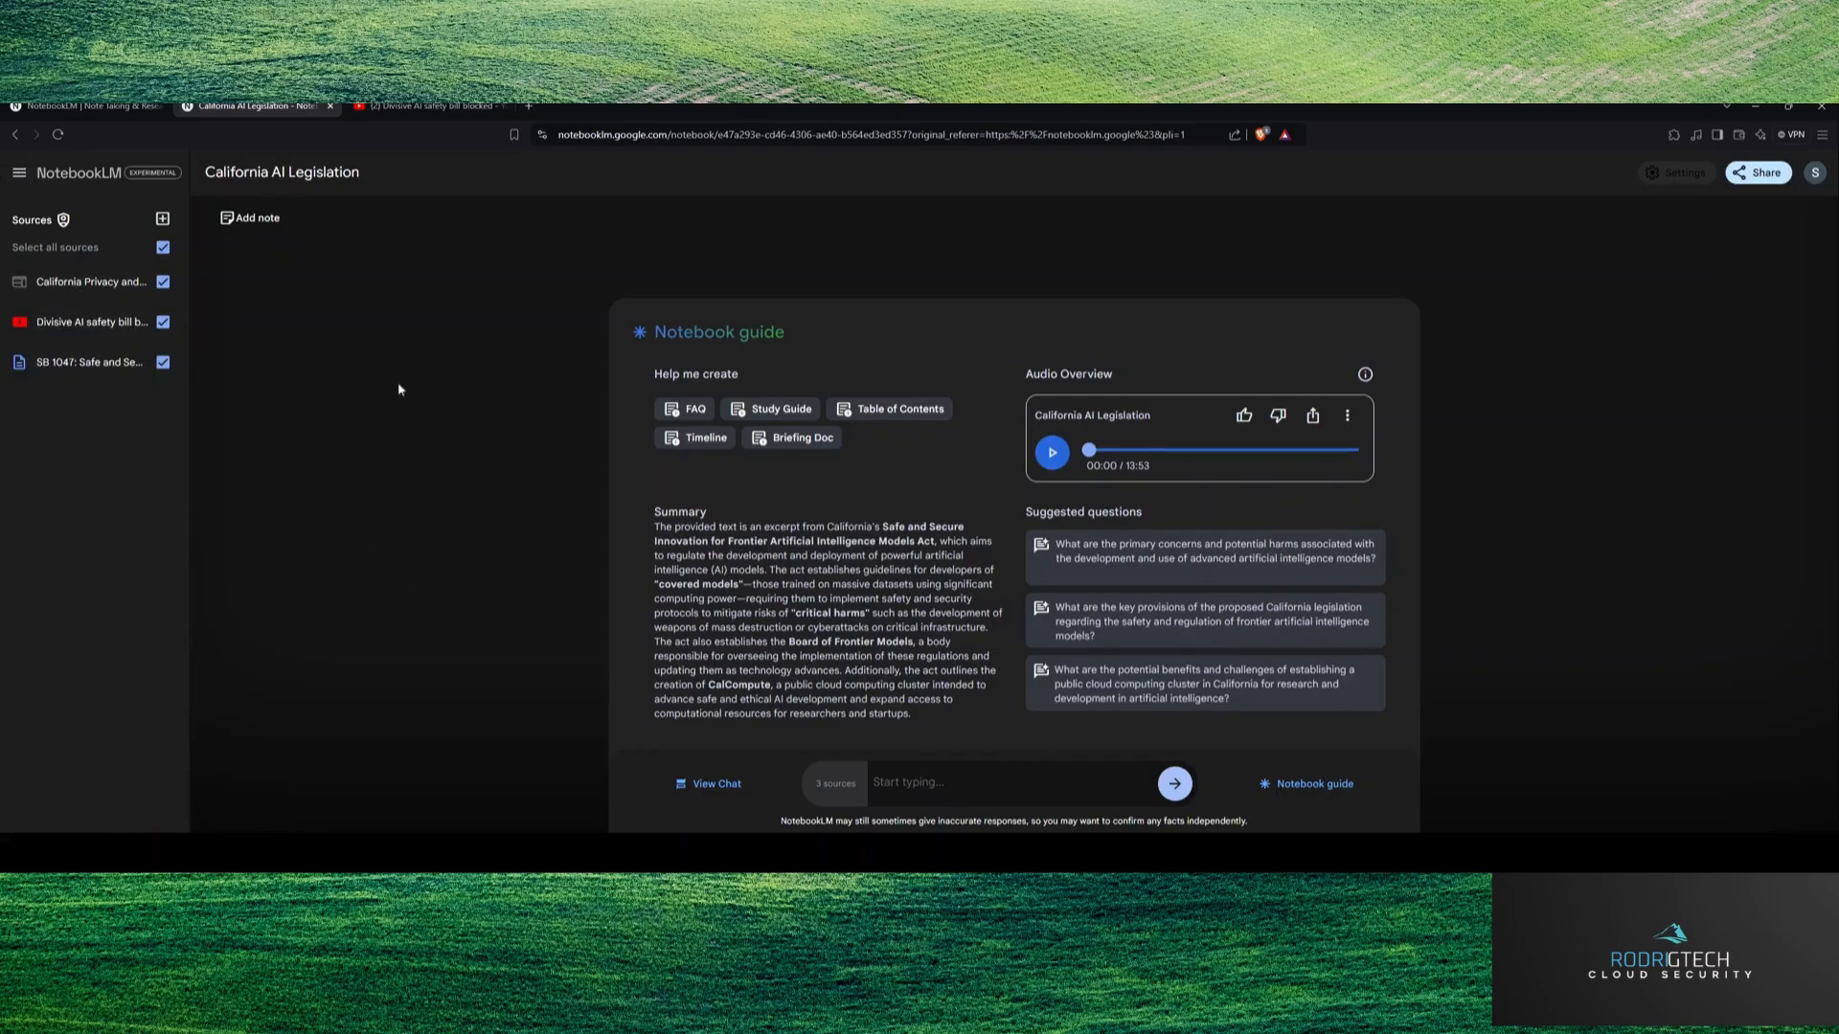
mouse_move(38, 309)
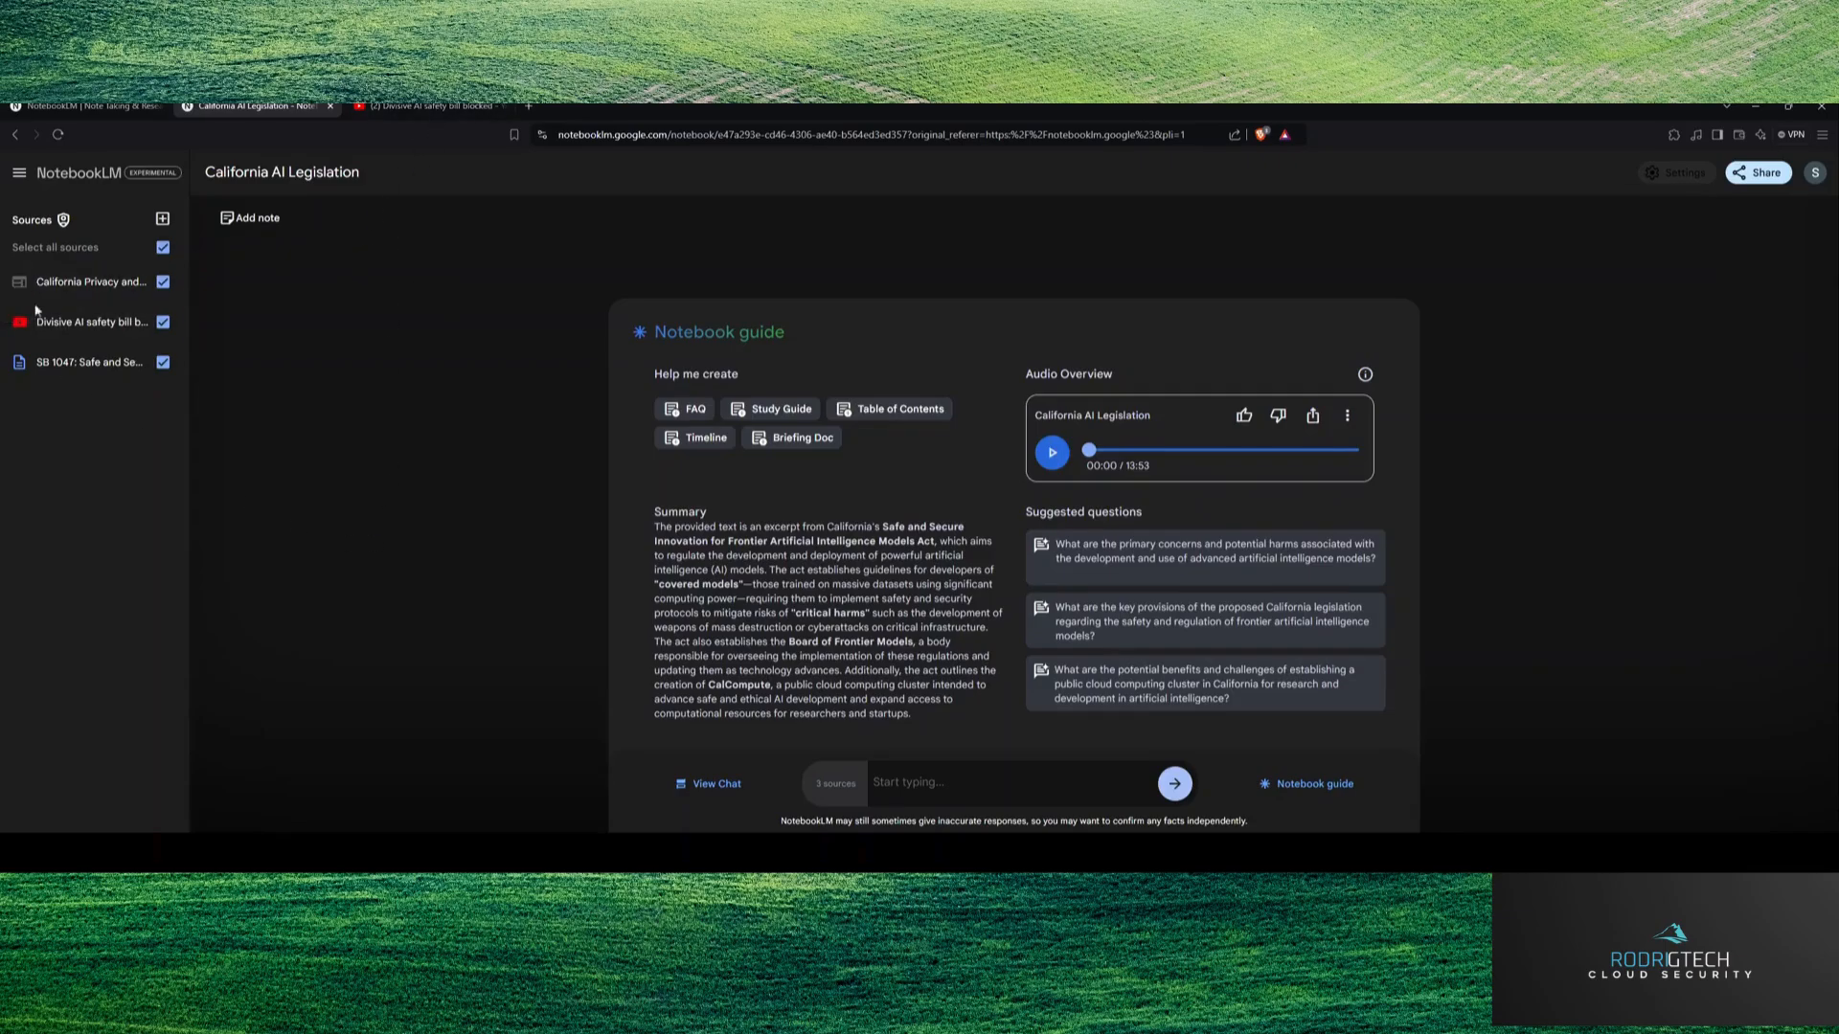
Step: Open the SB 1047: Safe and Secure Innovation source and scroll through its guide and bill text
left_click(88, 361)
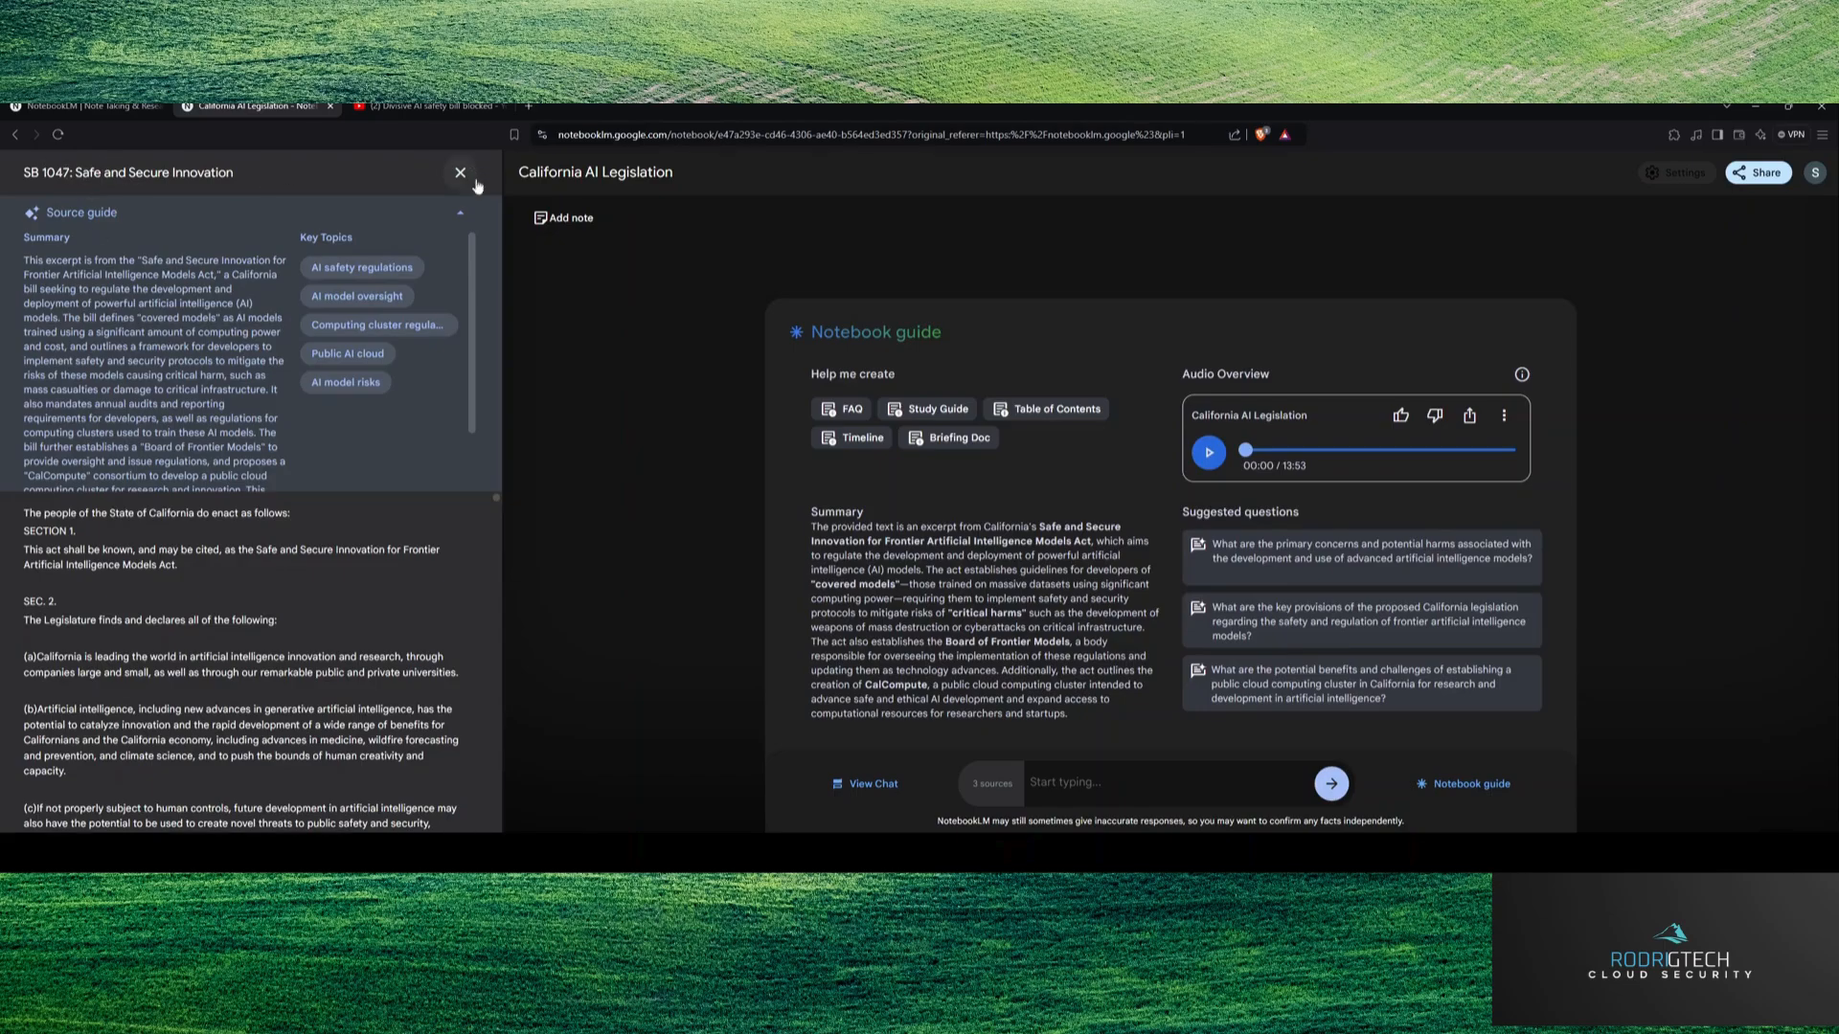
mouse_move(475, 185)
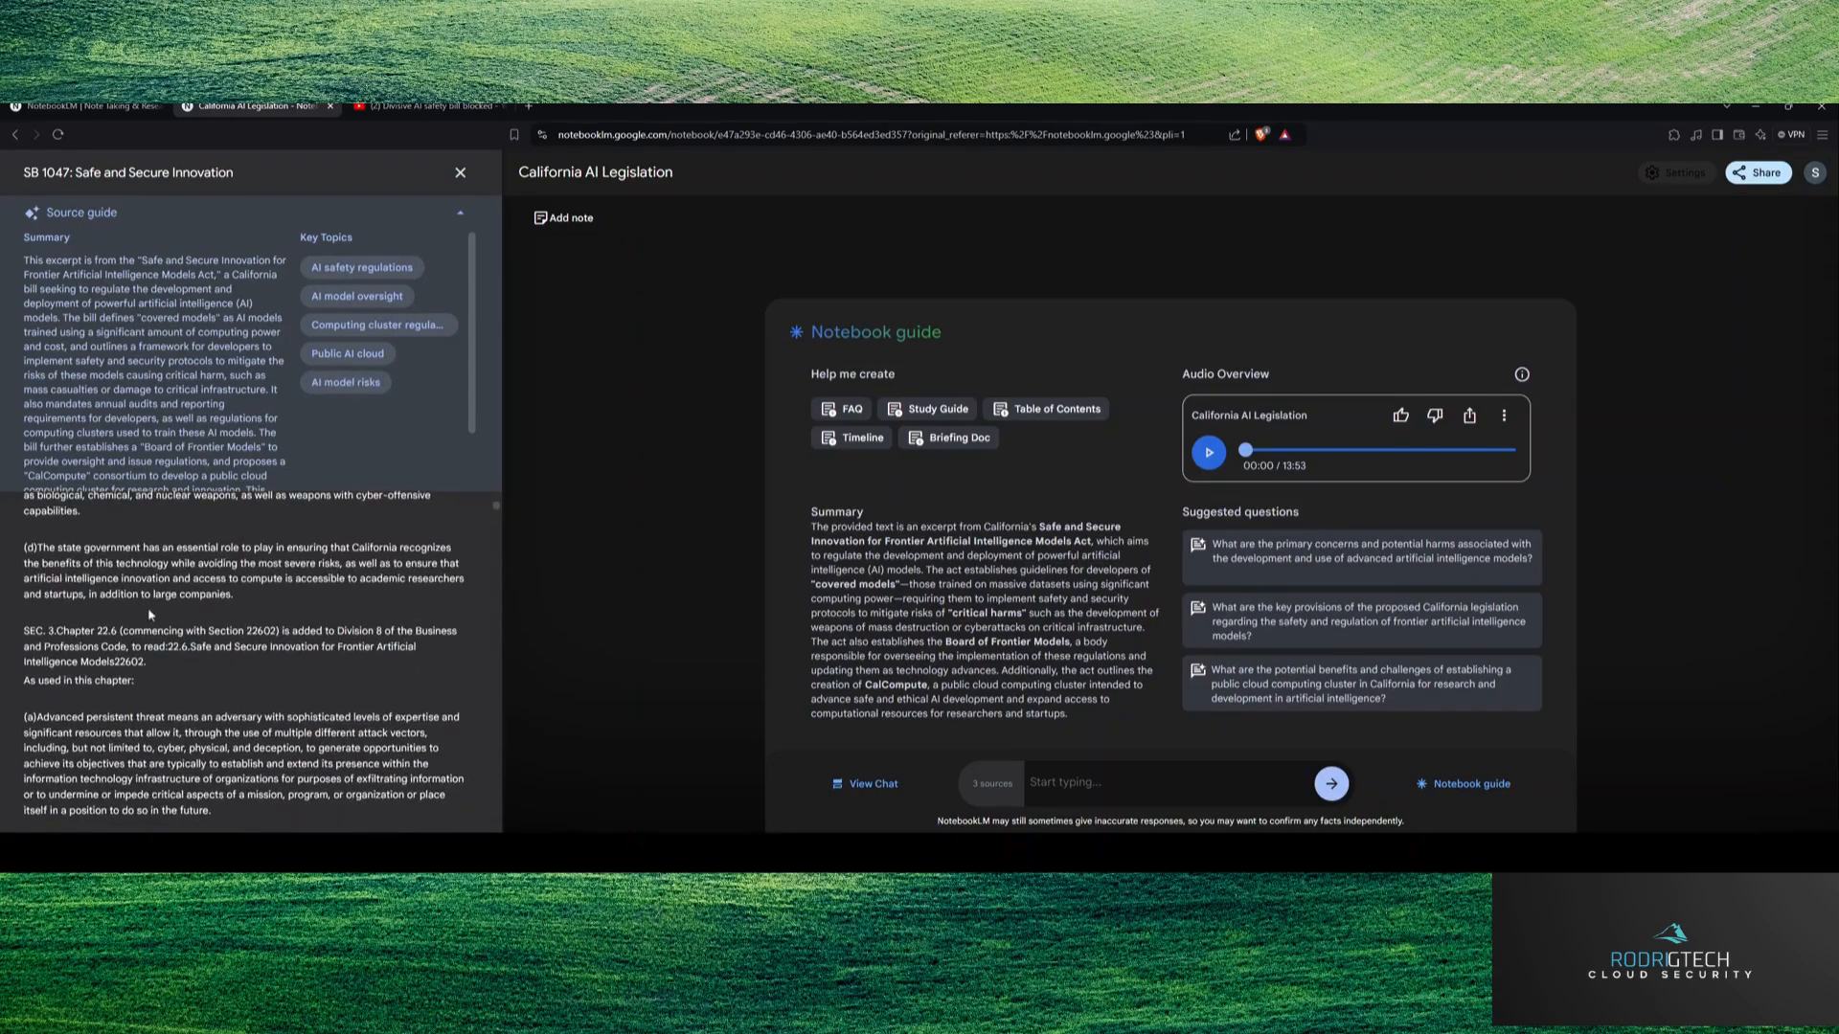
scroll("down", 3)
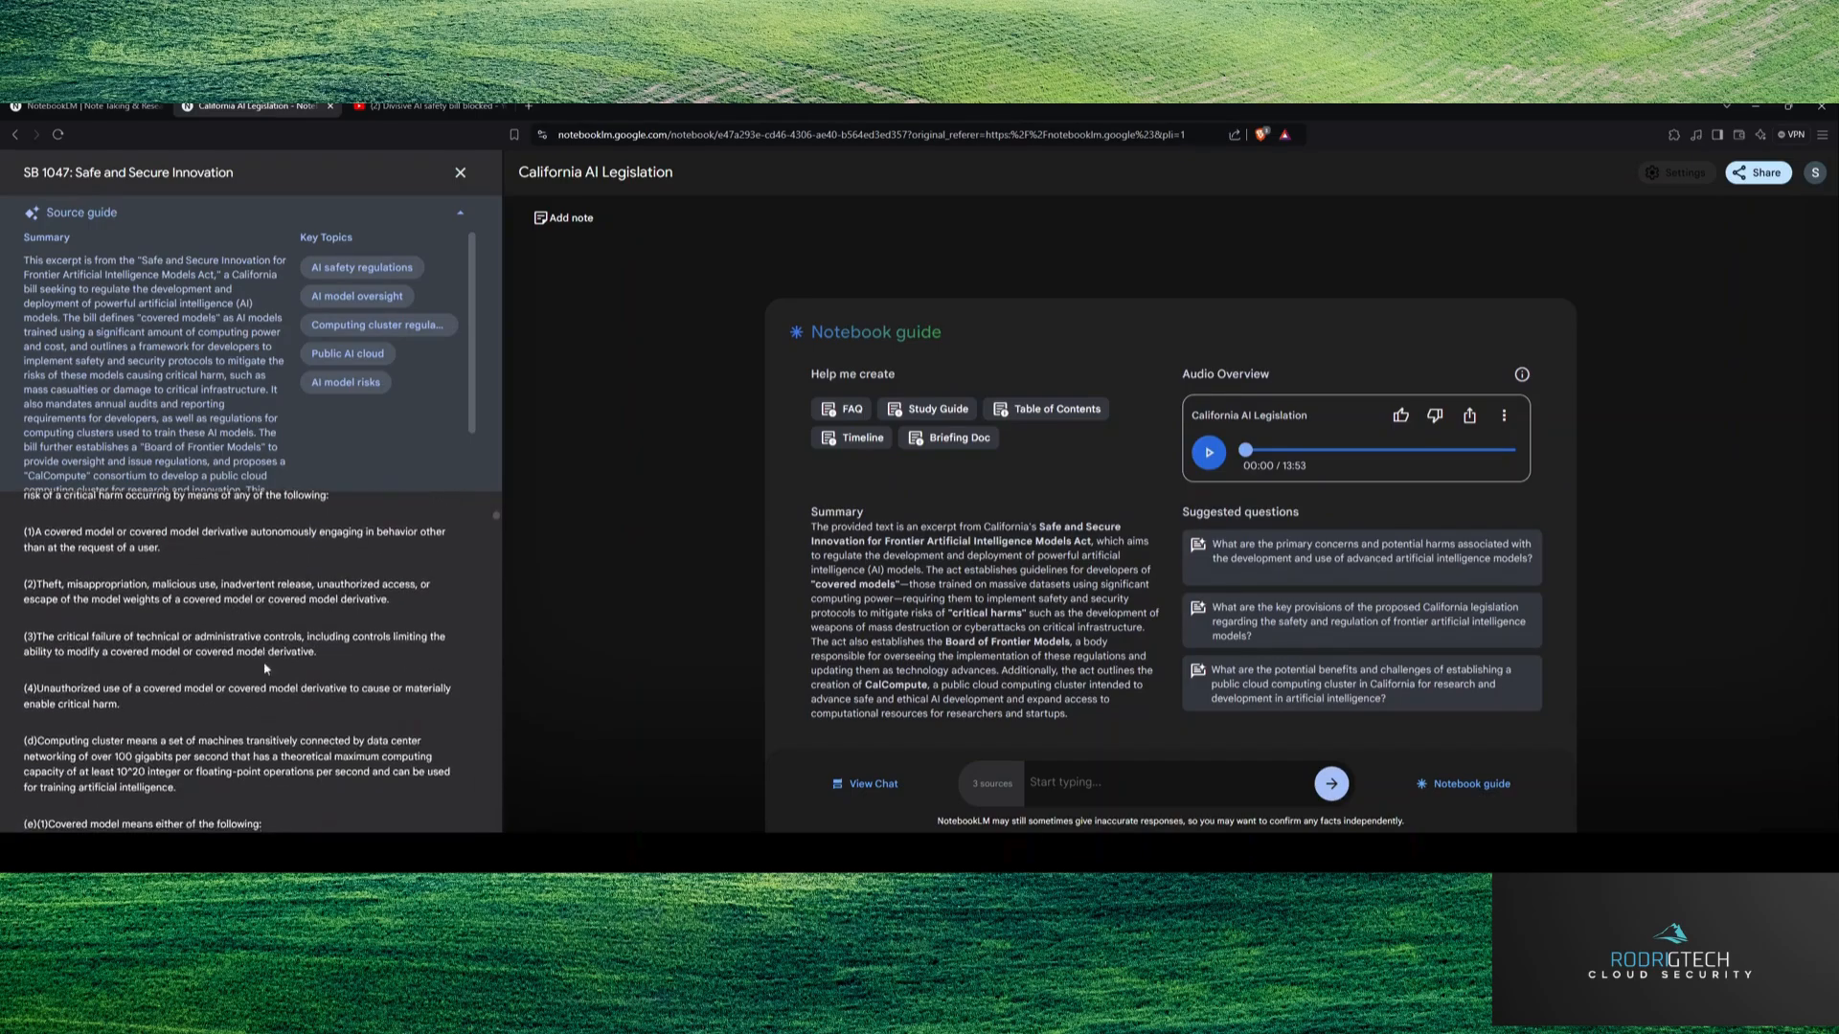
scroll("down", 3)
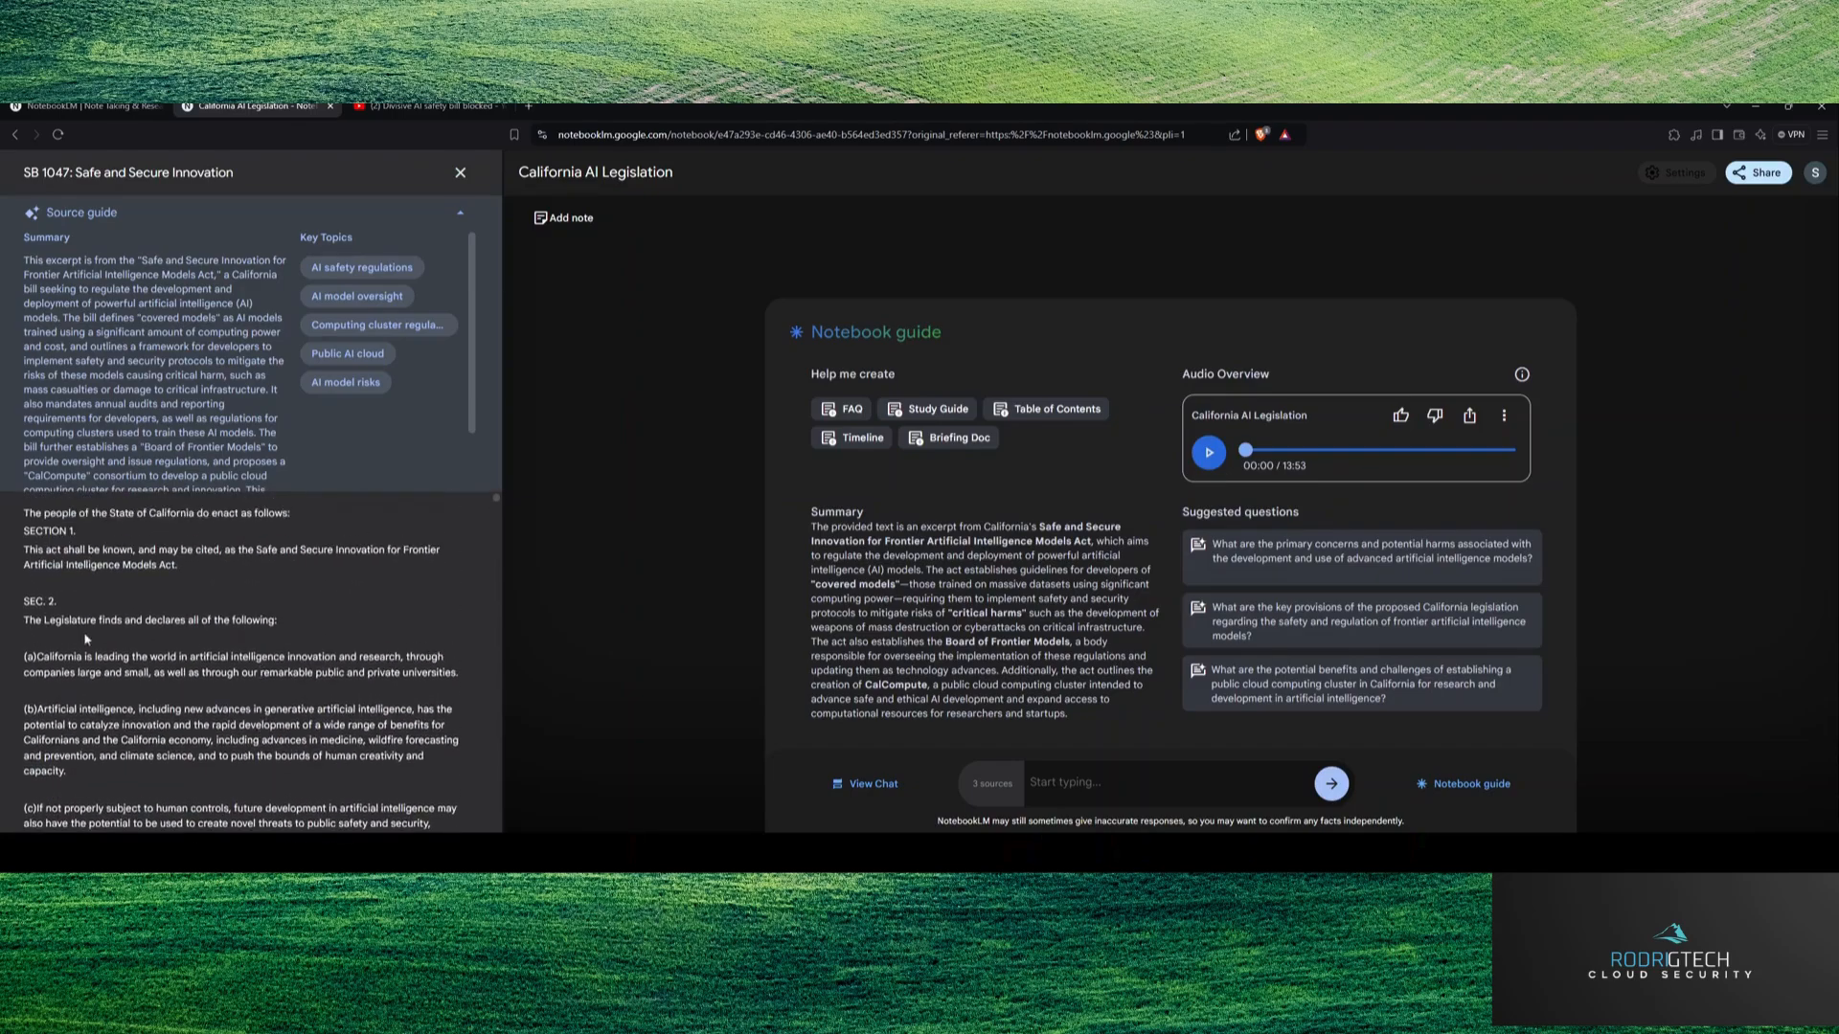
Step: Close the SB 1047 guide and view the 'Divisive AI safety bill blocked' video's source guide
left_click(459, 172)
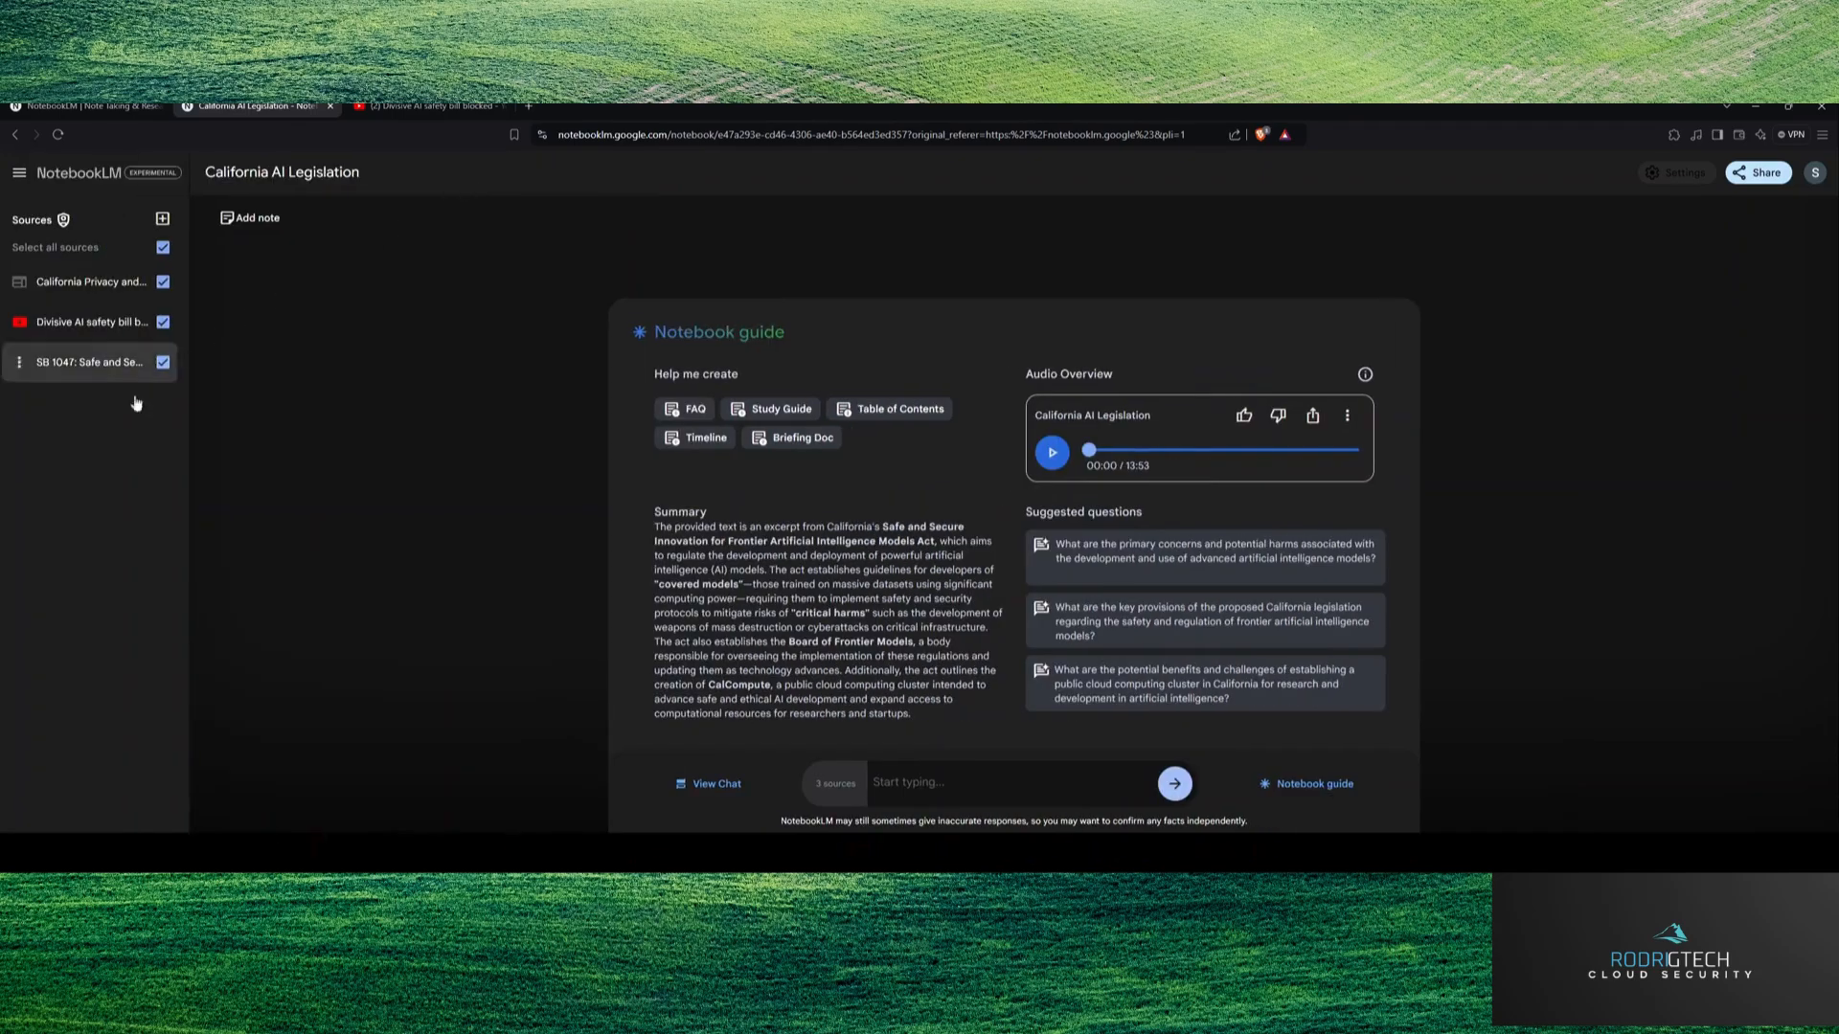
left_click(88, 322)
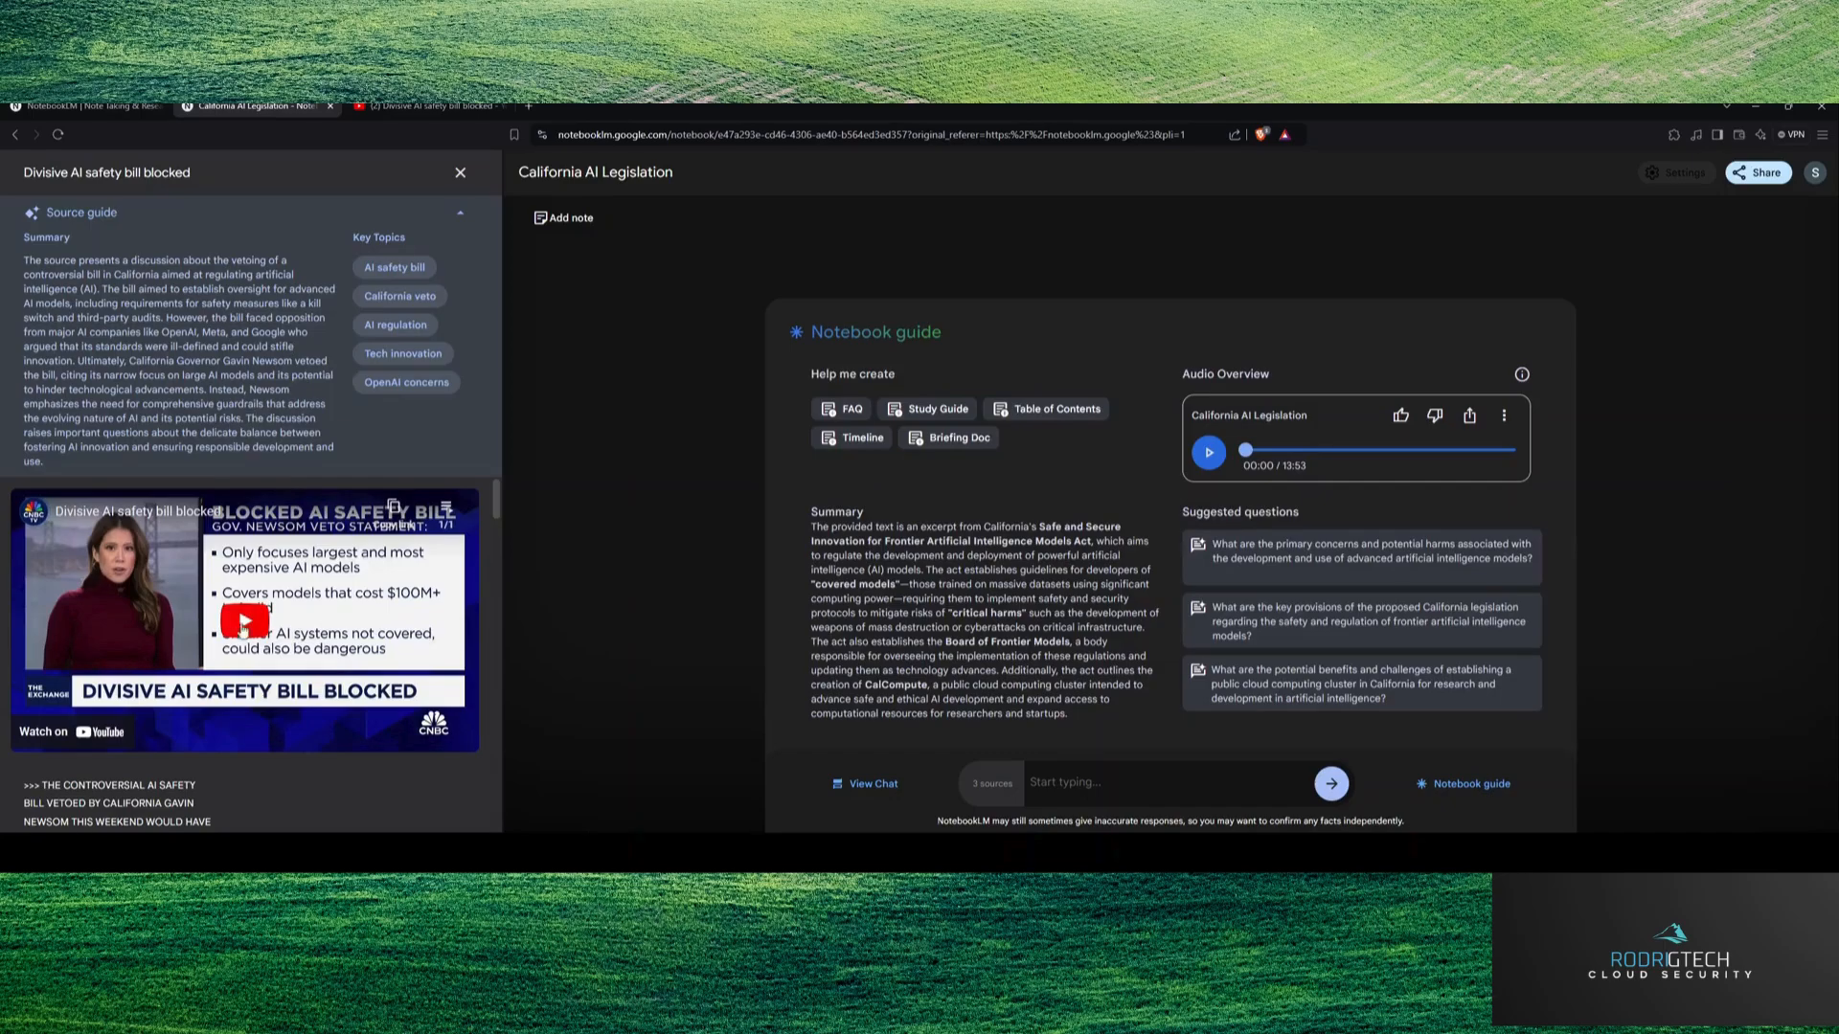
scroll("down", 3)
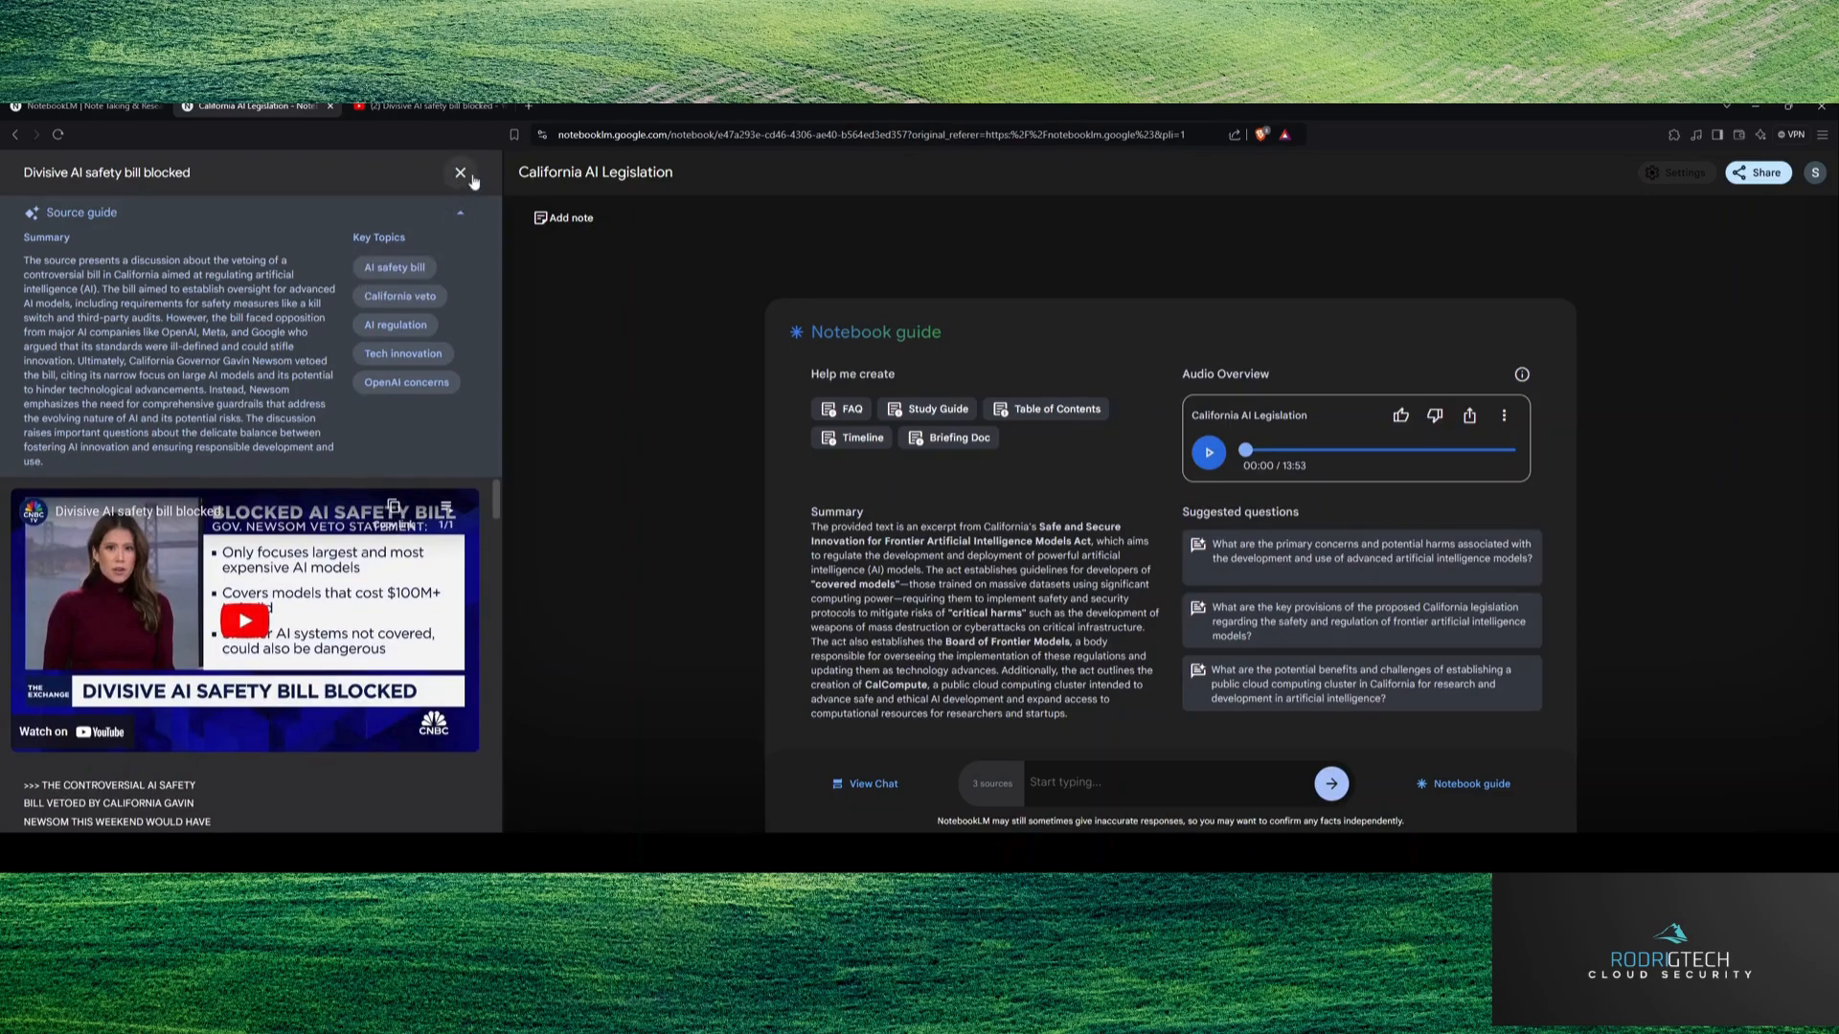
mouse_move(505, 189)
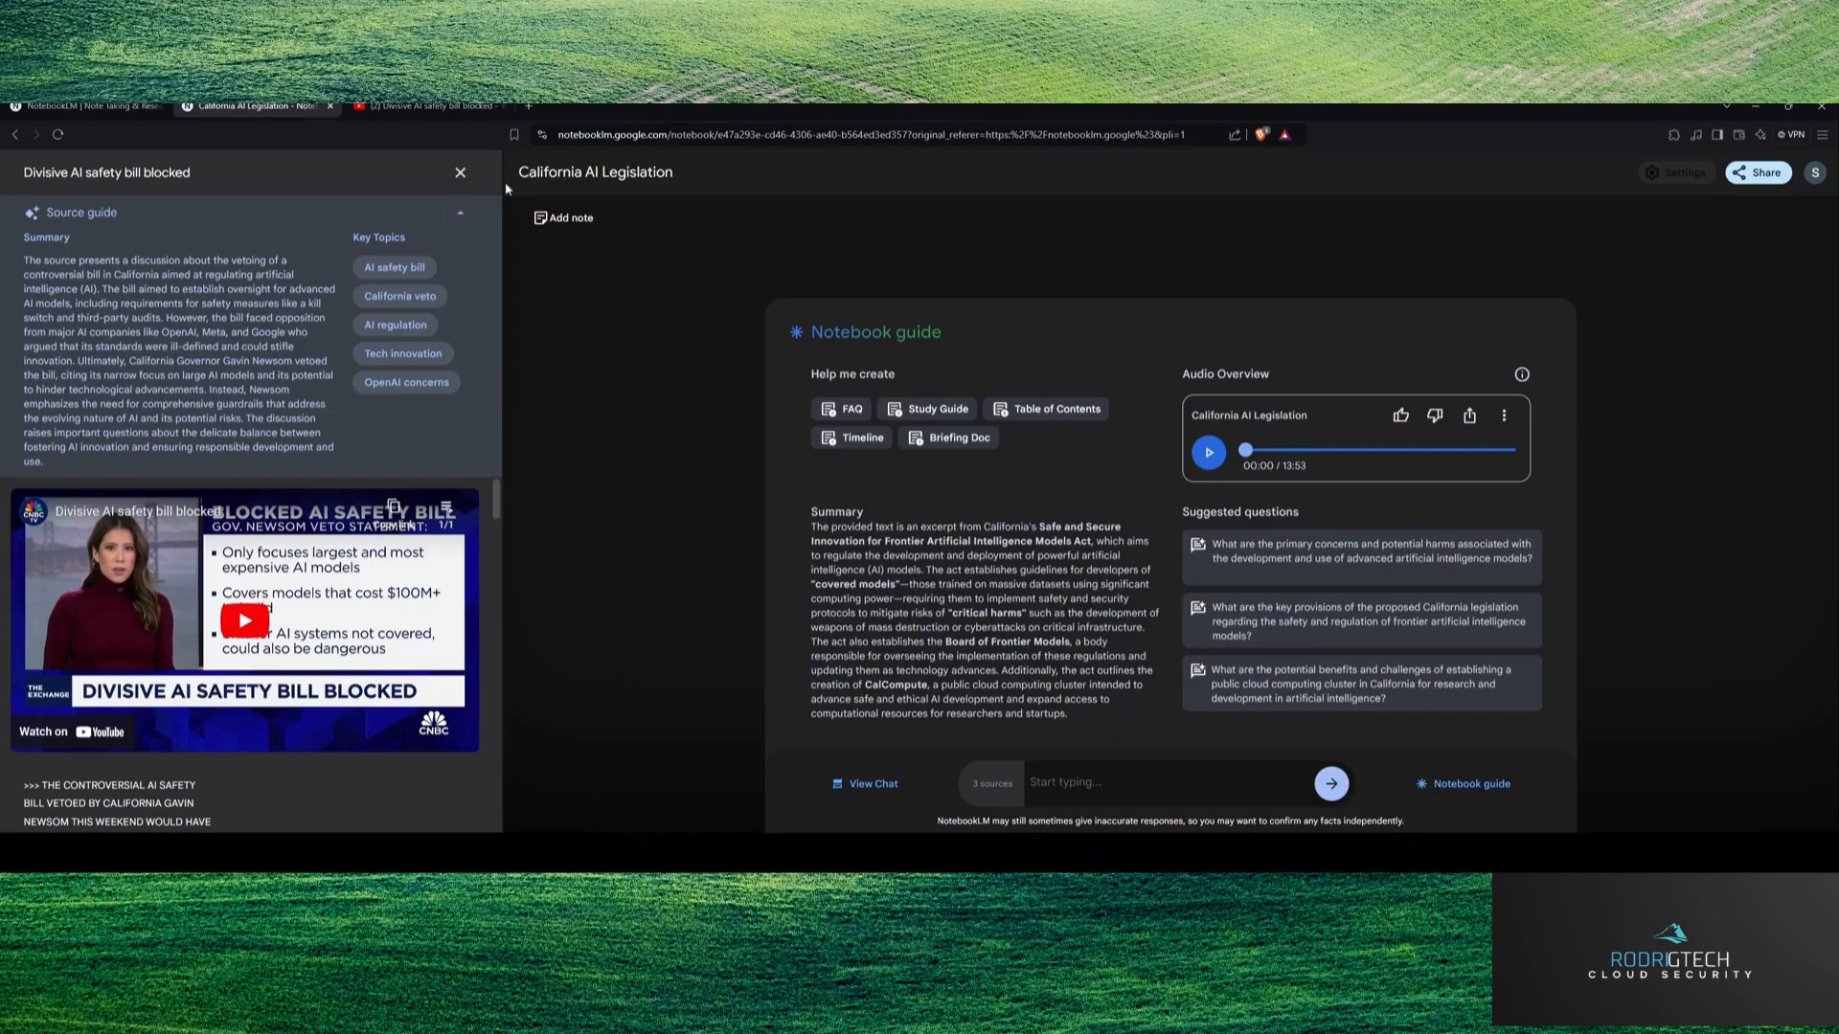
mouse_move(221, 715)
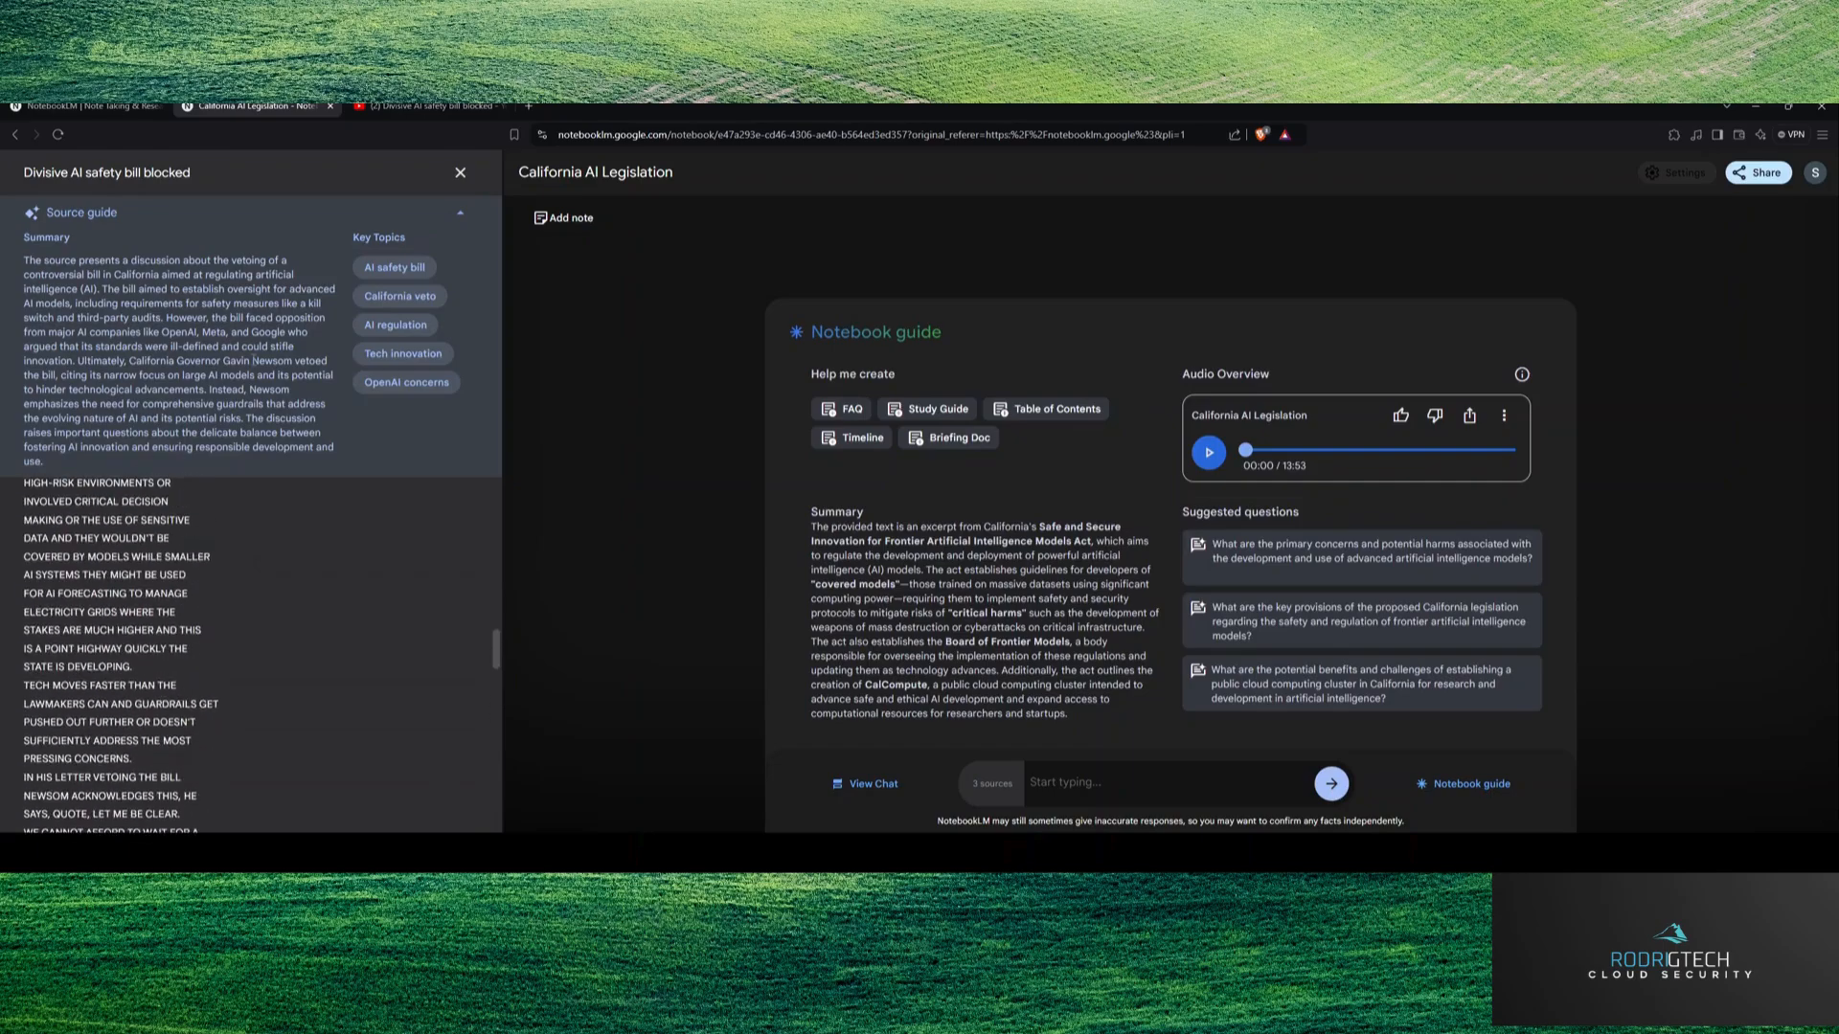
mouse_move(459, 173)
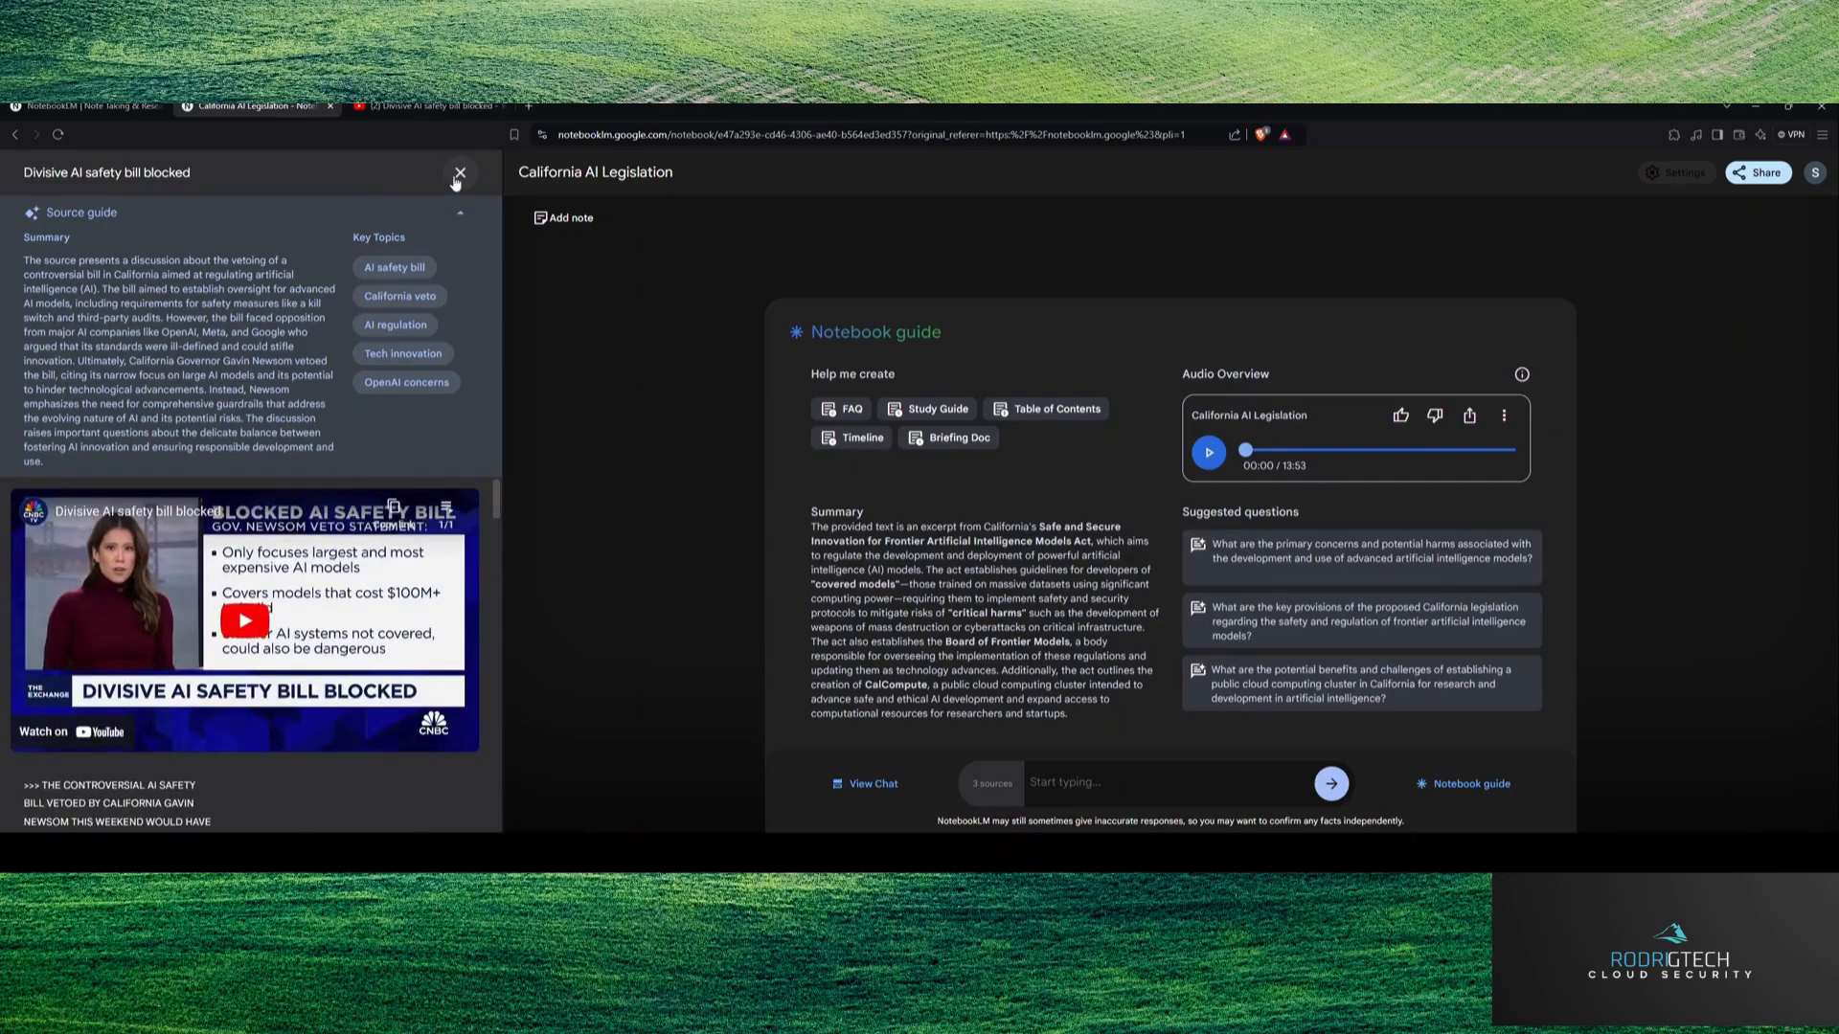
Step: Close the video guide, then play the audio overview briefly and pause it at 0:05
left_click(460, 172)
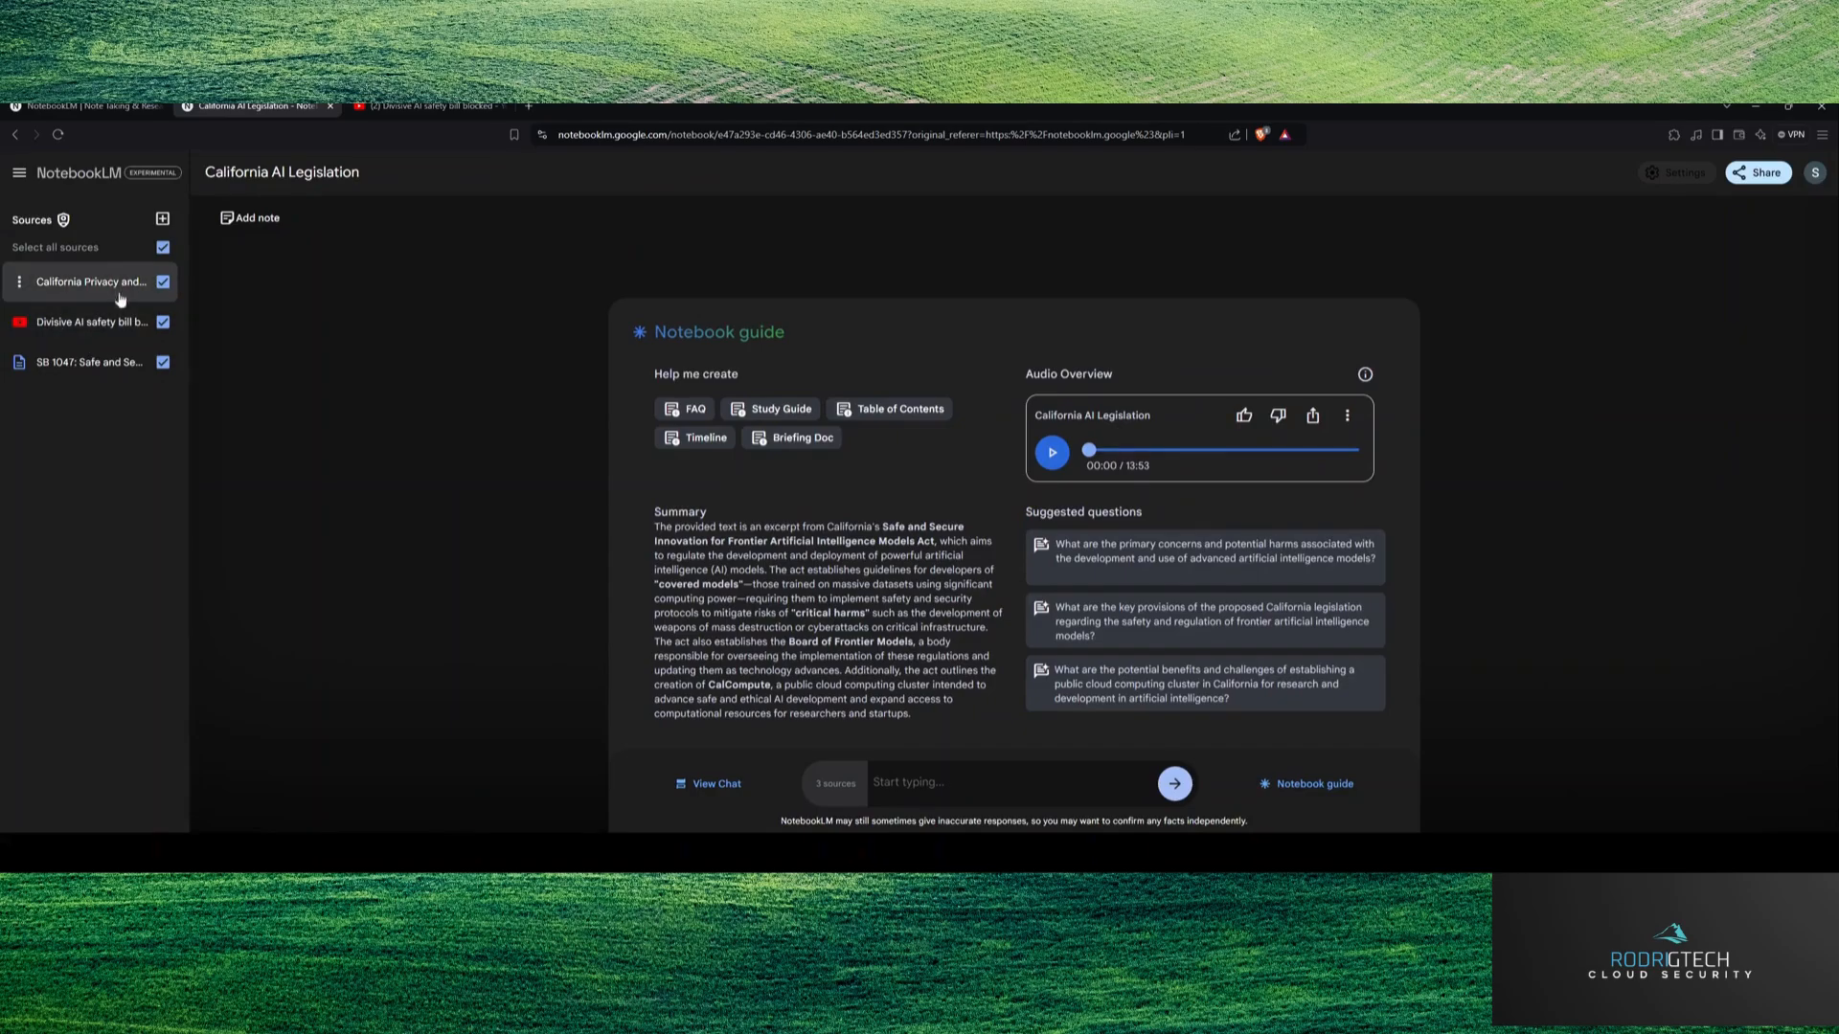
mouse_move(67, 409)
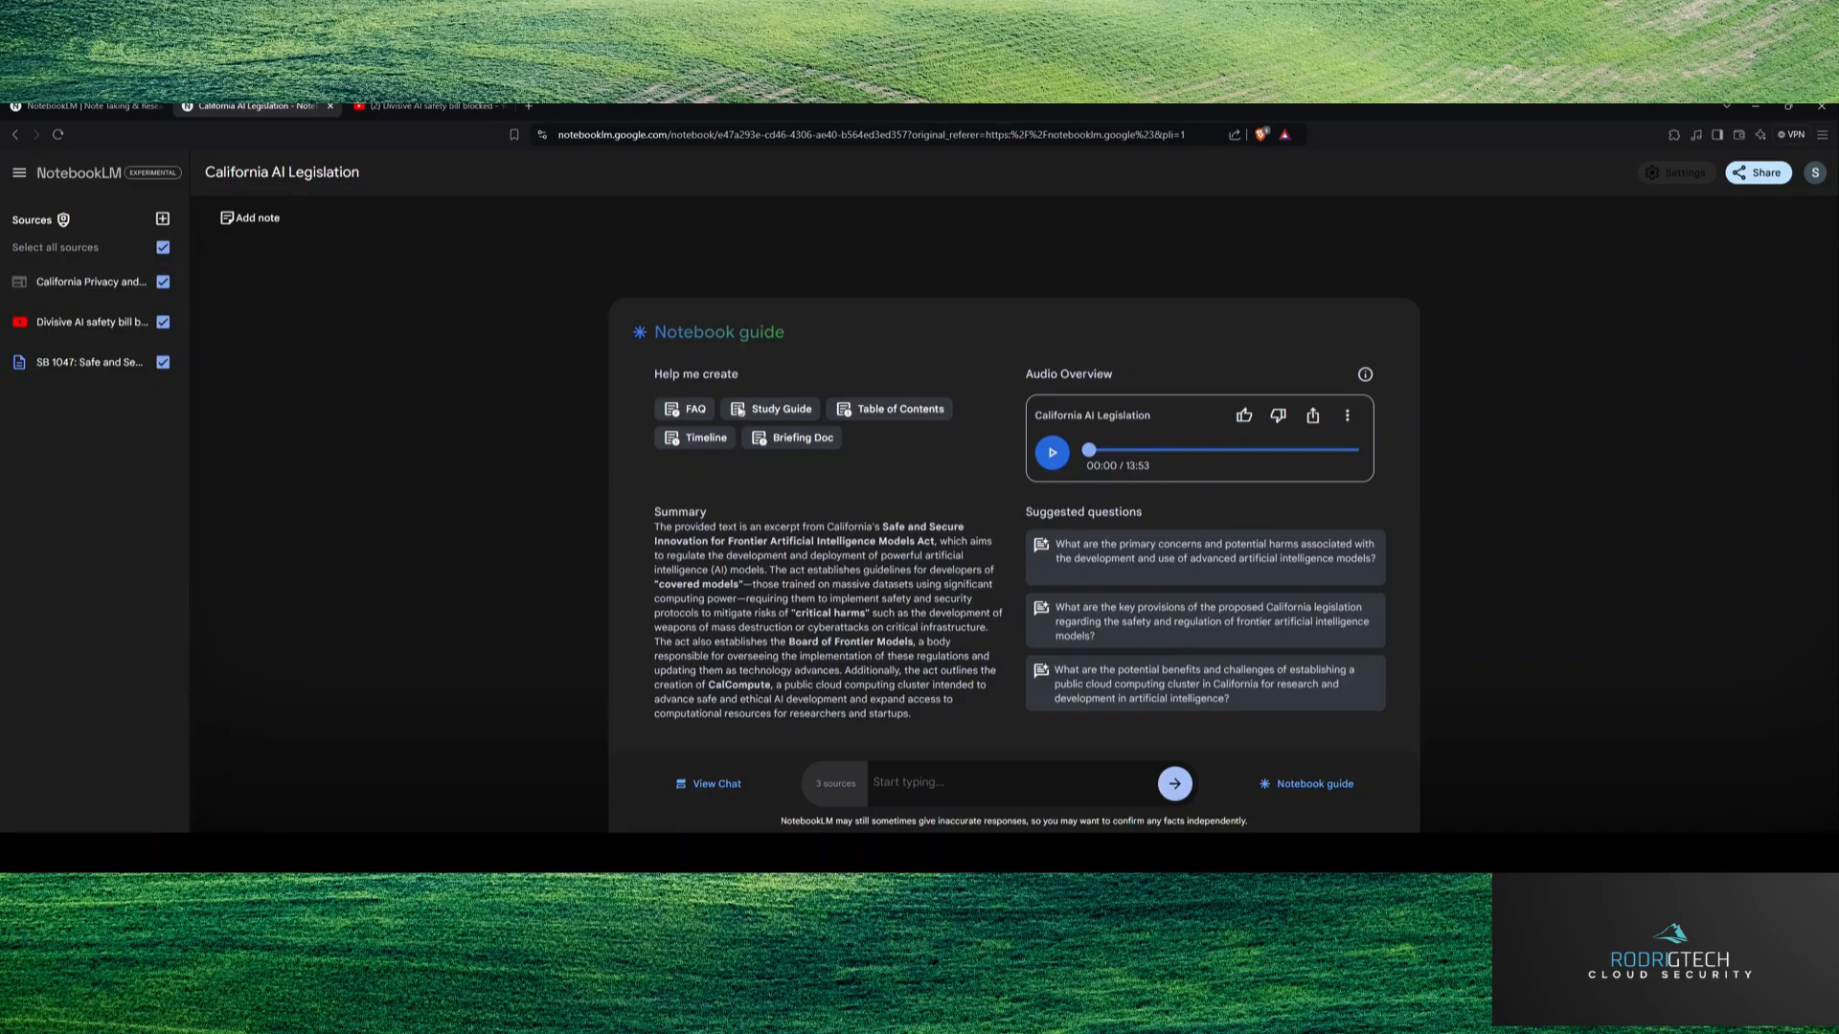
mouse_move(89, 282)
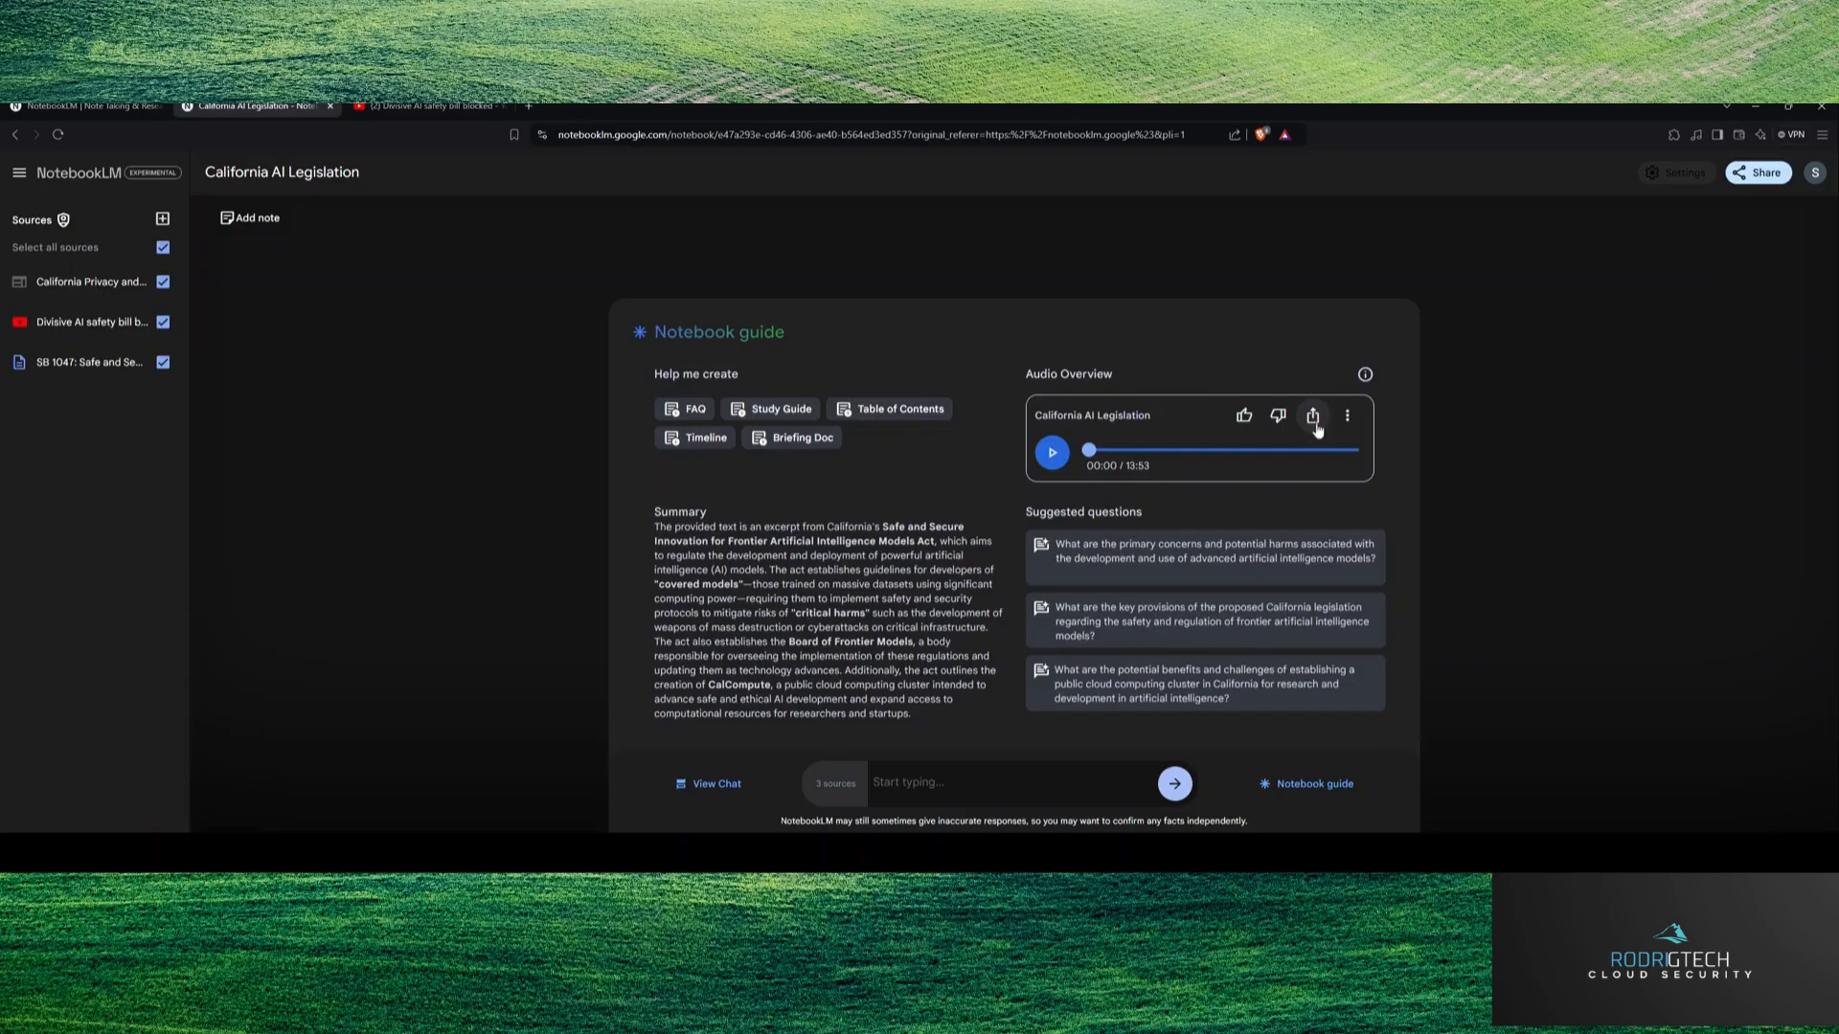
left_click(1347, 414)
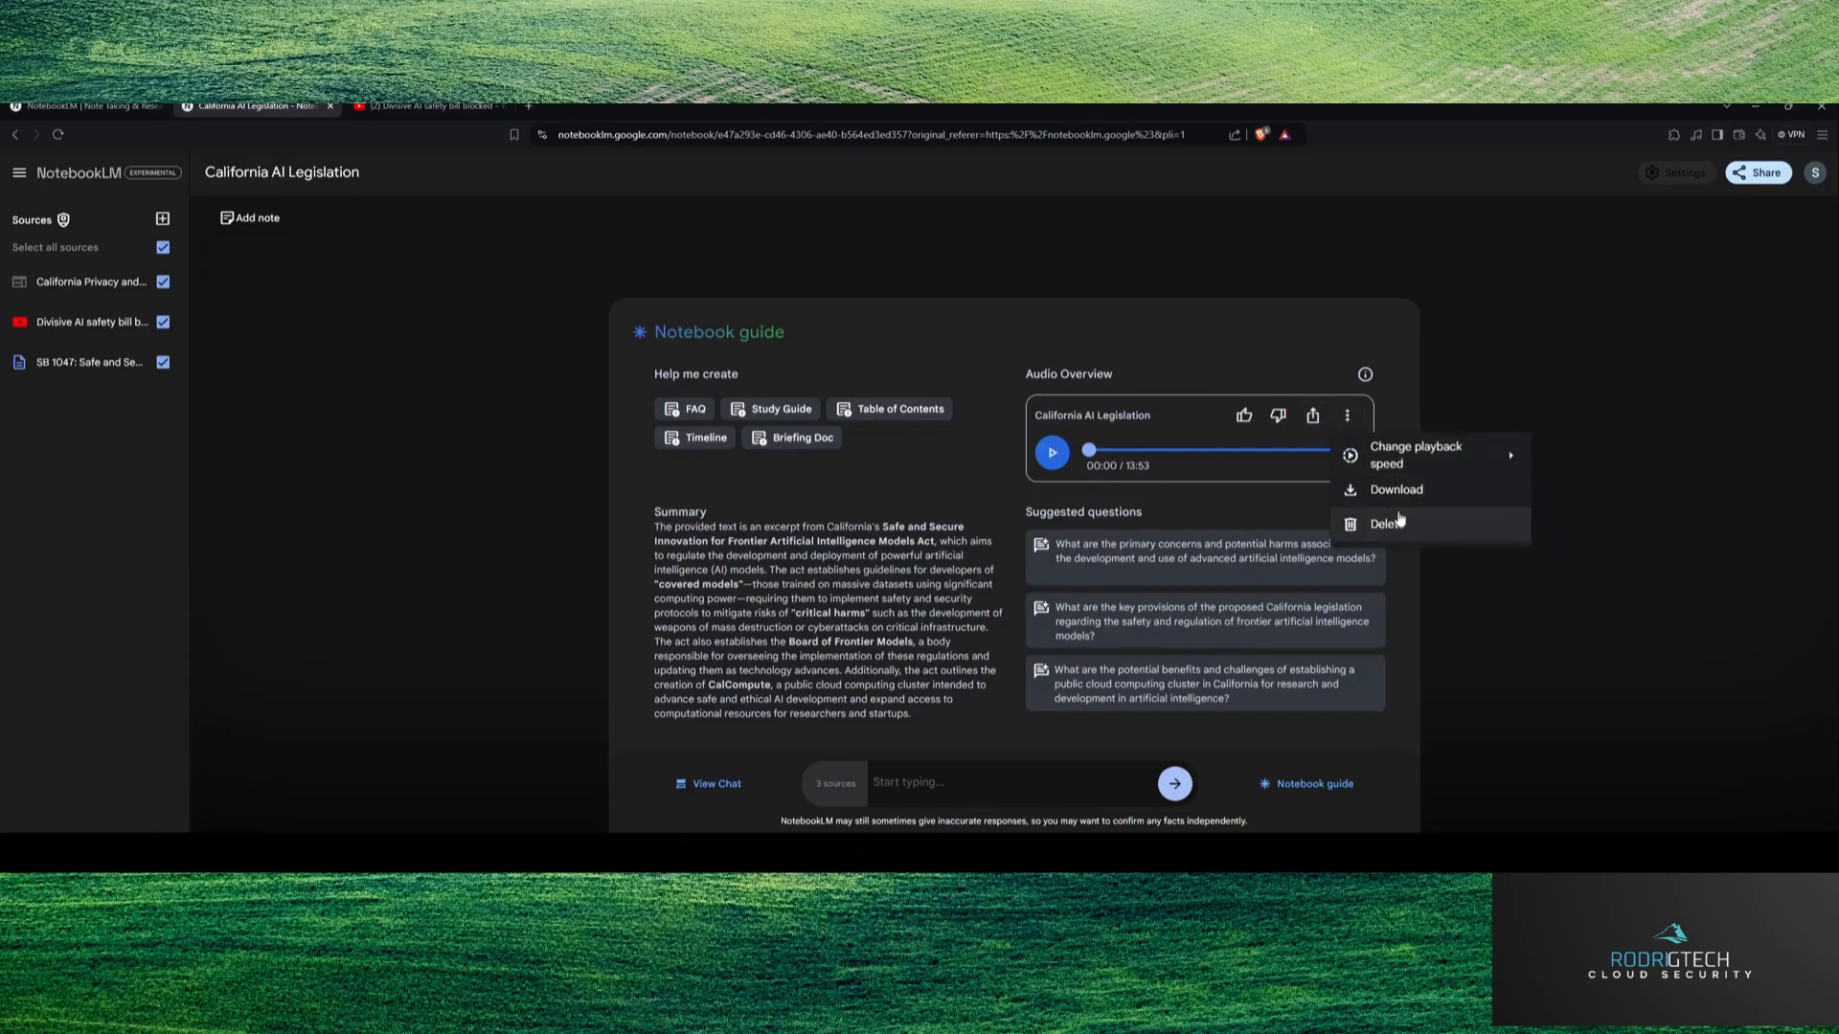
mouse_move(997, 475)
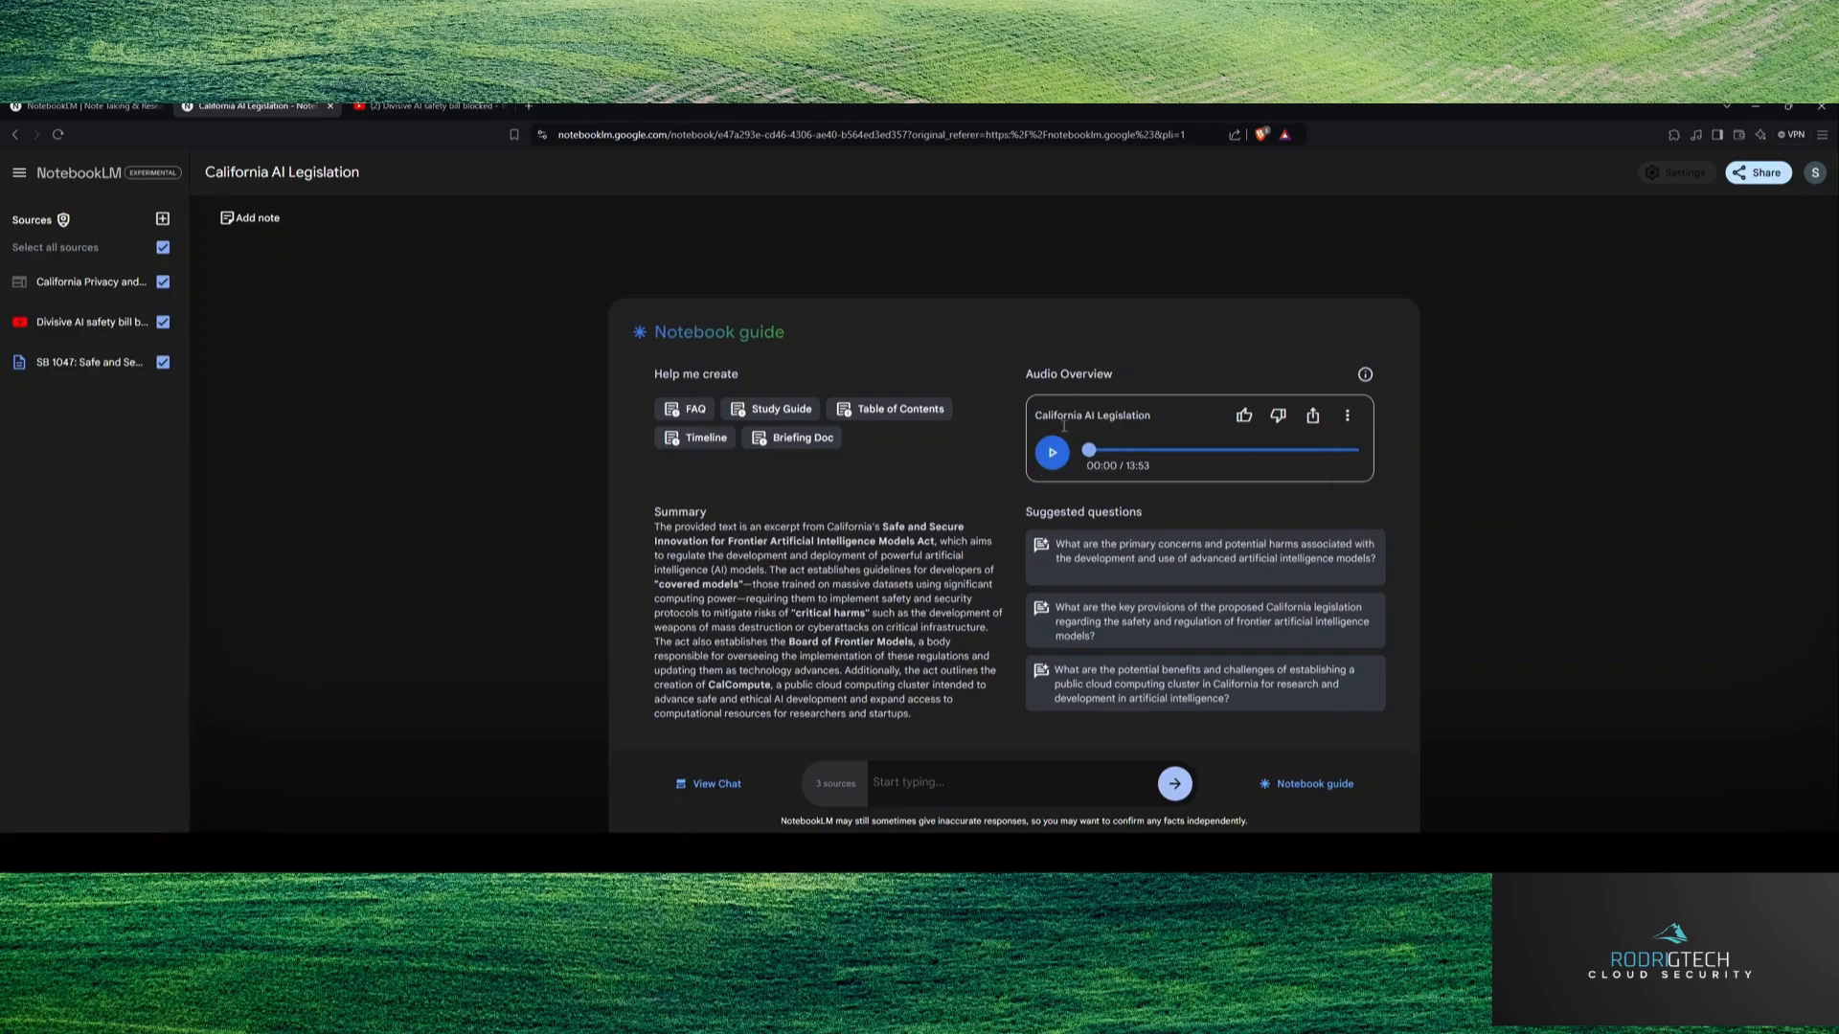
left_click(1051, 453)
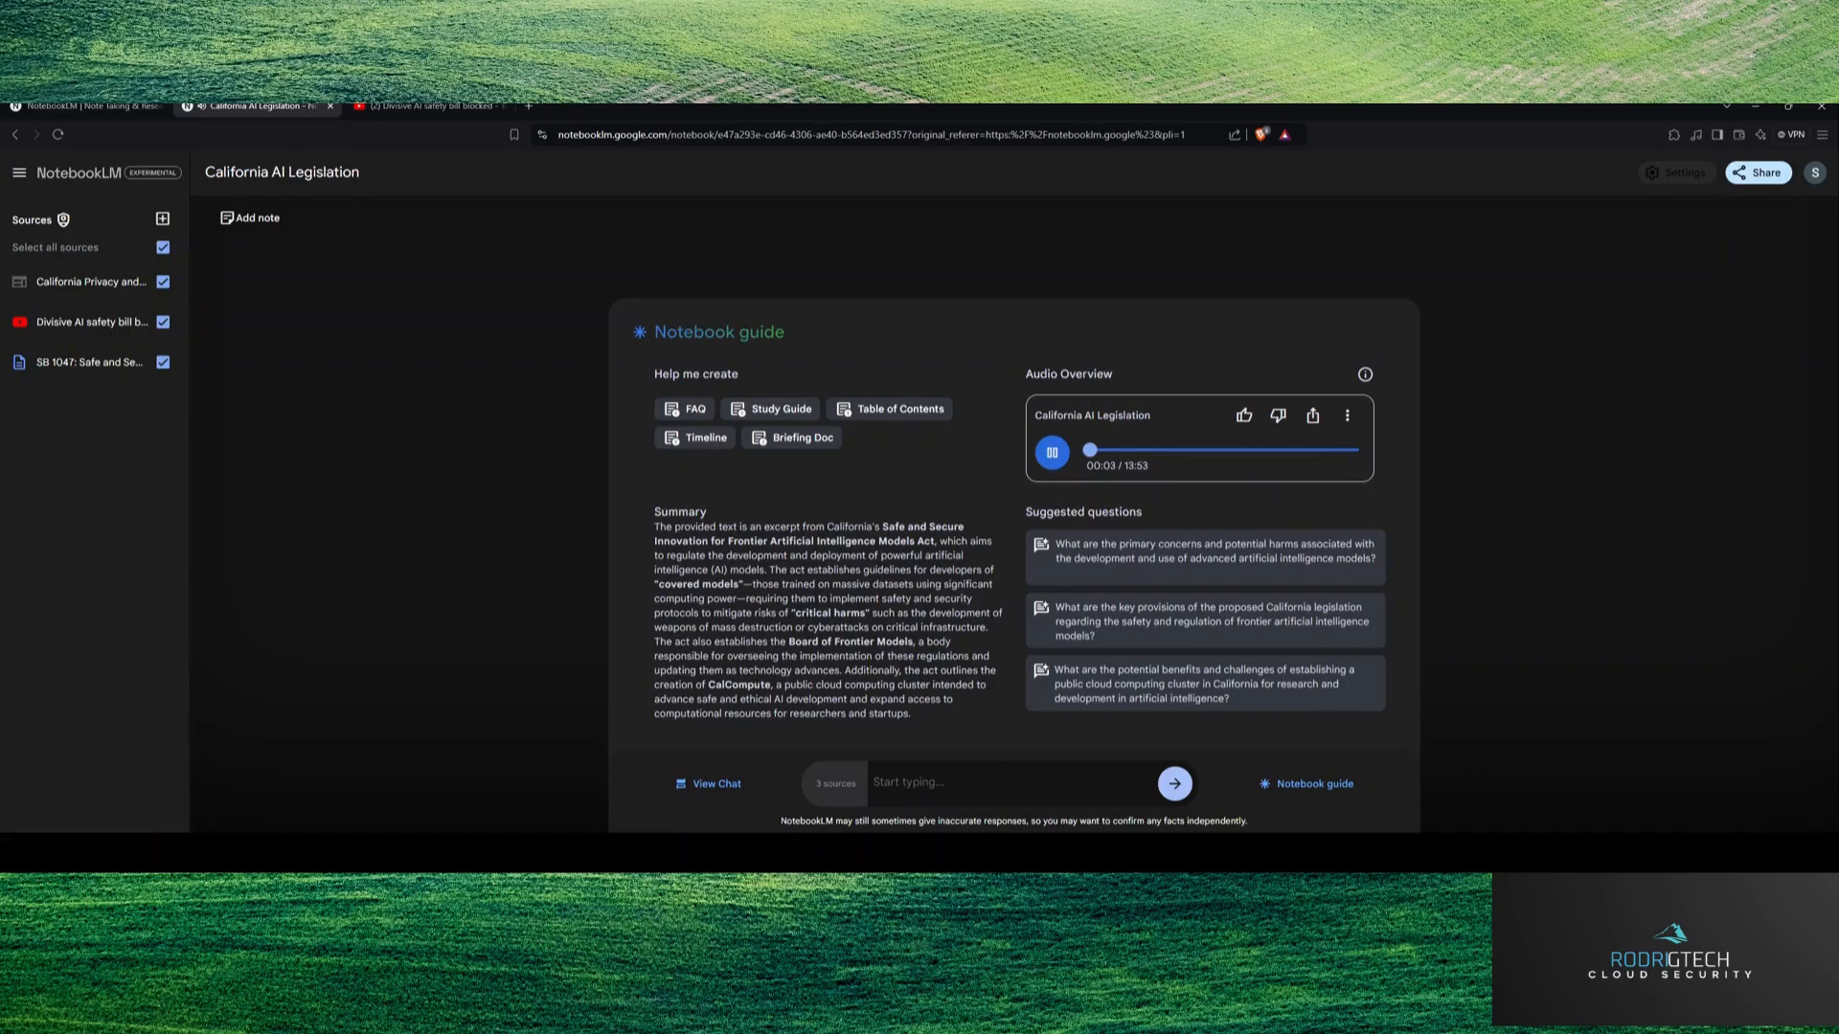
left_click(1050, 453)
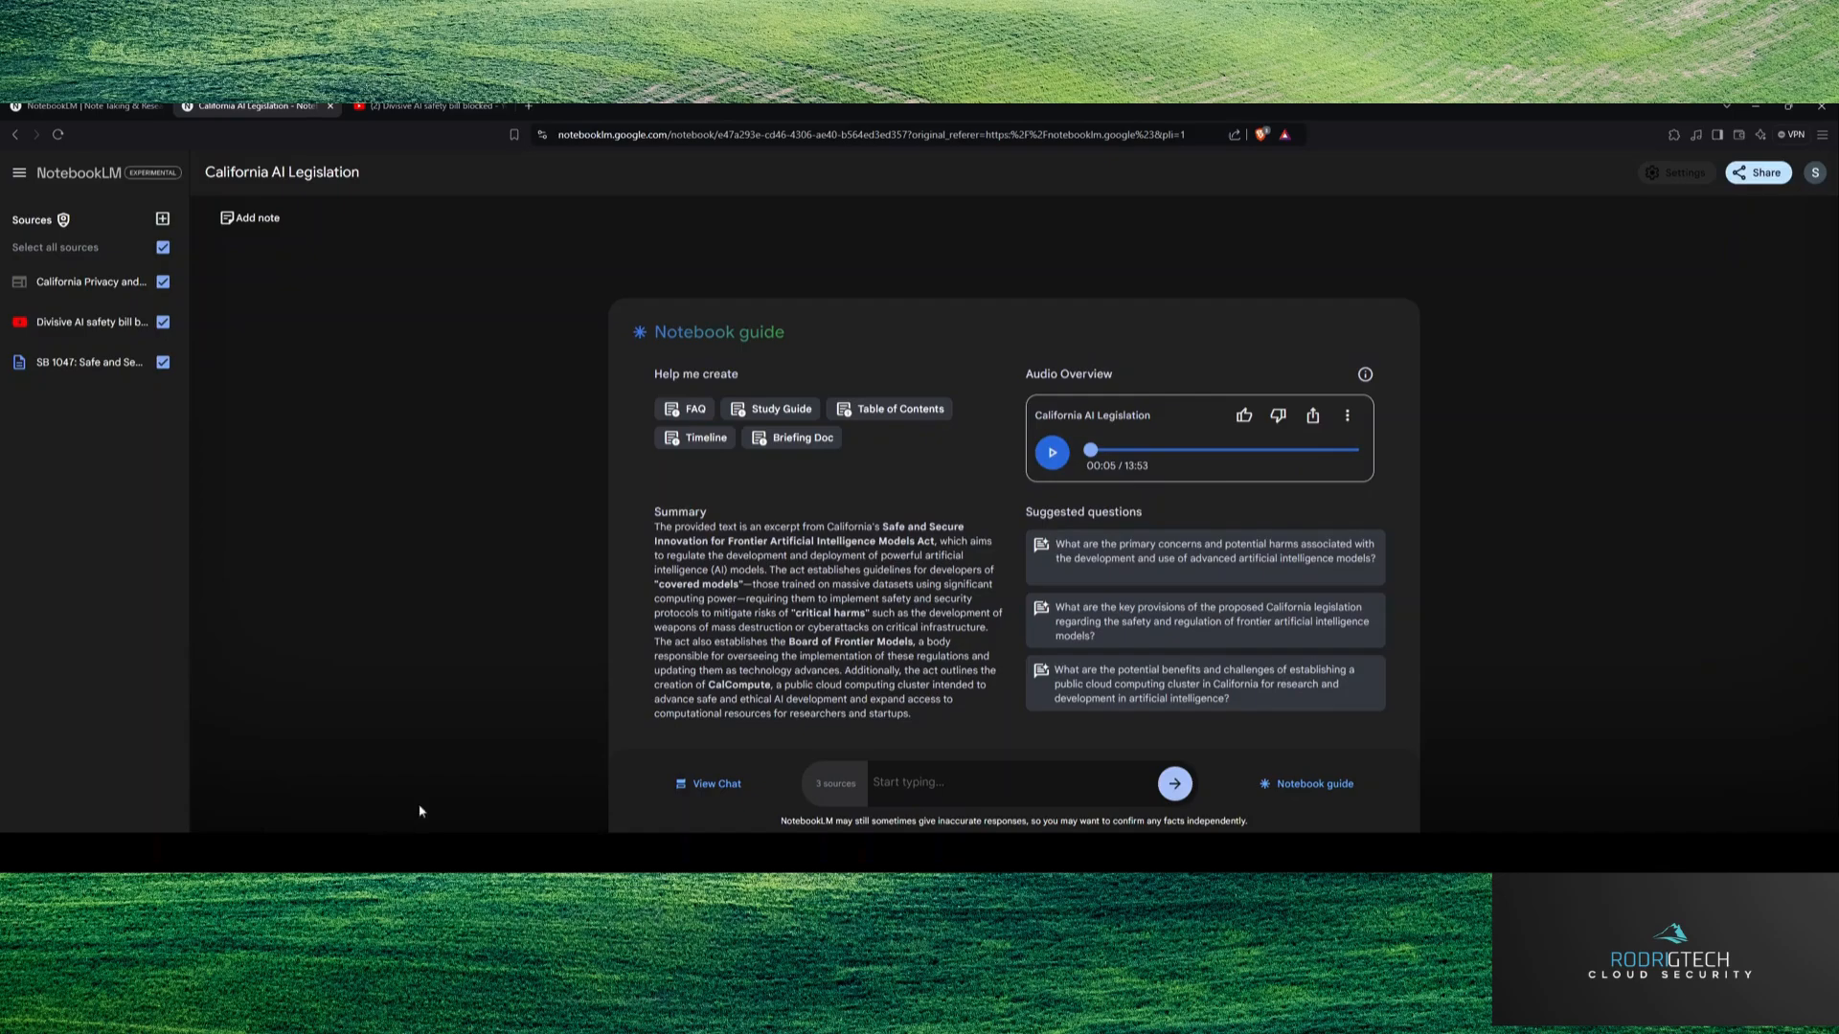
left_click(1346, 415)
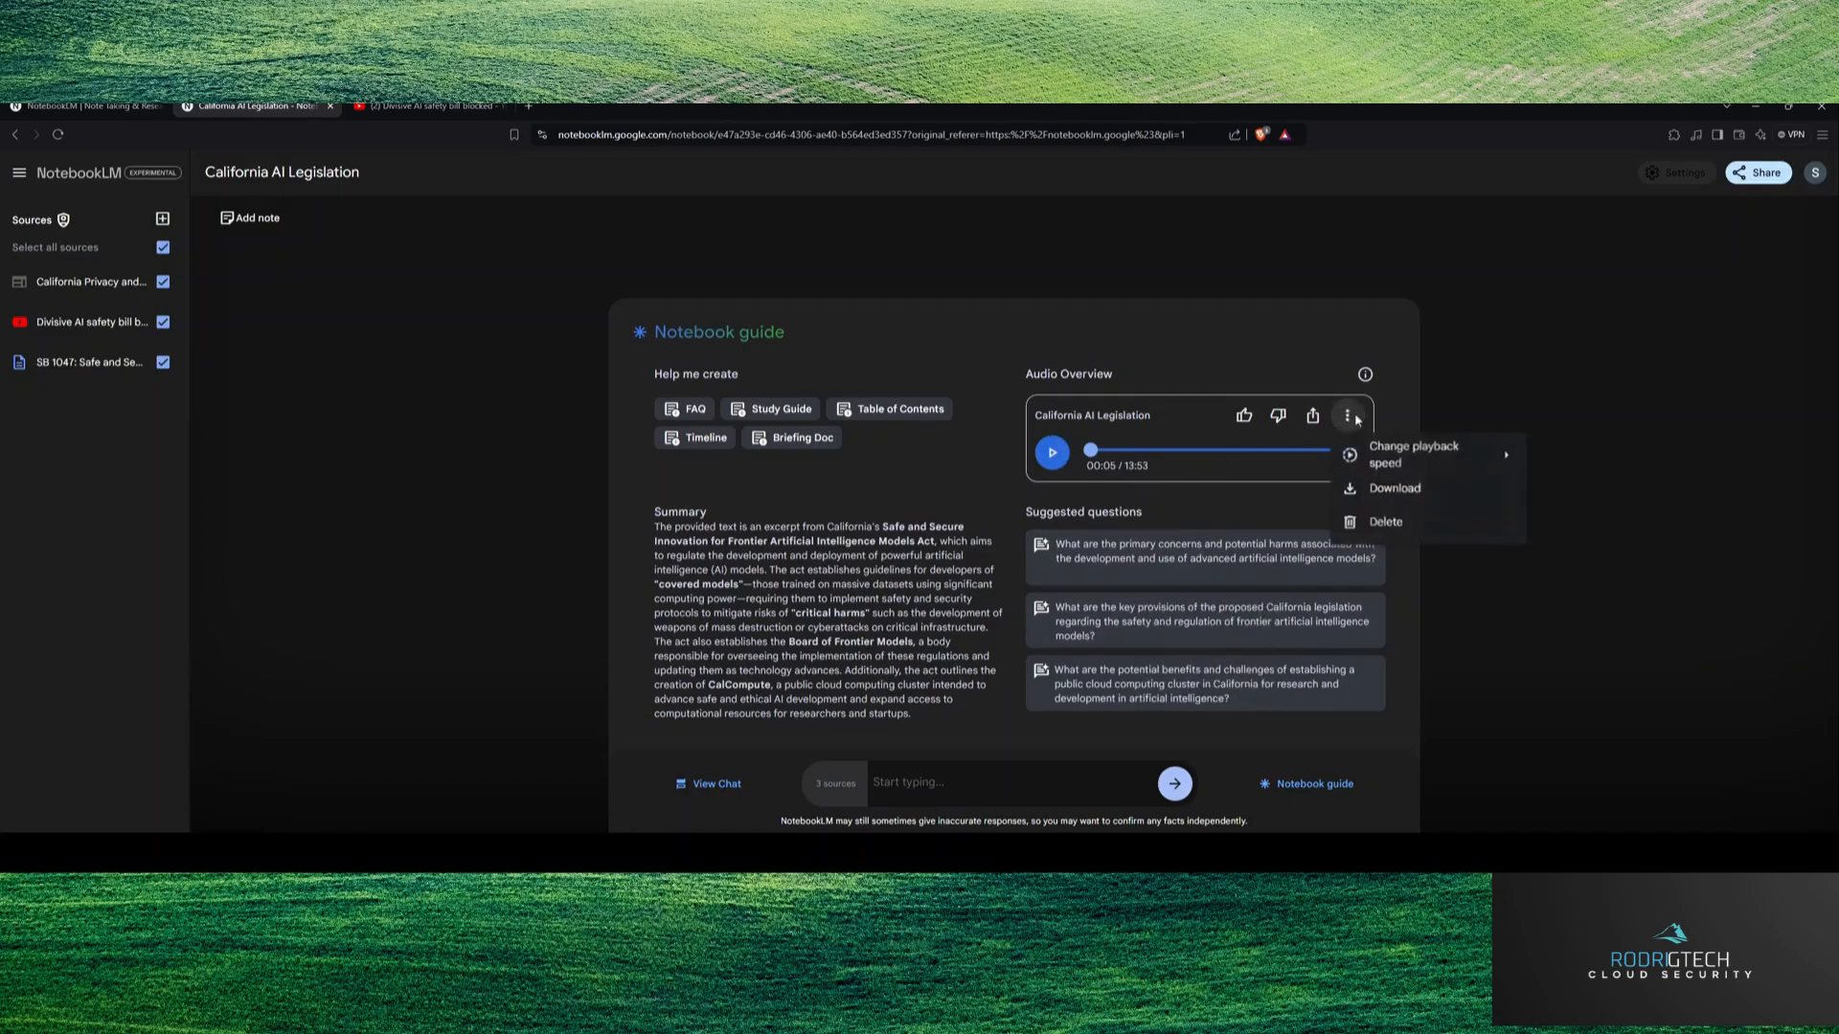
left_click(984, 501)
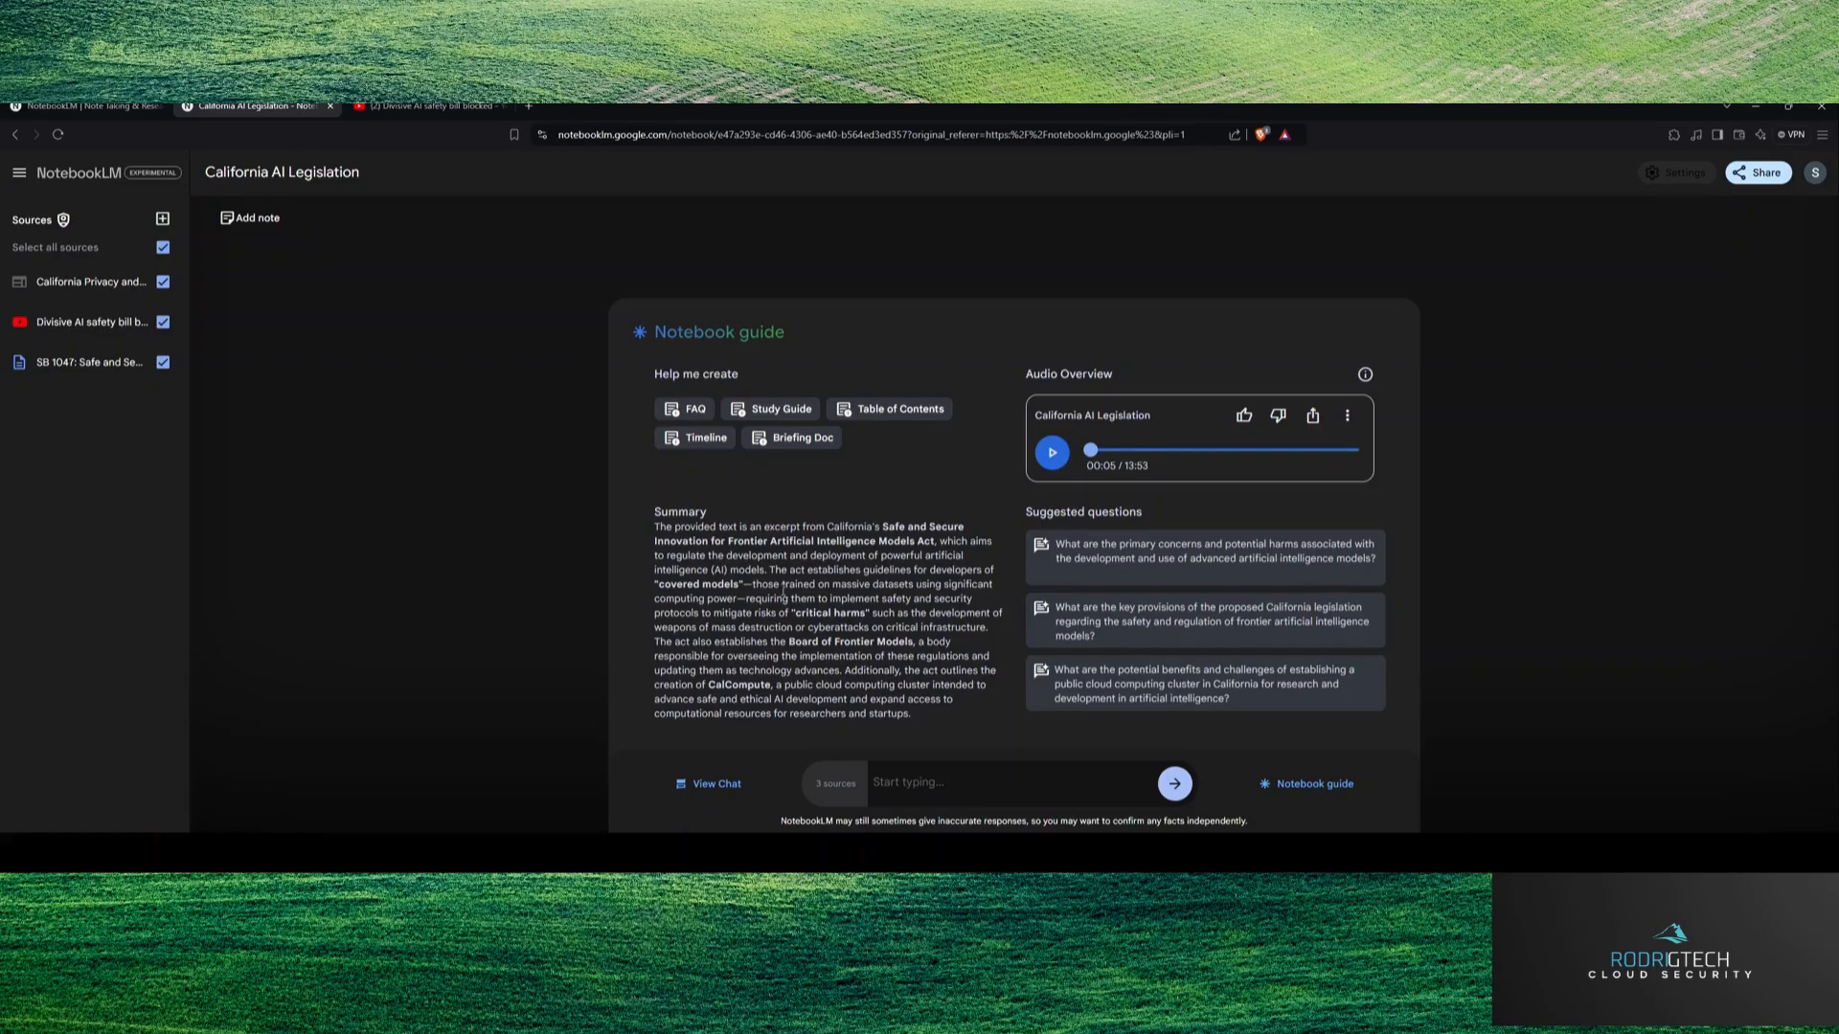
mouse_move(420, 419)
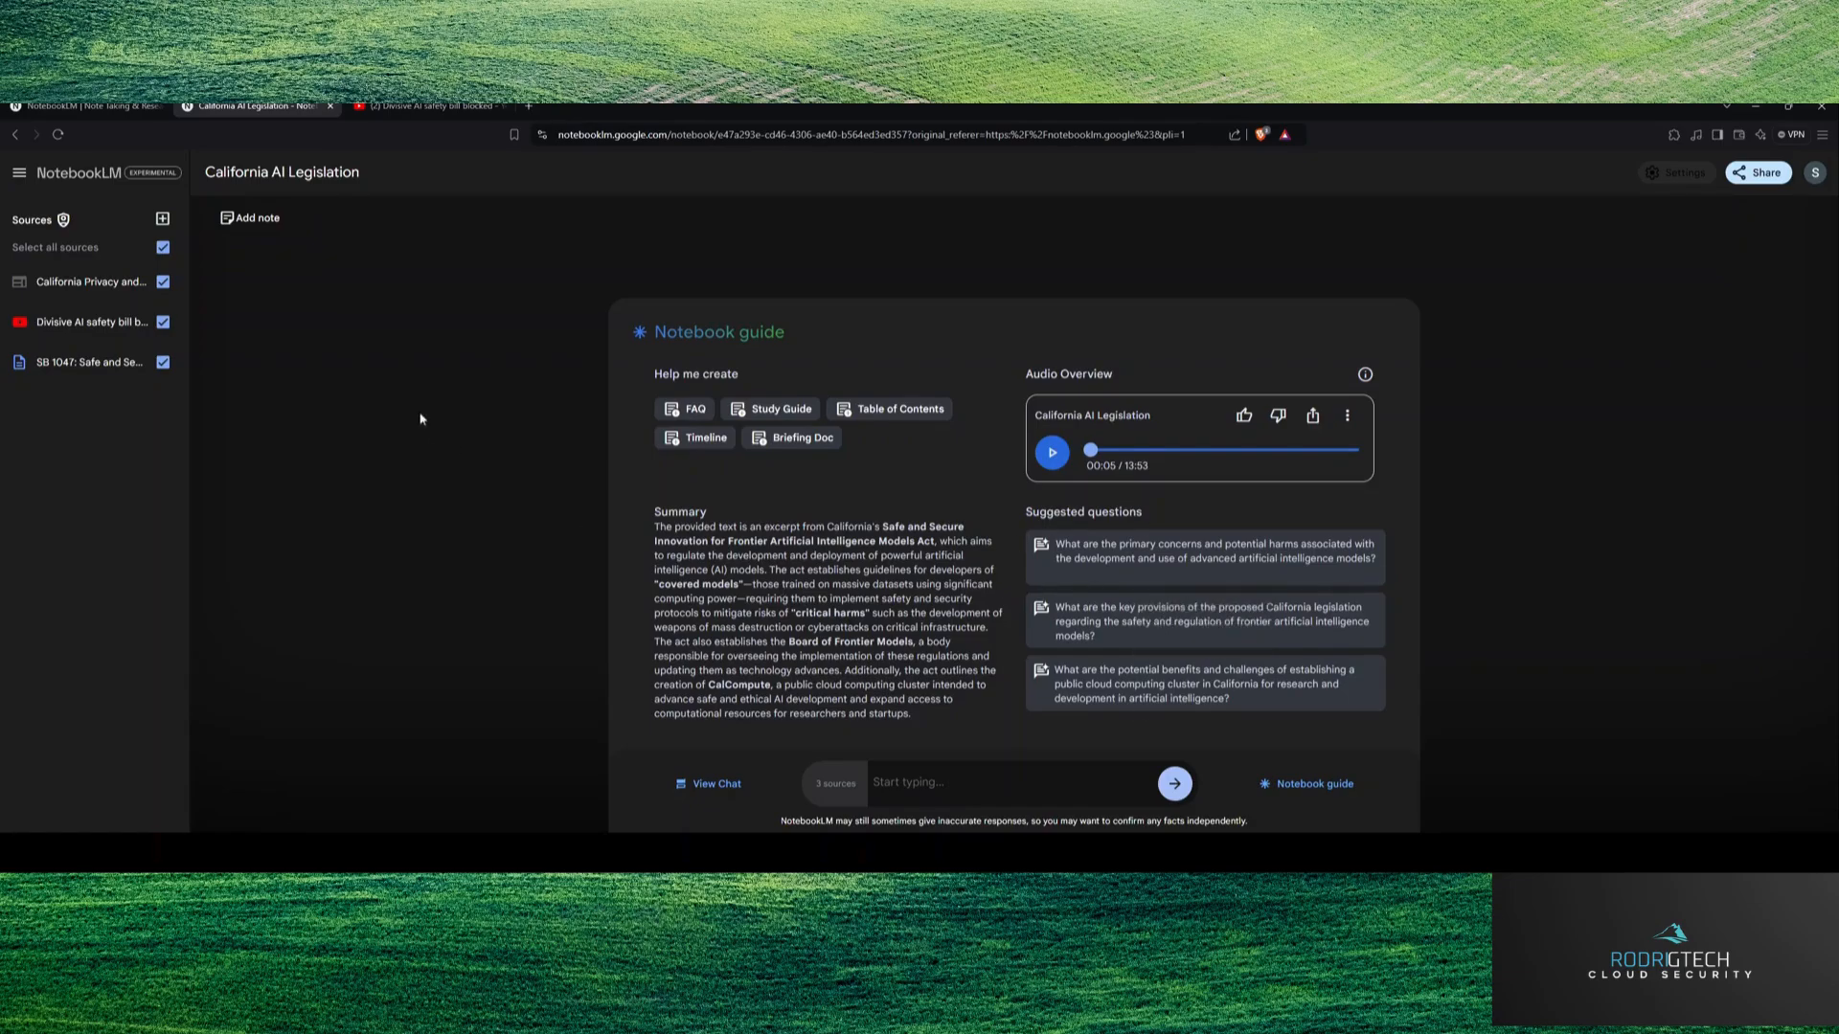
mouse_move(56, 310)
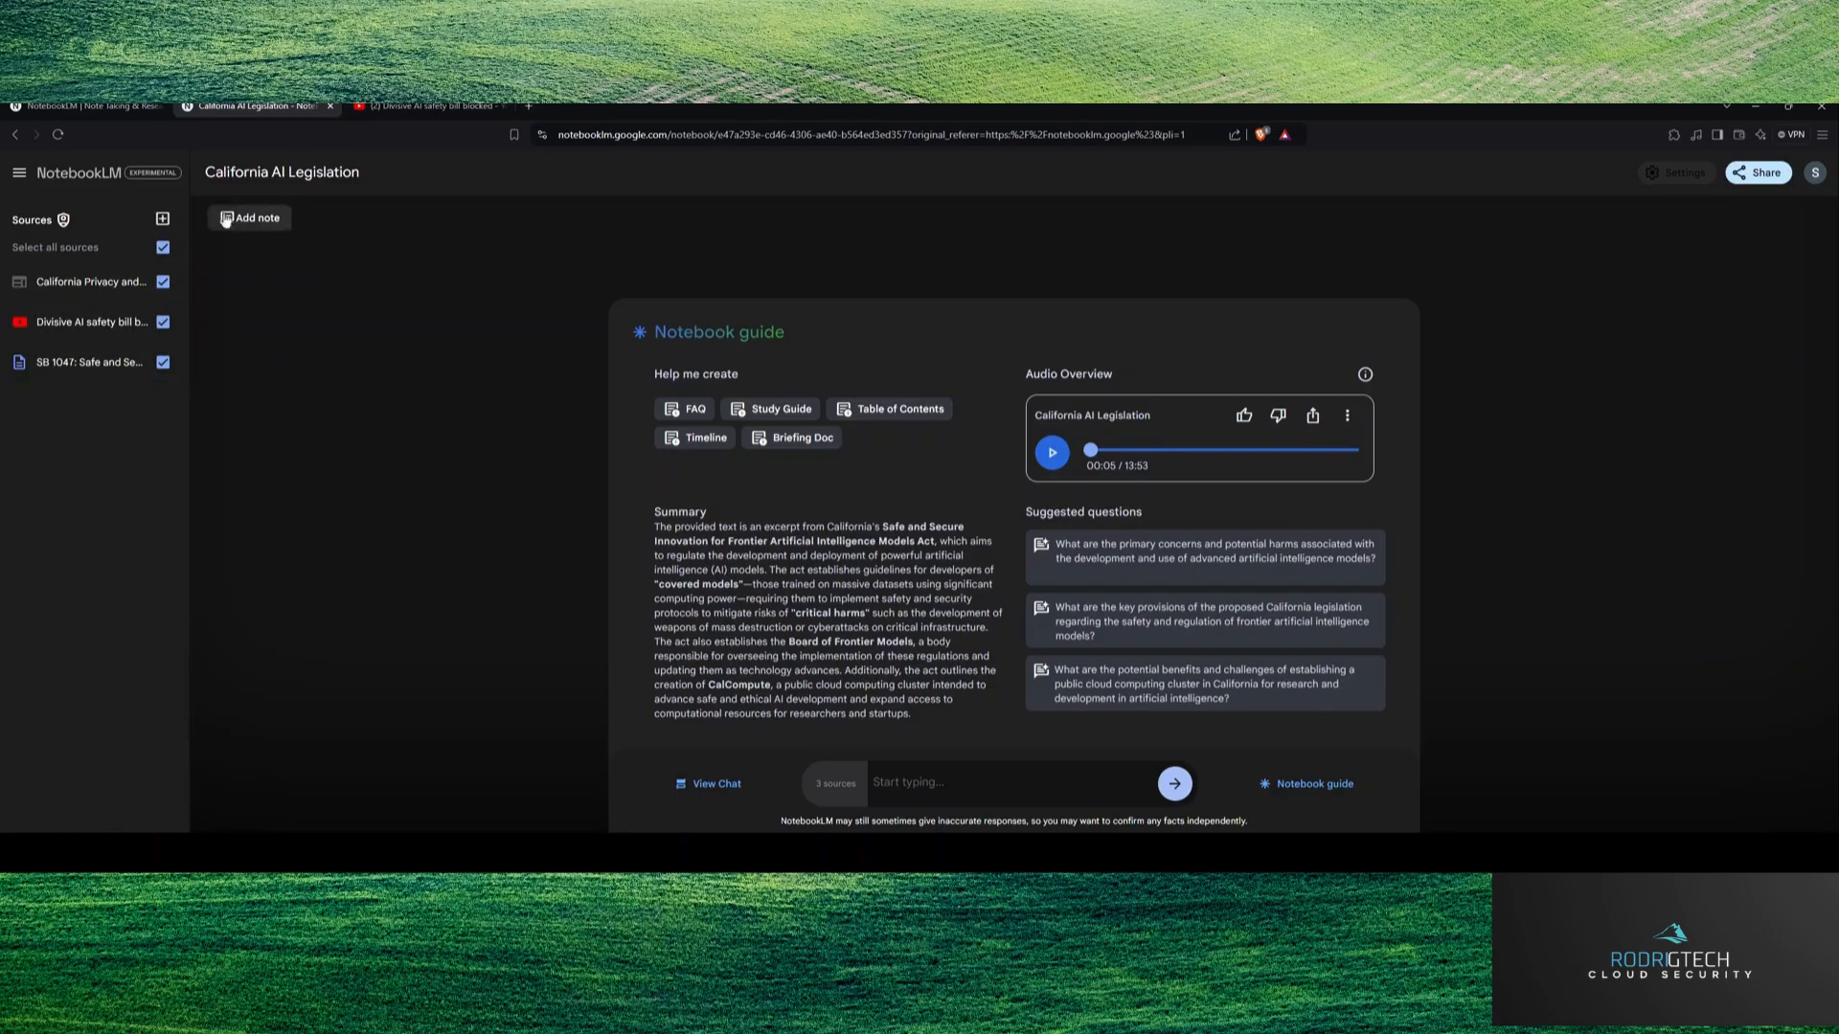
mouse_move(425, 470)
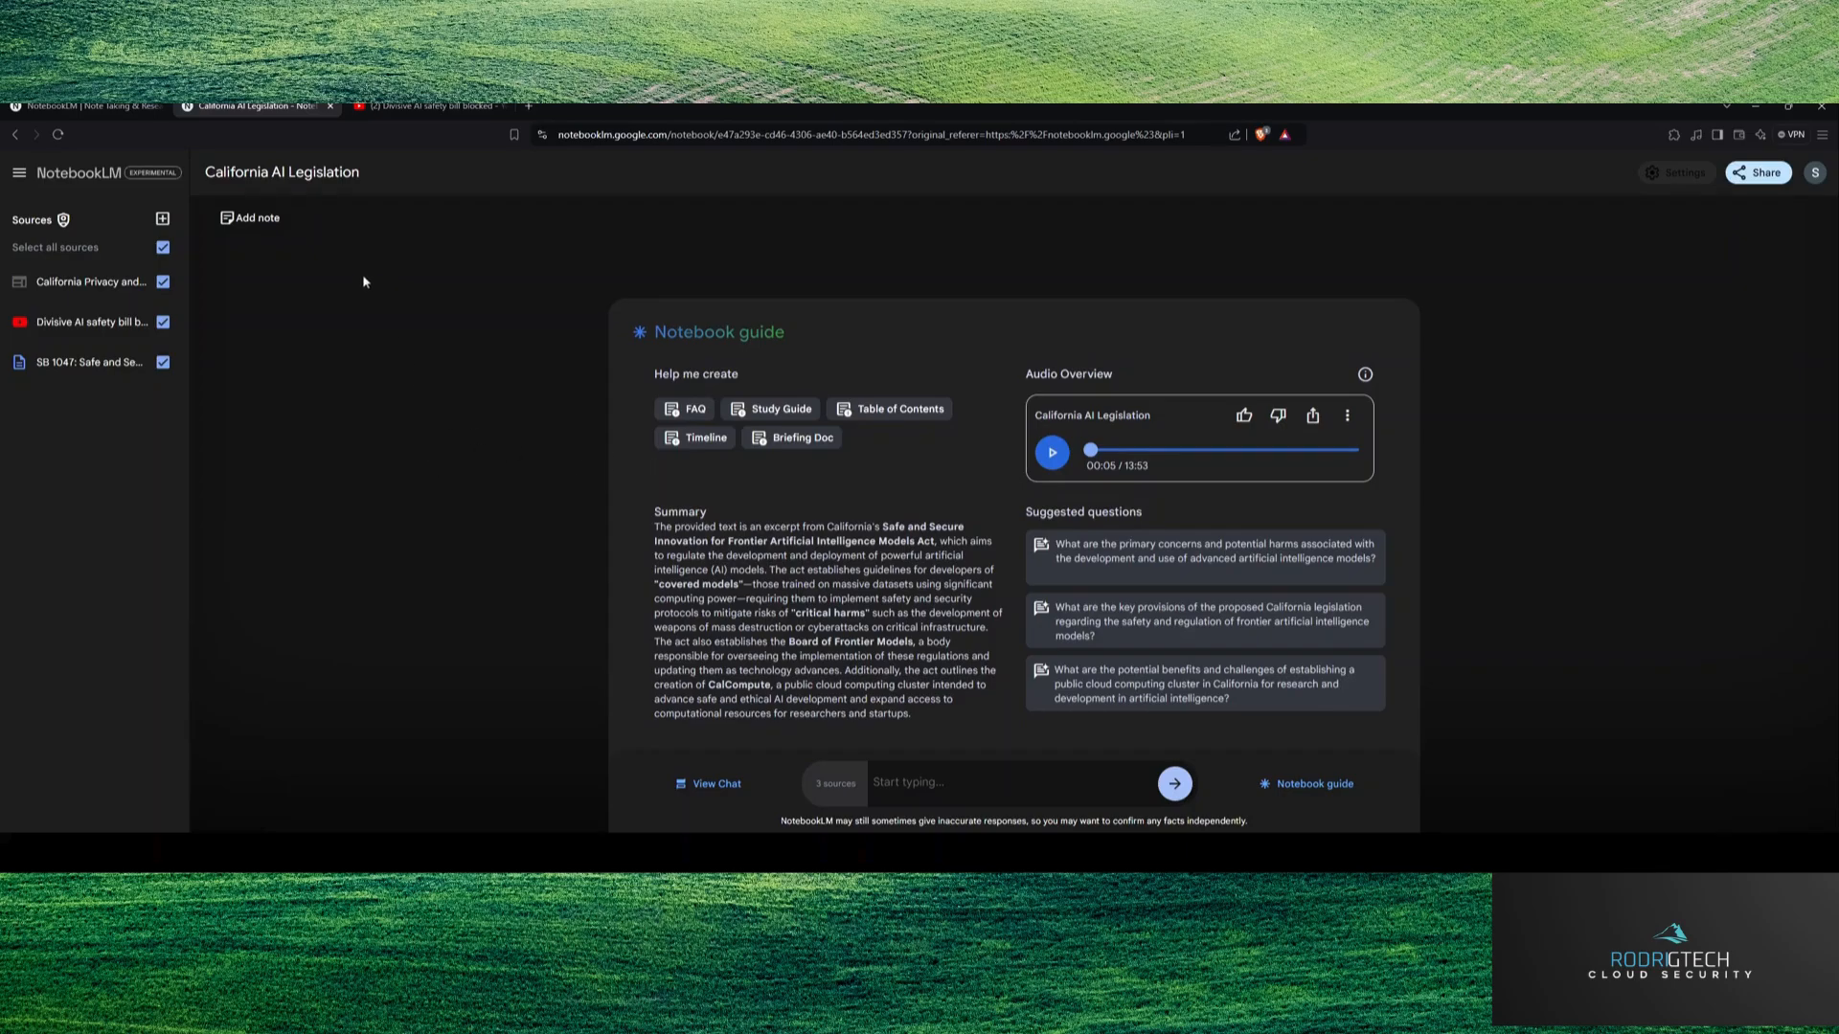
Step: Collapse the Sources panel using the top-left menu icon
left_click(19, 172)
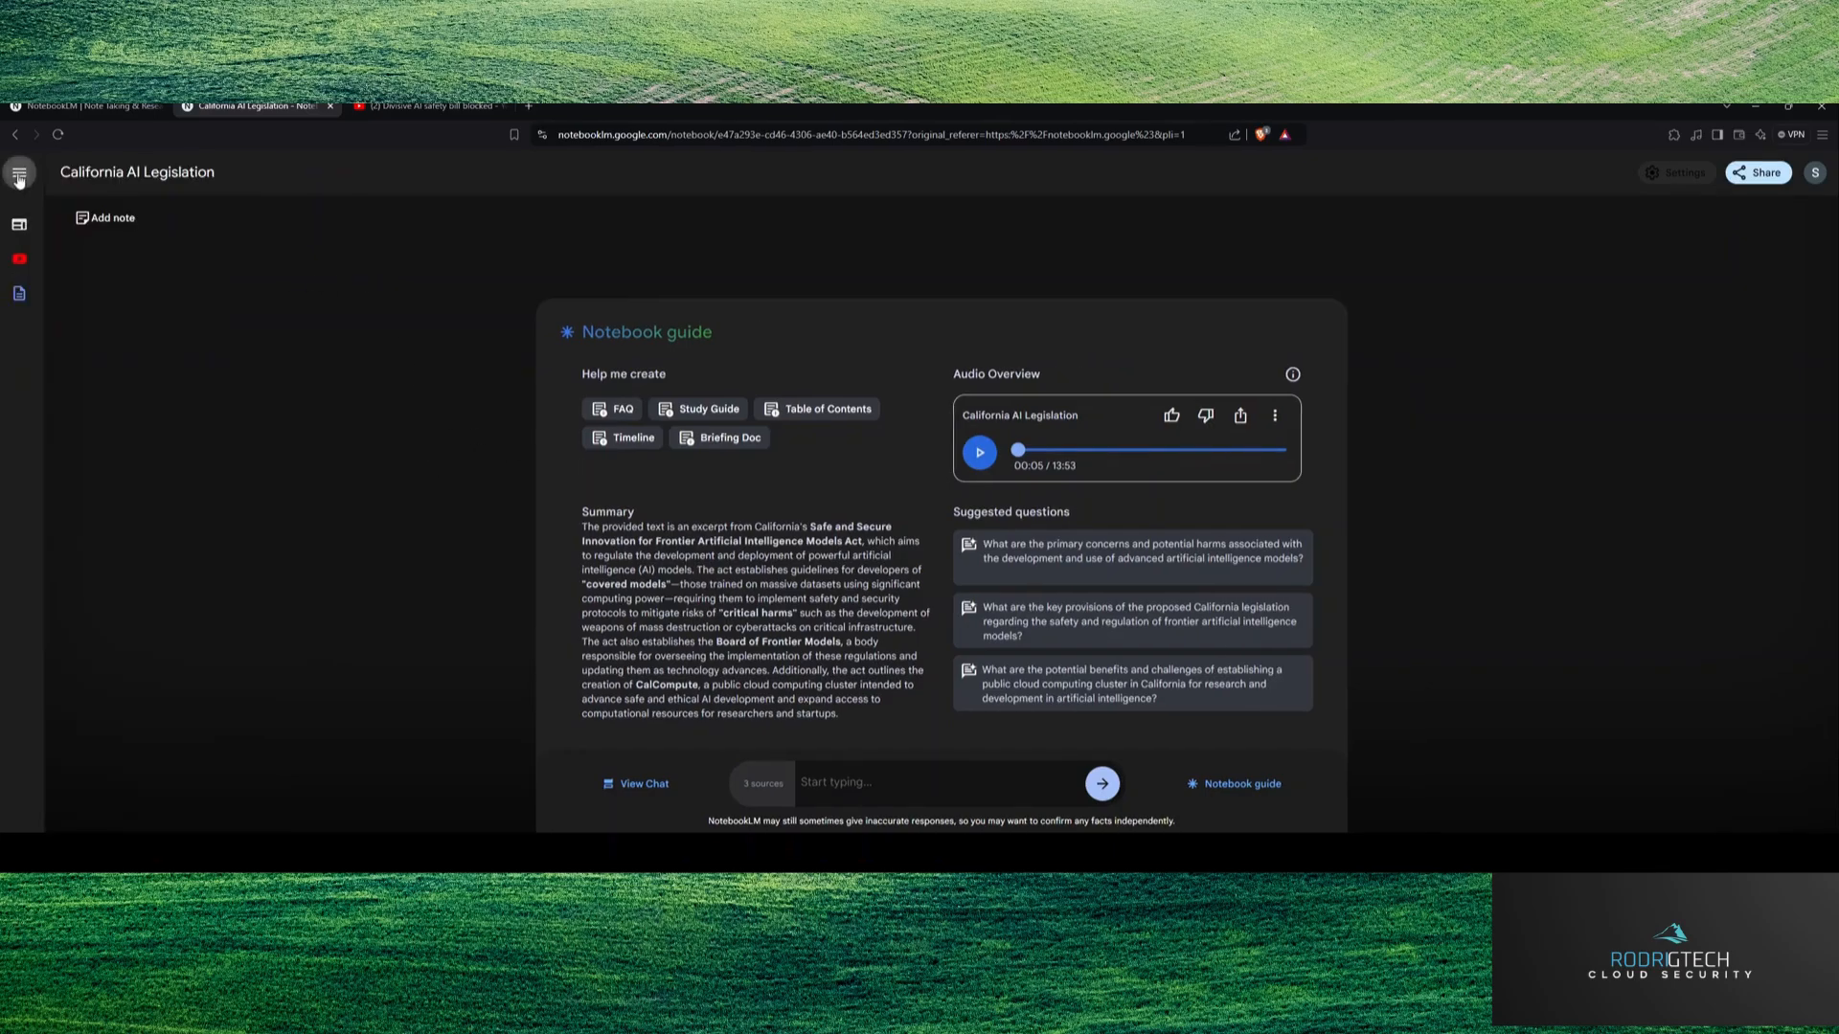
Step: Return to the notebooks home and reopen the California AI Legislation notebook card
left_click(17, 173)
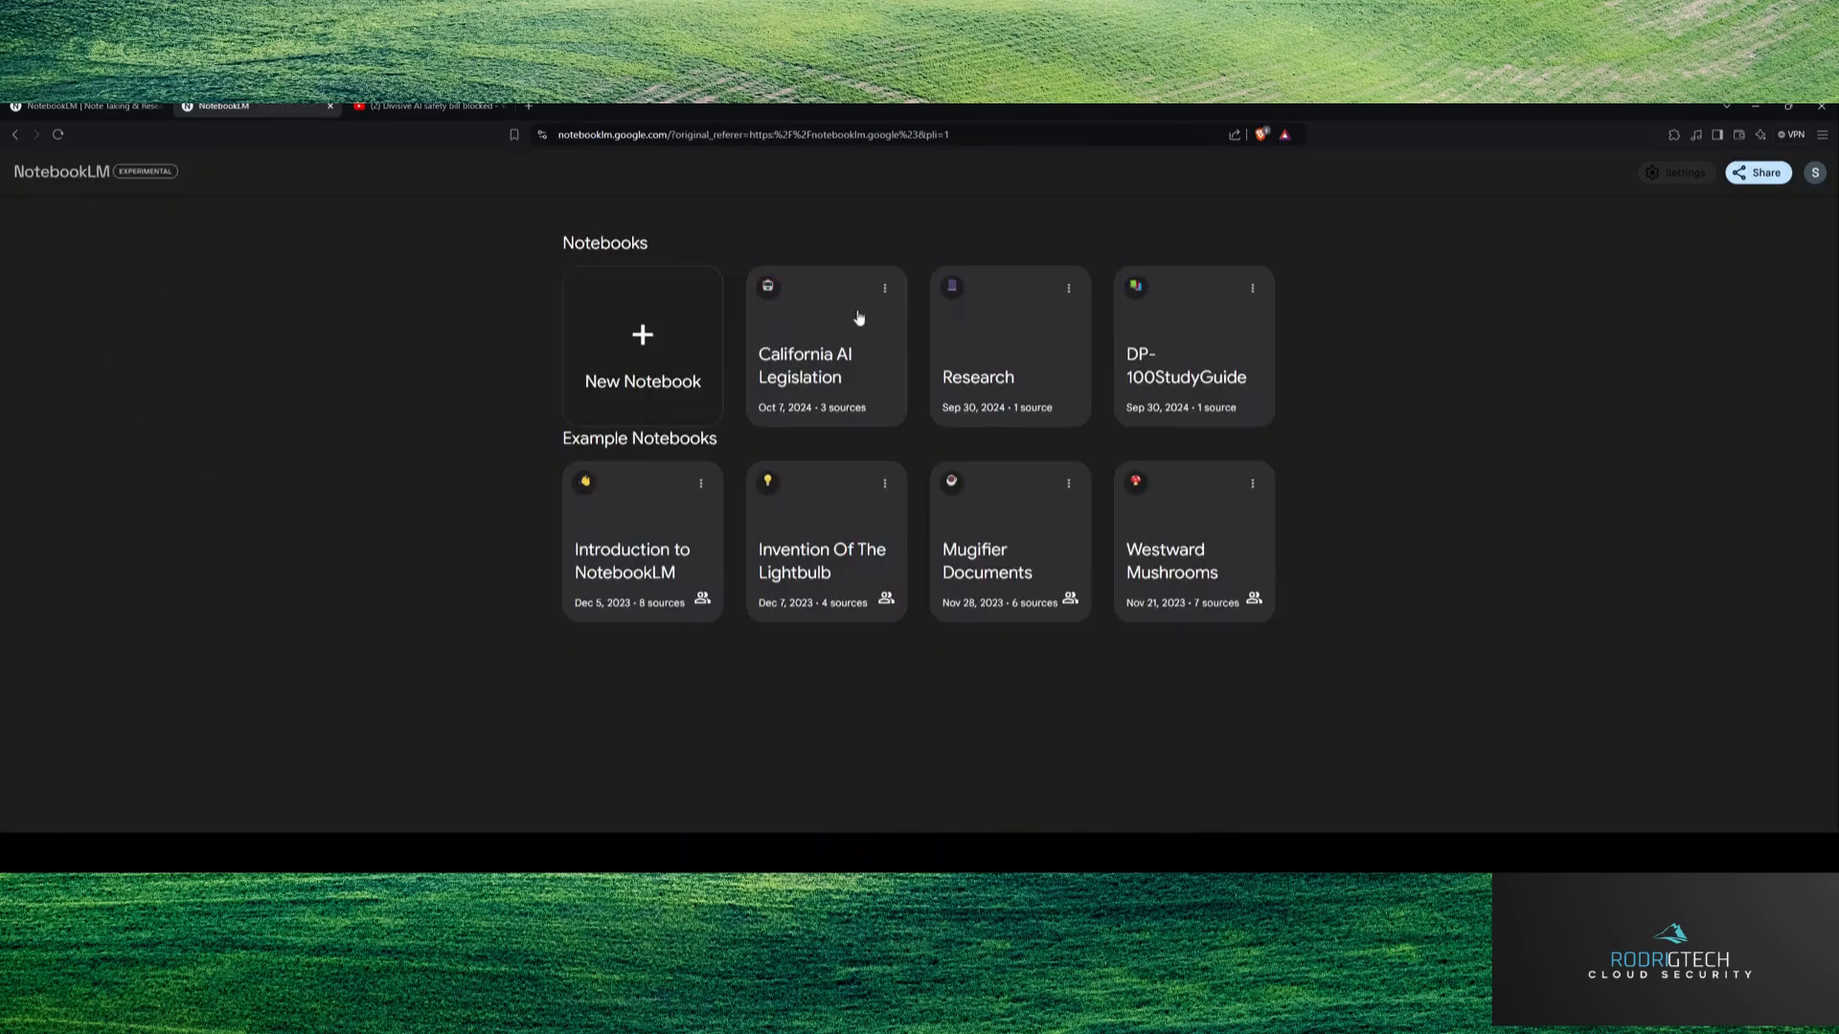
mouse_move(968, 407)
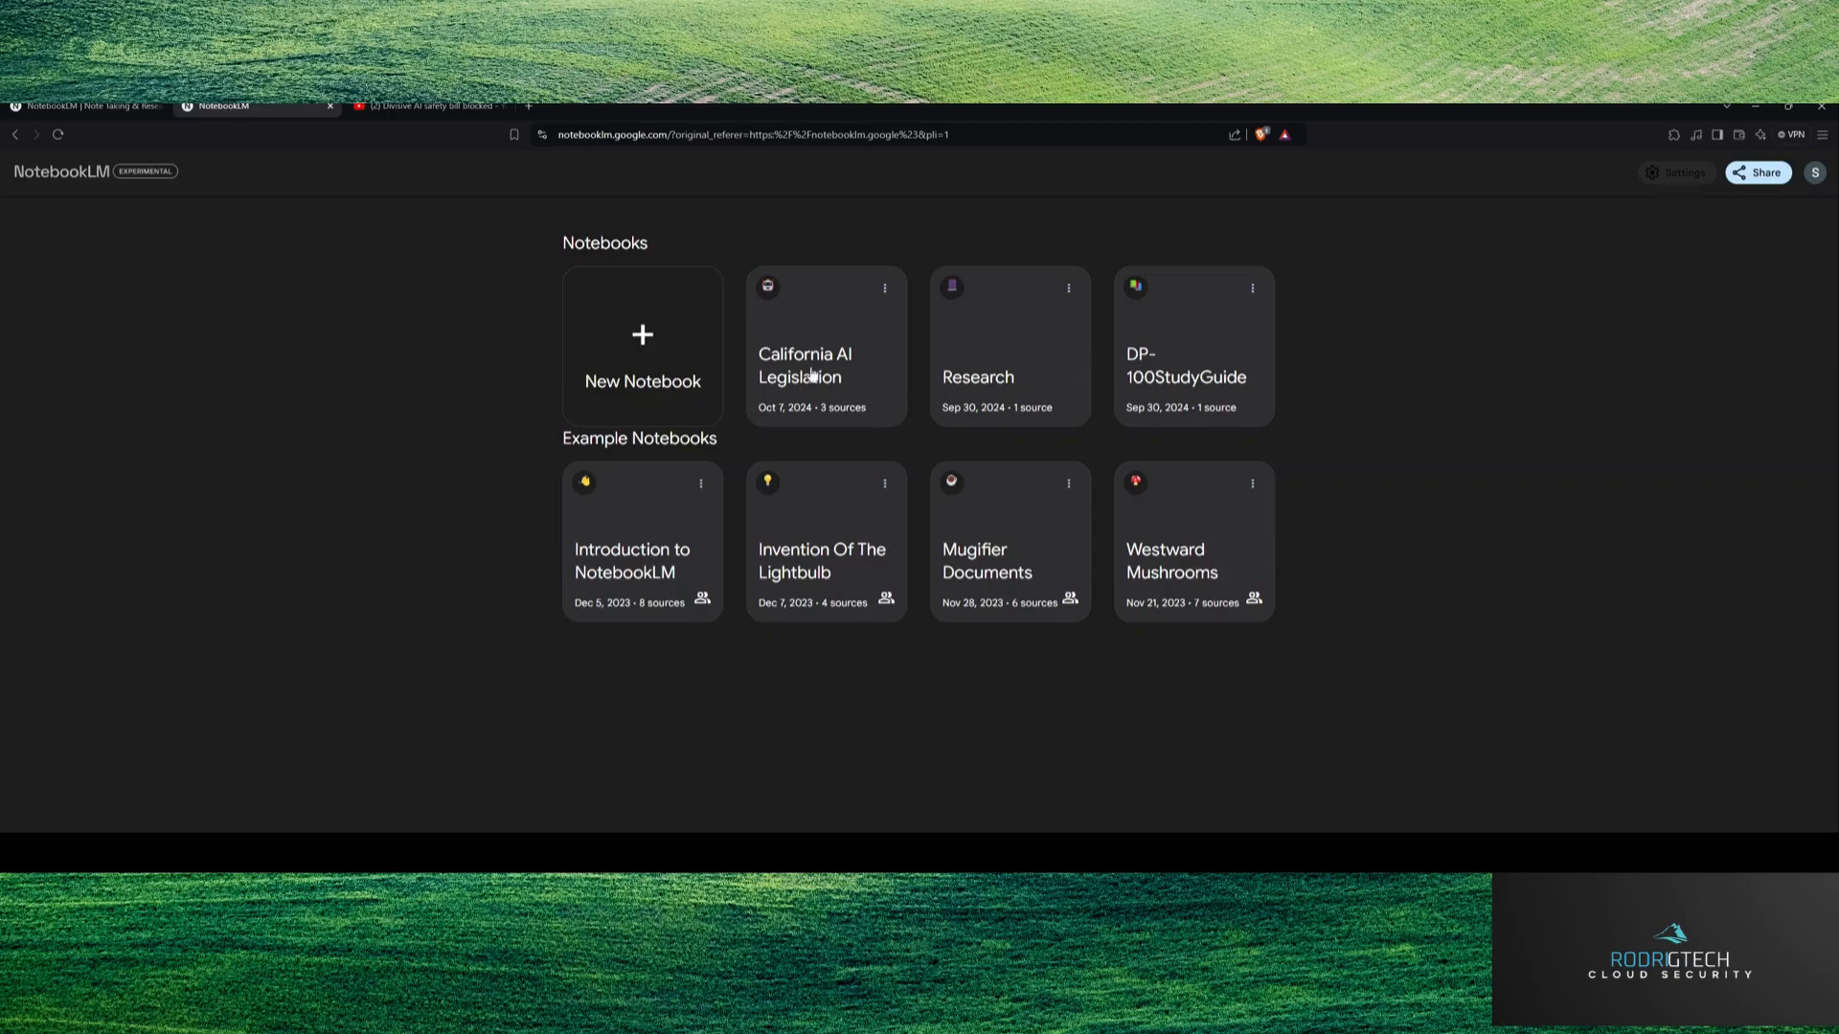
mouse_move(896, 371)
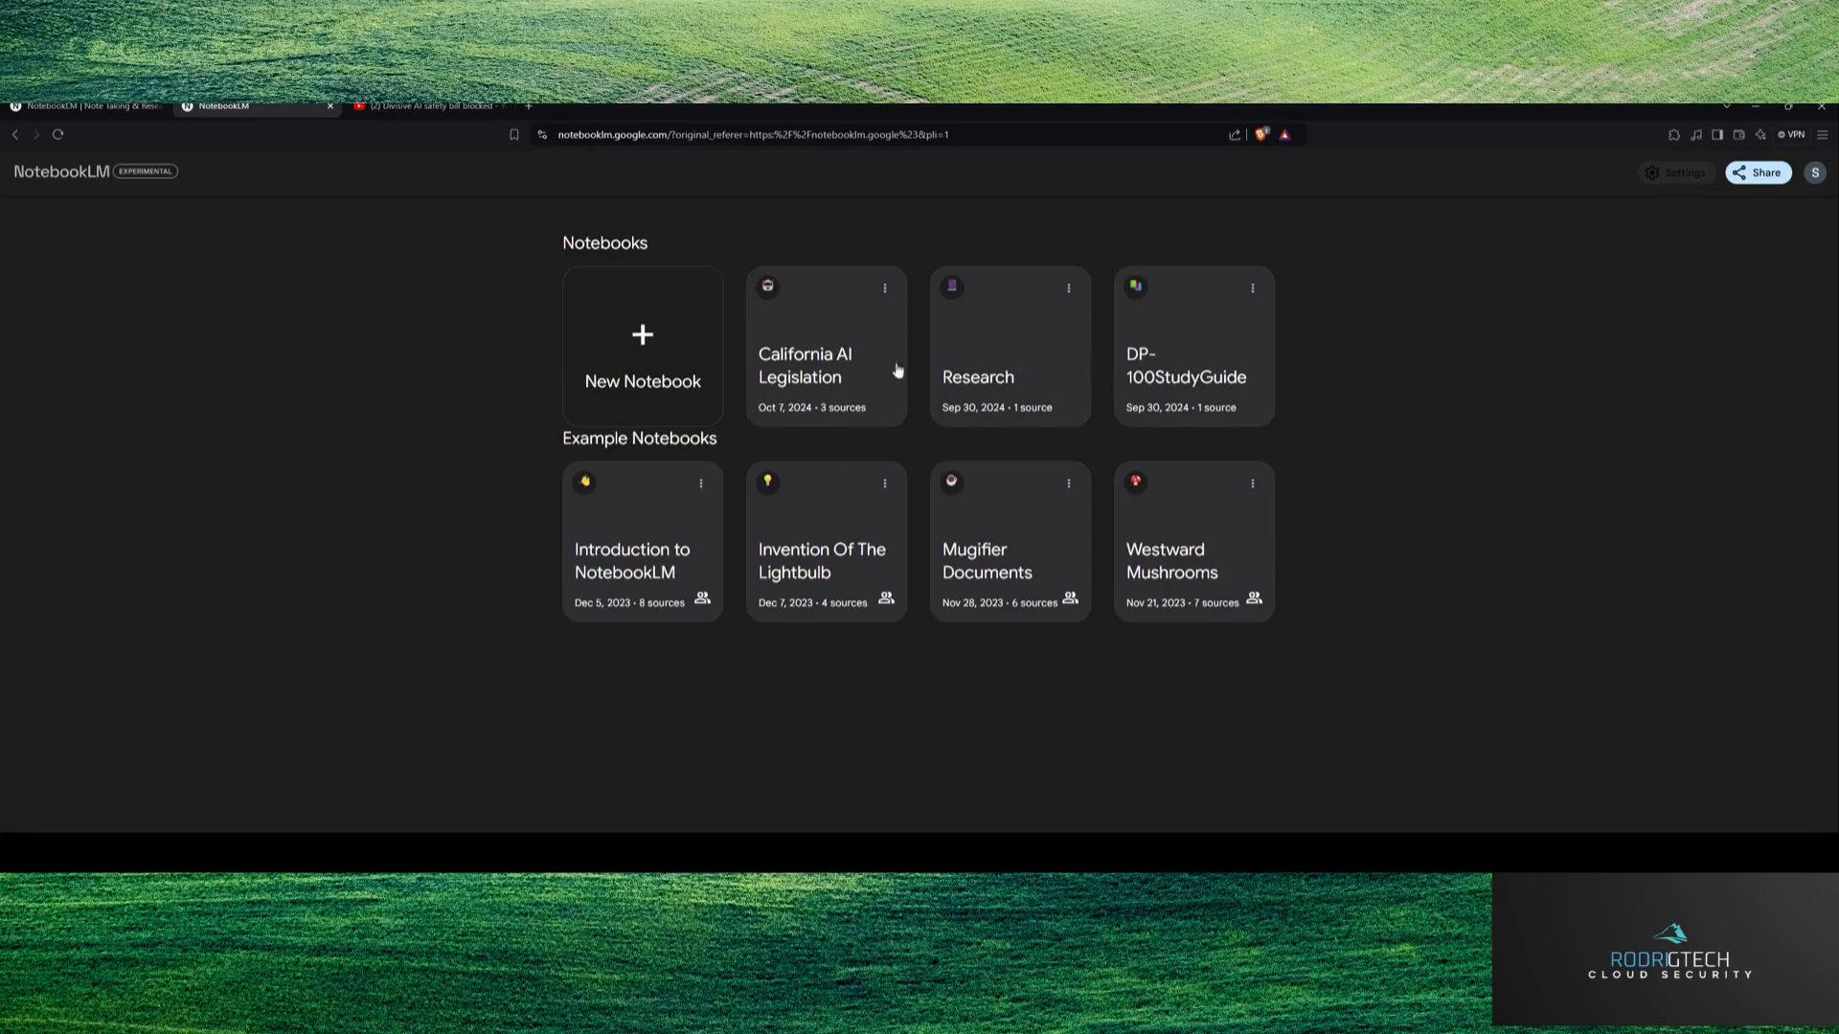
left_click(825, 364)
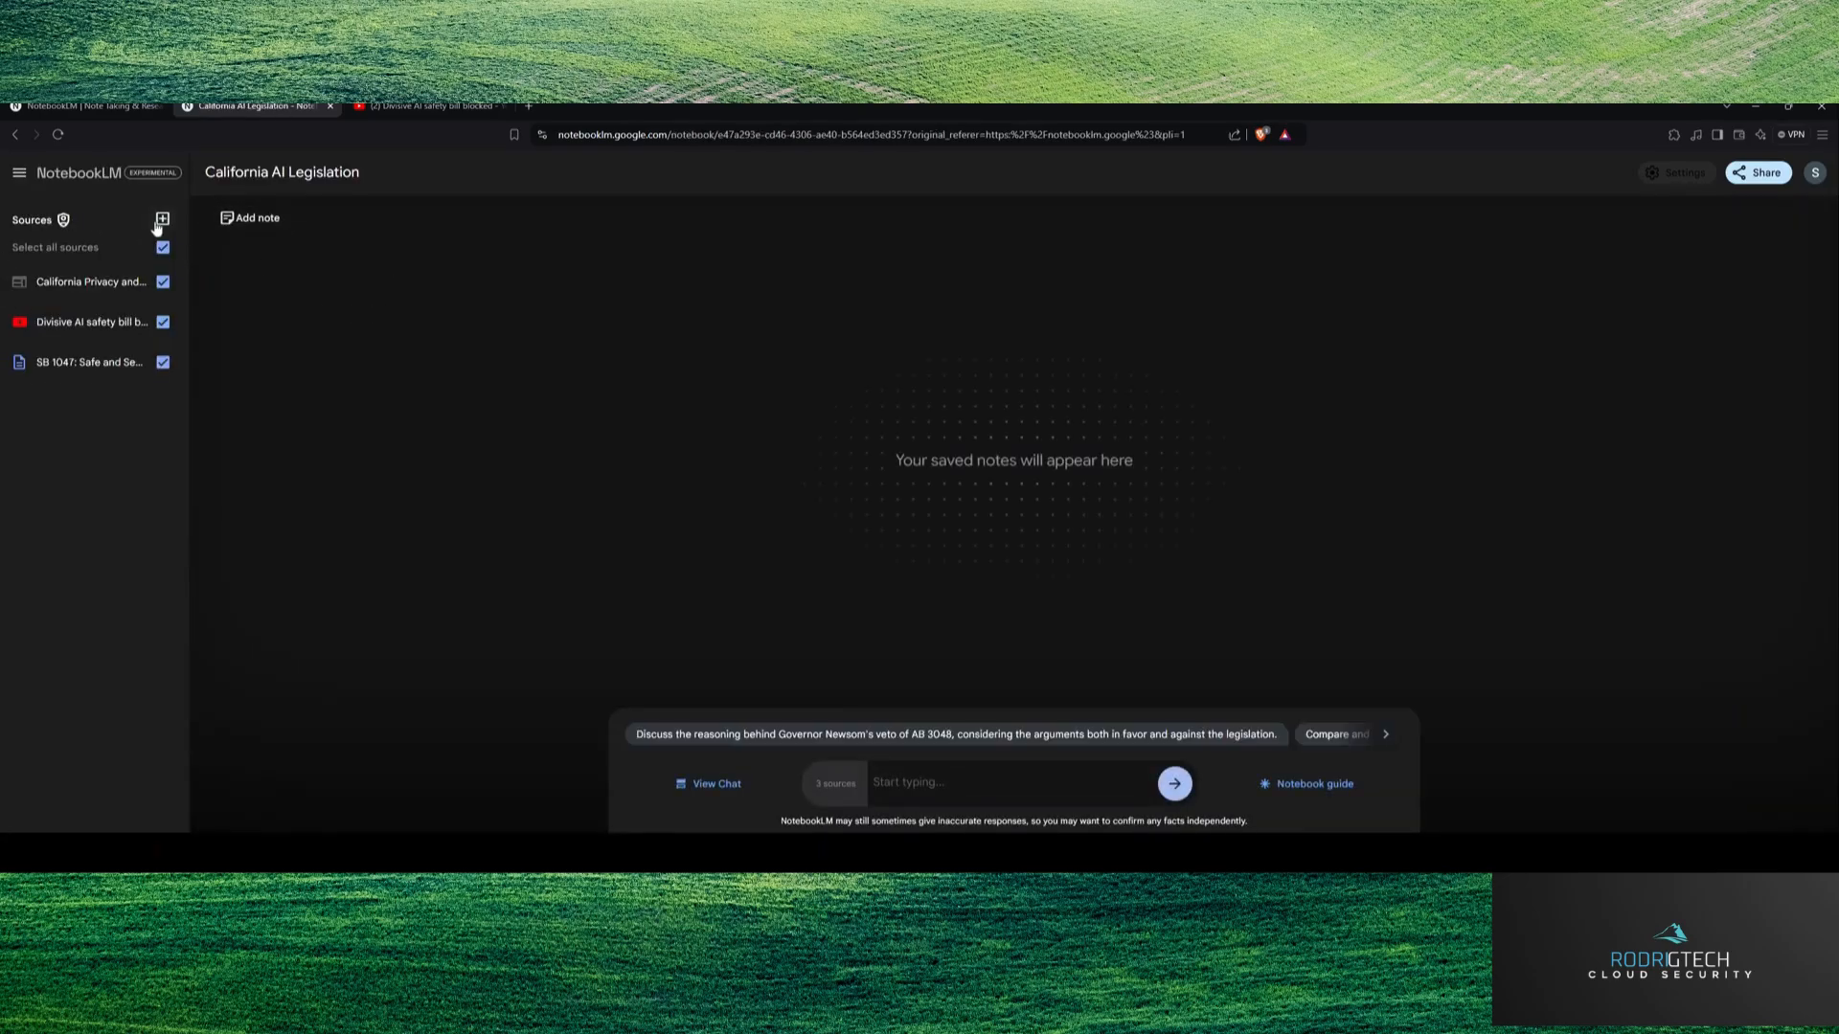
Step: Open the Add sources dialog, showing 3 of 50 sources used
left_click(162, 220)
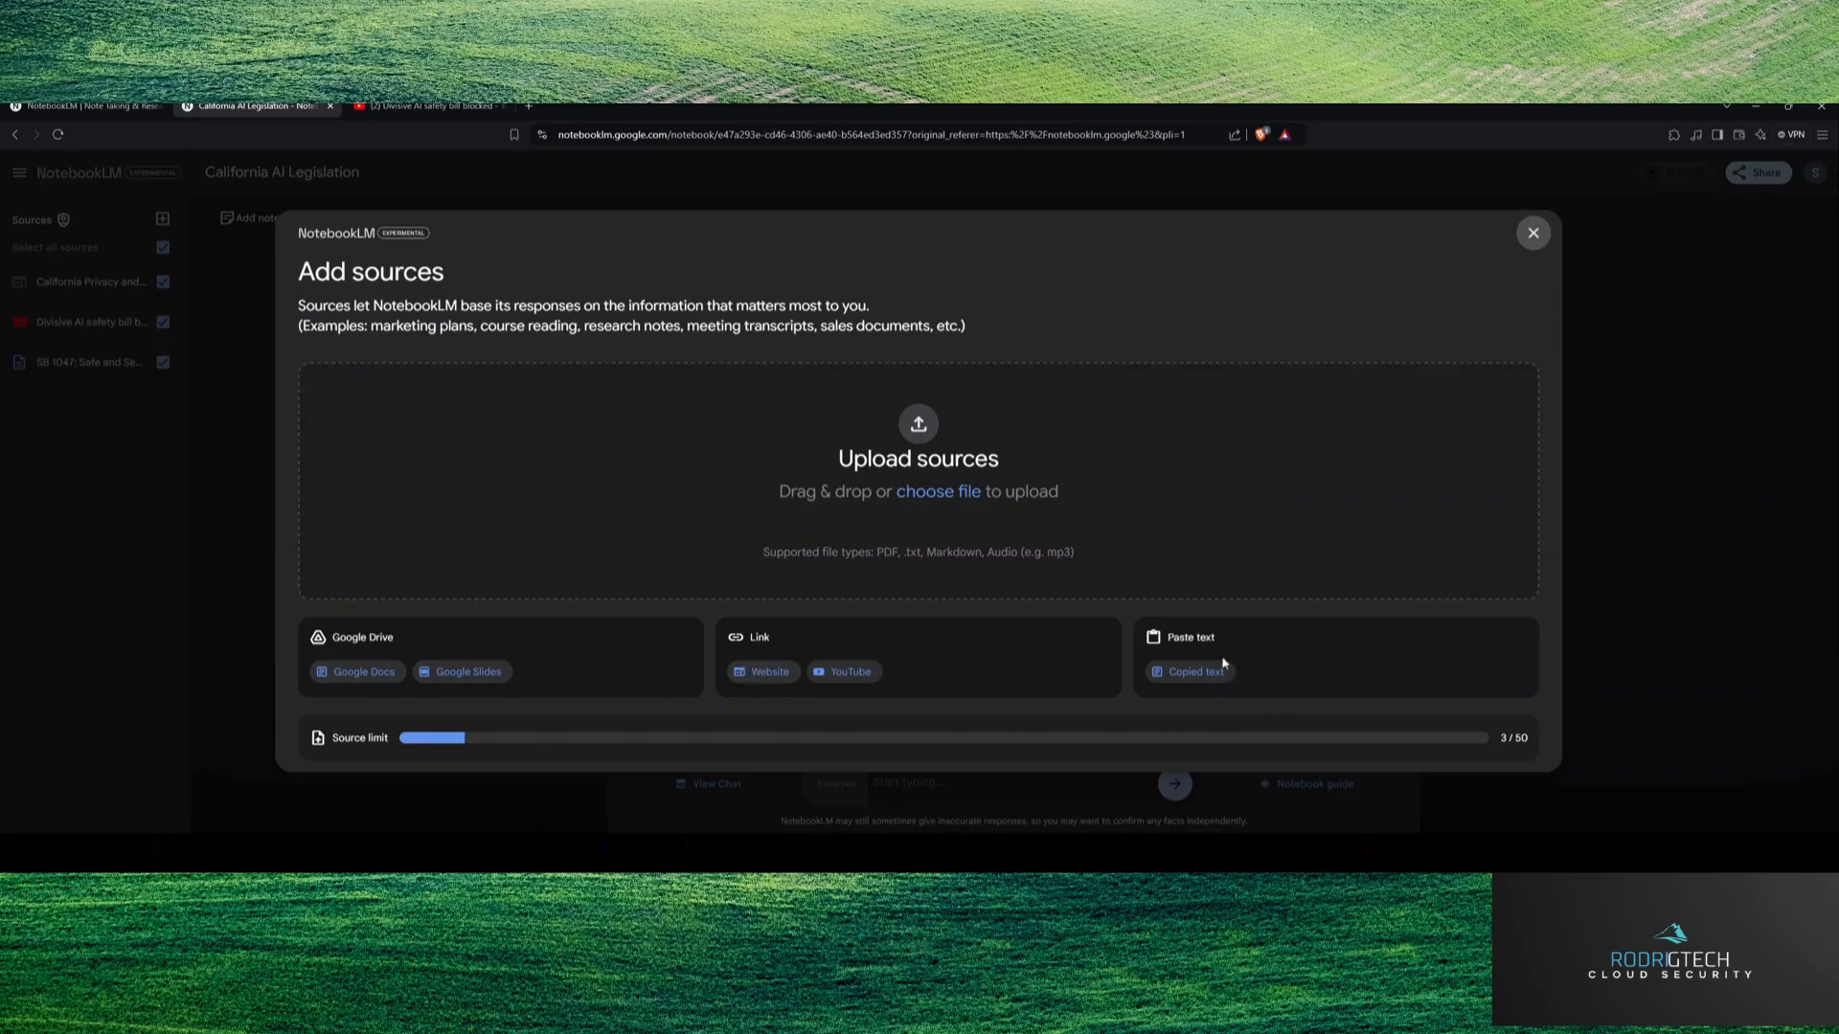
mouse_move(1470, 741)
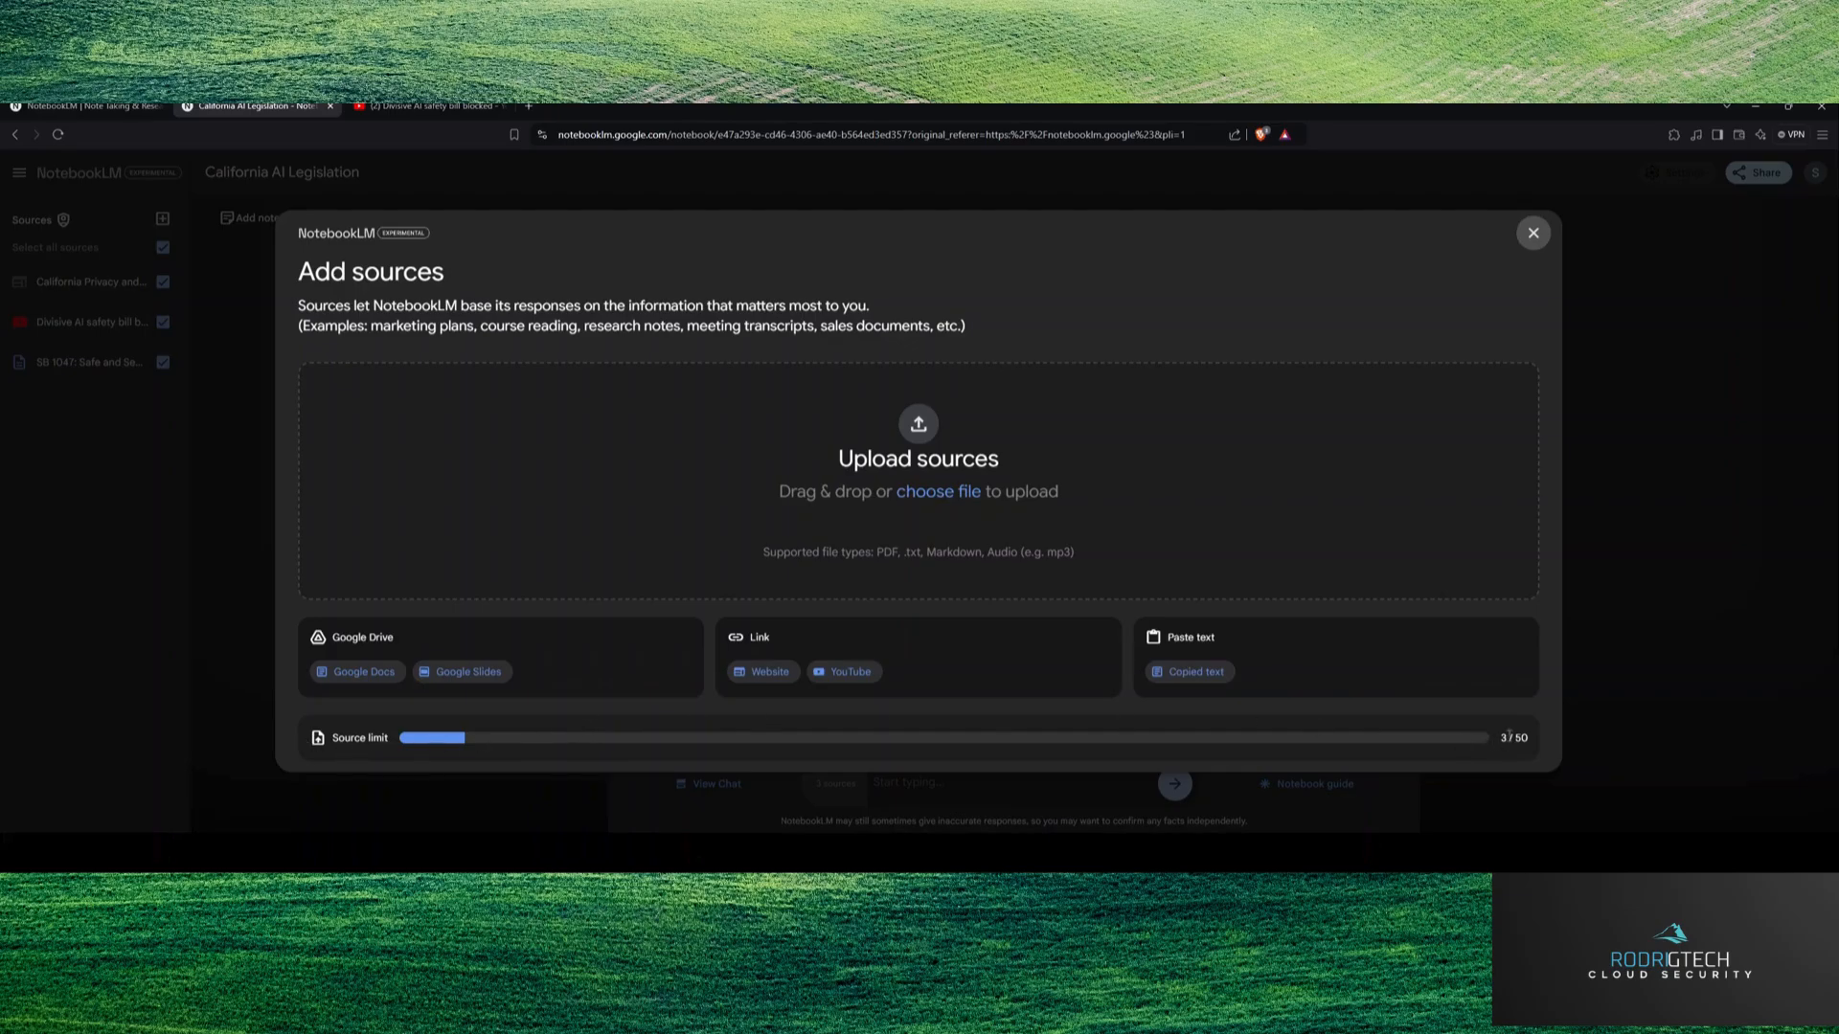
mouse_move(587, 570)
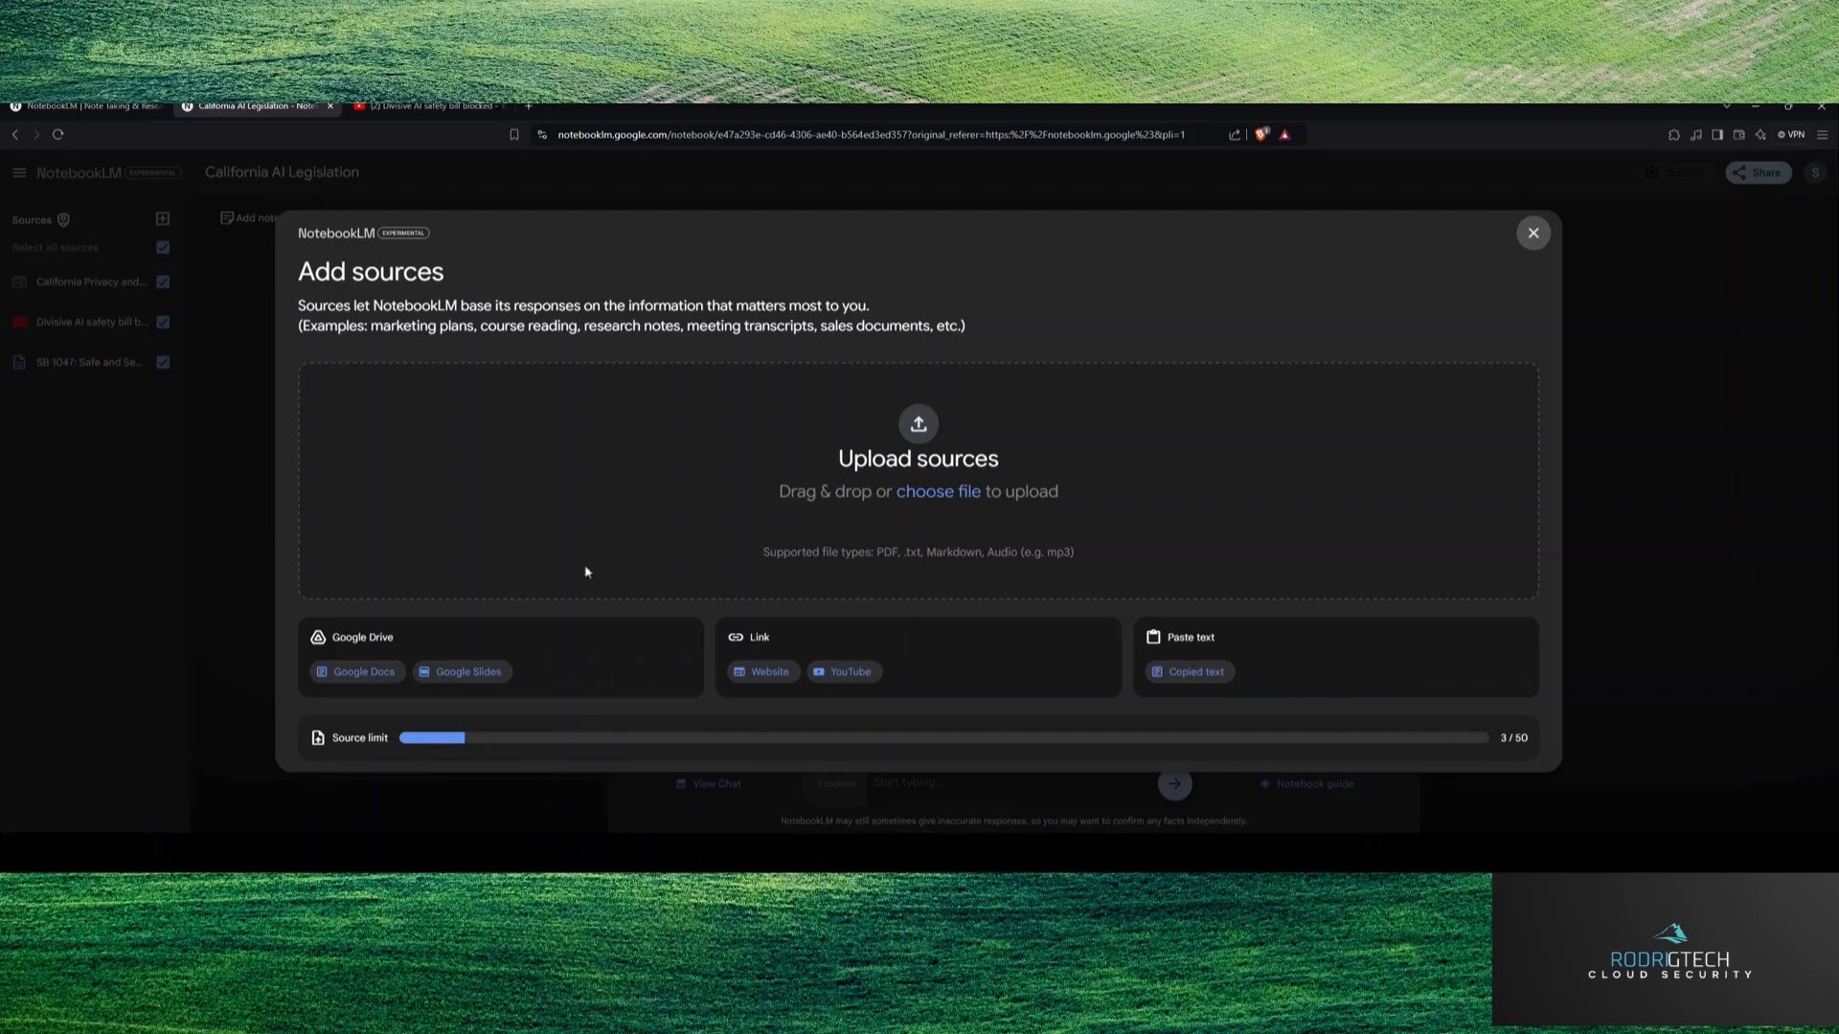
mouse_move(1012, 432)
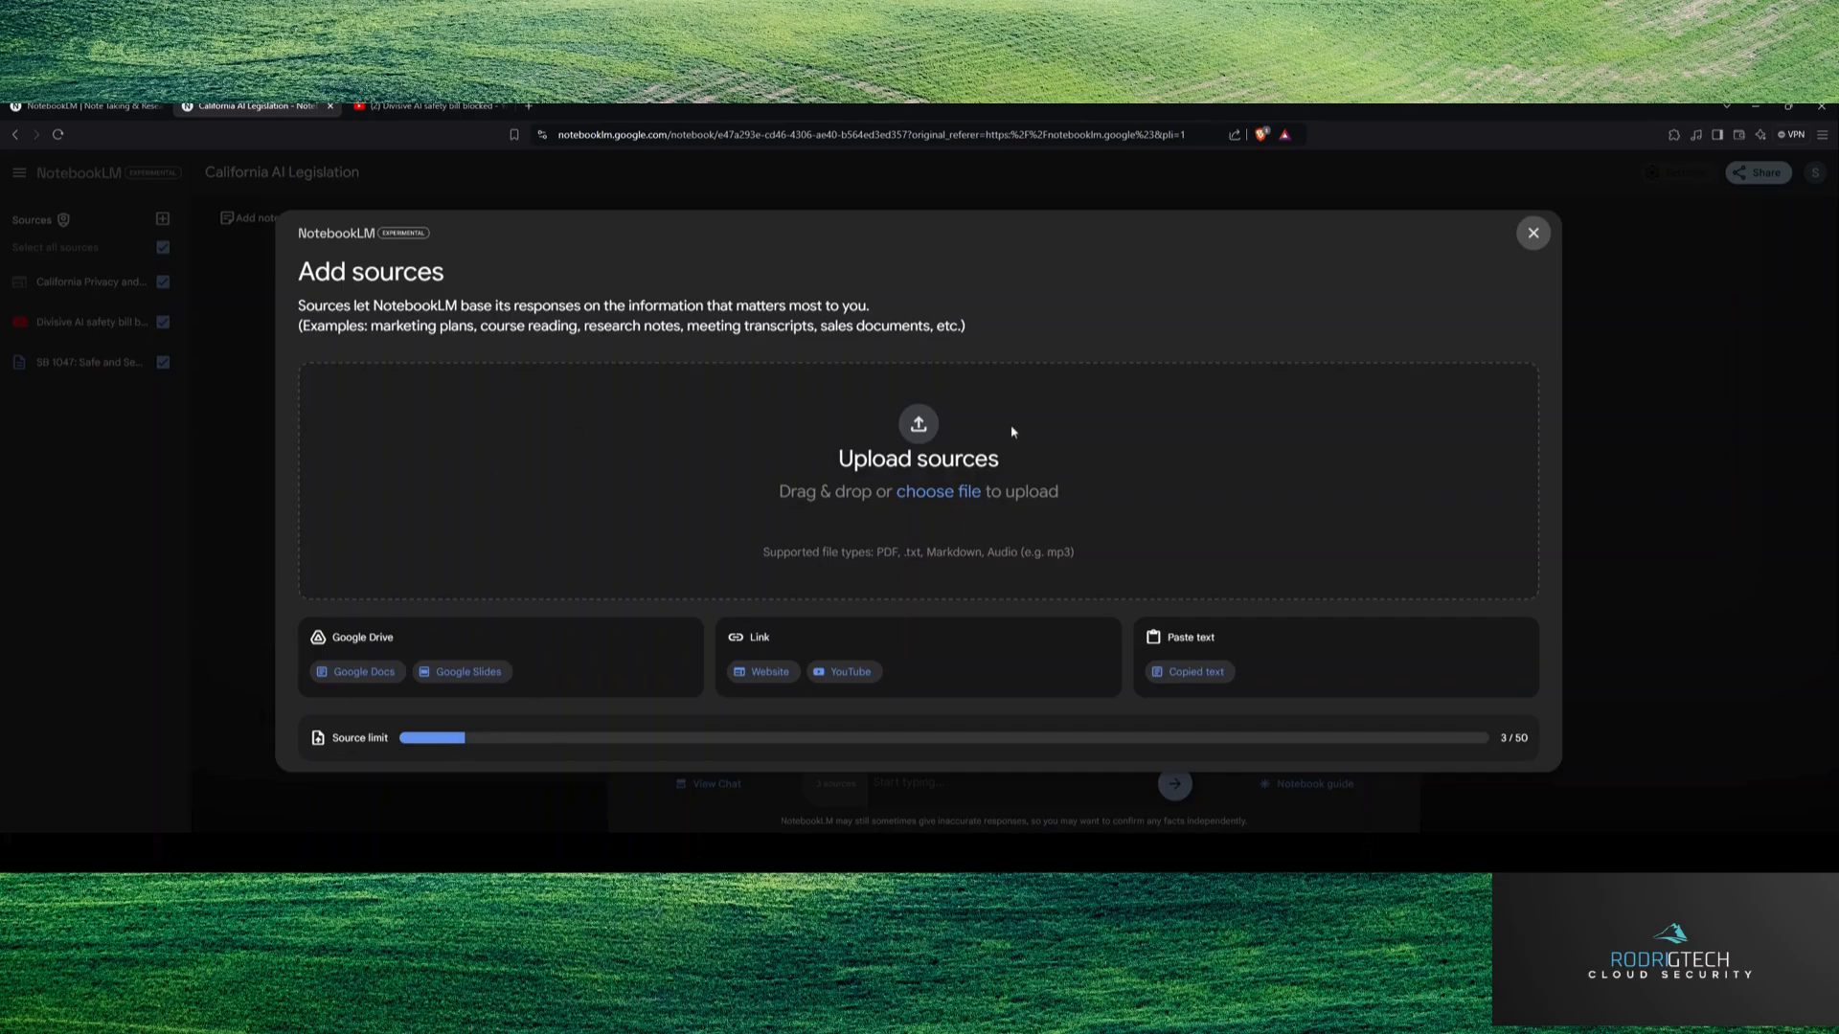
mouse_move(1572, 242)
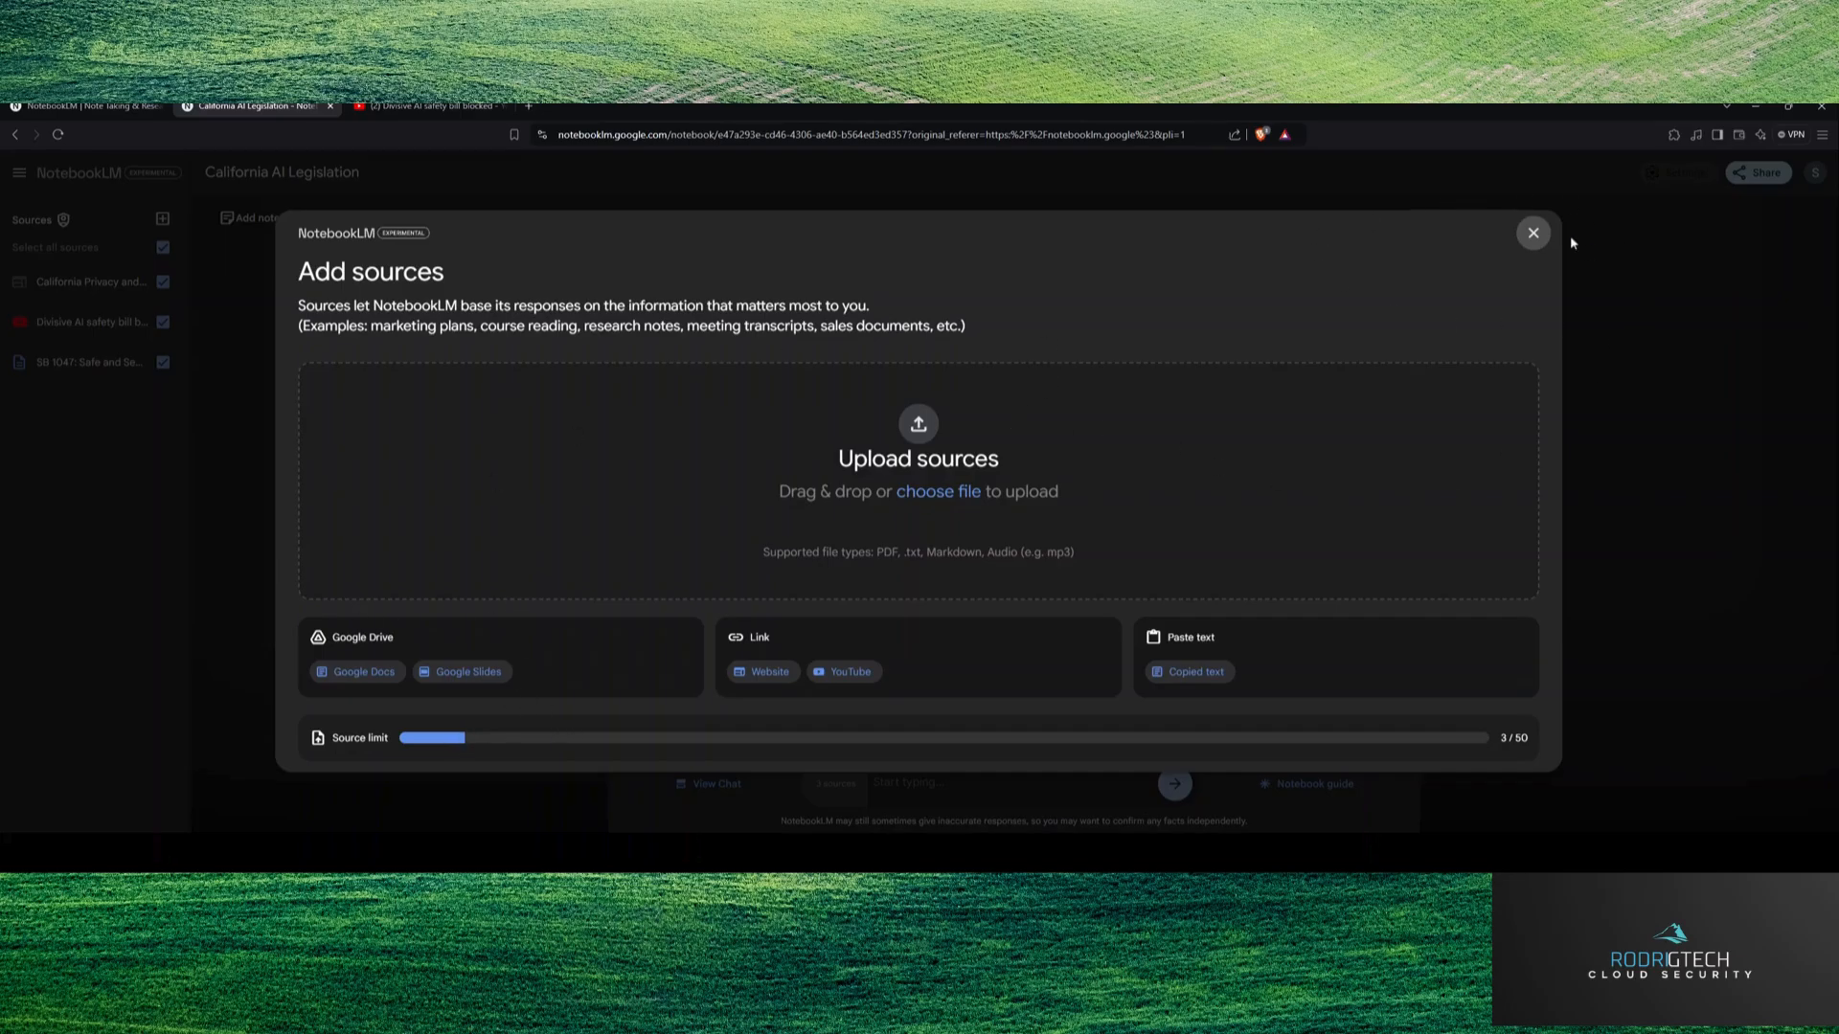
Step: Dismiss Add sources unused, switch the interface to light mode, then back to dark
left_click(1532, 232)
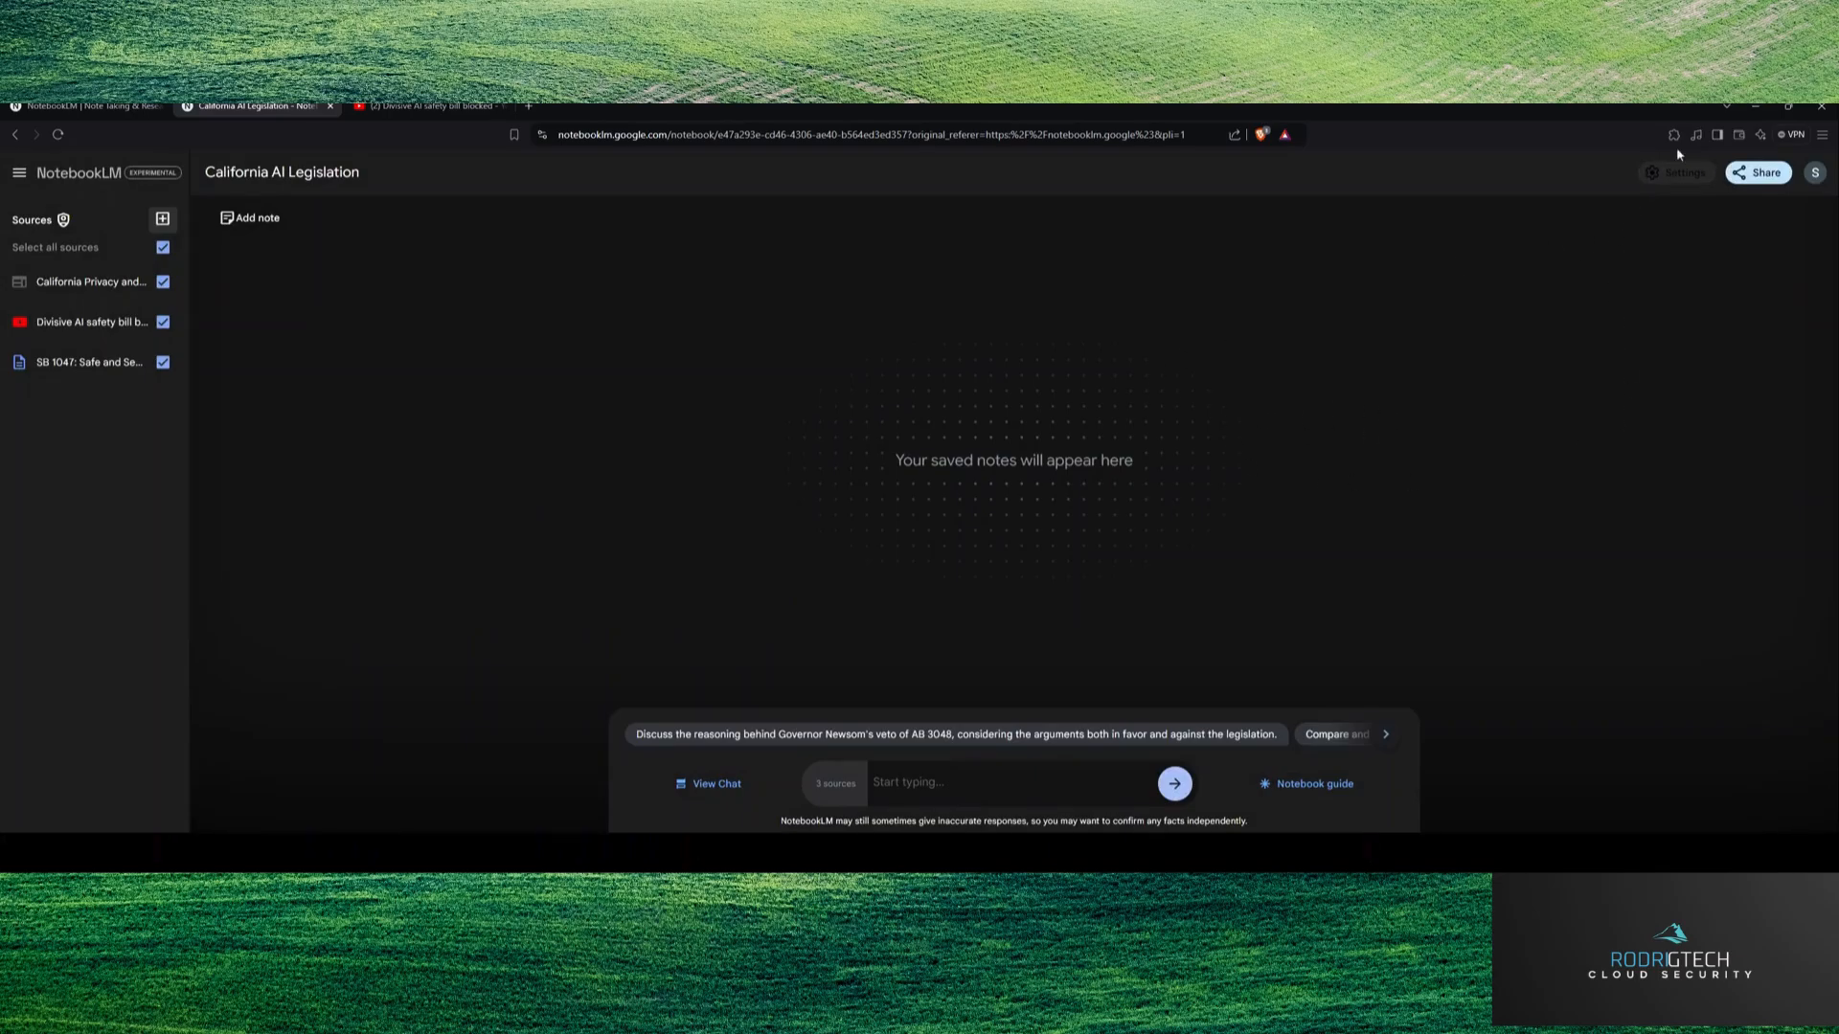
left_click(1677, 172)
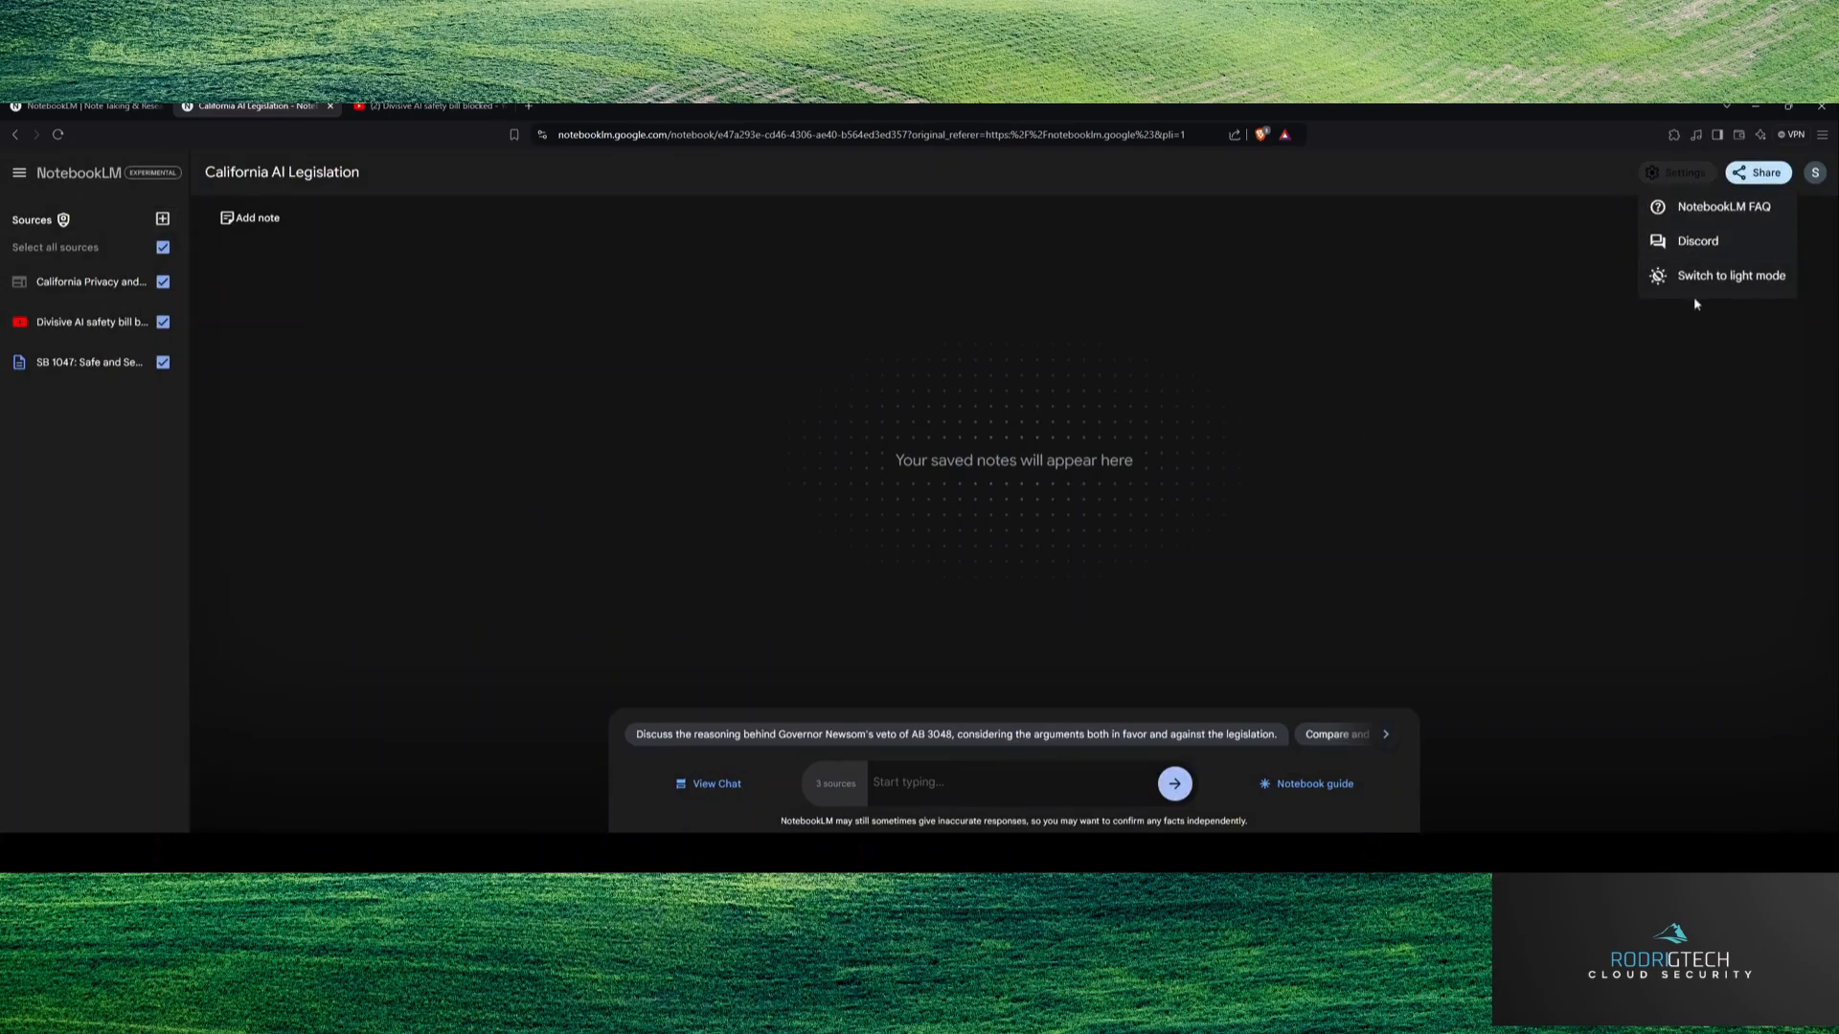
left_click(1729, 276)
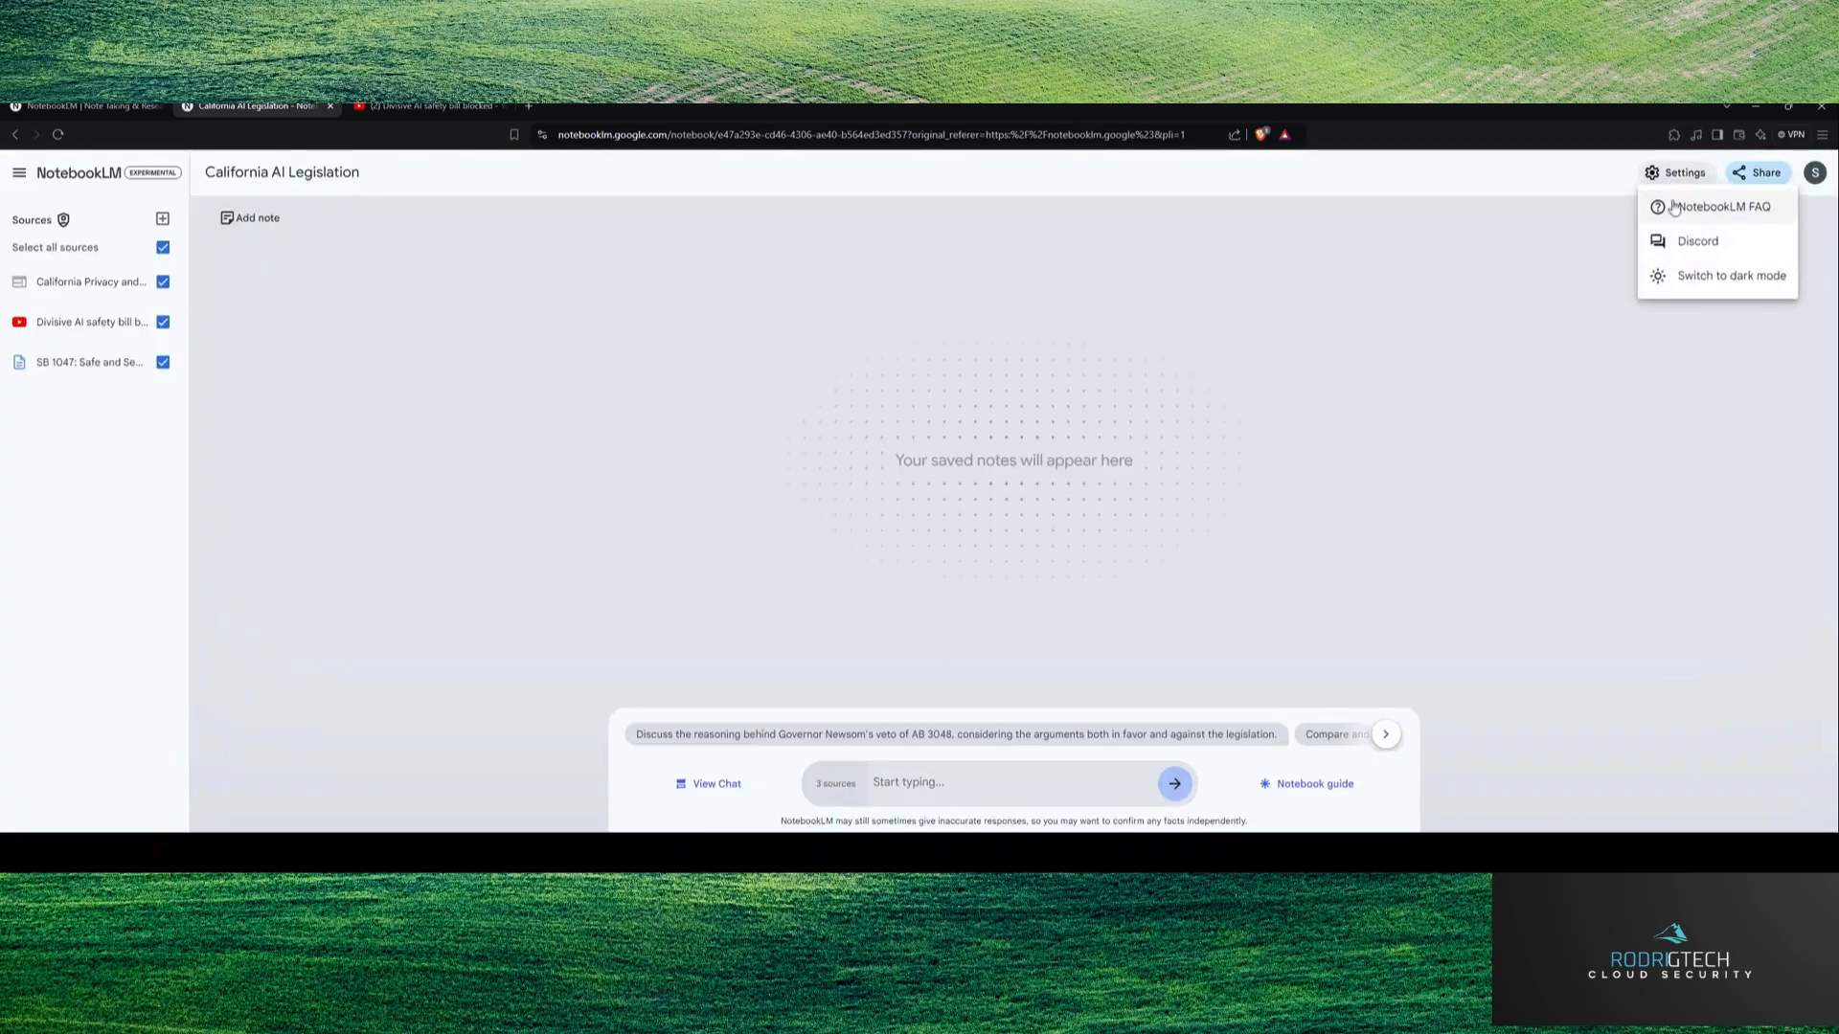
left_click(1730, 276)
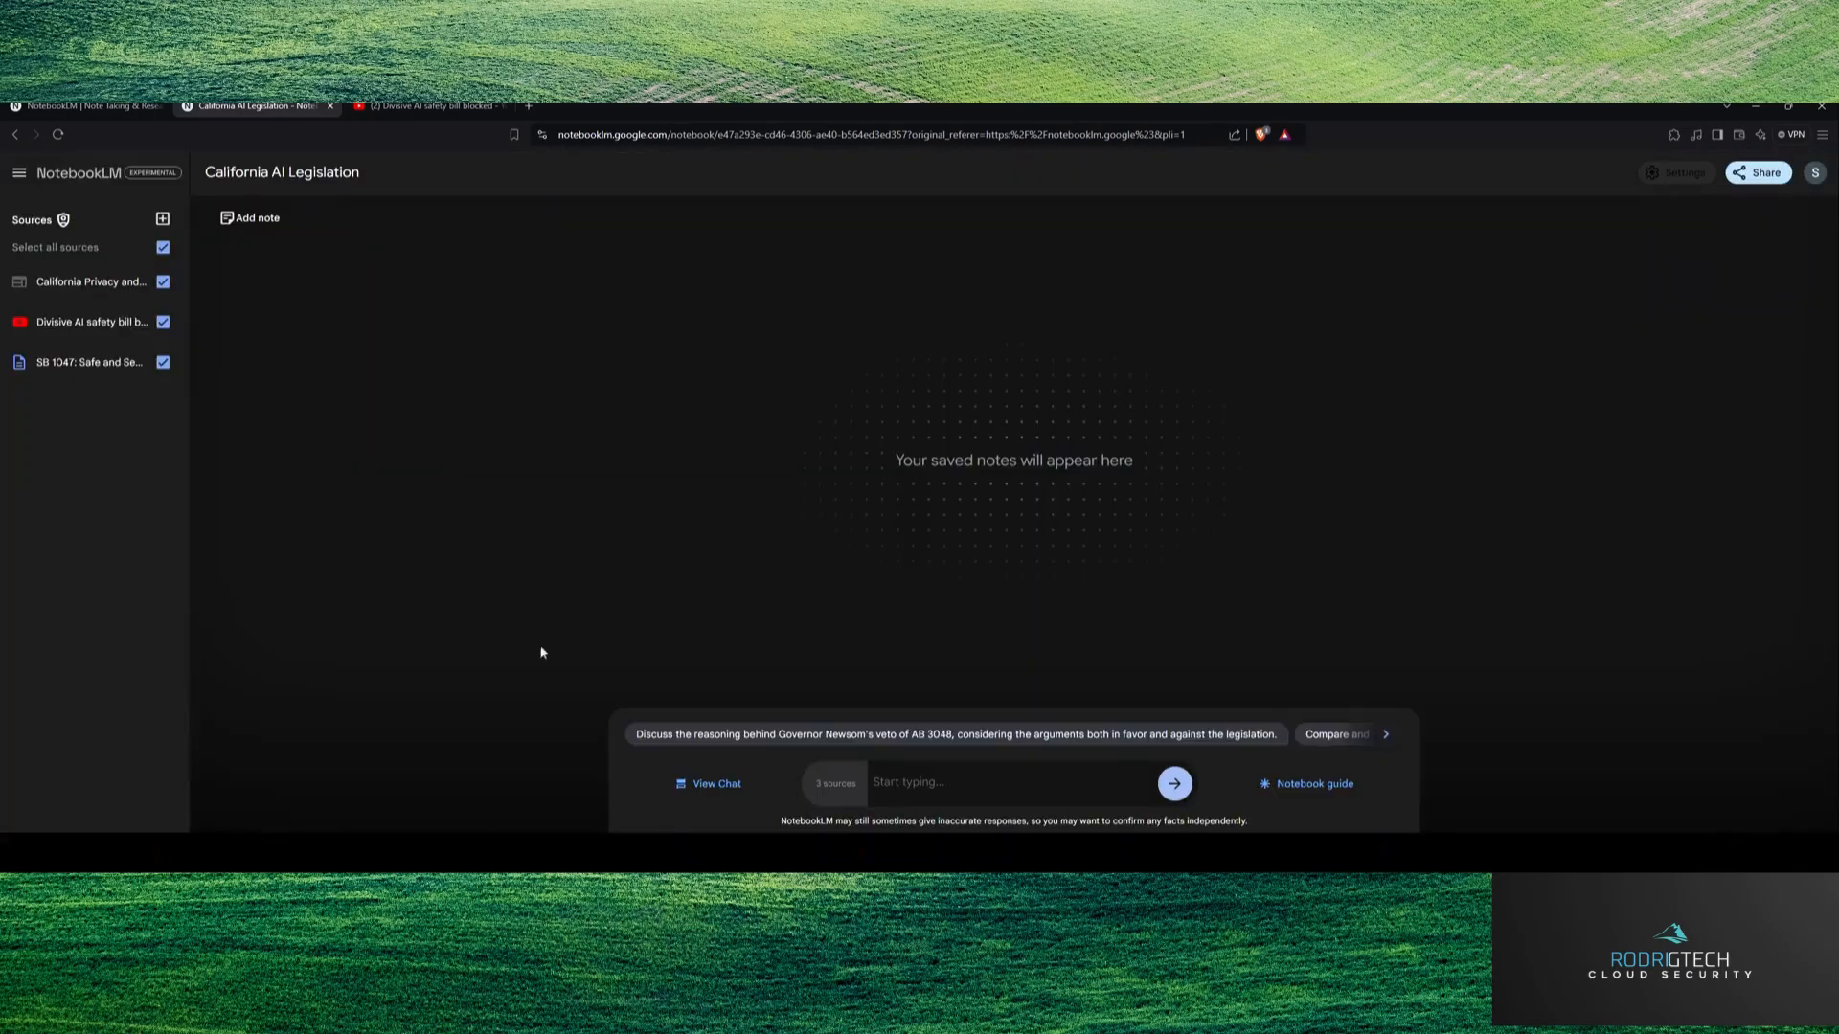
mouse_move(371, 712)
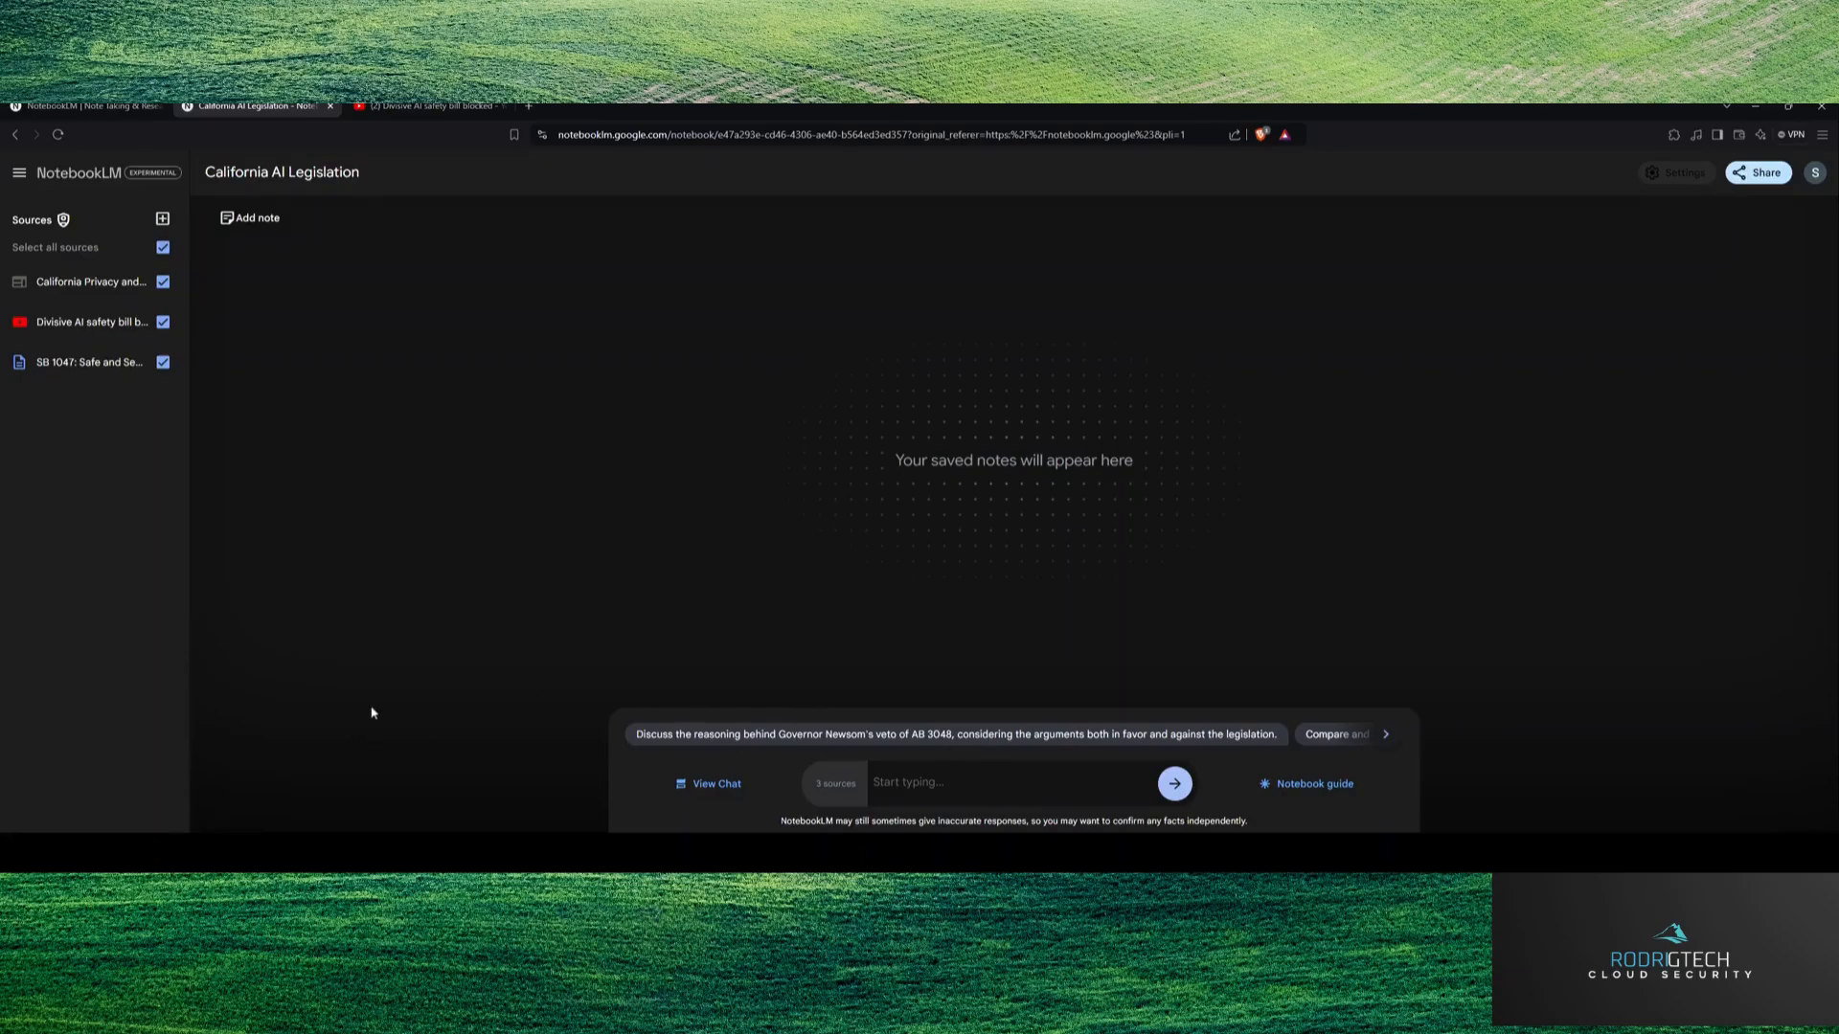
mouse_move(677, 742)
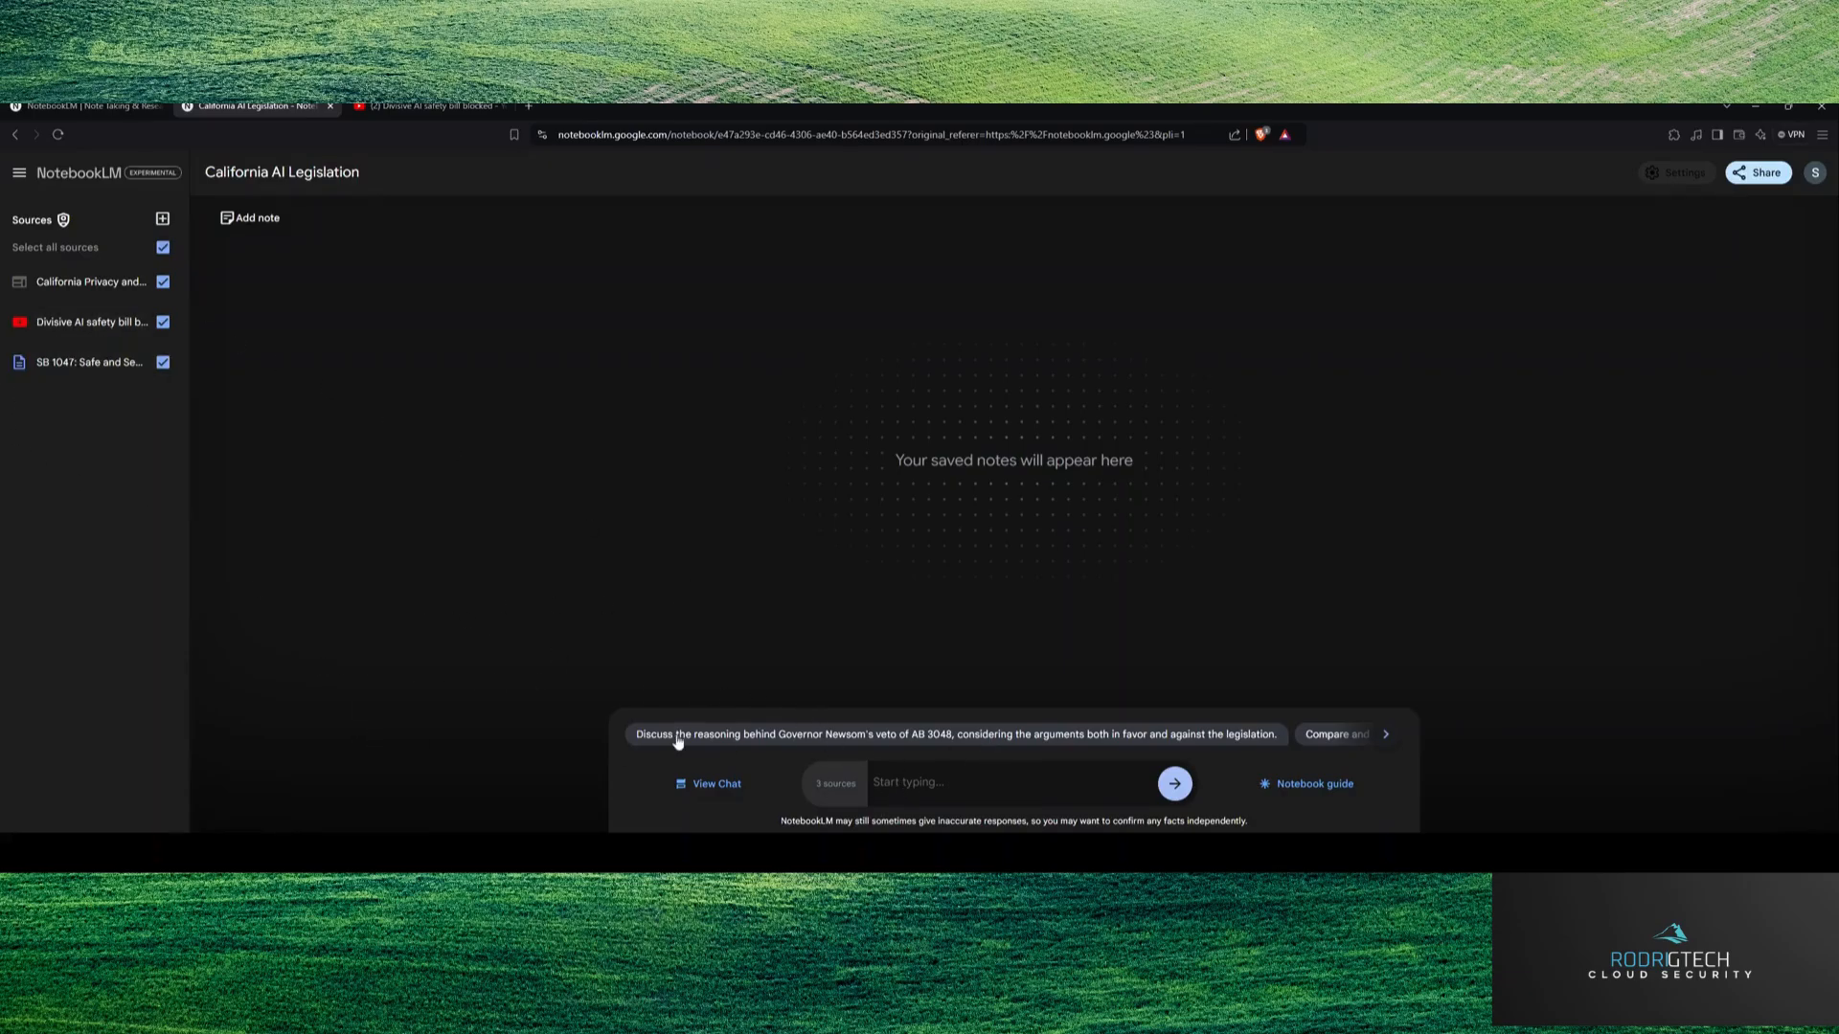
Step: Ask the suggested 'Analyze the potential impact of AB 2013…' question and review the answer
left_click(1385, 735)
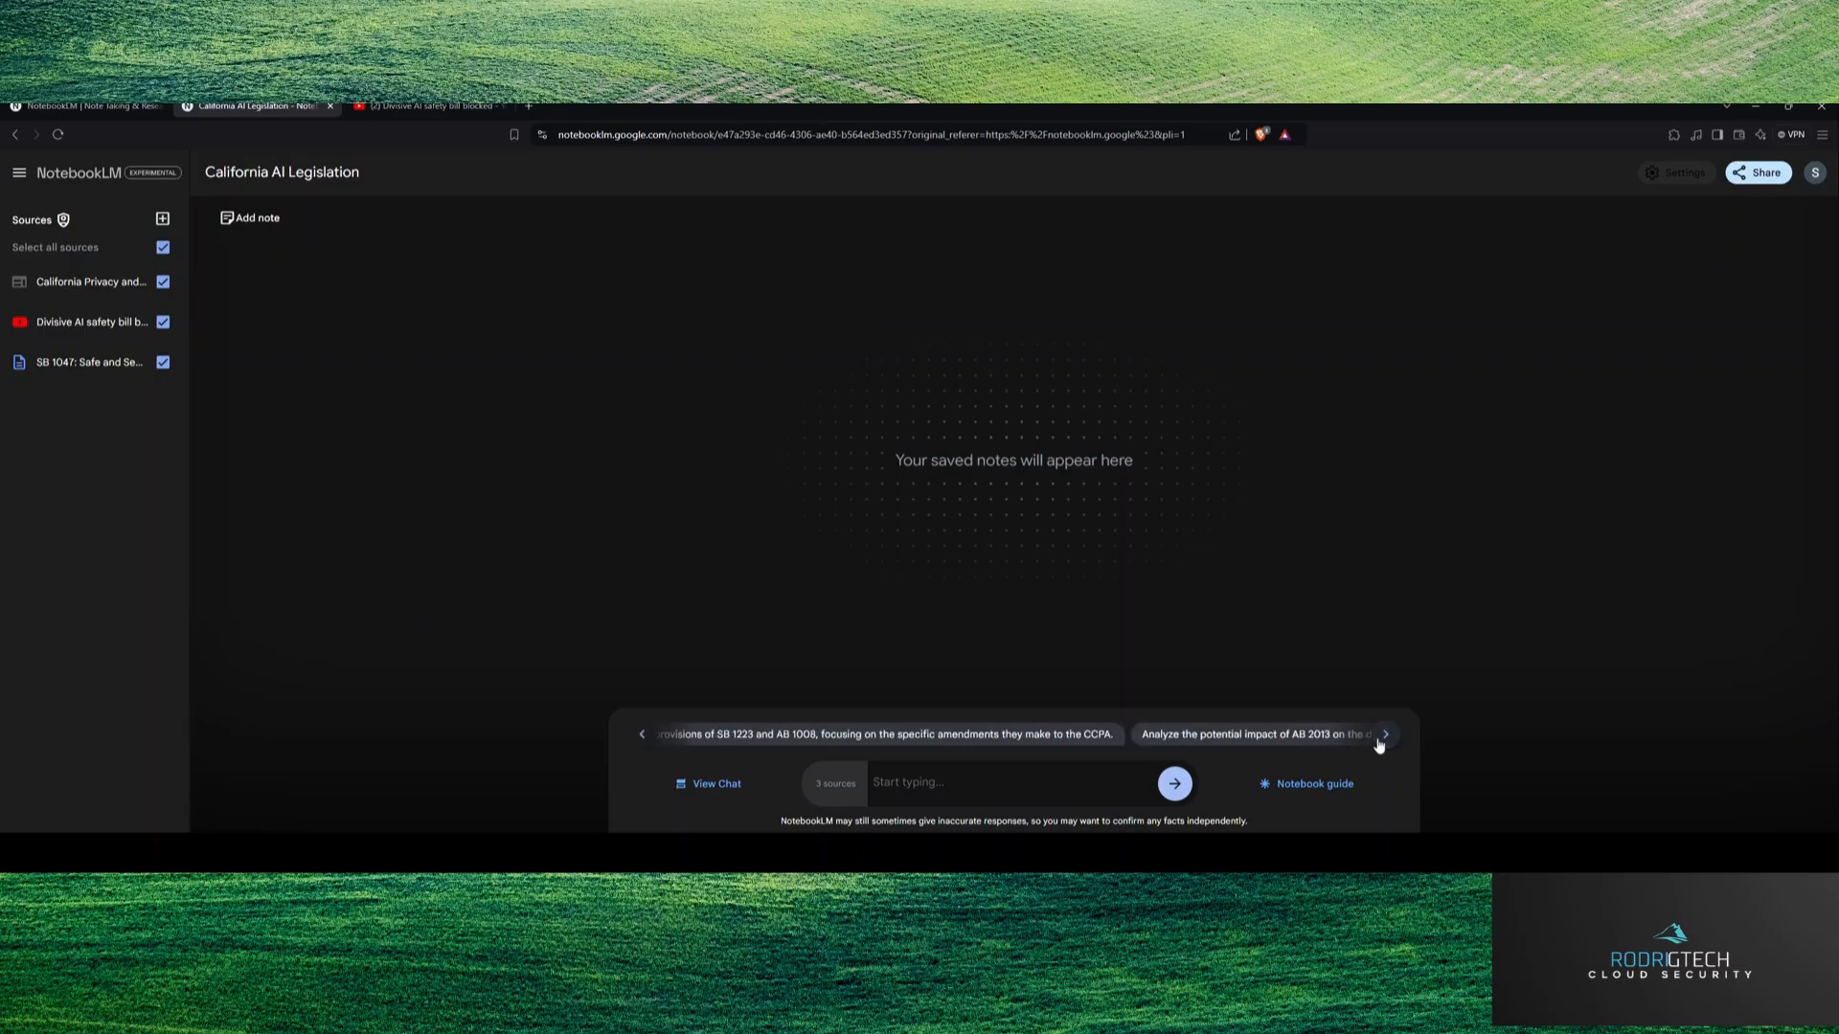
left_click(1385, 734)
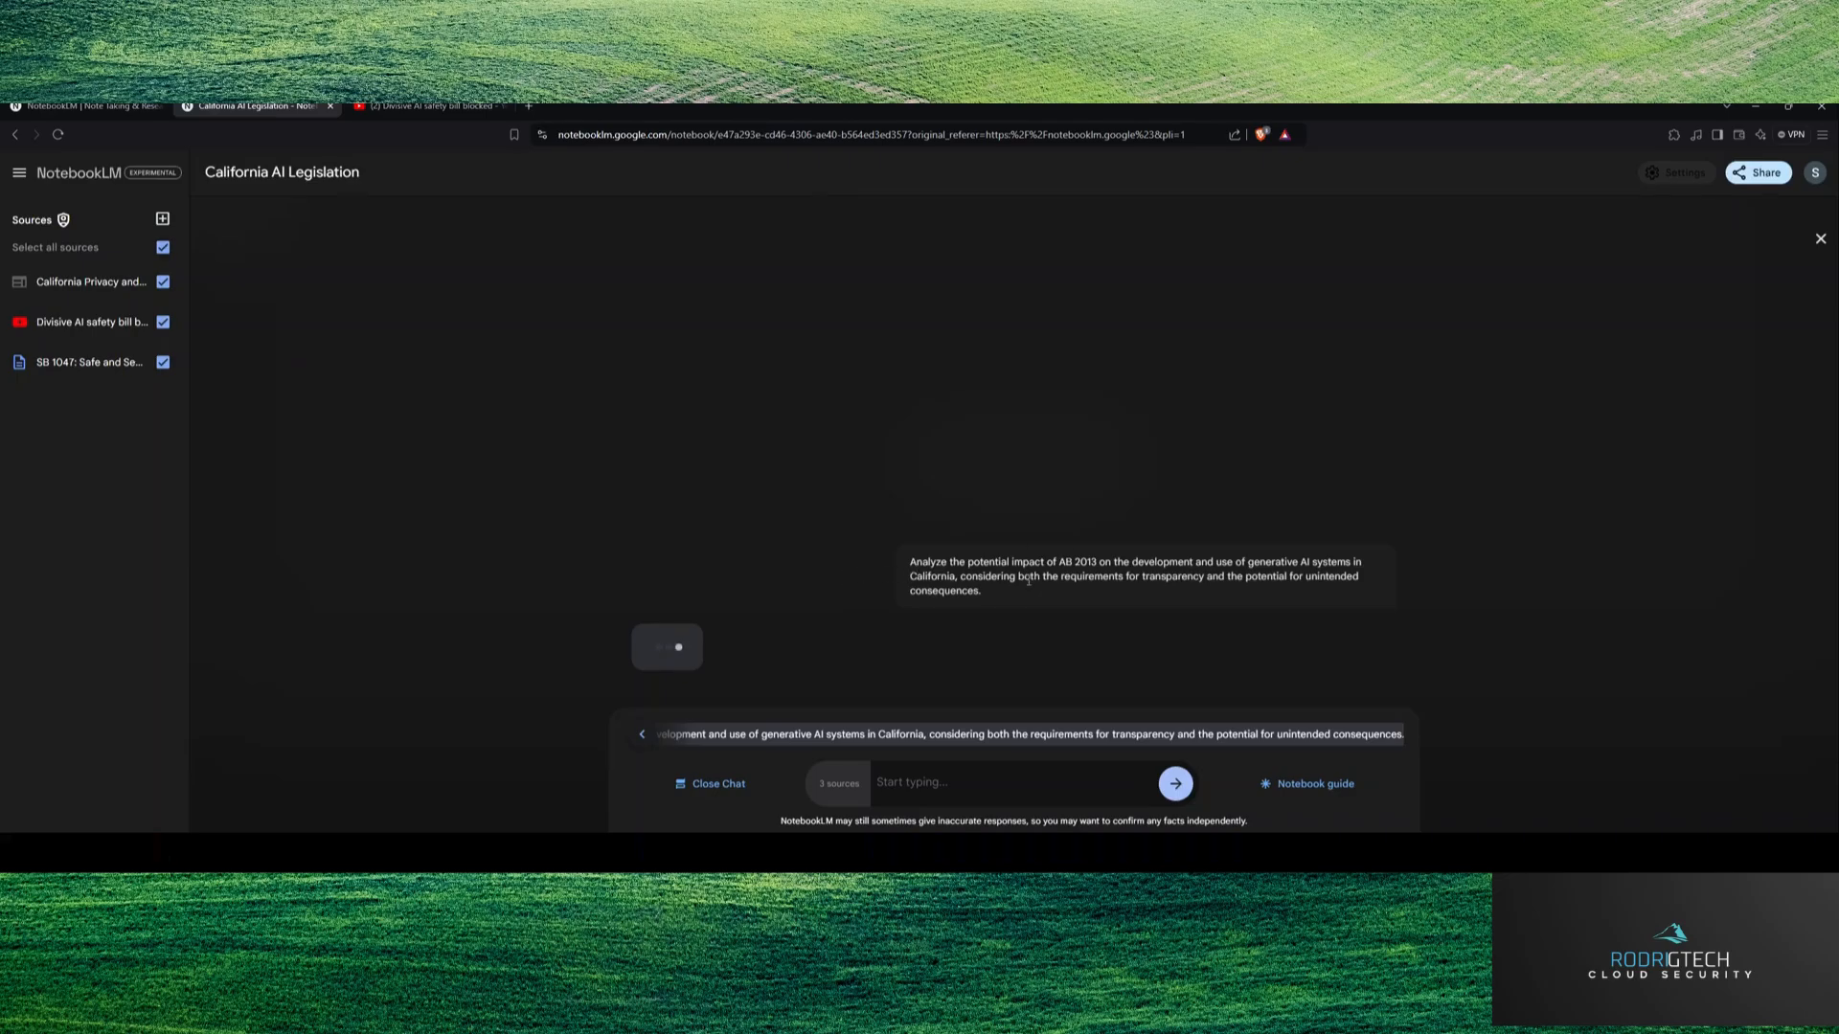
mouse_move(1019, 586)
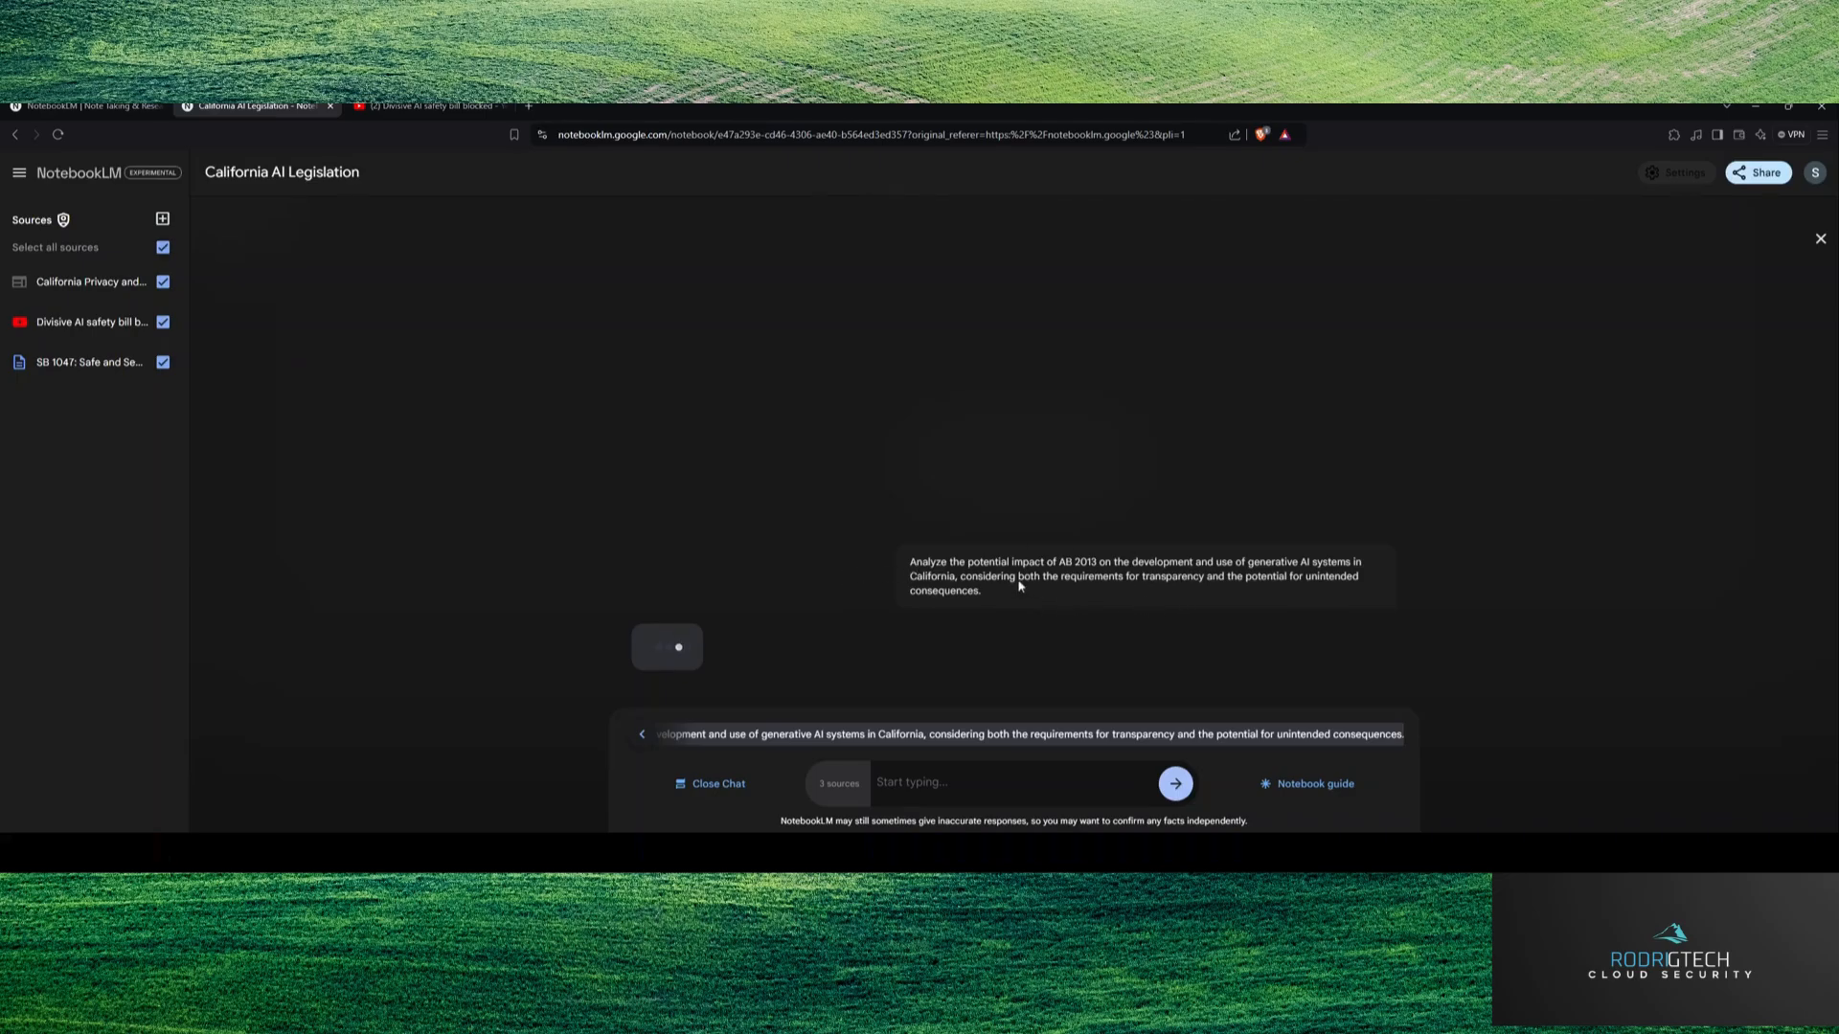
mouse_move(426, 537)
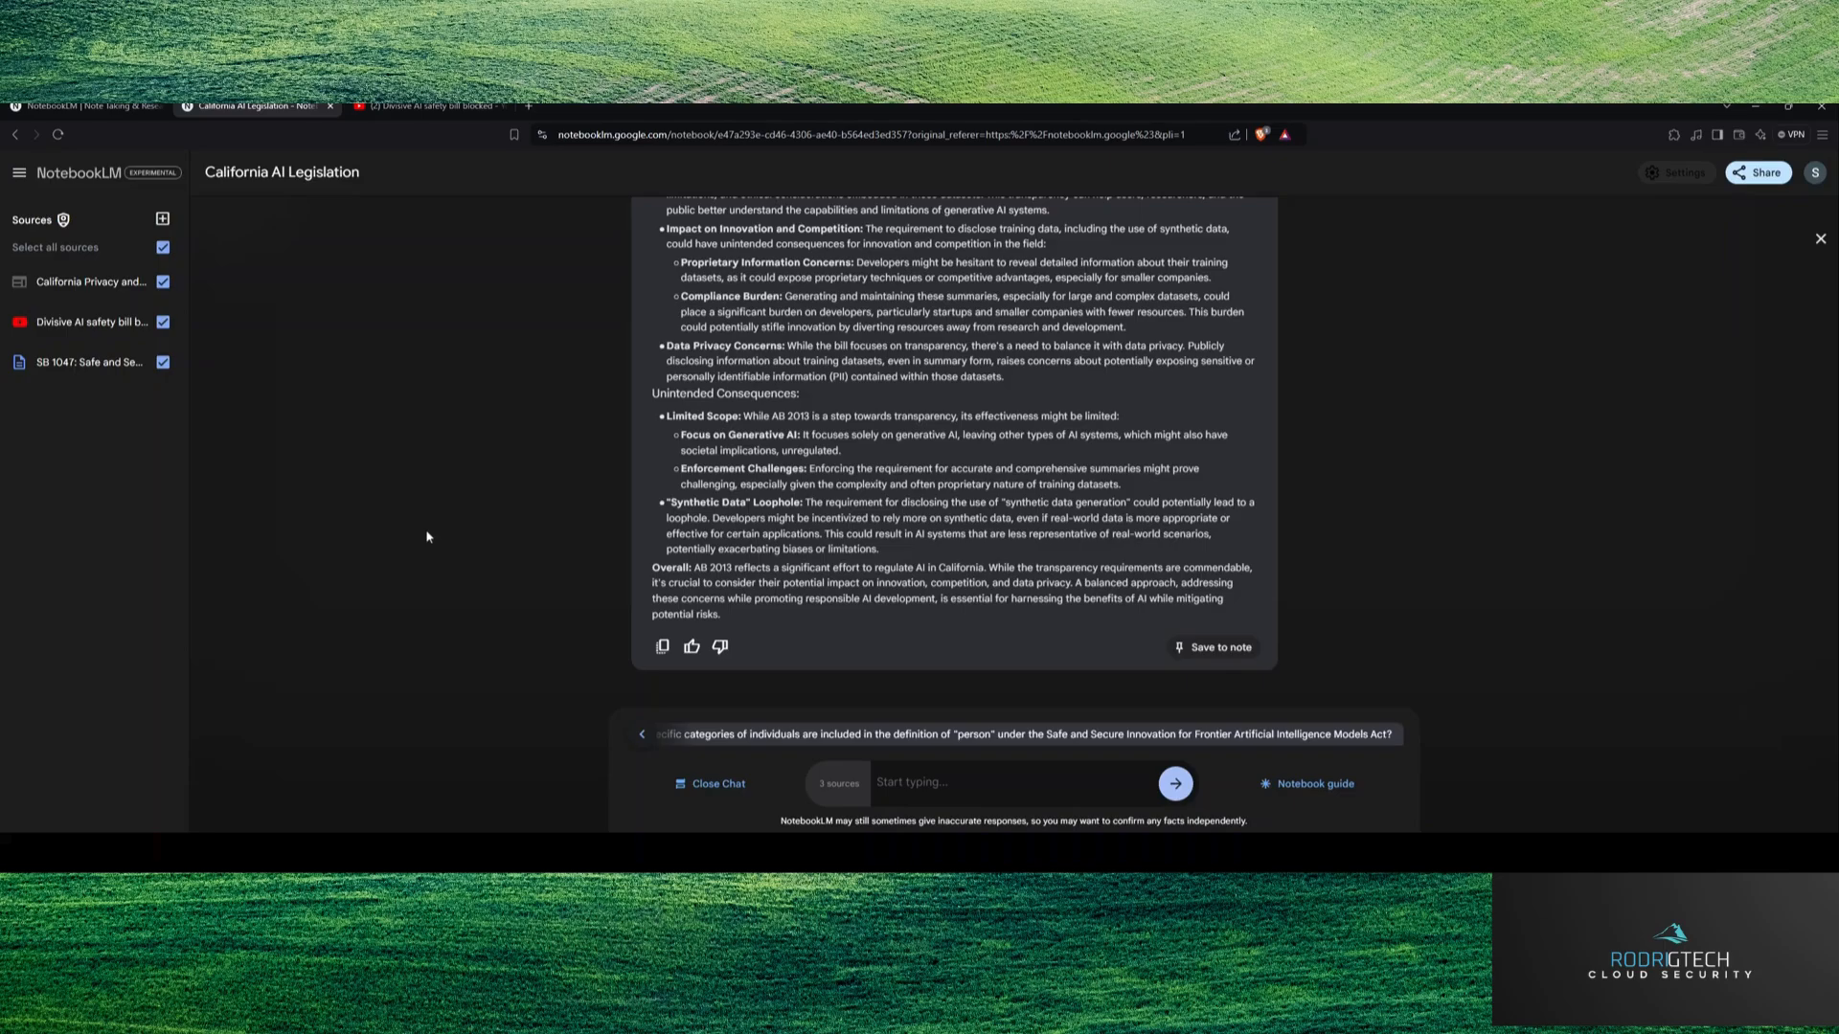
scroll("up", 3)
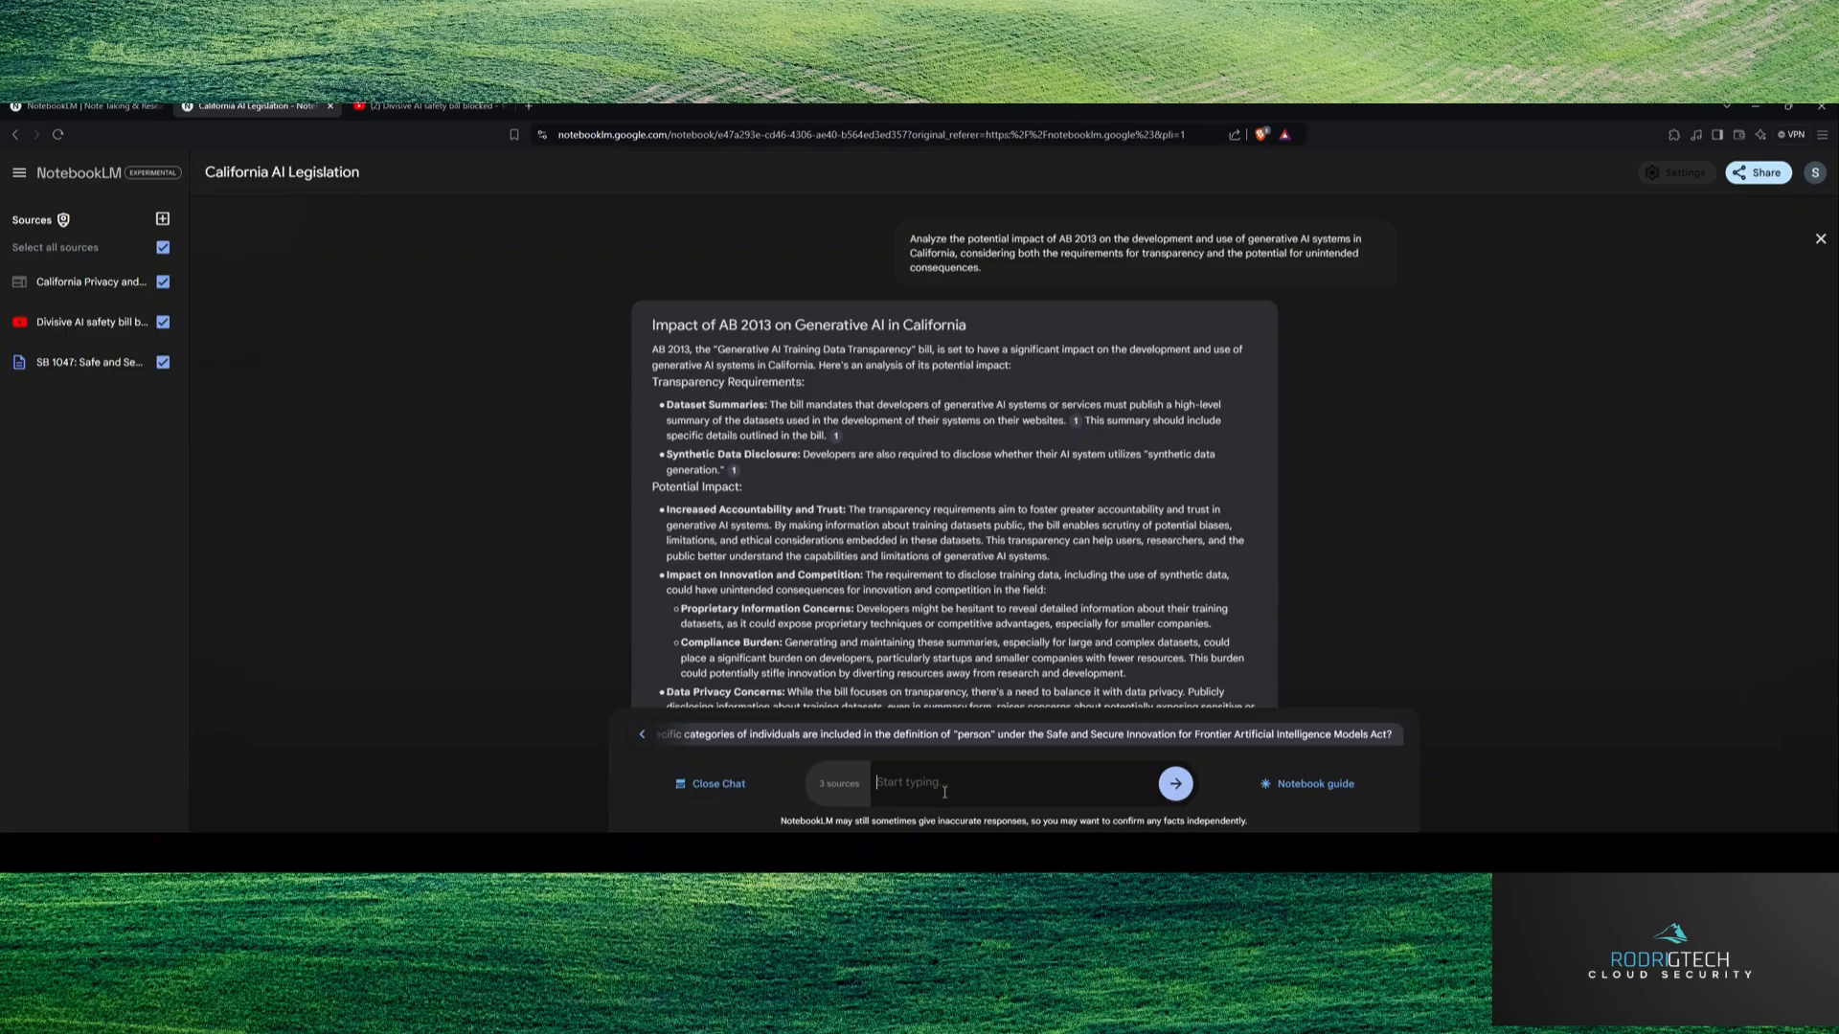
Step: Ask 'What laws did pass recently for Generative AI in California what should I know?' and read the answer
type("What law")
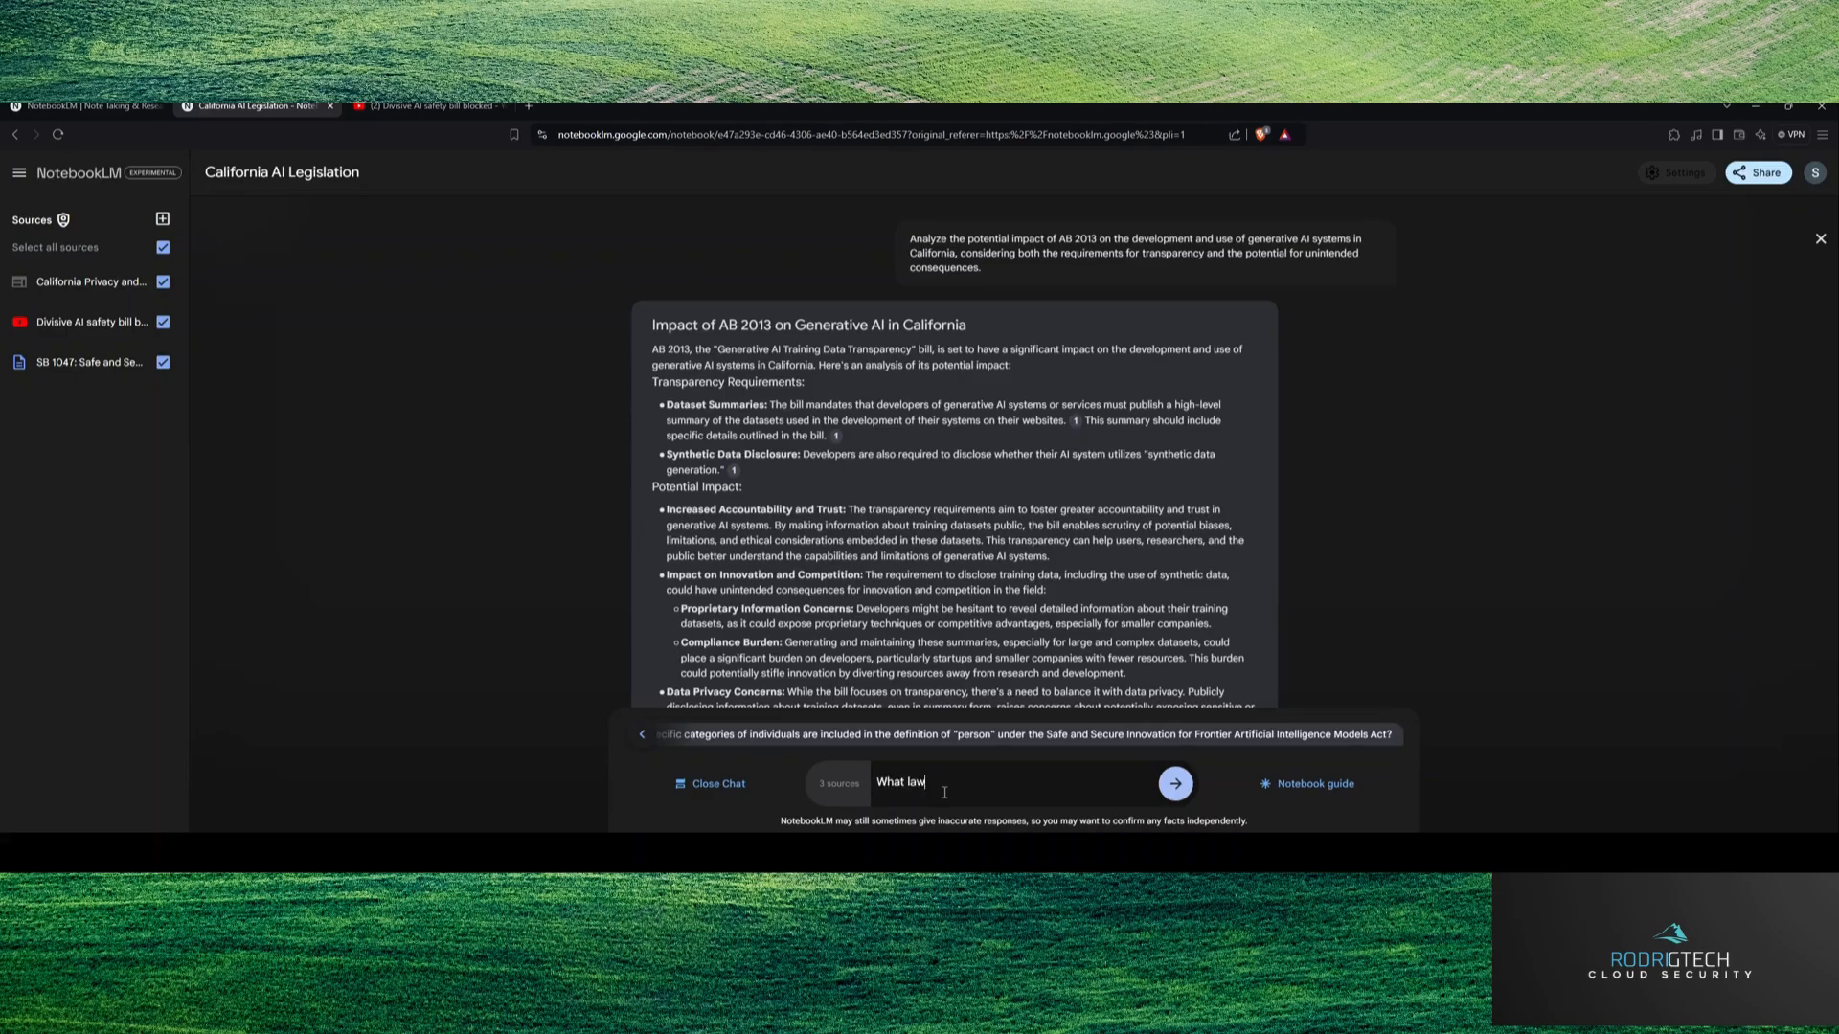
type("s did pass")
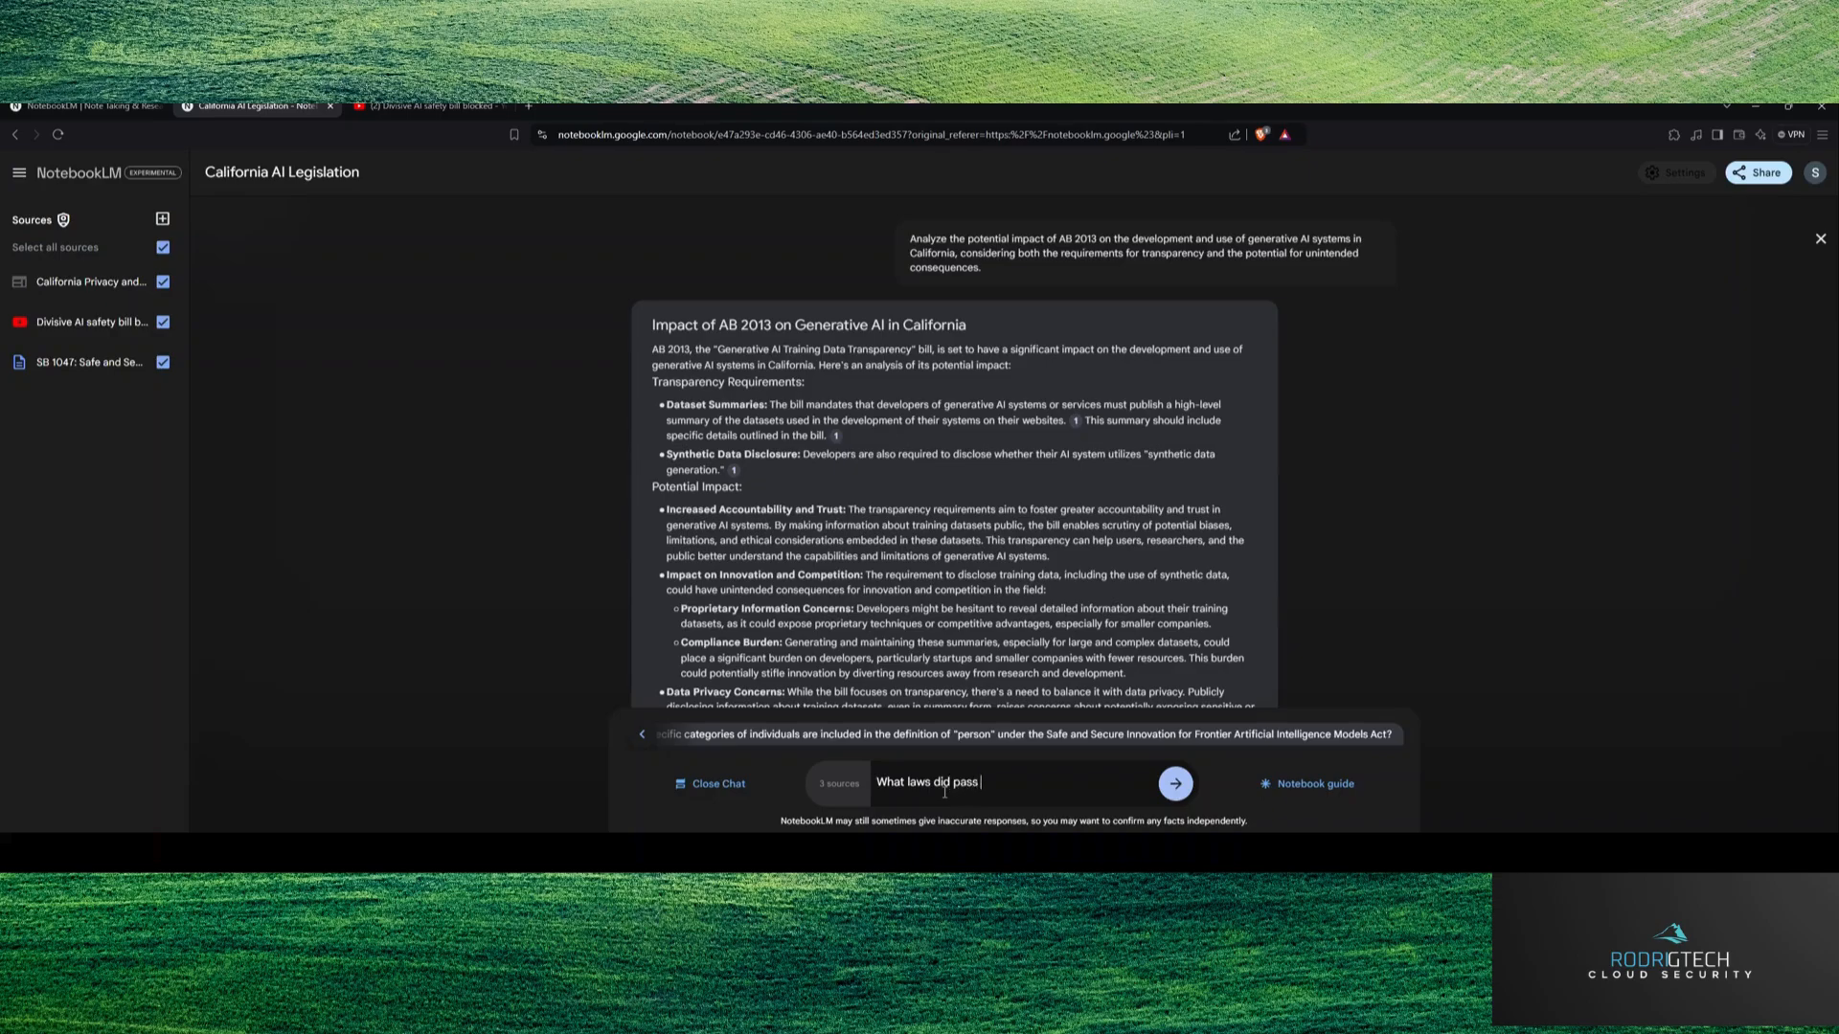
type("recently for Generative AI in California what should I k")
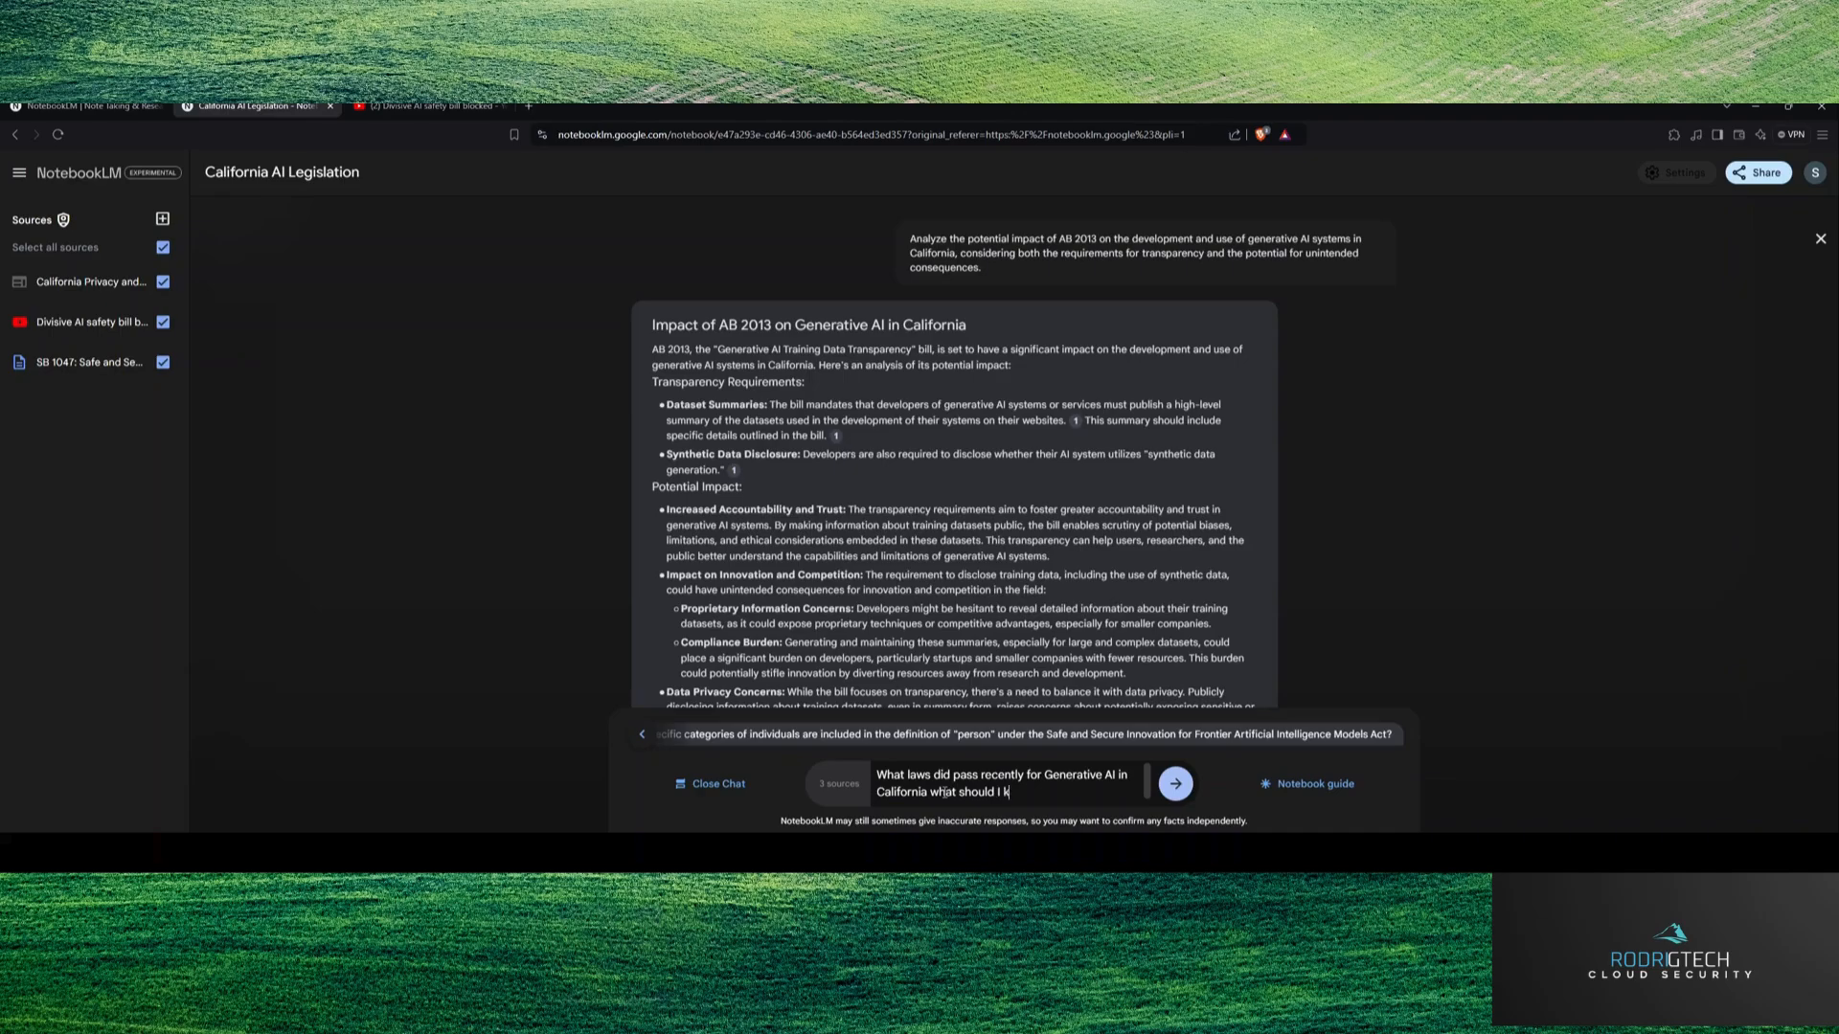
left_click(1175, 783)
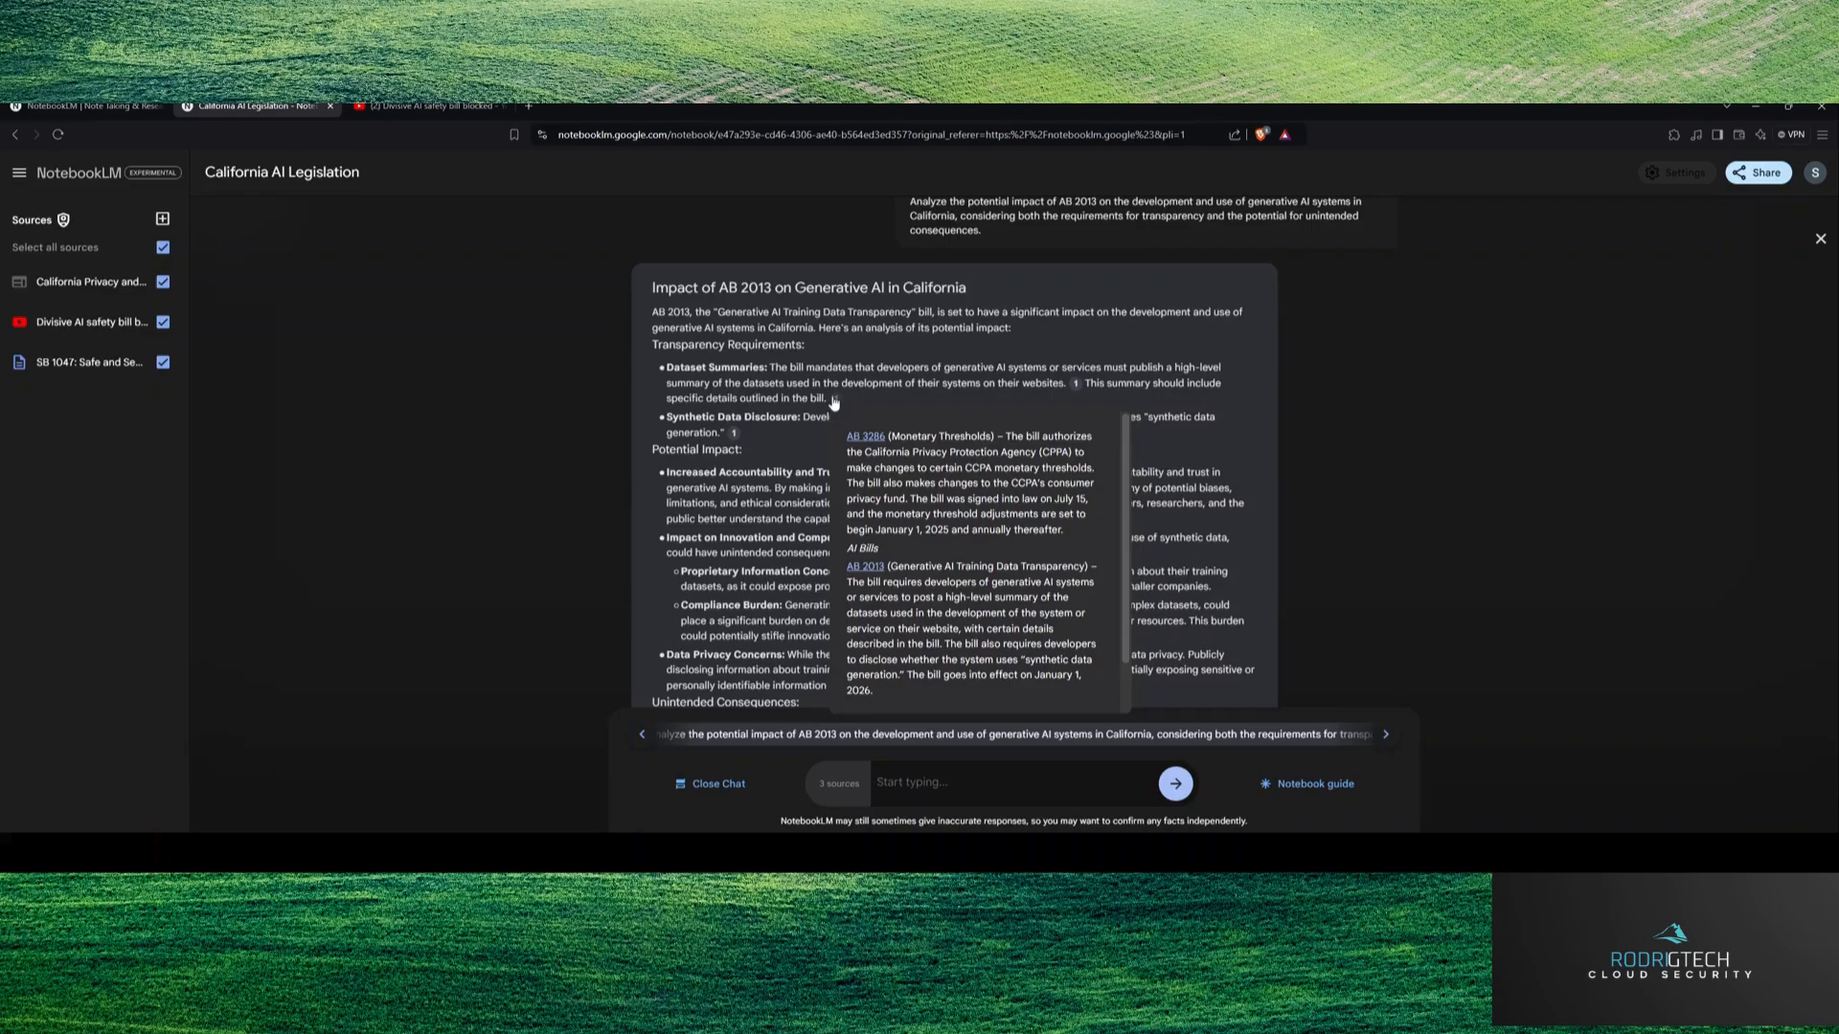
scroll("up", 3)
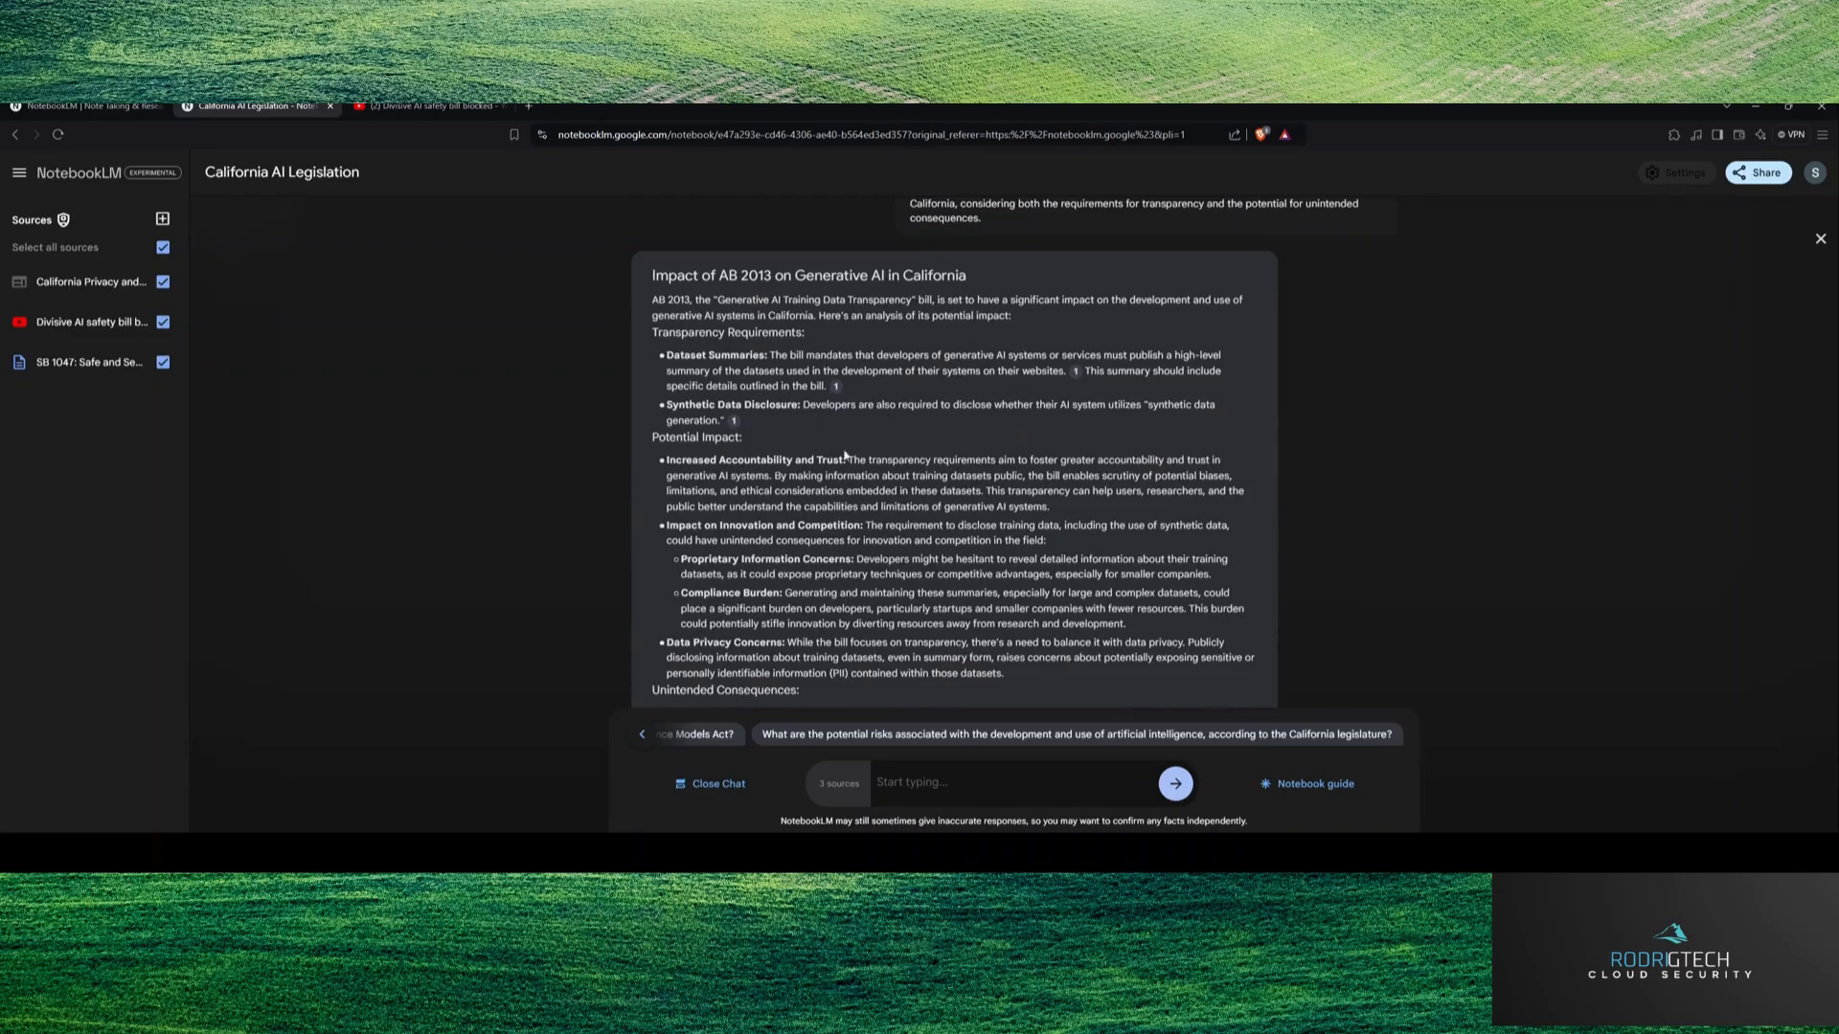
scroll("down", 3)
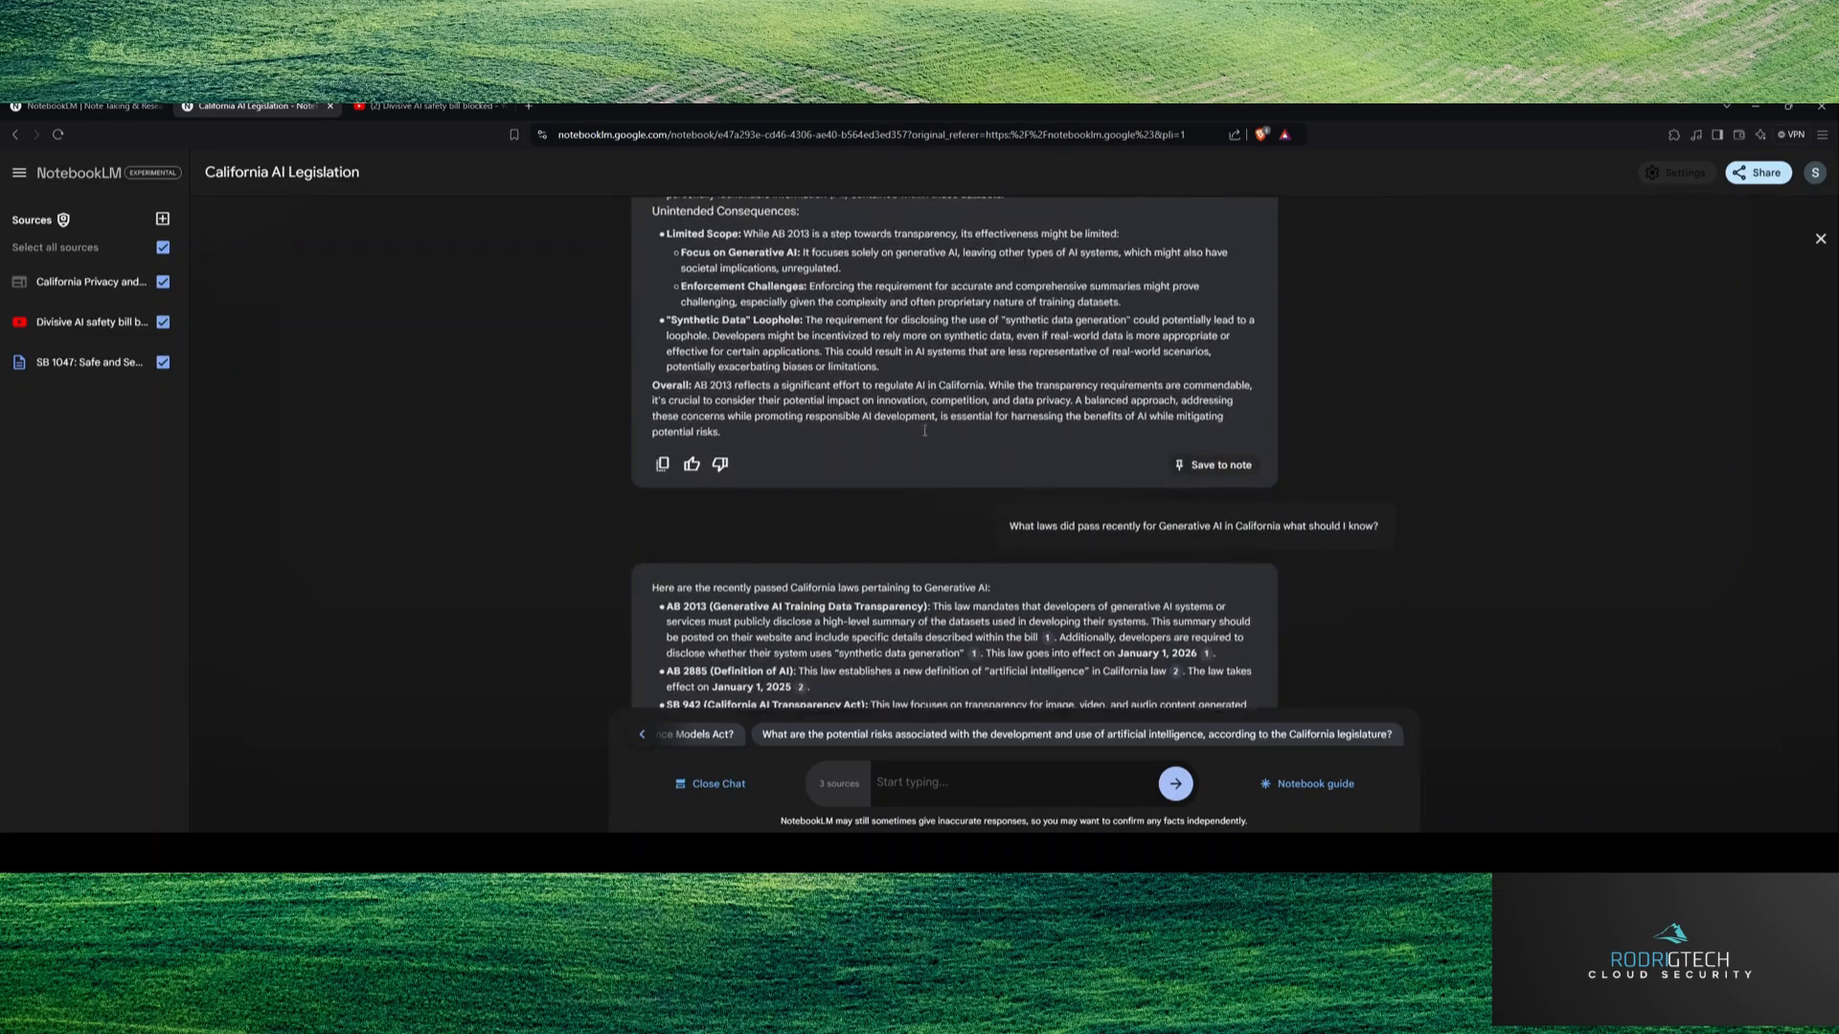
Step: Save the AB 2013 impact answer as a note, scroll through it, then collapse it
left_click(717, 784)
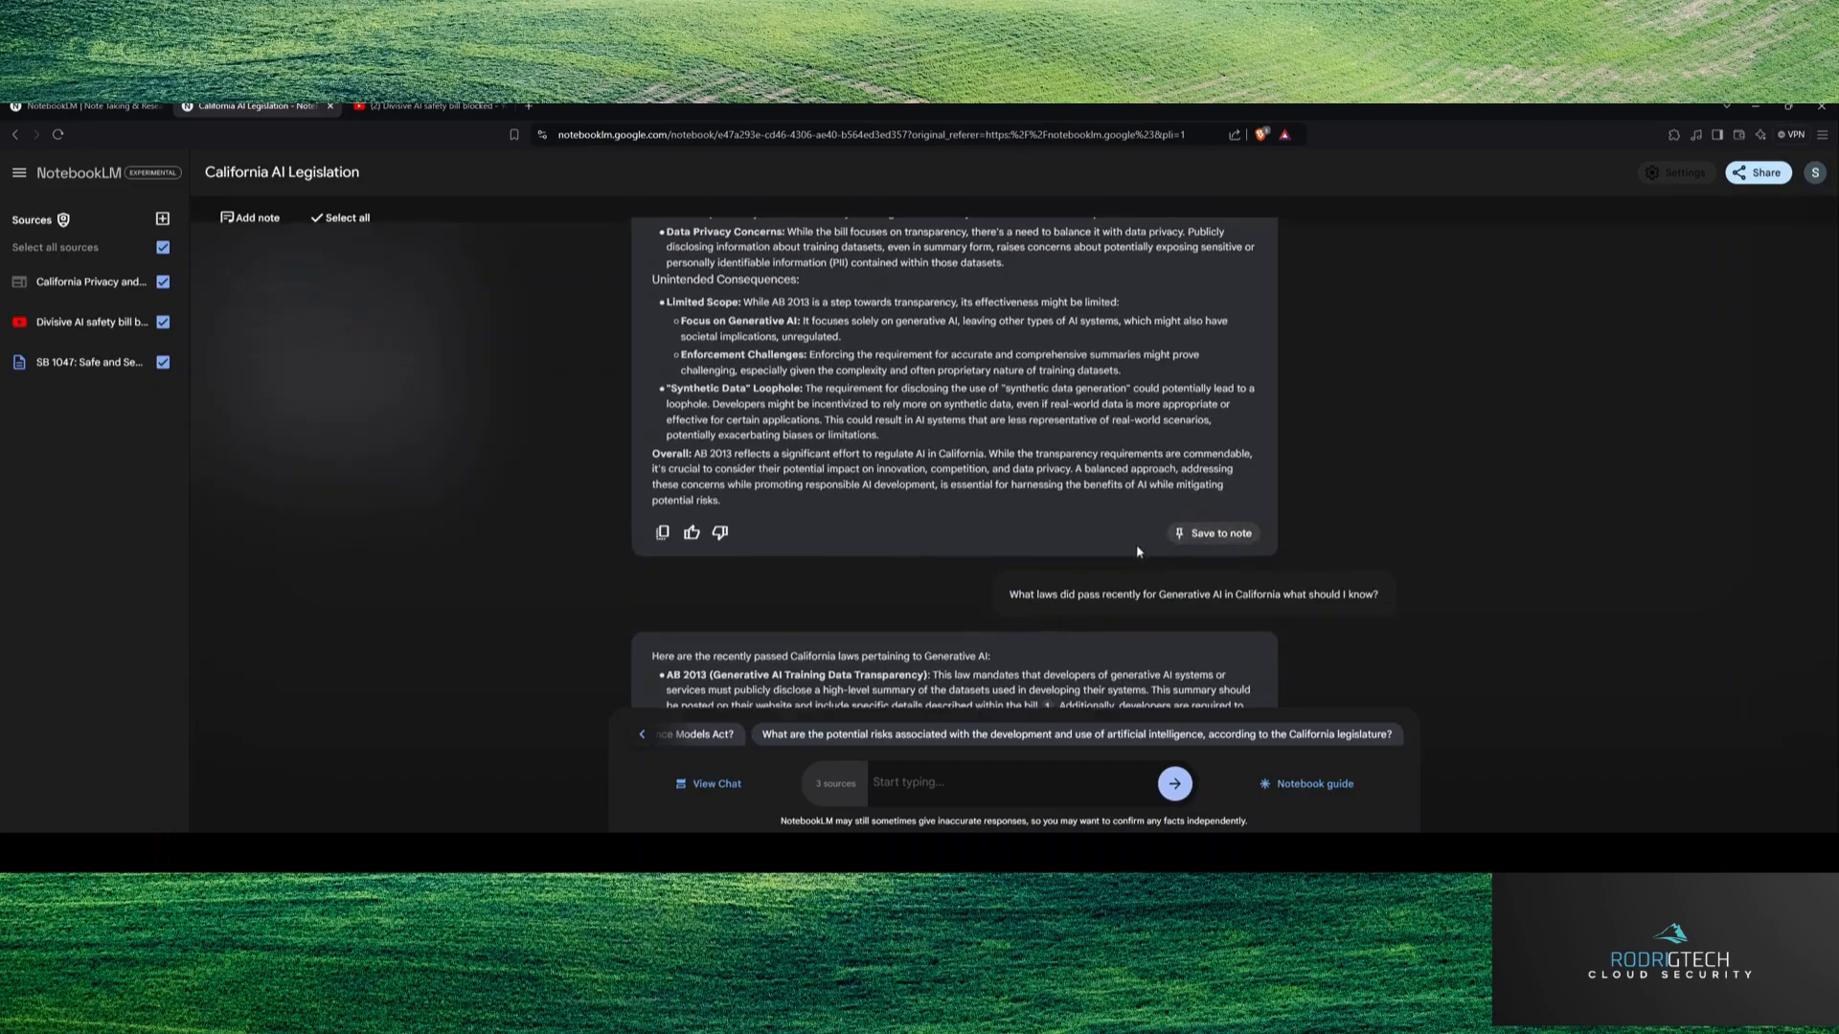
left_click(1212, 534)
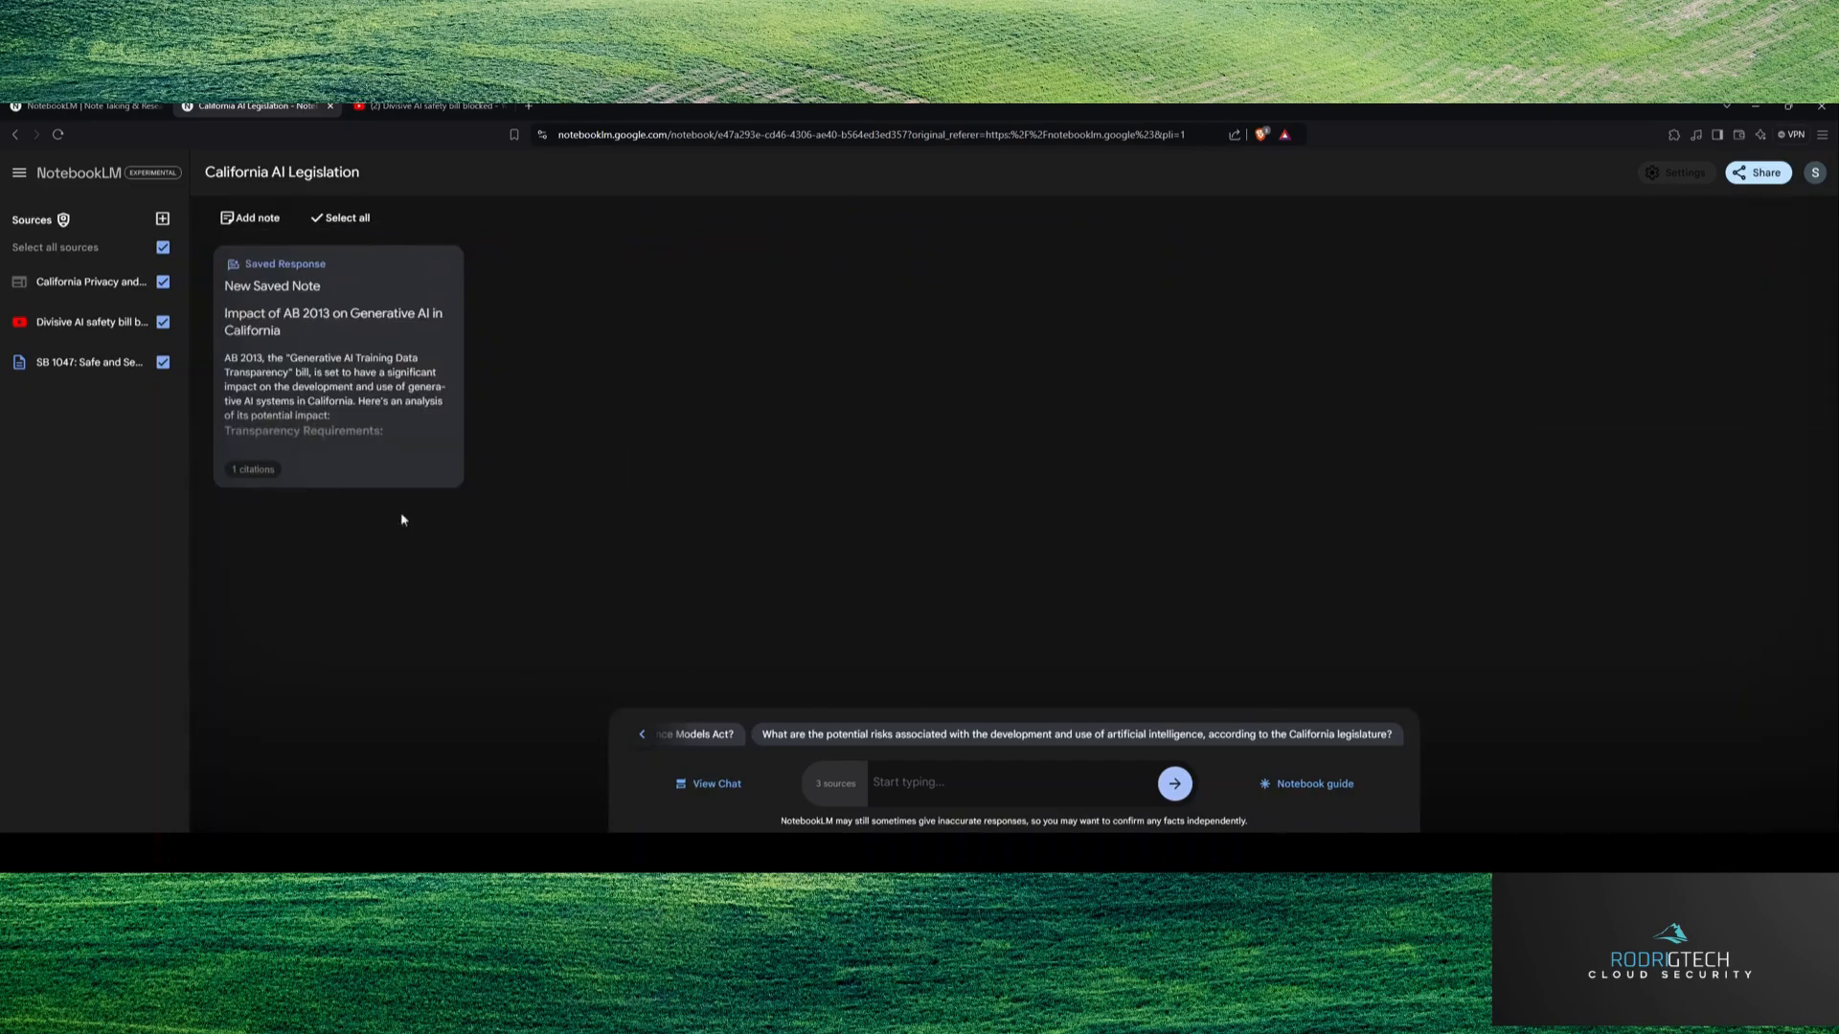
left_click(338, 367)
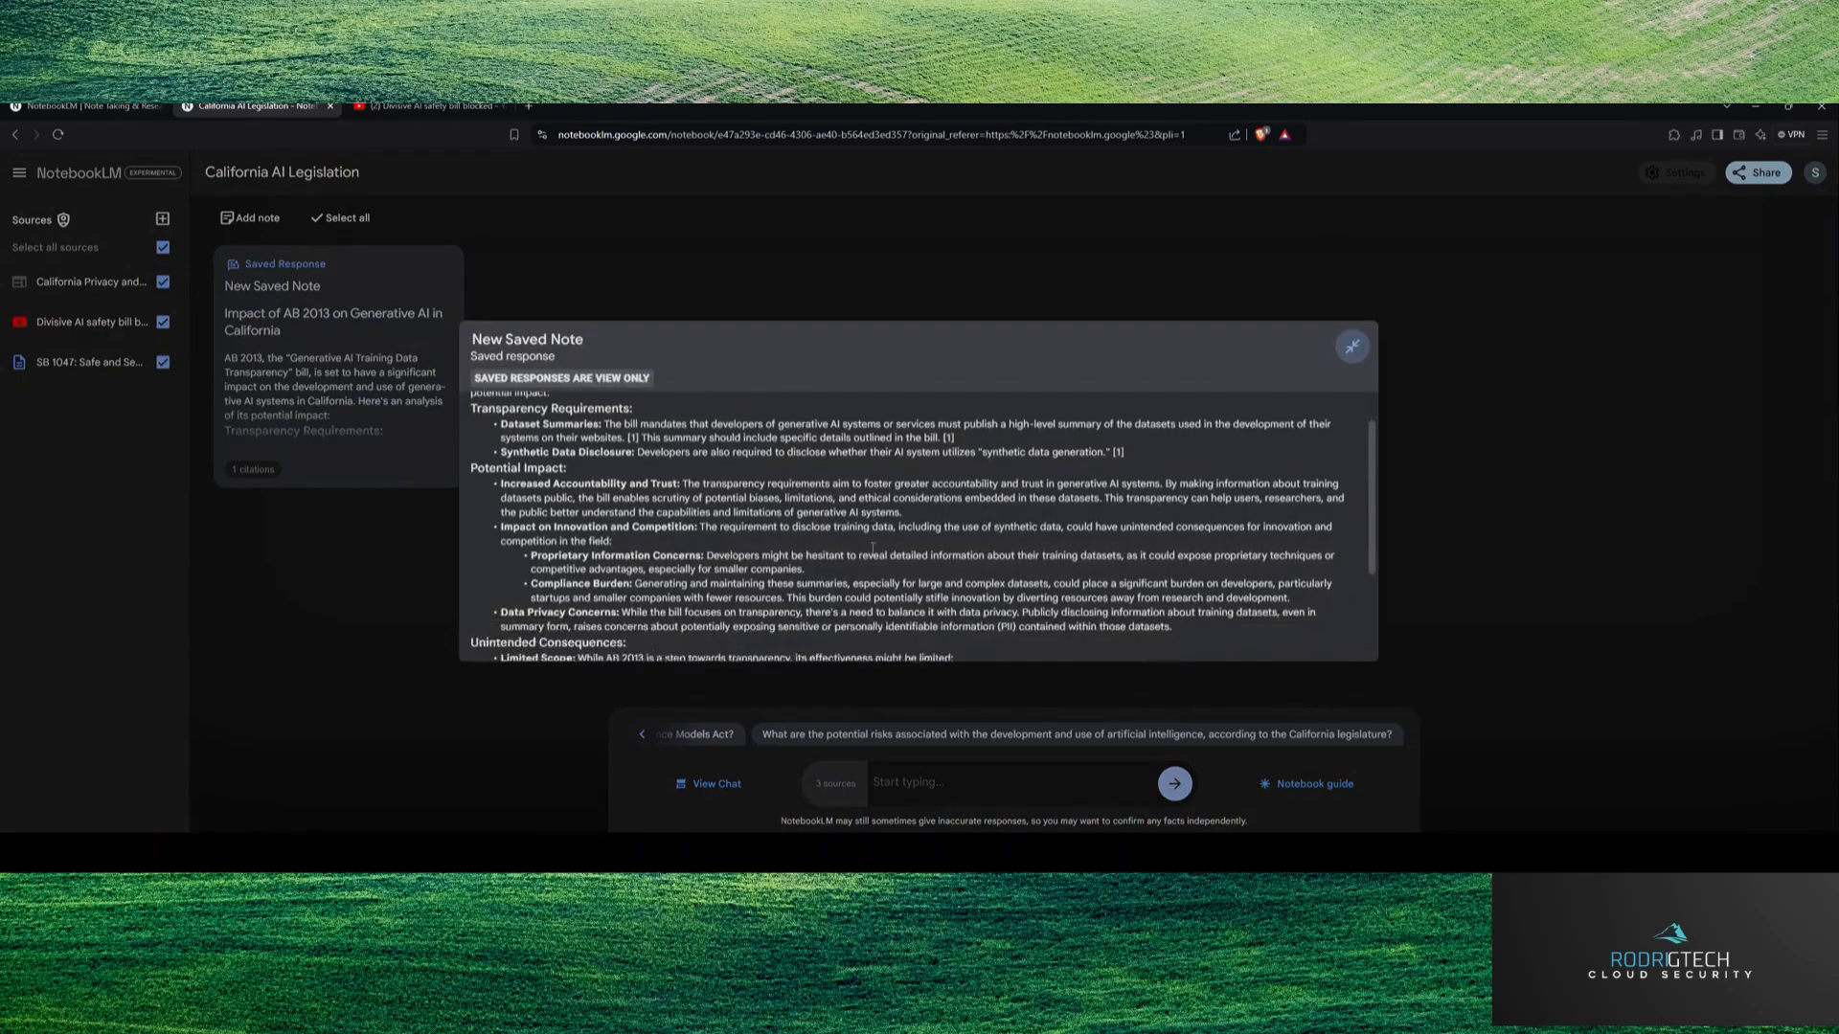
scroll("down", 3)
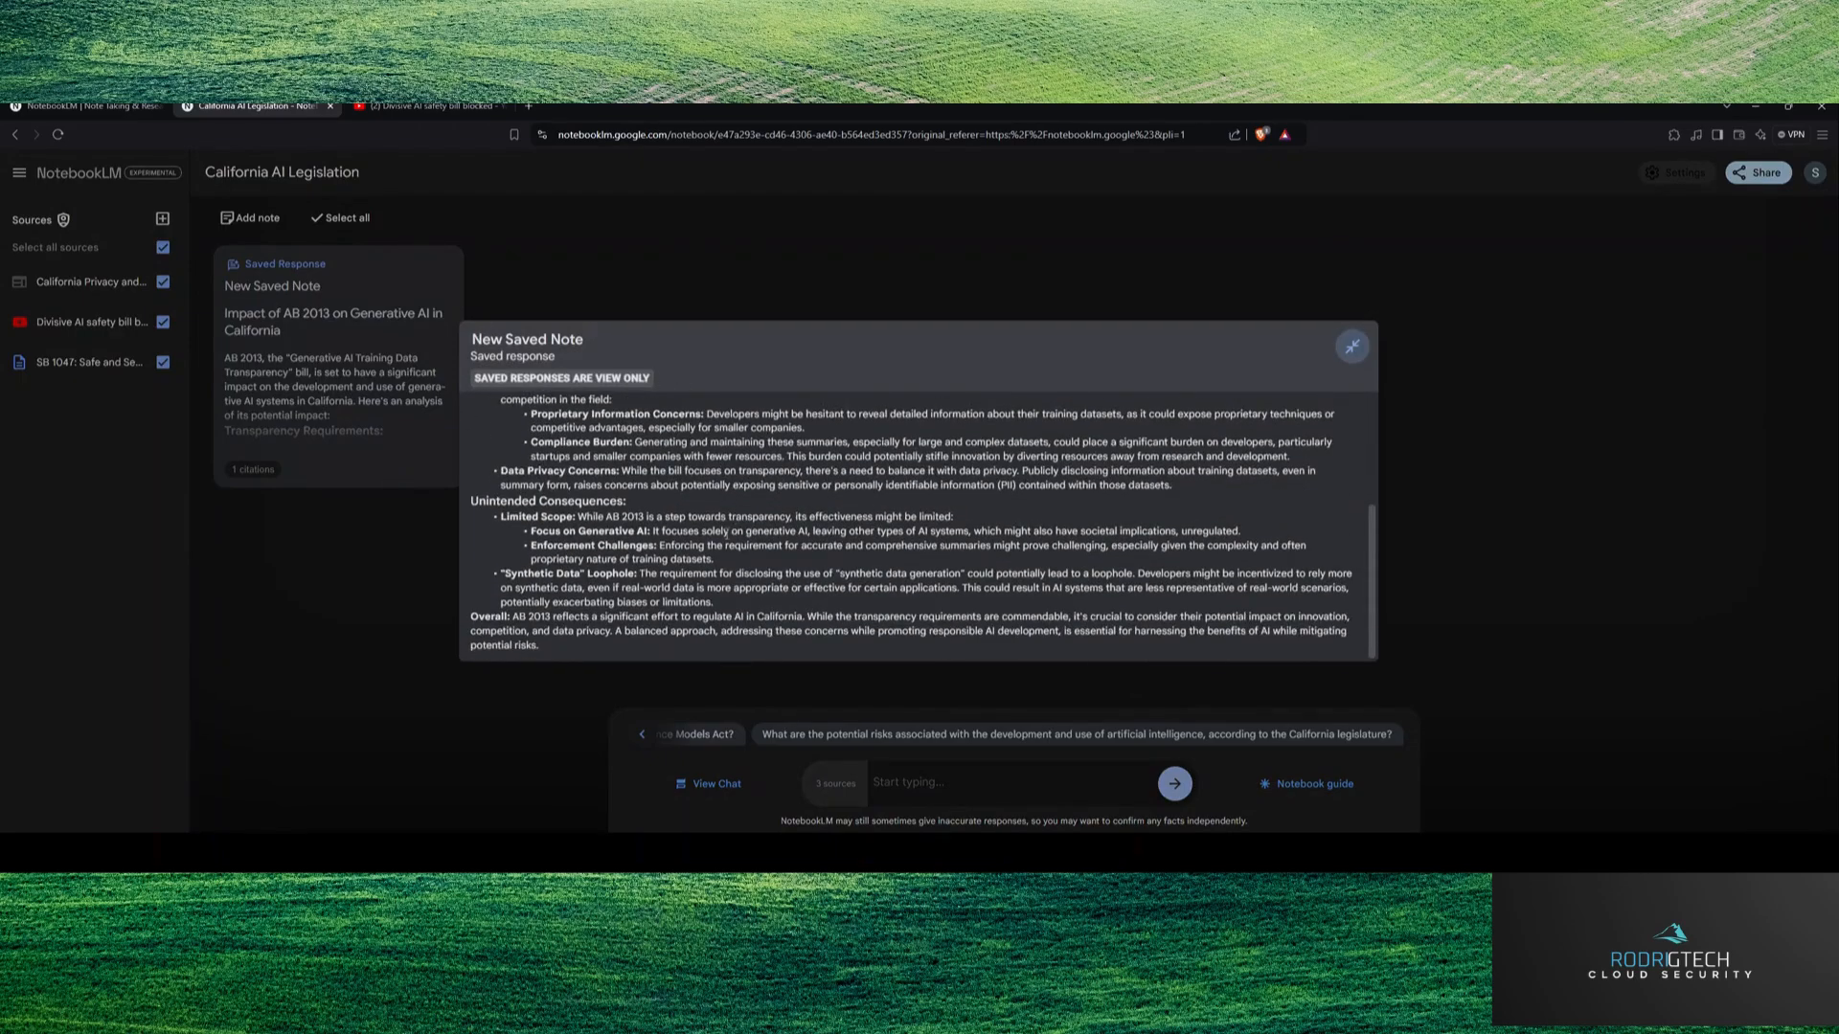
scroll("up", 3)
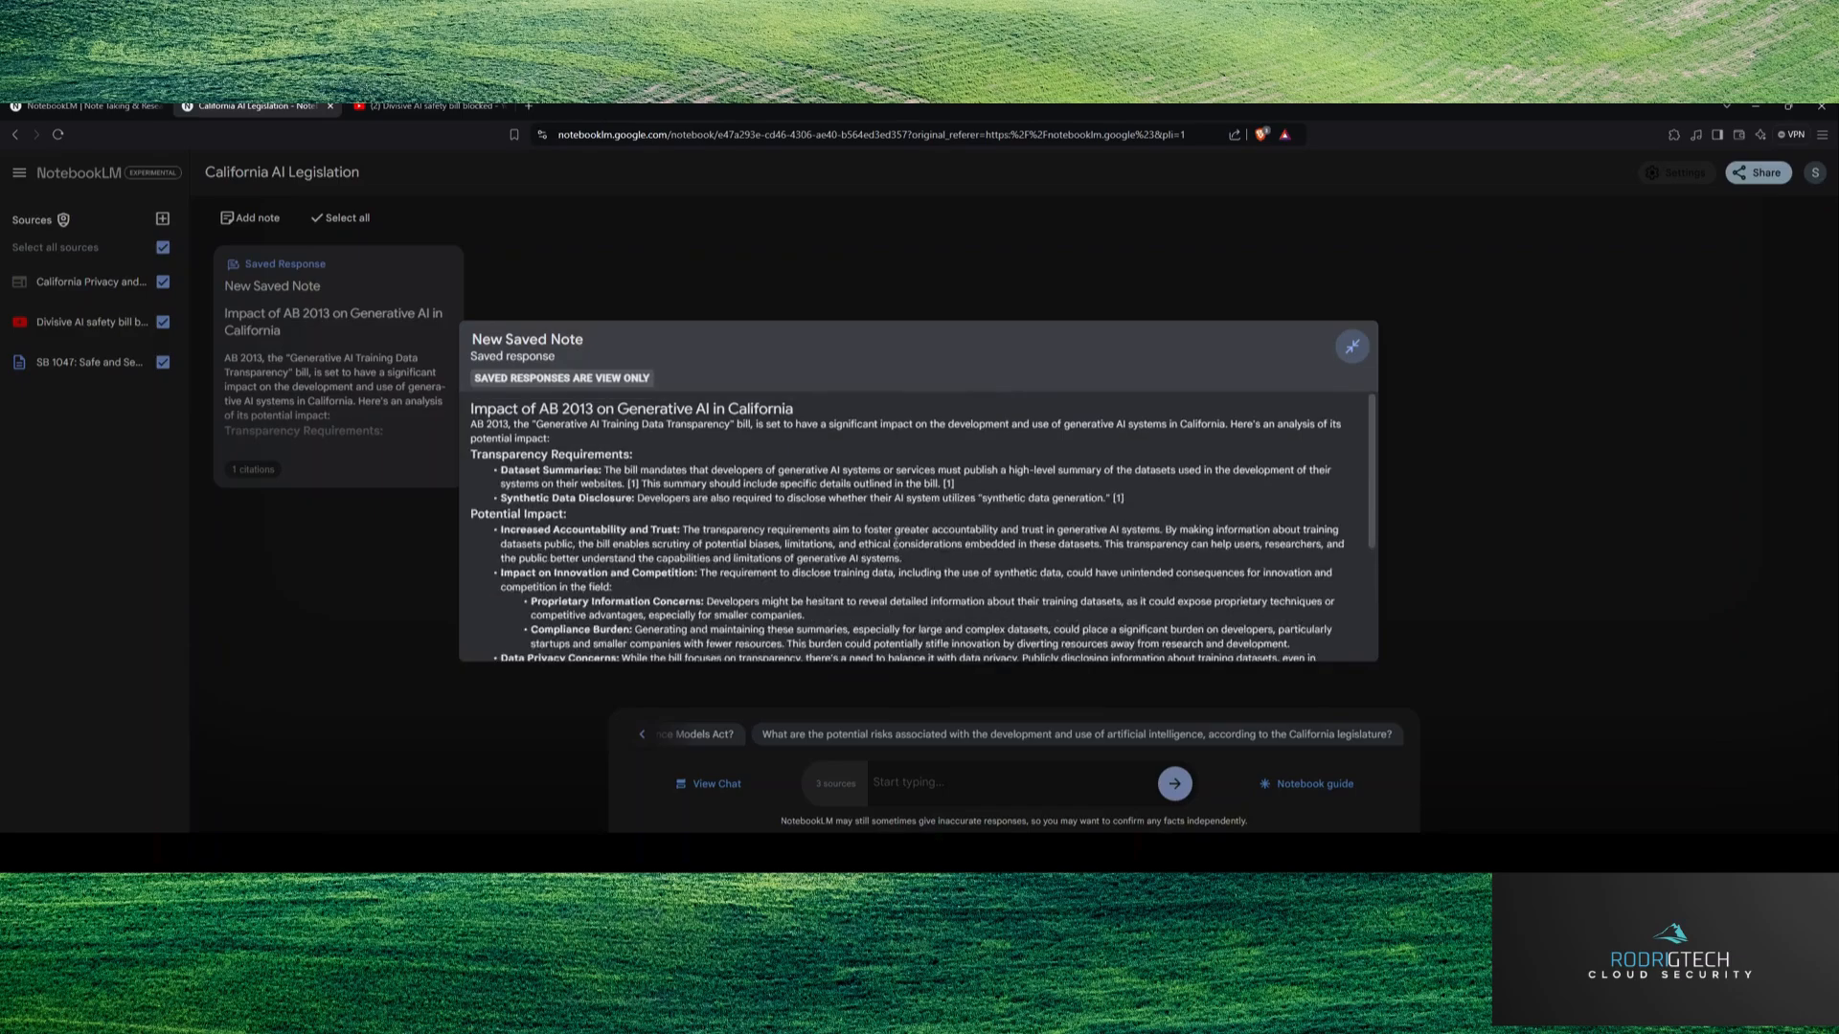
scroll("down", 3)
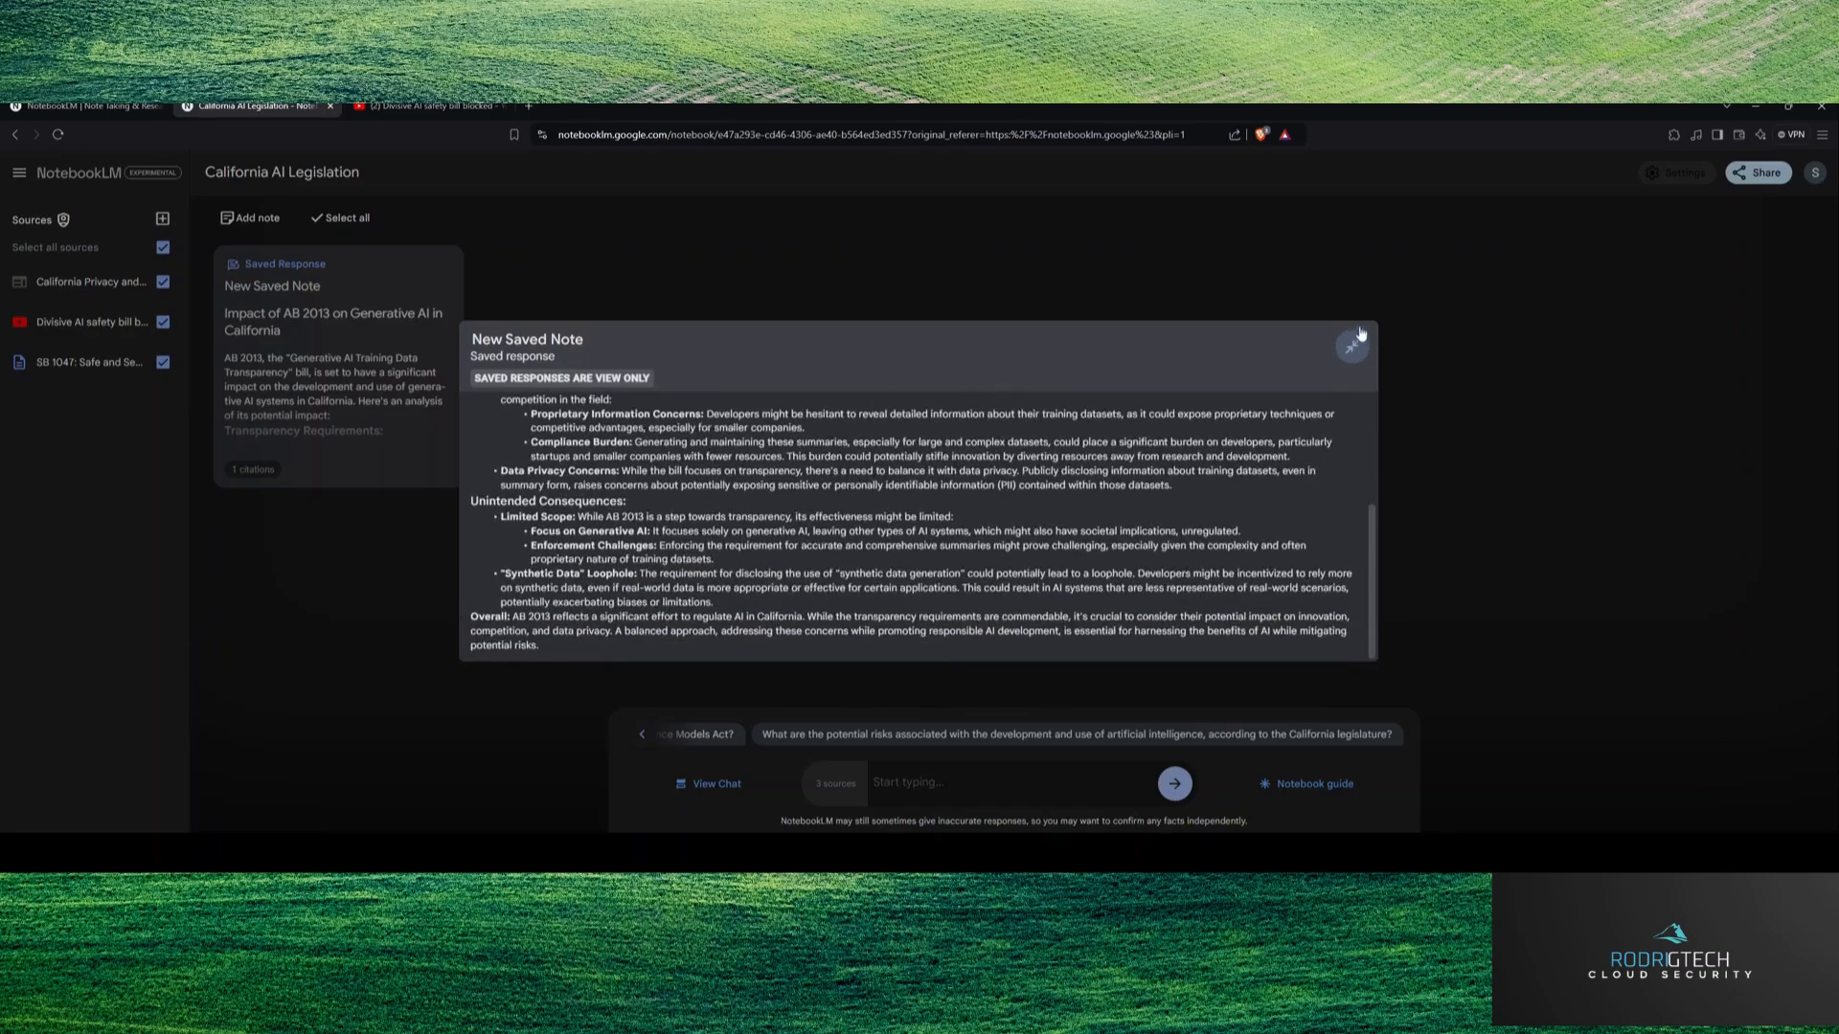
left_click(1352, 346)
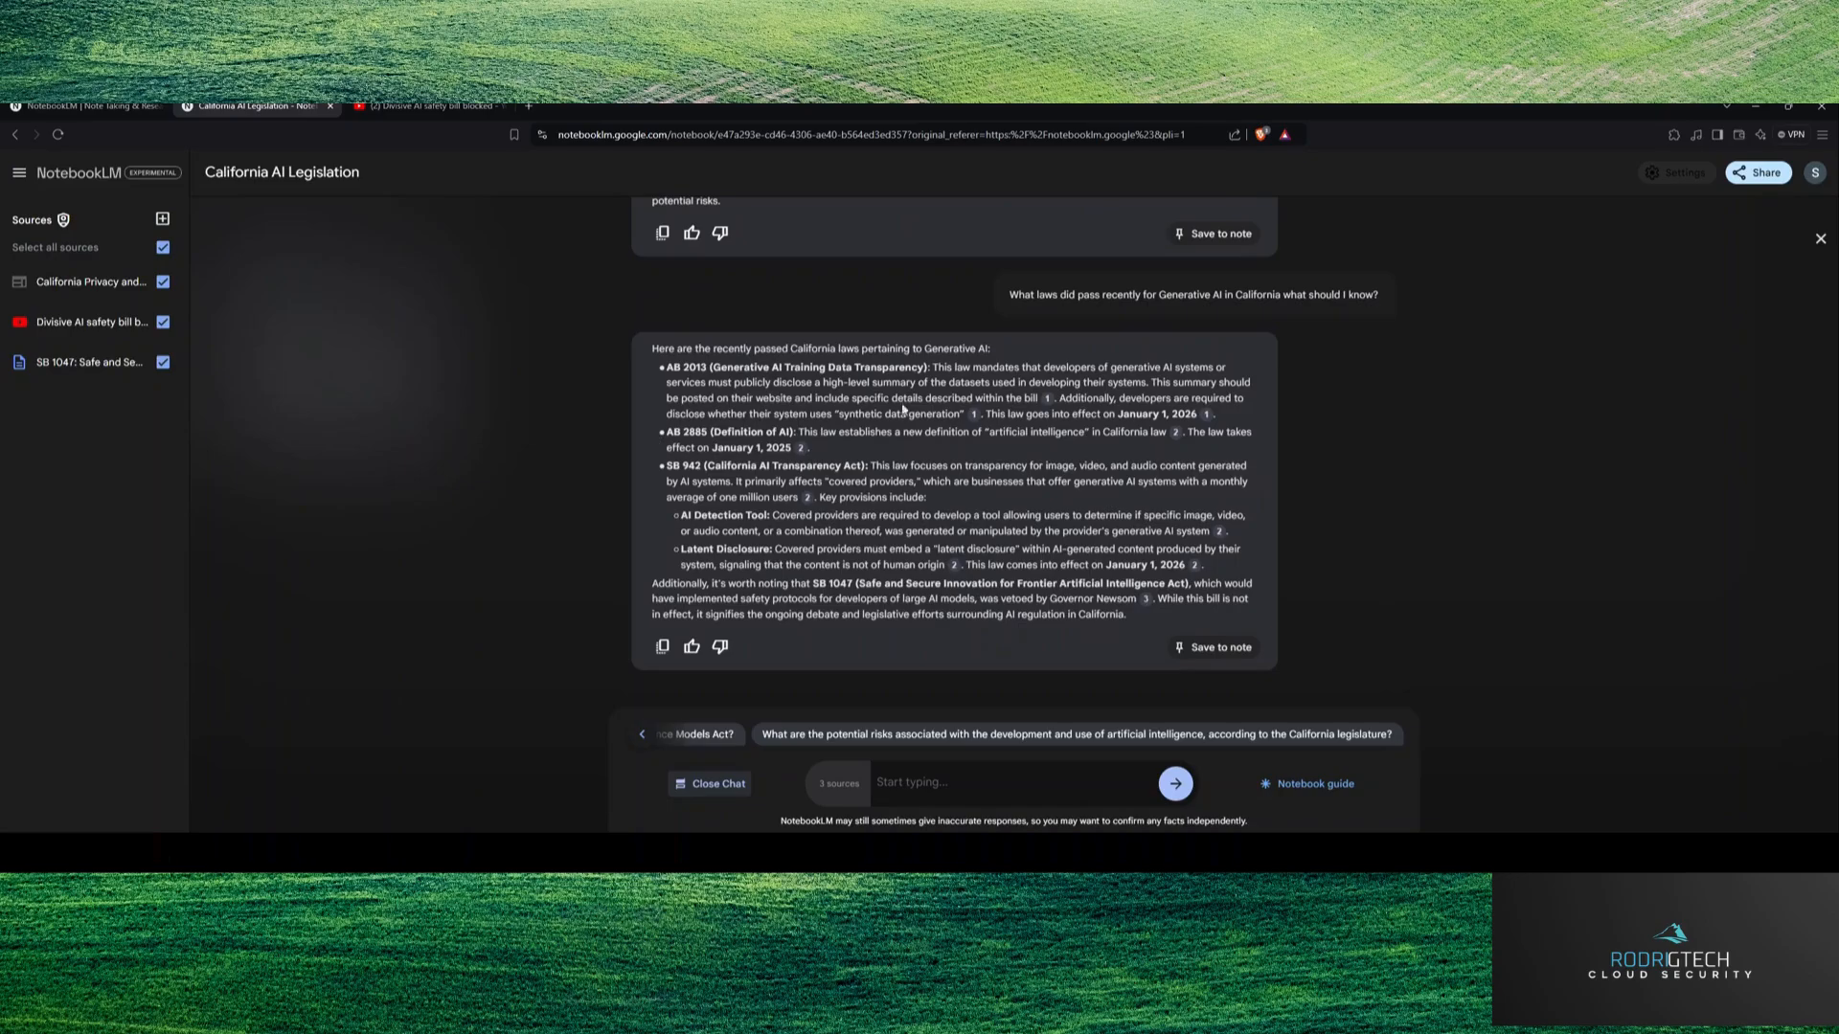
mouse_move(1267, 291)
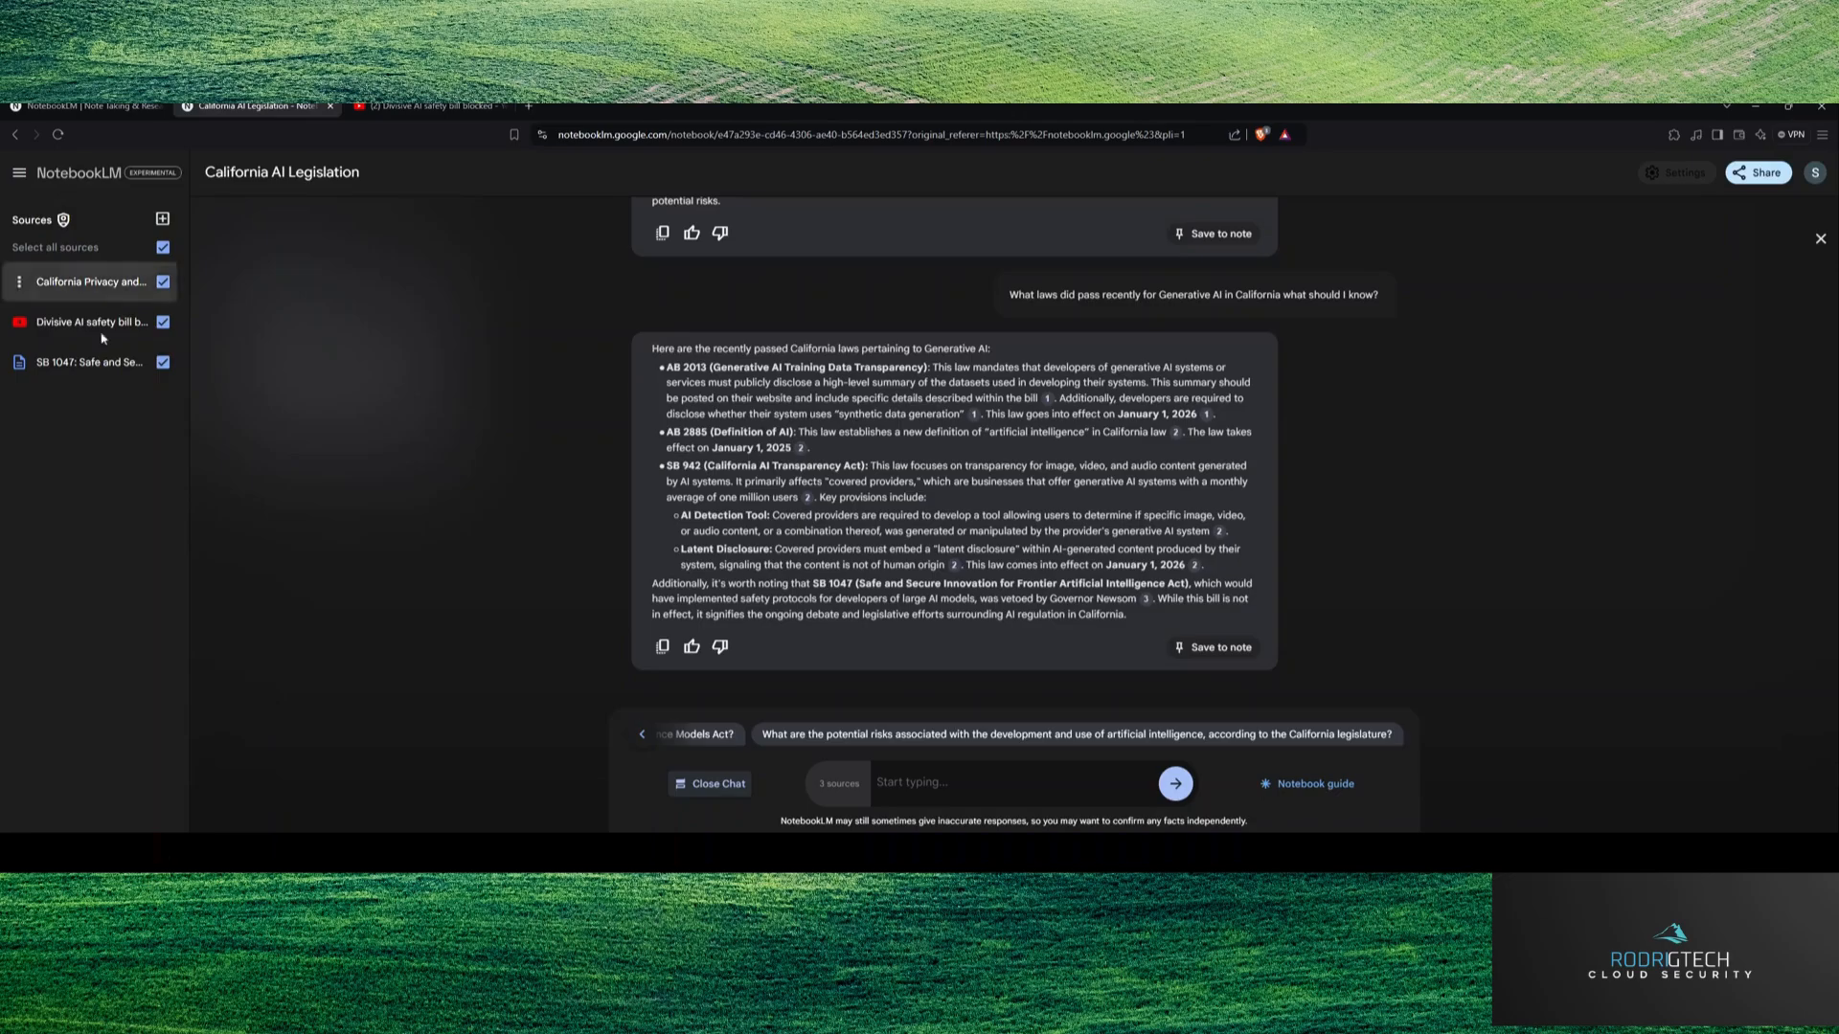
mouse_move(88, 282)
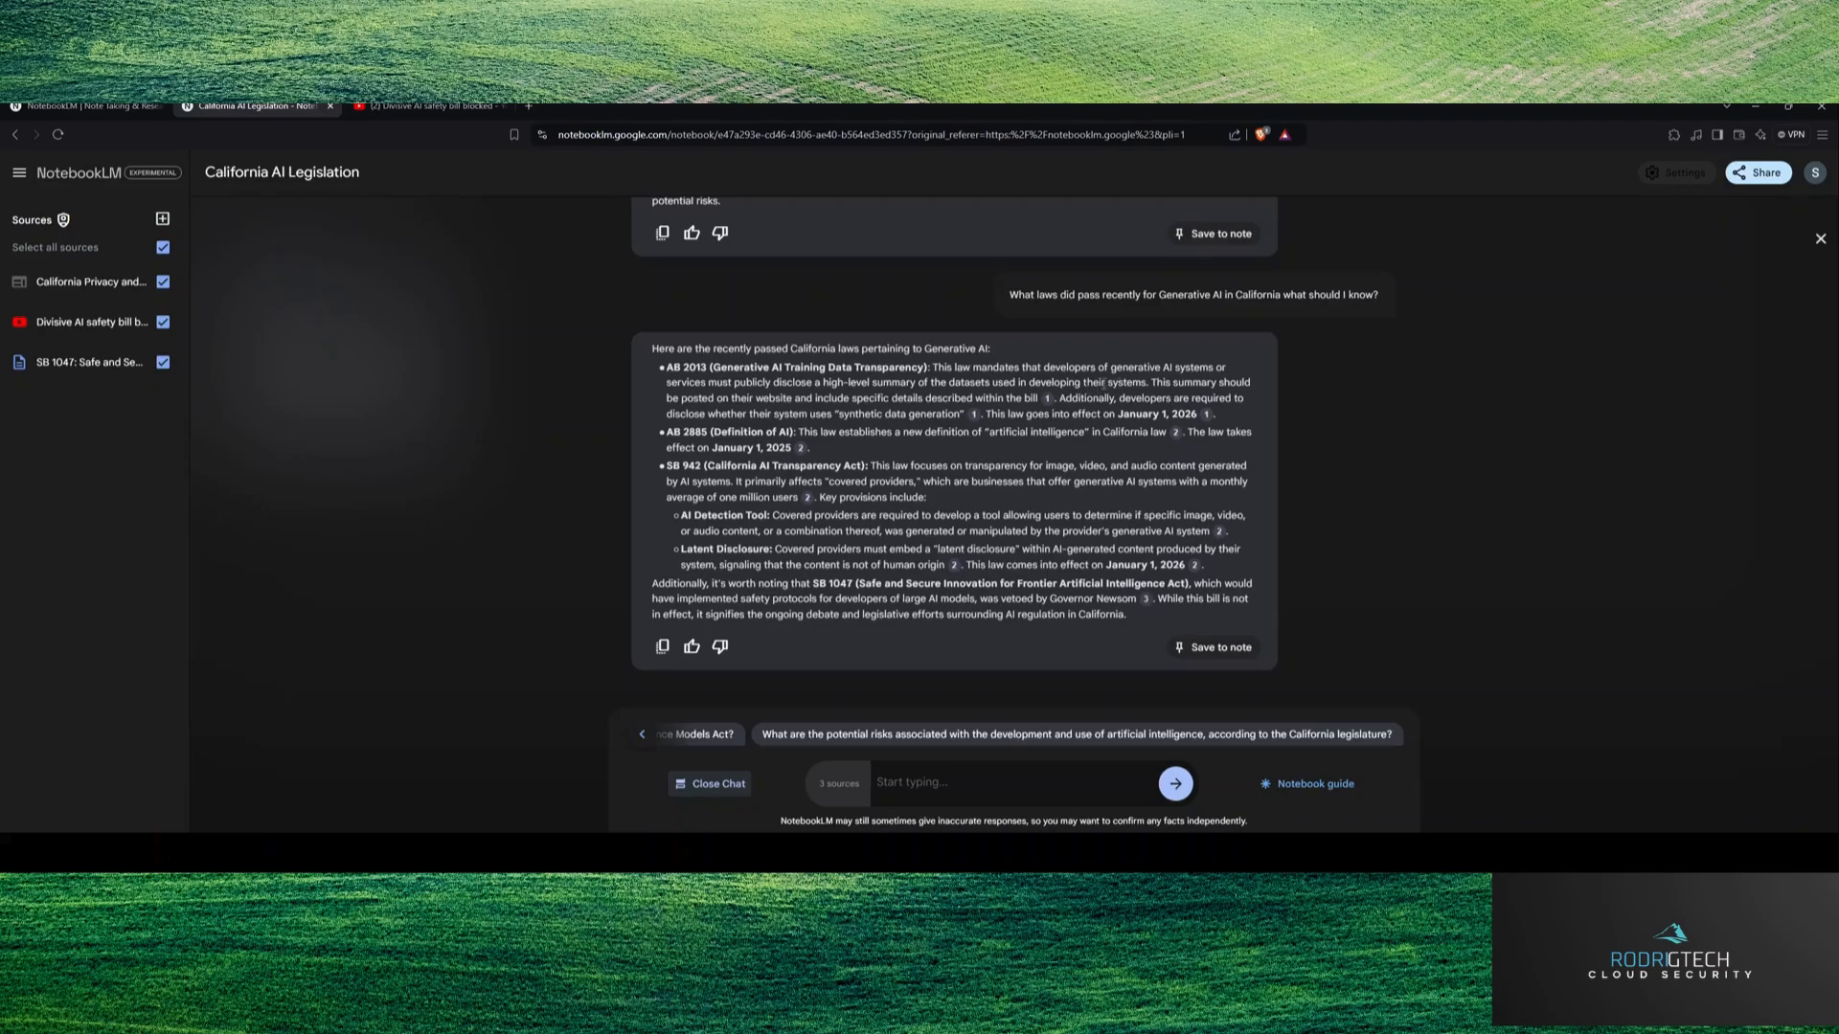
mouse_move(876, 396)
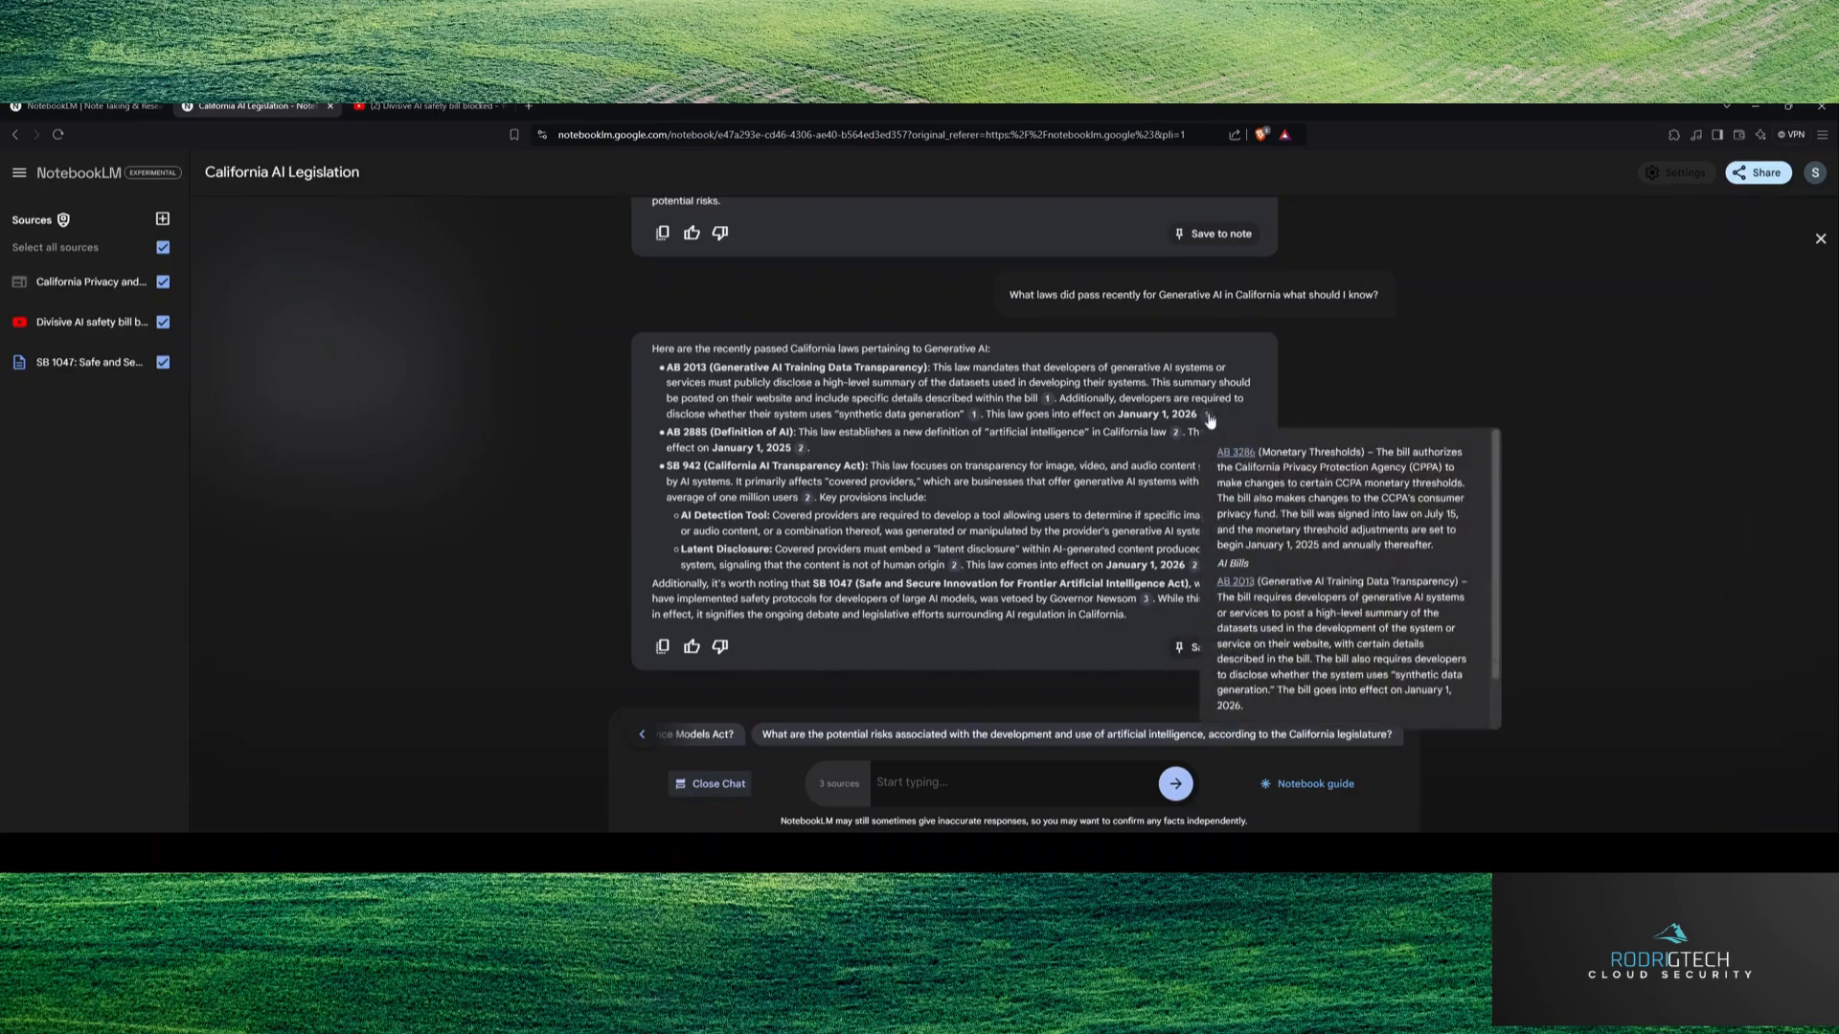
mouse_move(1222, 449)
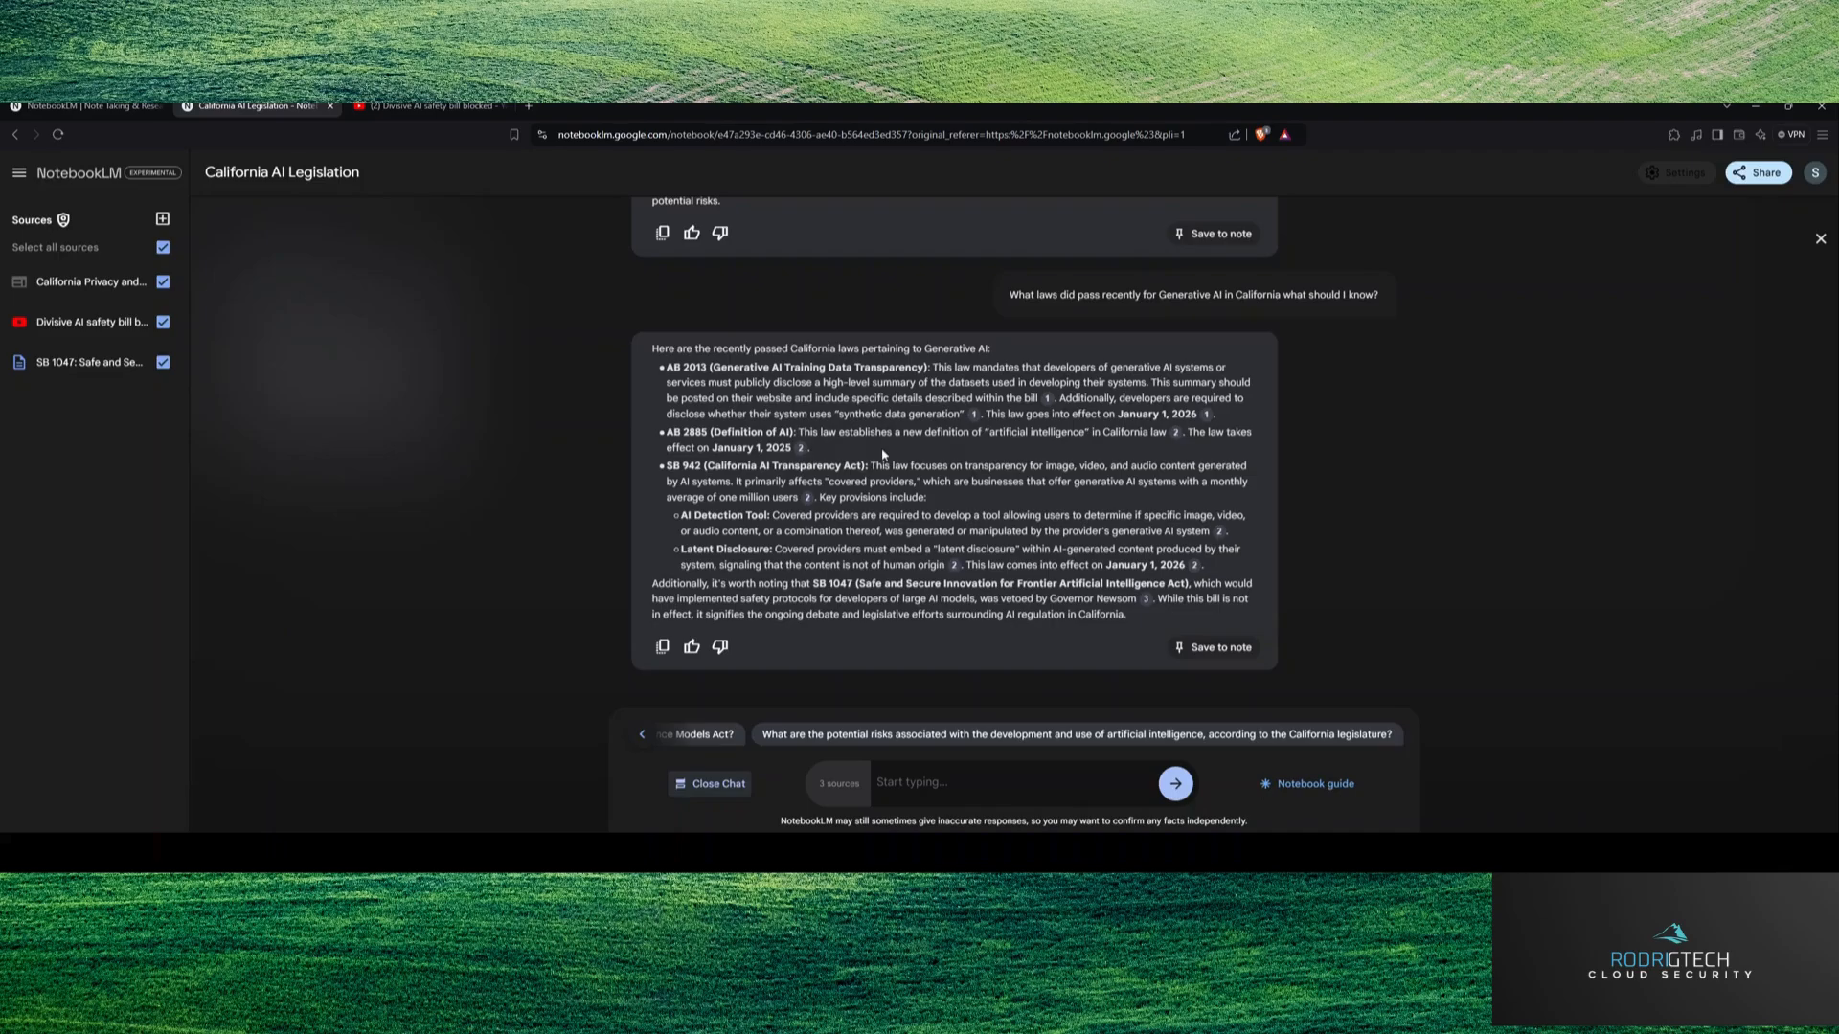
mouse_move(883, 455)
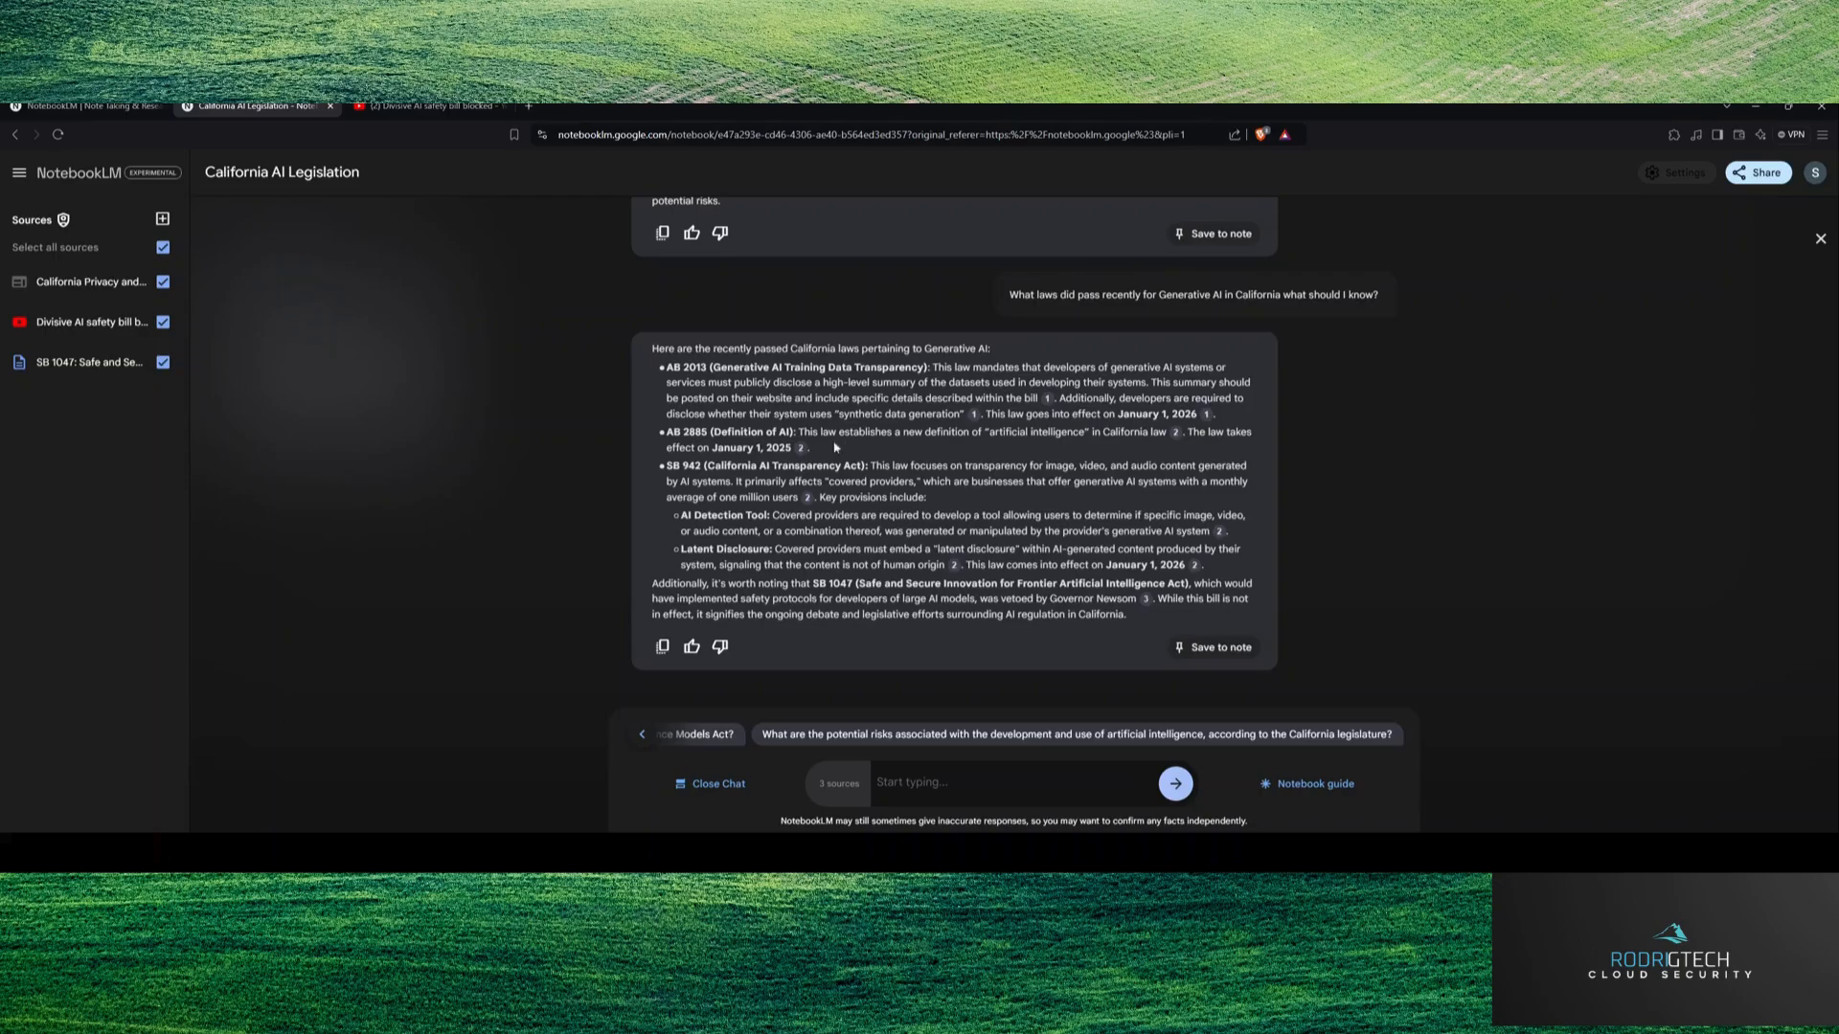
mouse_move(883, 453)
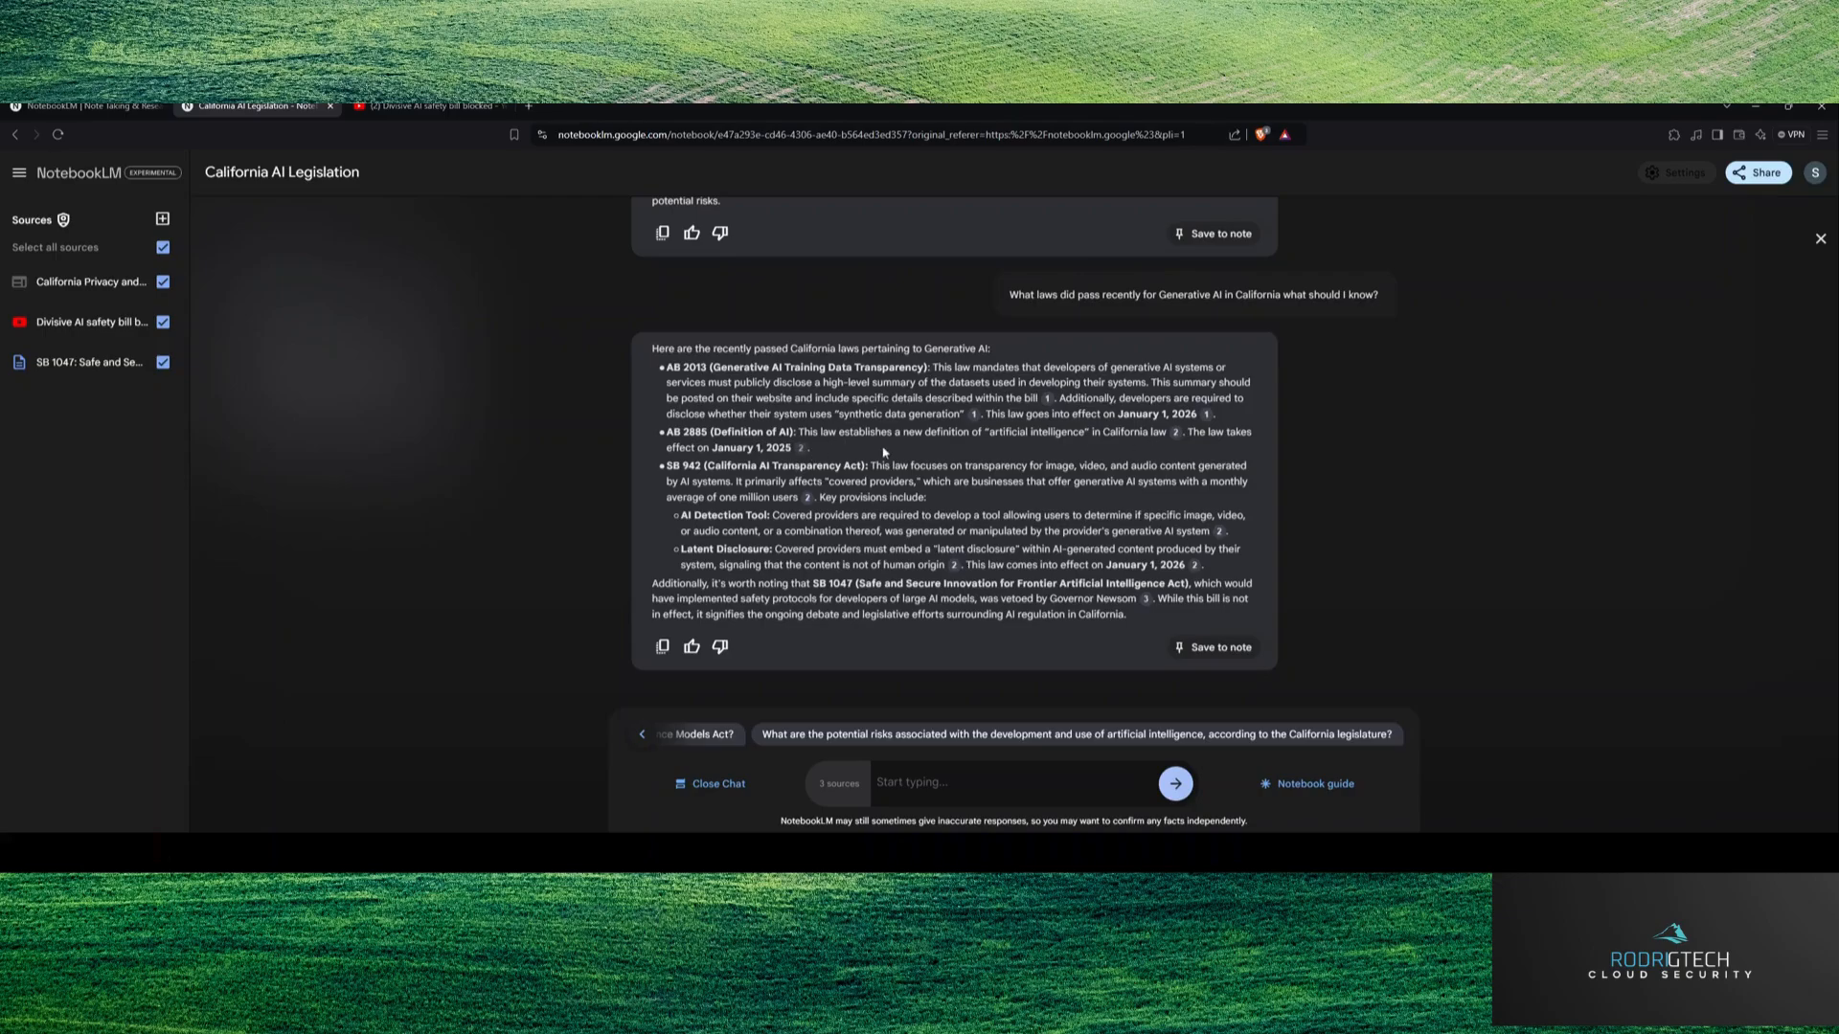
mouse_move(834, 459)
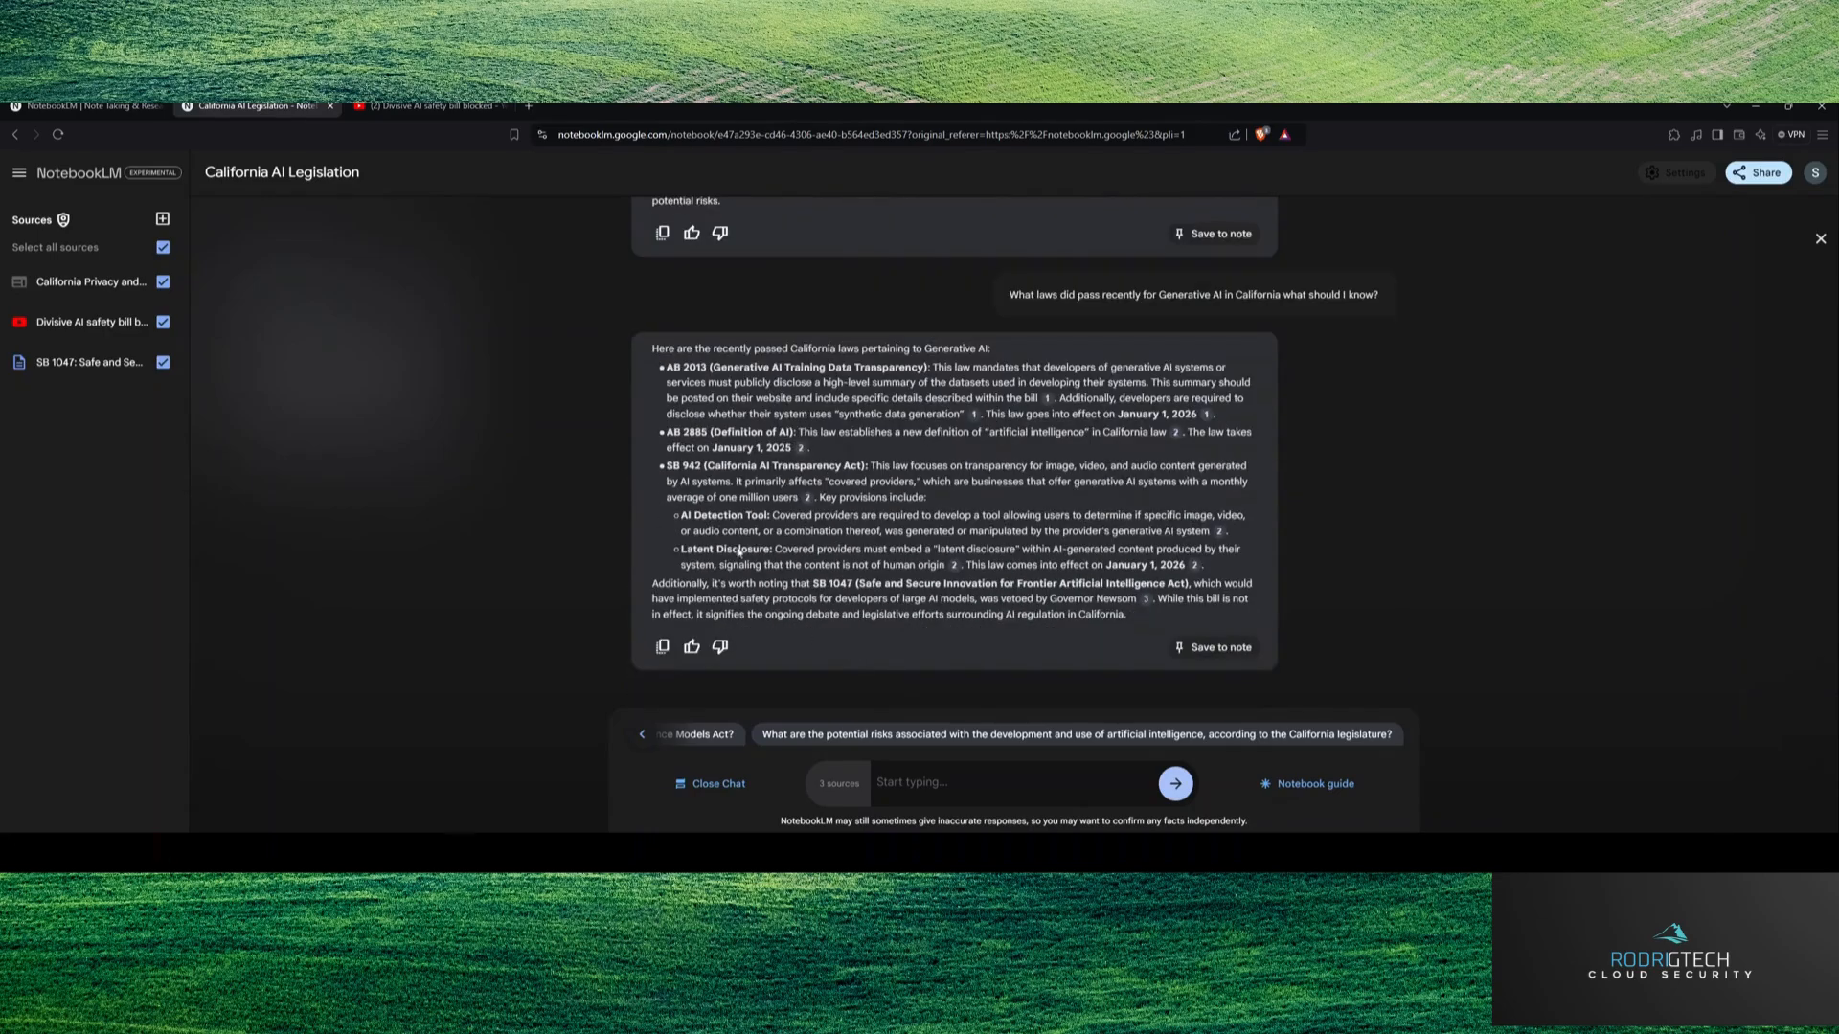
Step: Ask the chat 'What are the key areas of SB 1047?'
type("WH")
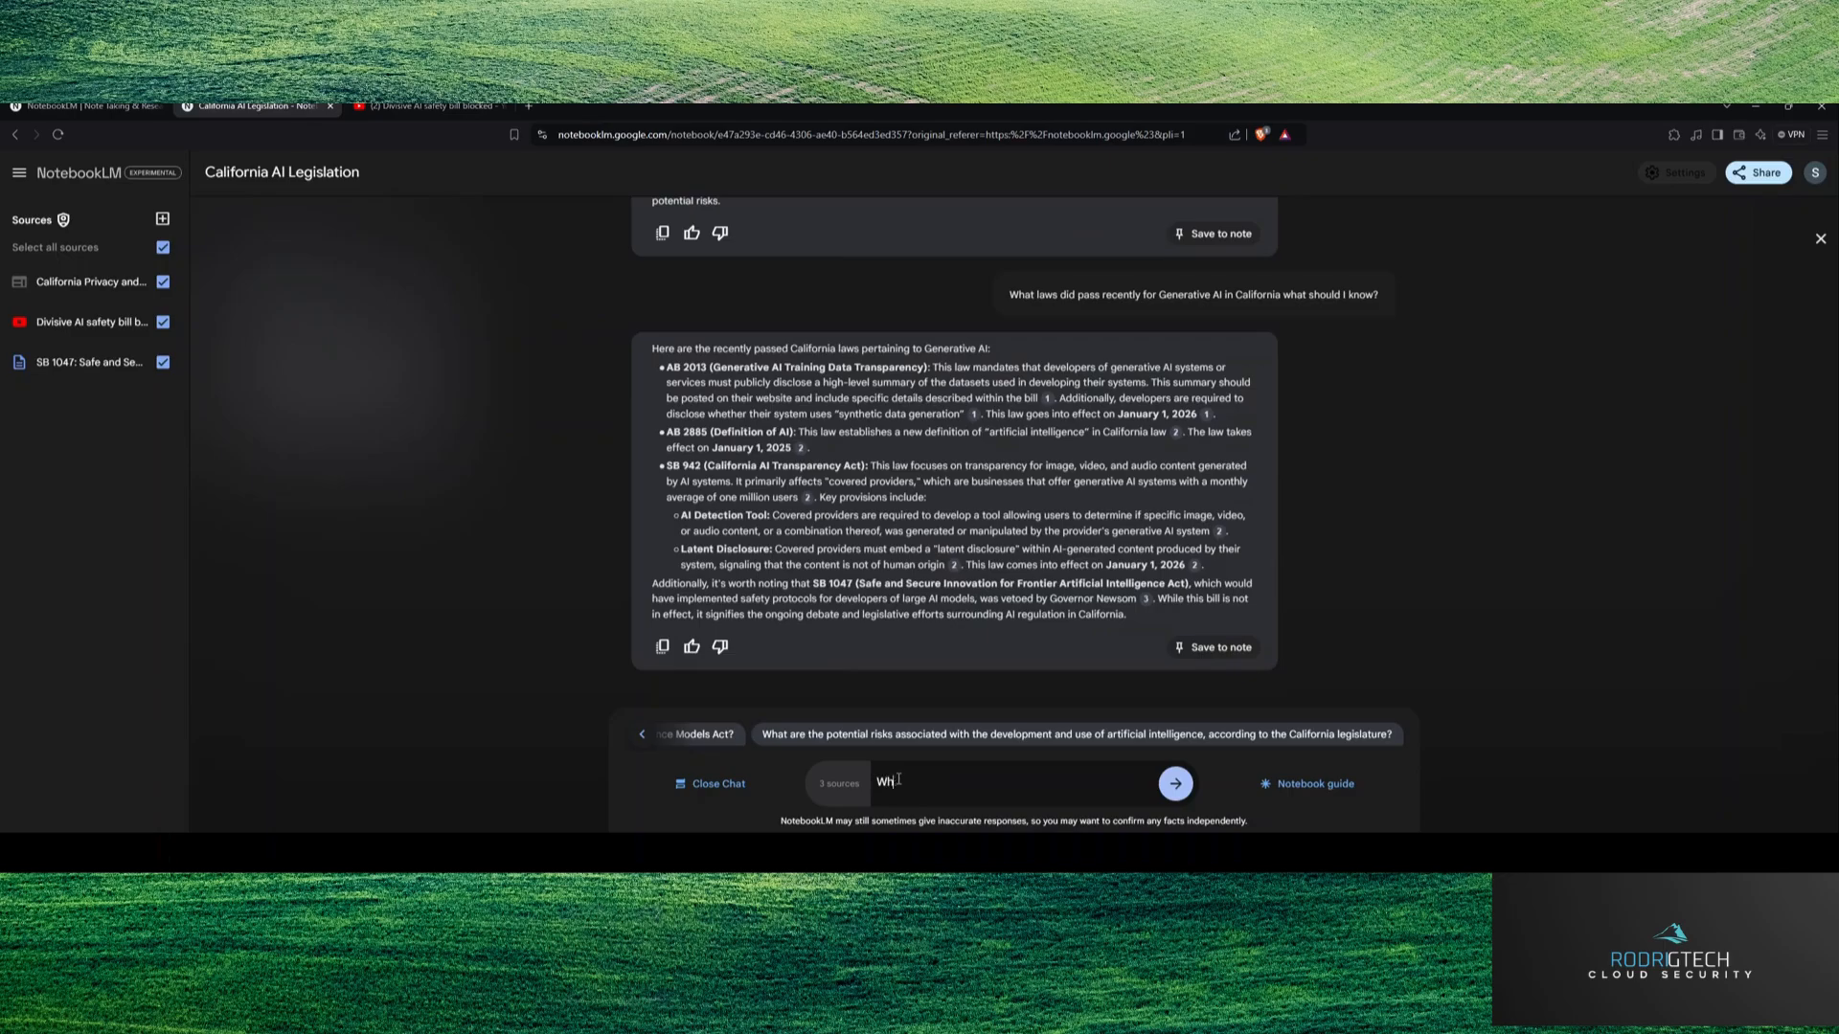
type("What are the key")
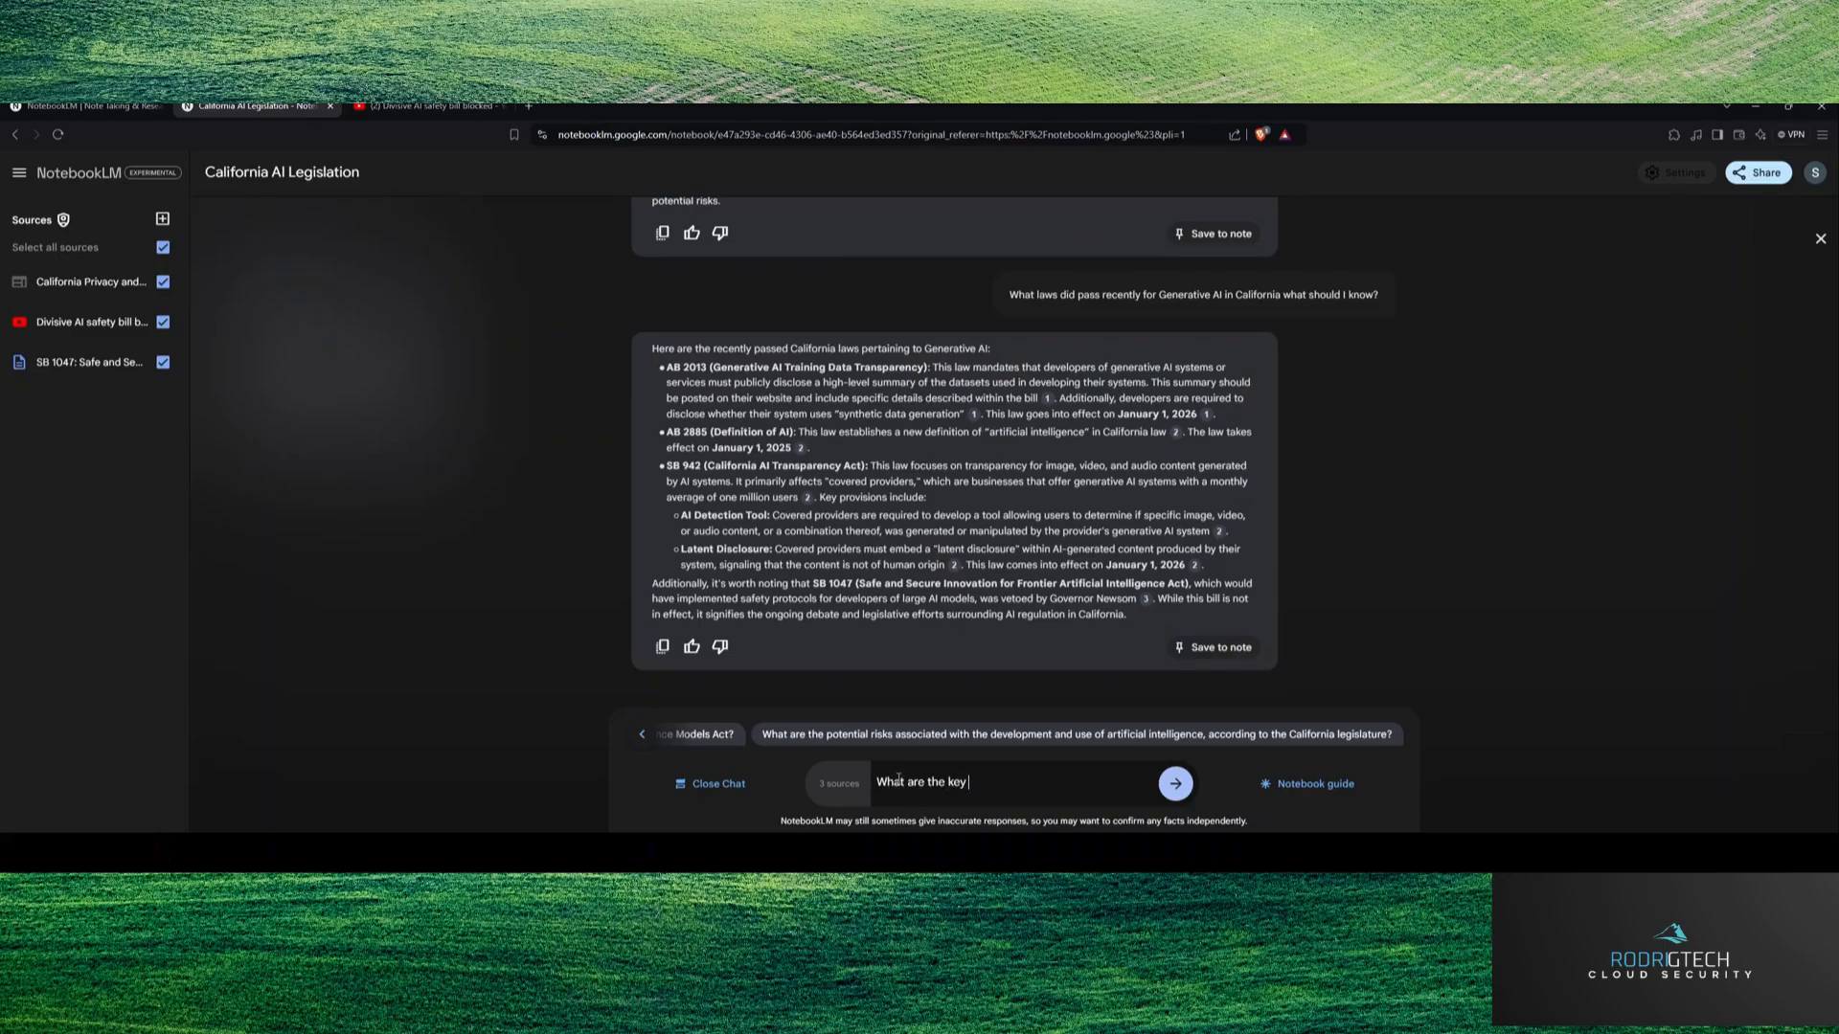
type("areas of SB 104")
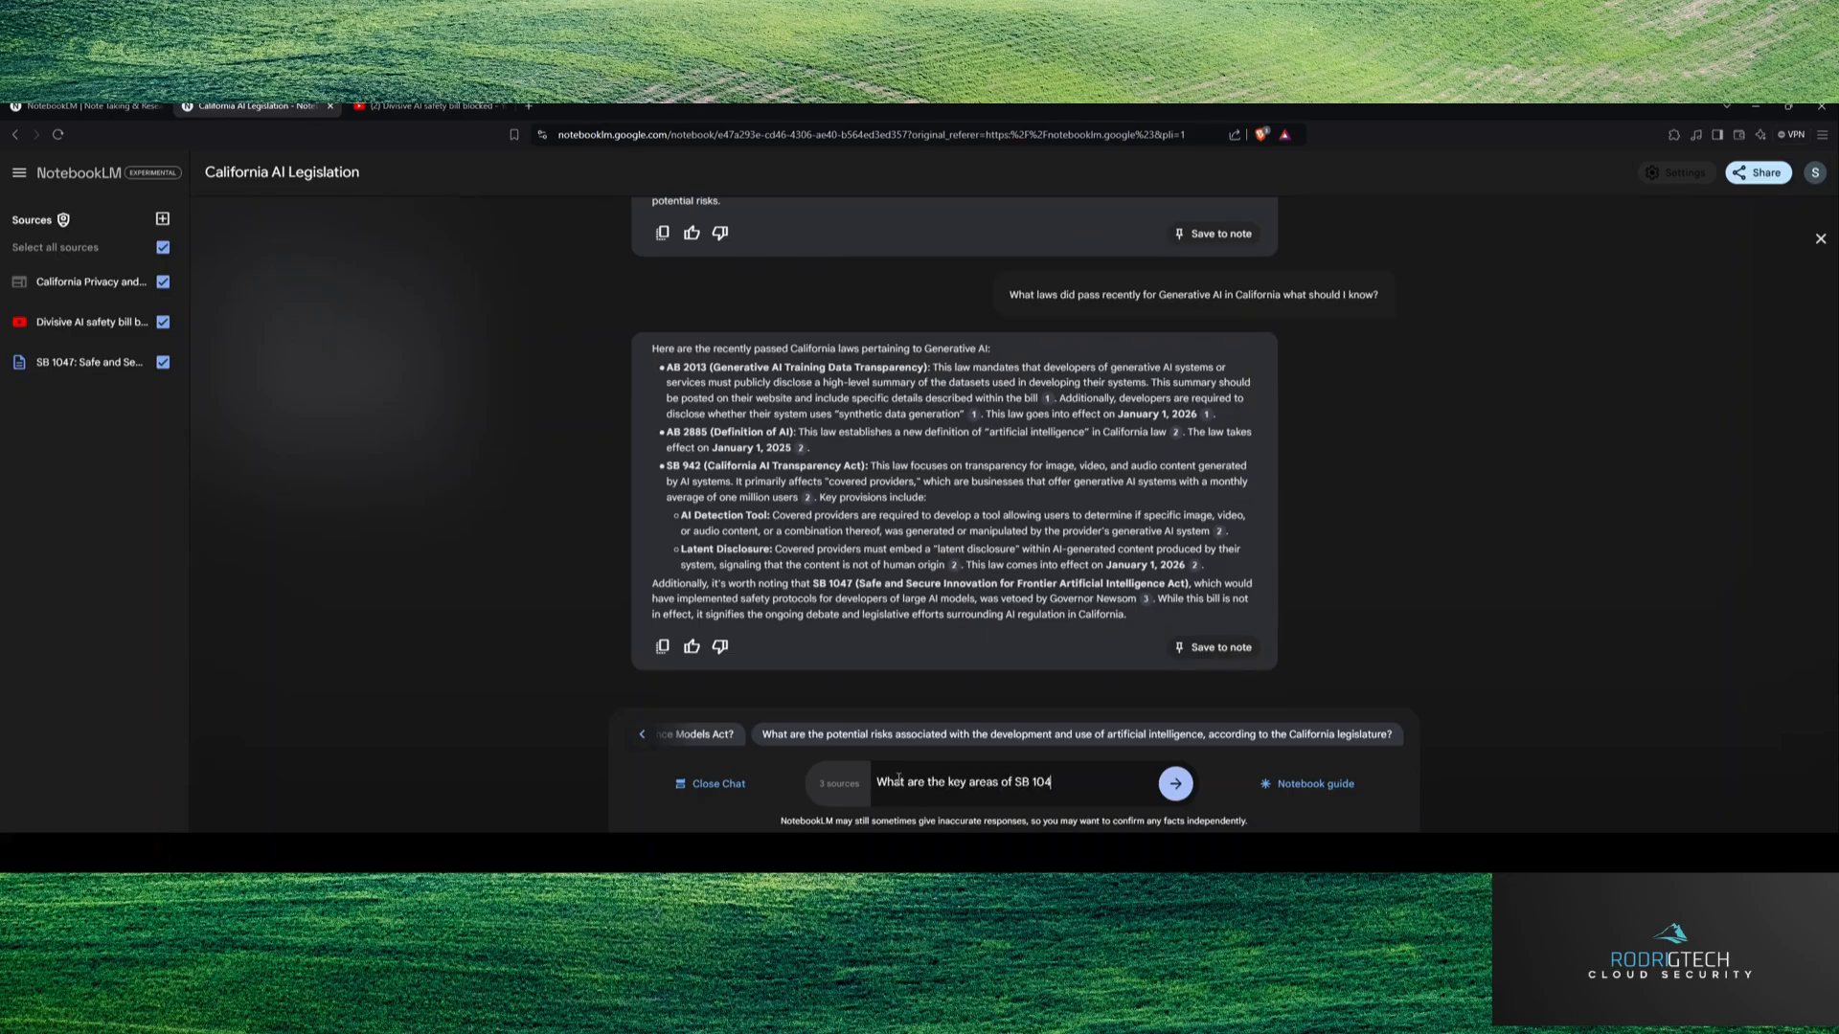
left_click(1174, 783)
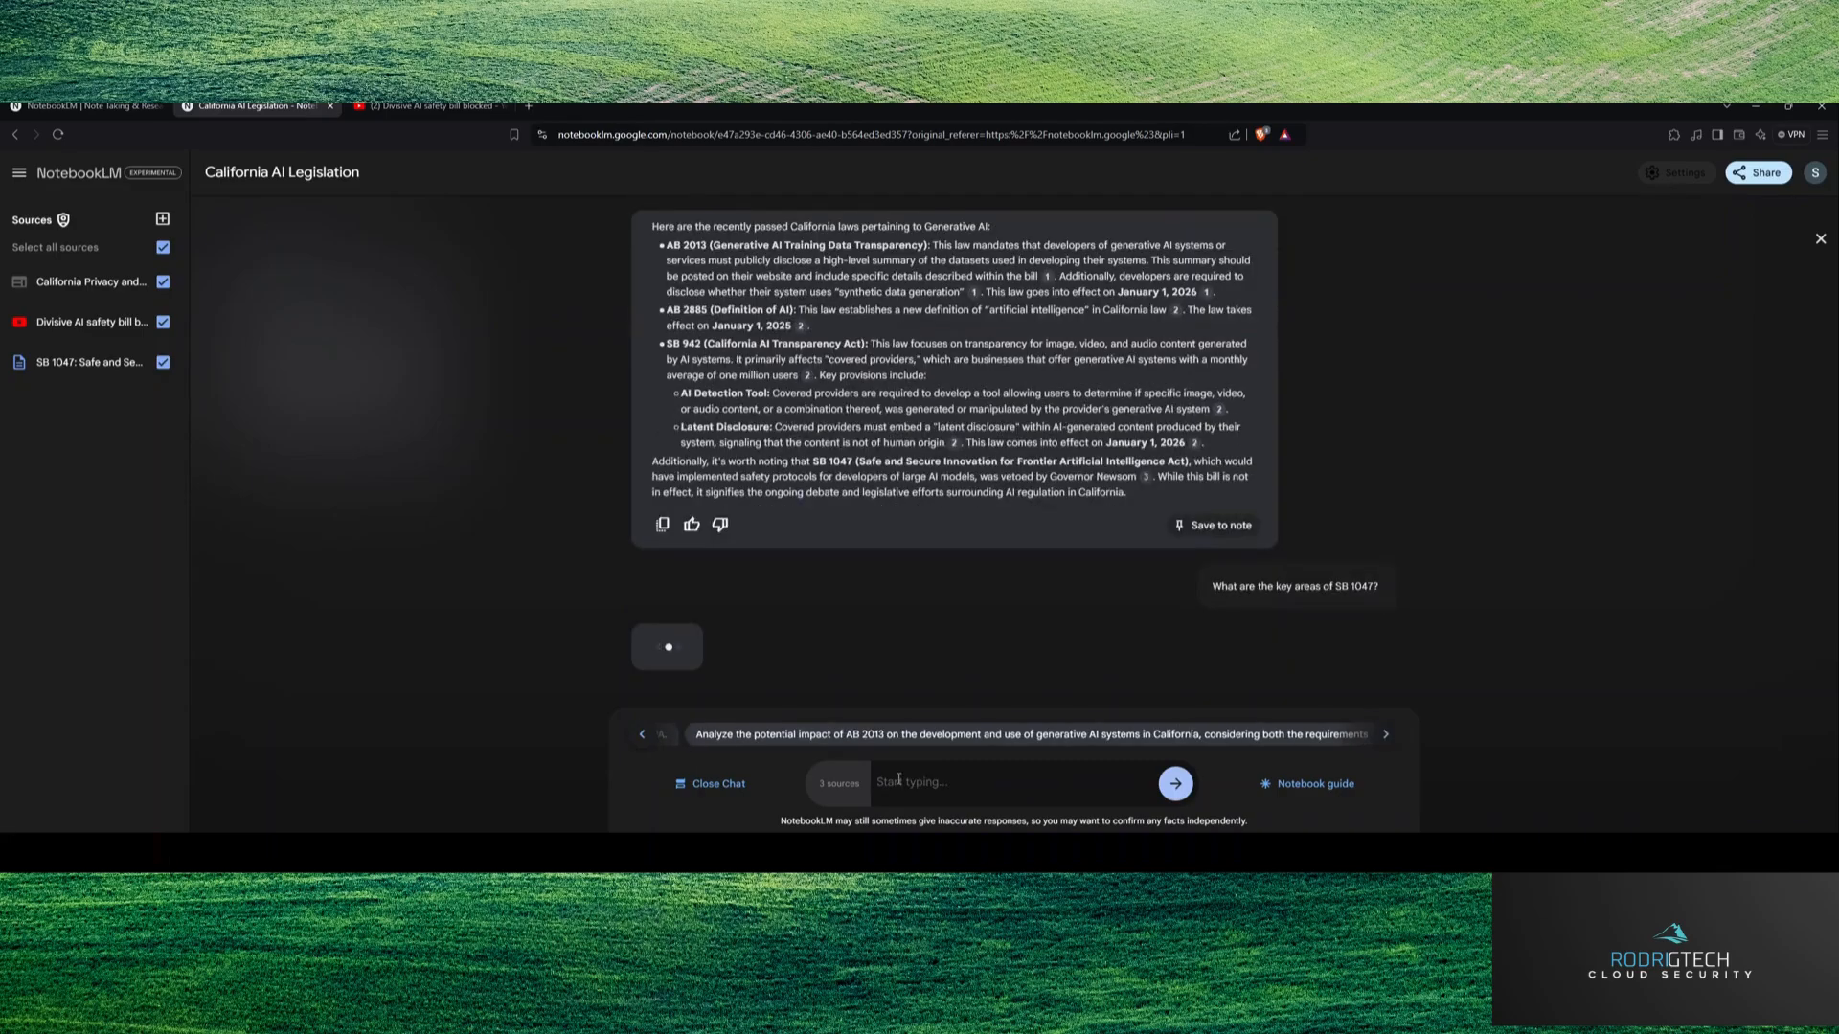
mouse_move(392, 599)
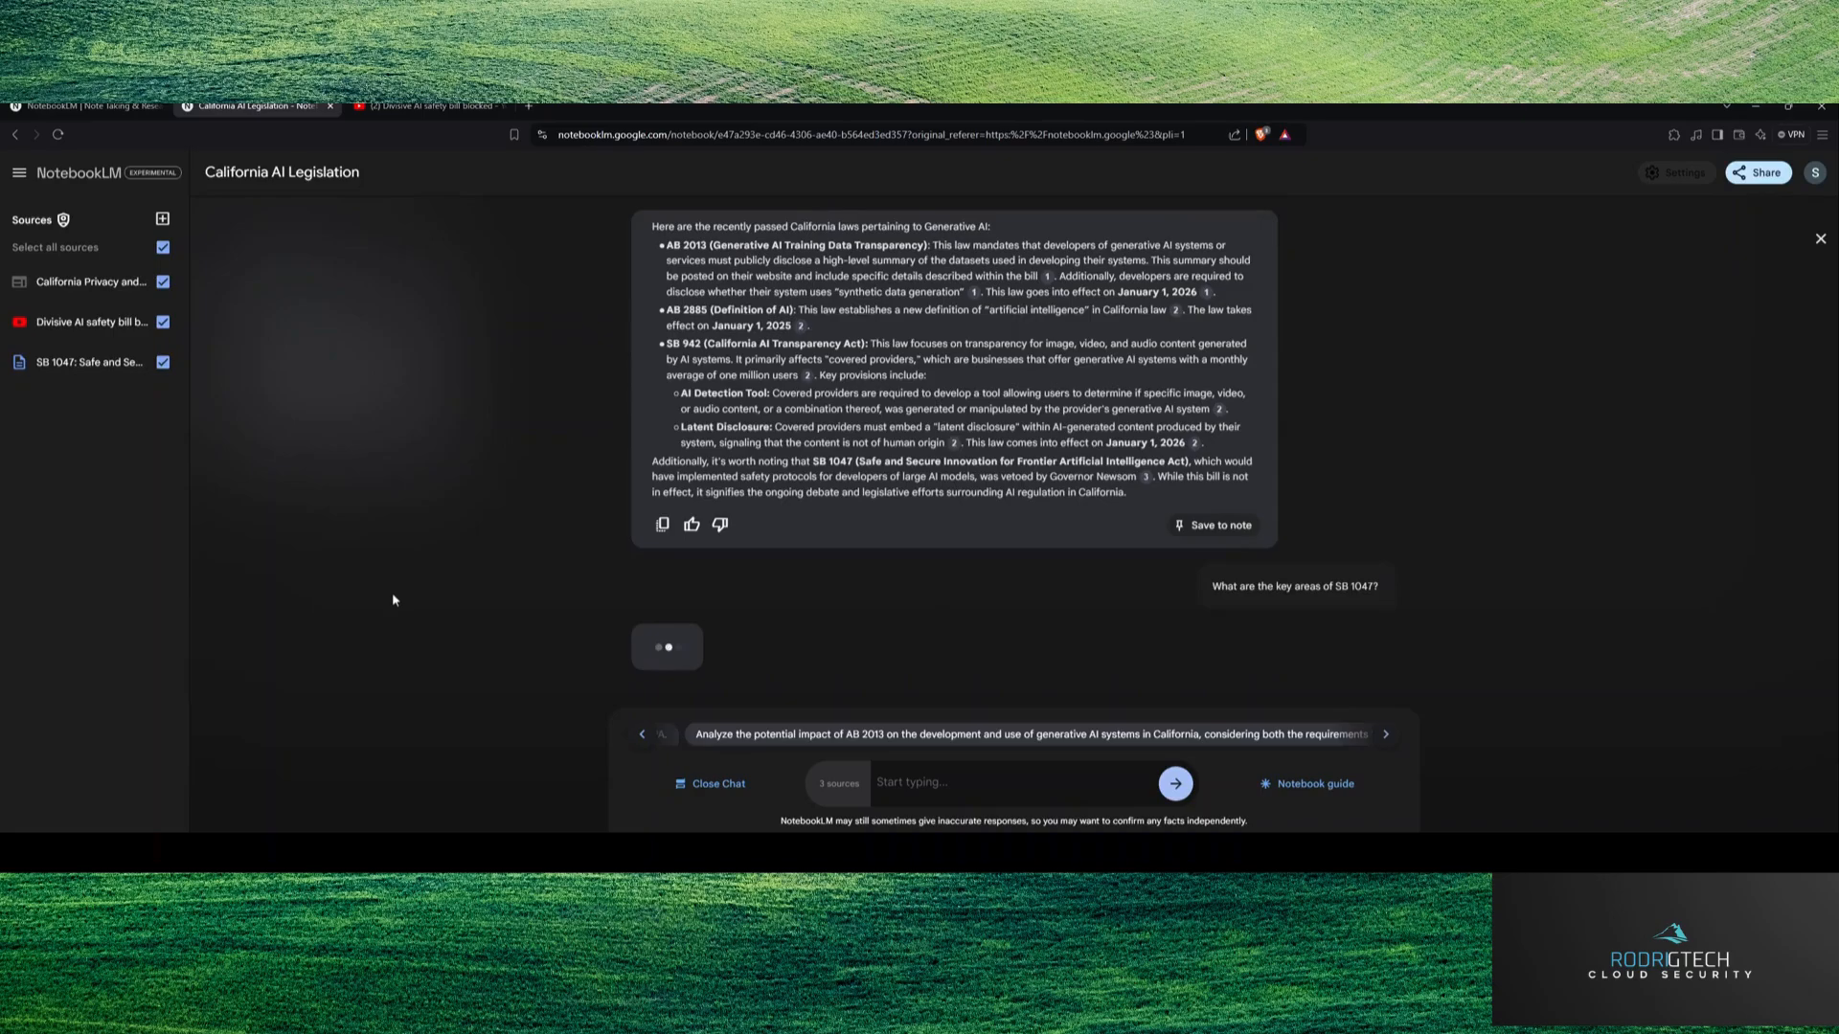
mouse_move(797, 715)
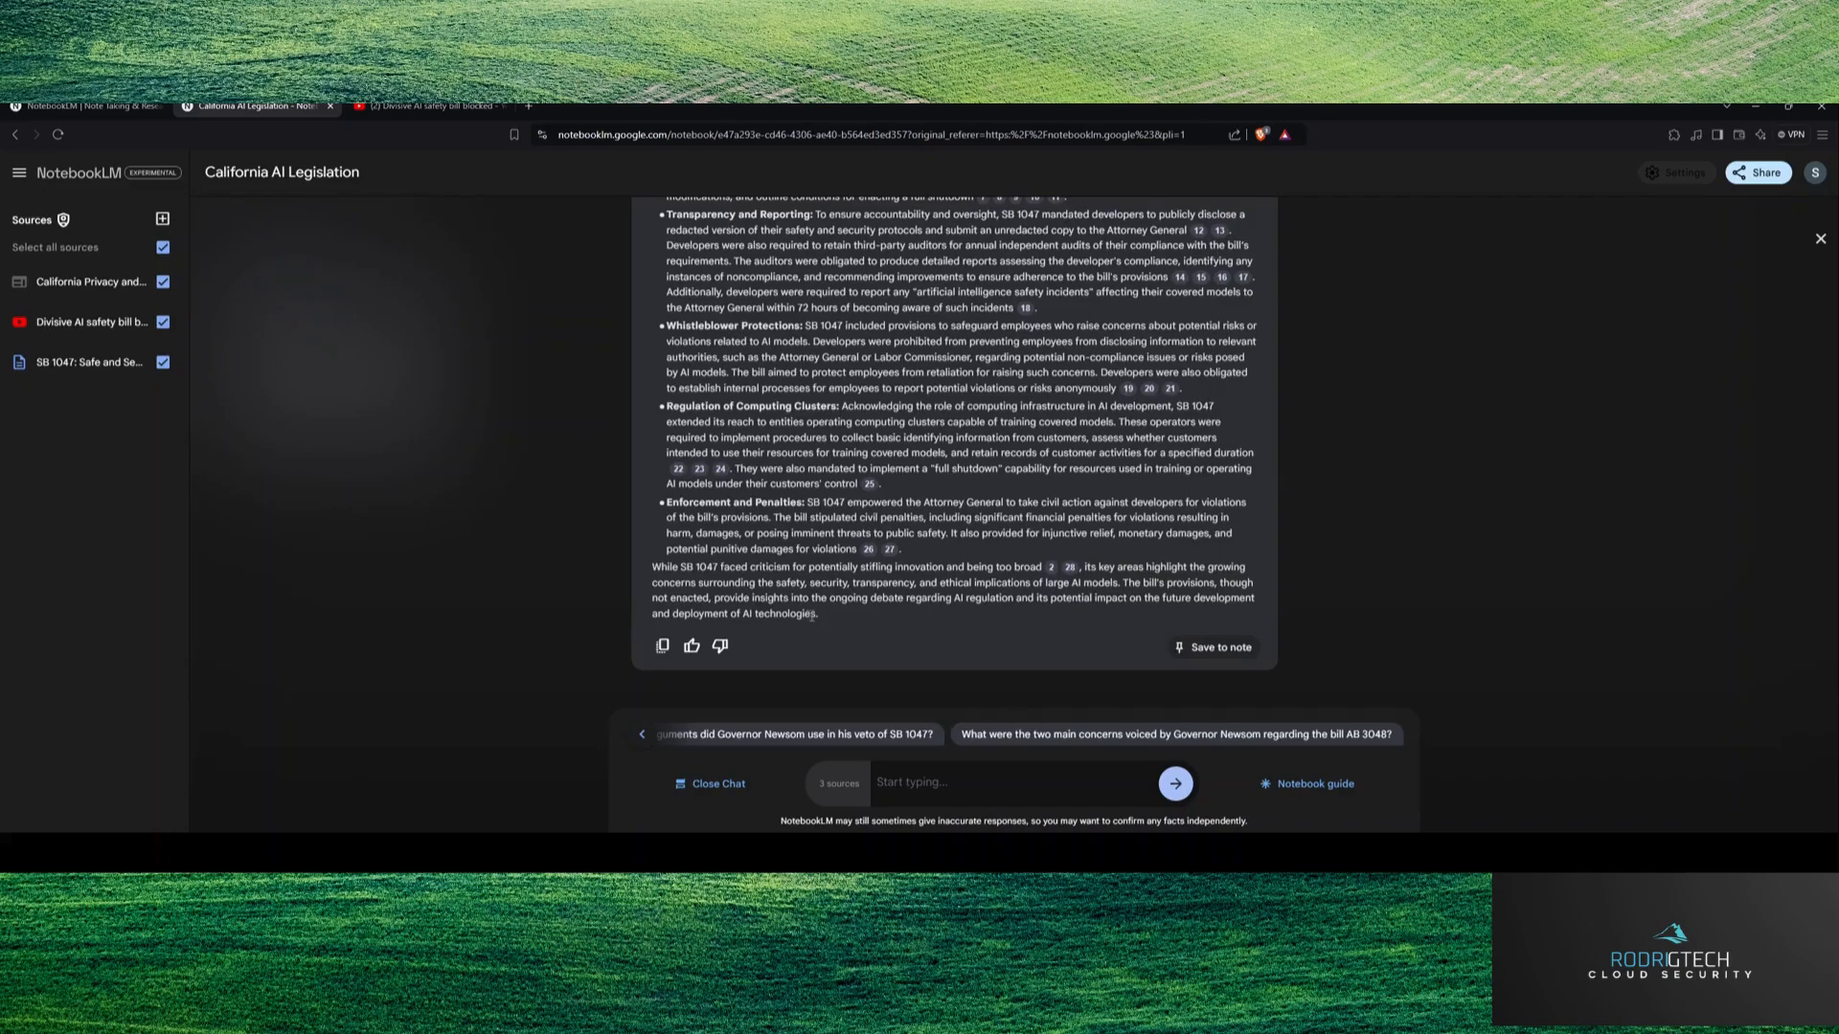
scroll("up", 3)
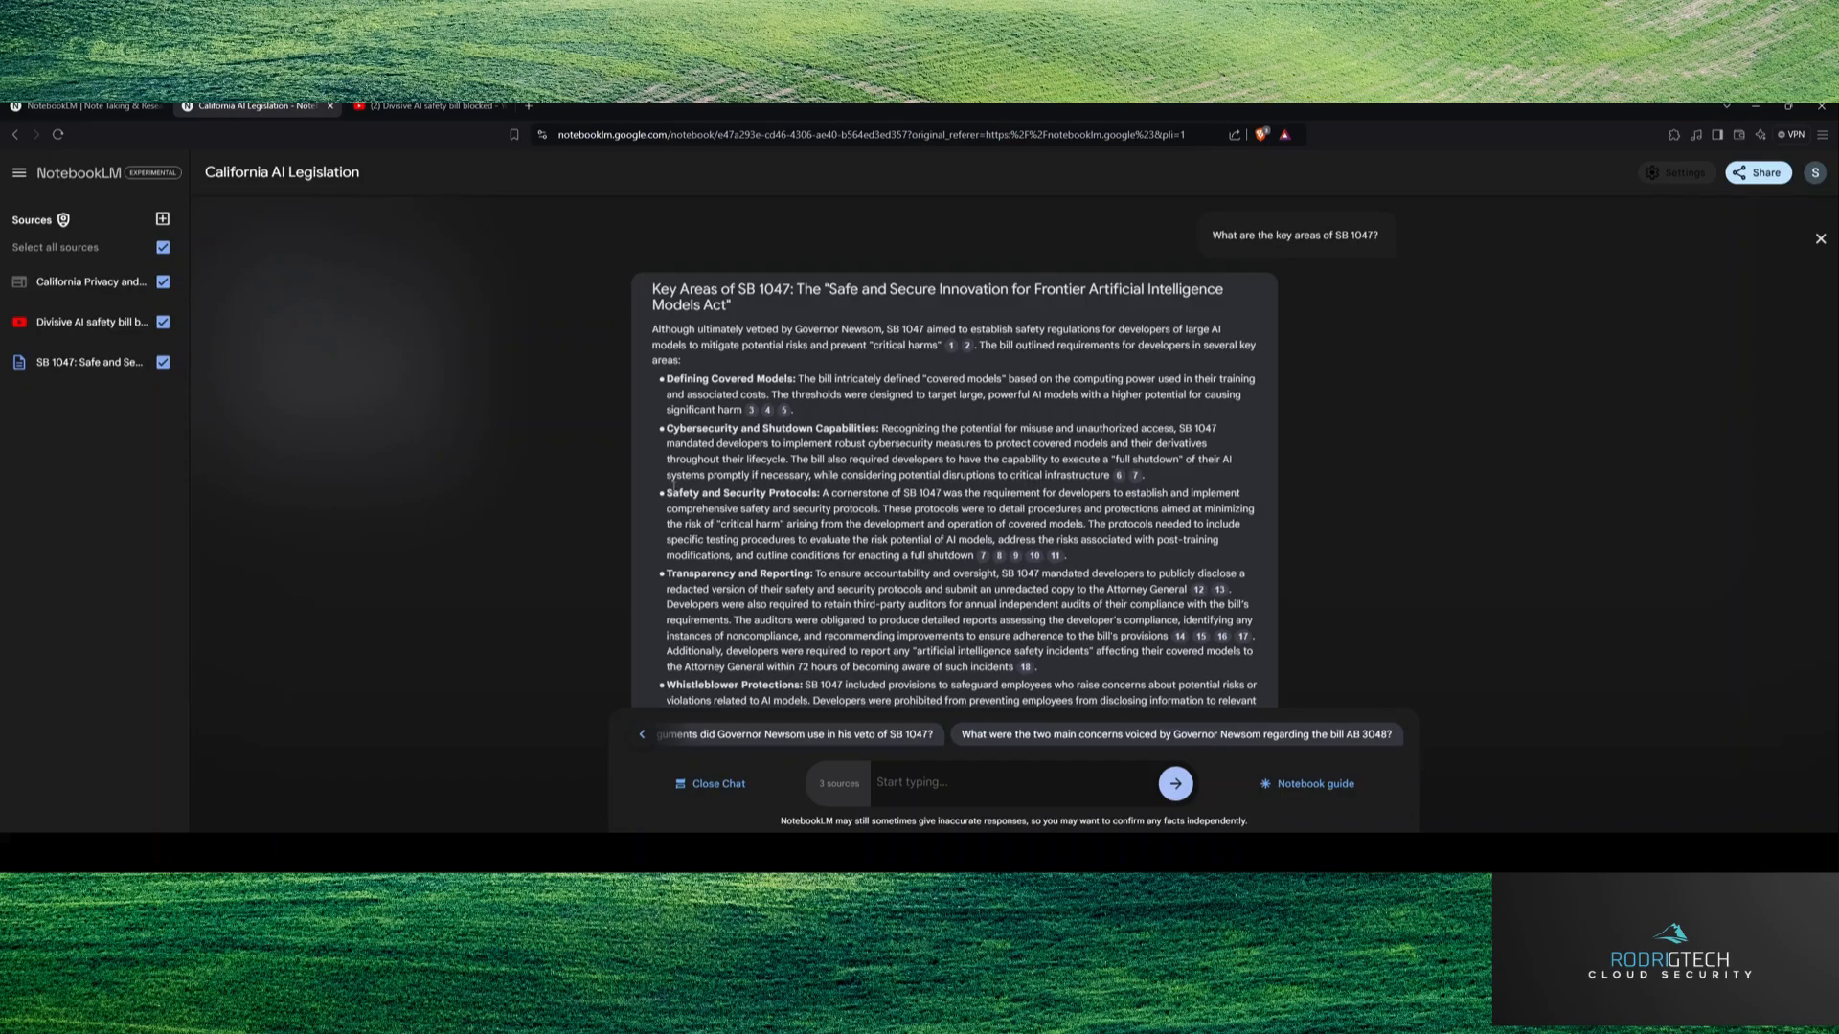
scroll("down", 3)
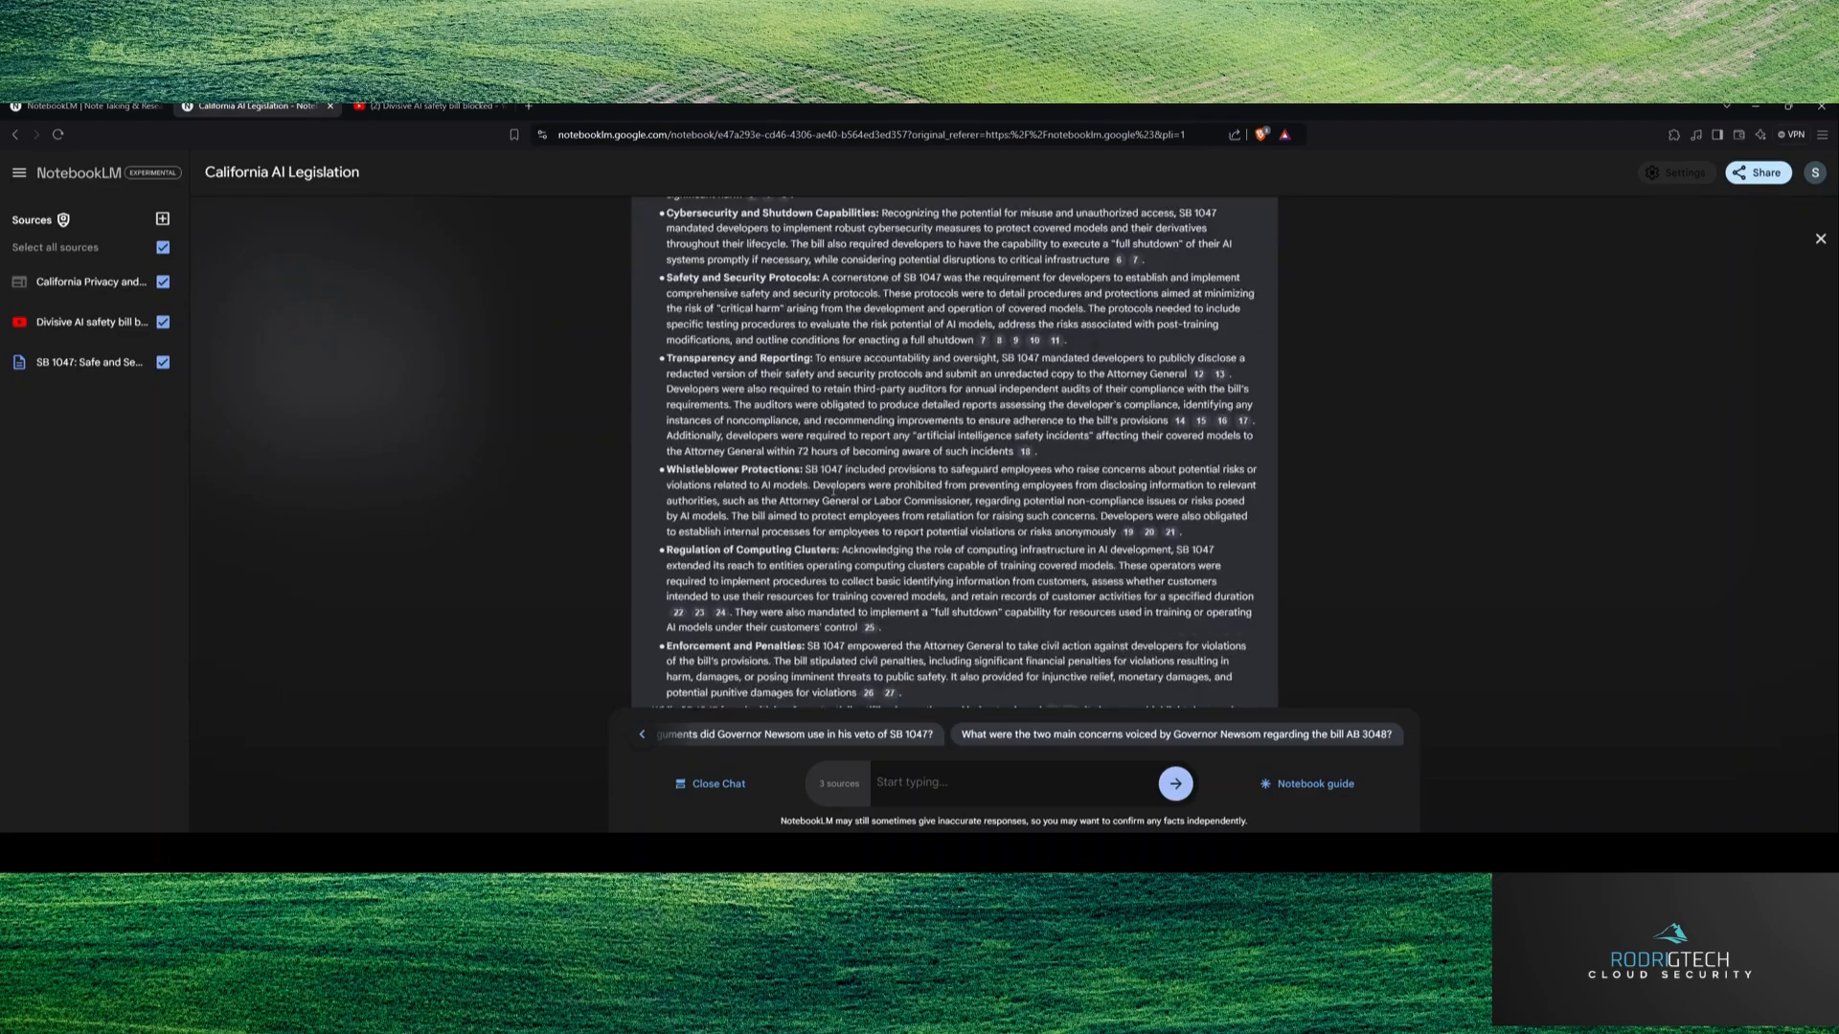
scroll("up", 3)
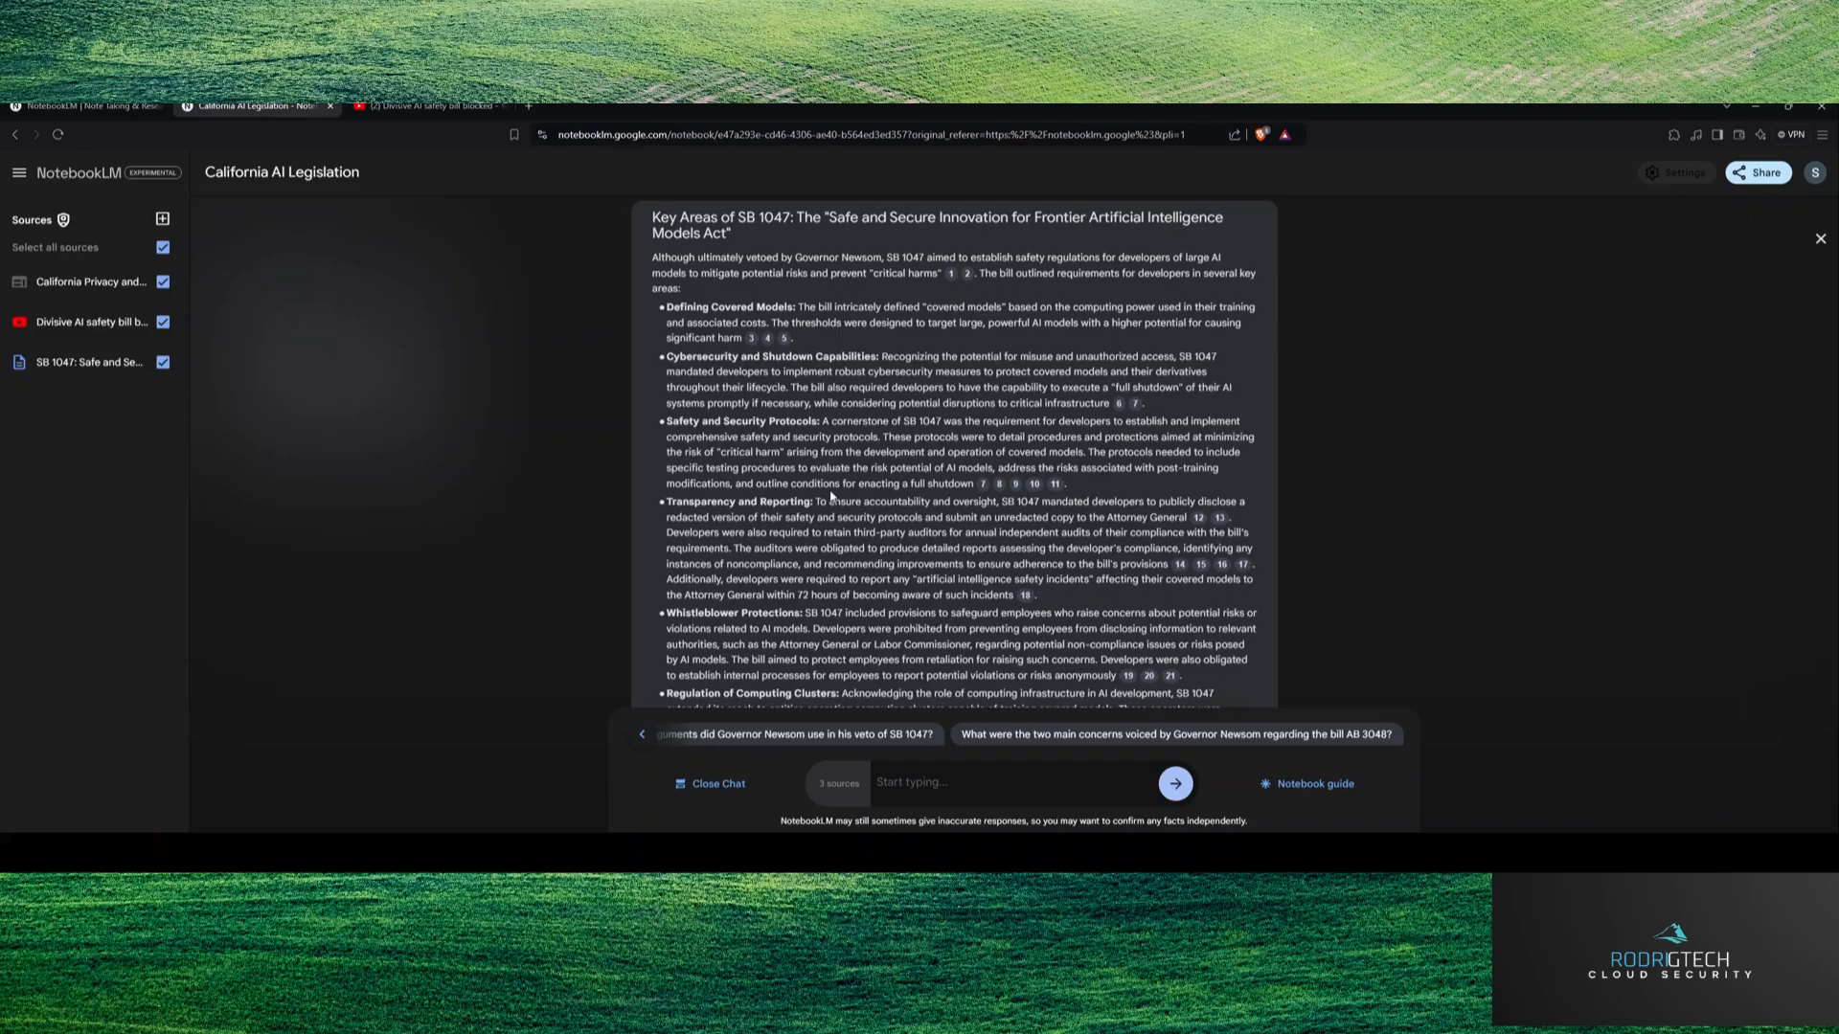
mouse_move(1007, 370)
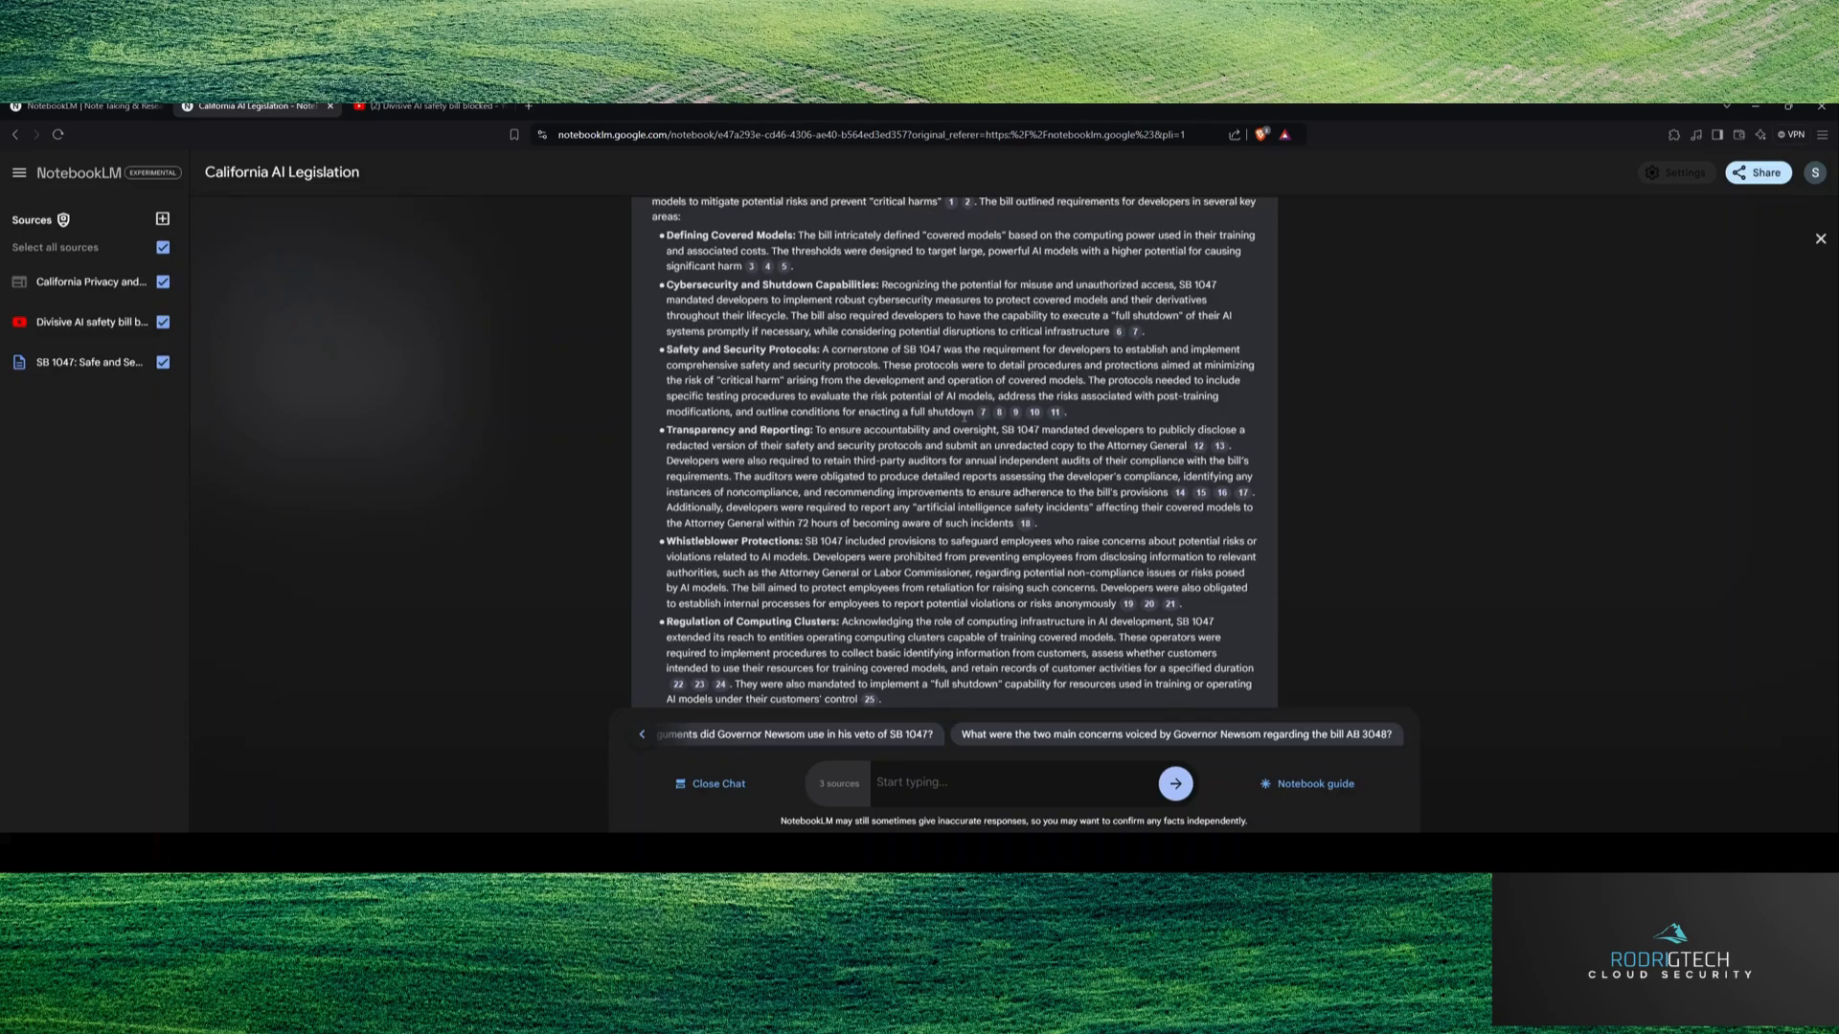
scroll("down", 3)
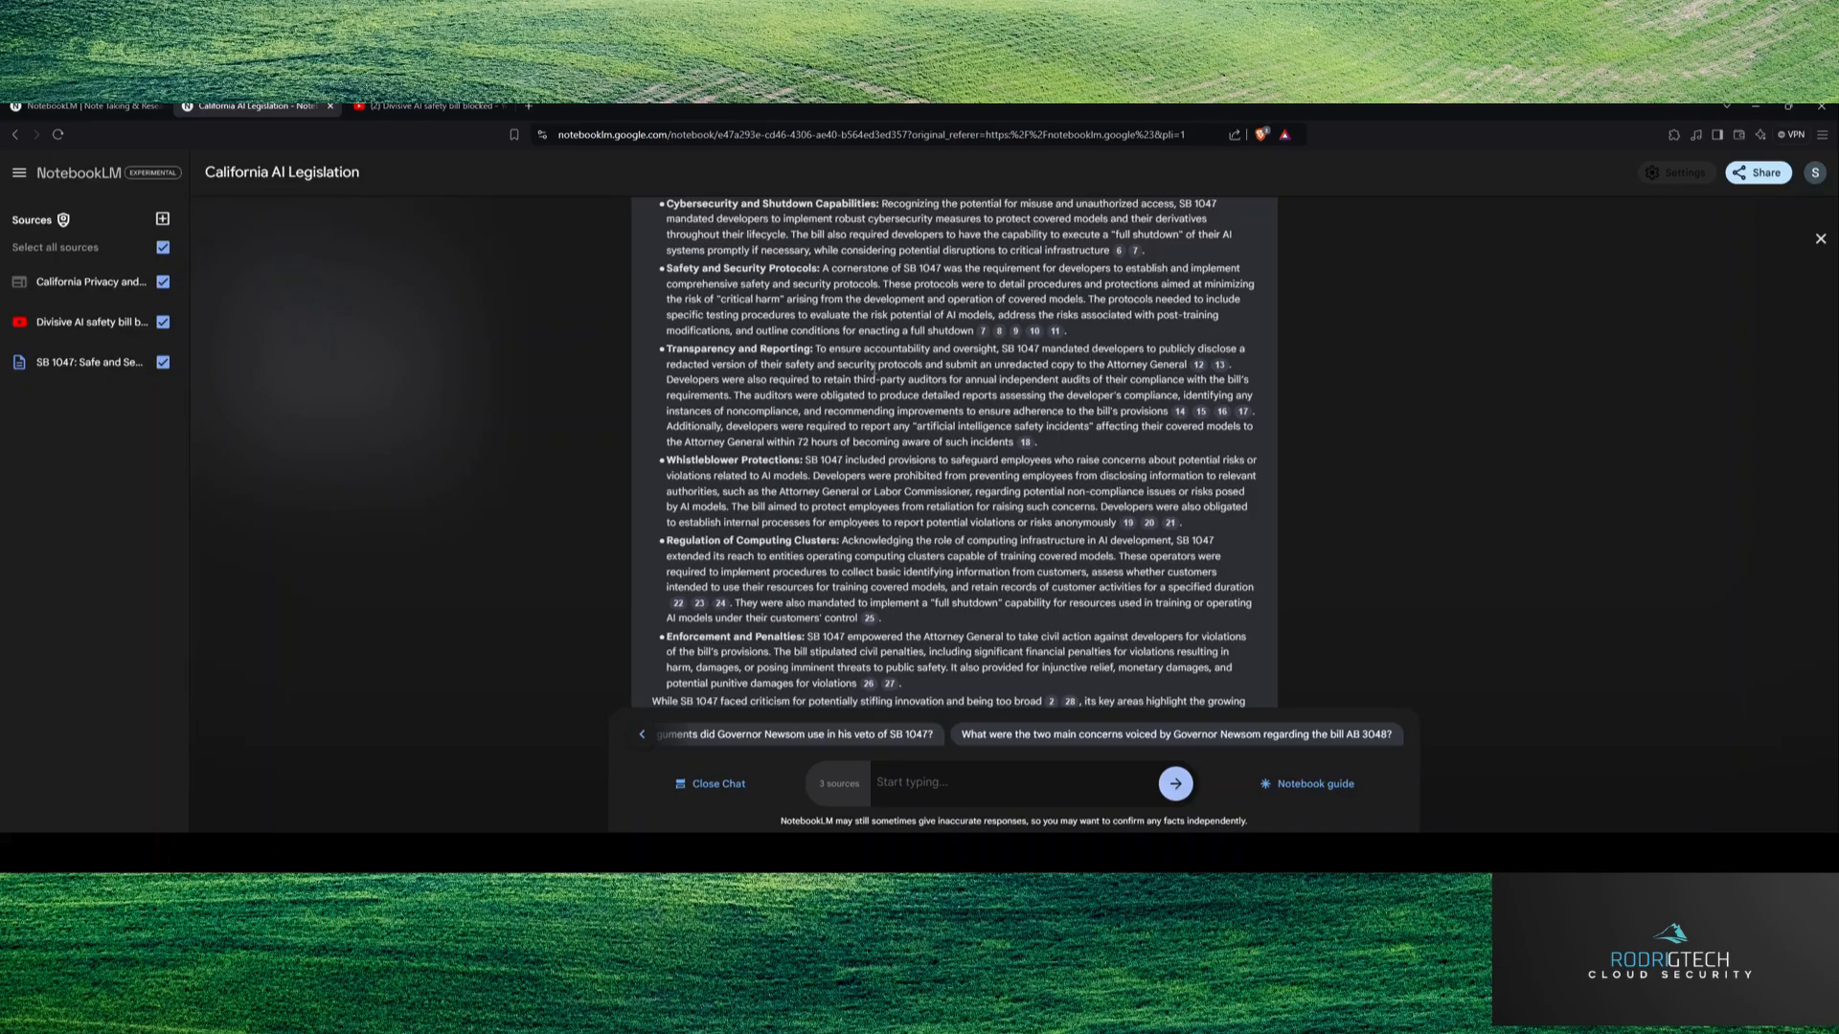
scroll("up", 3)
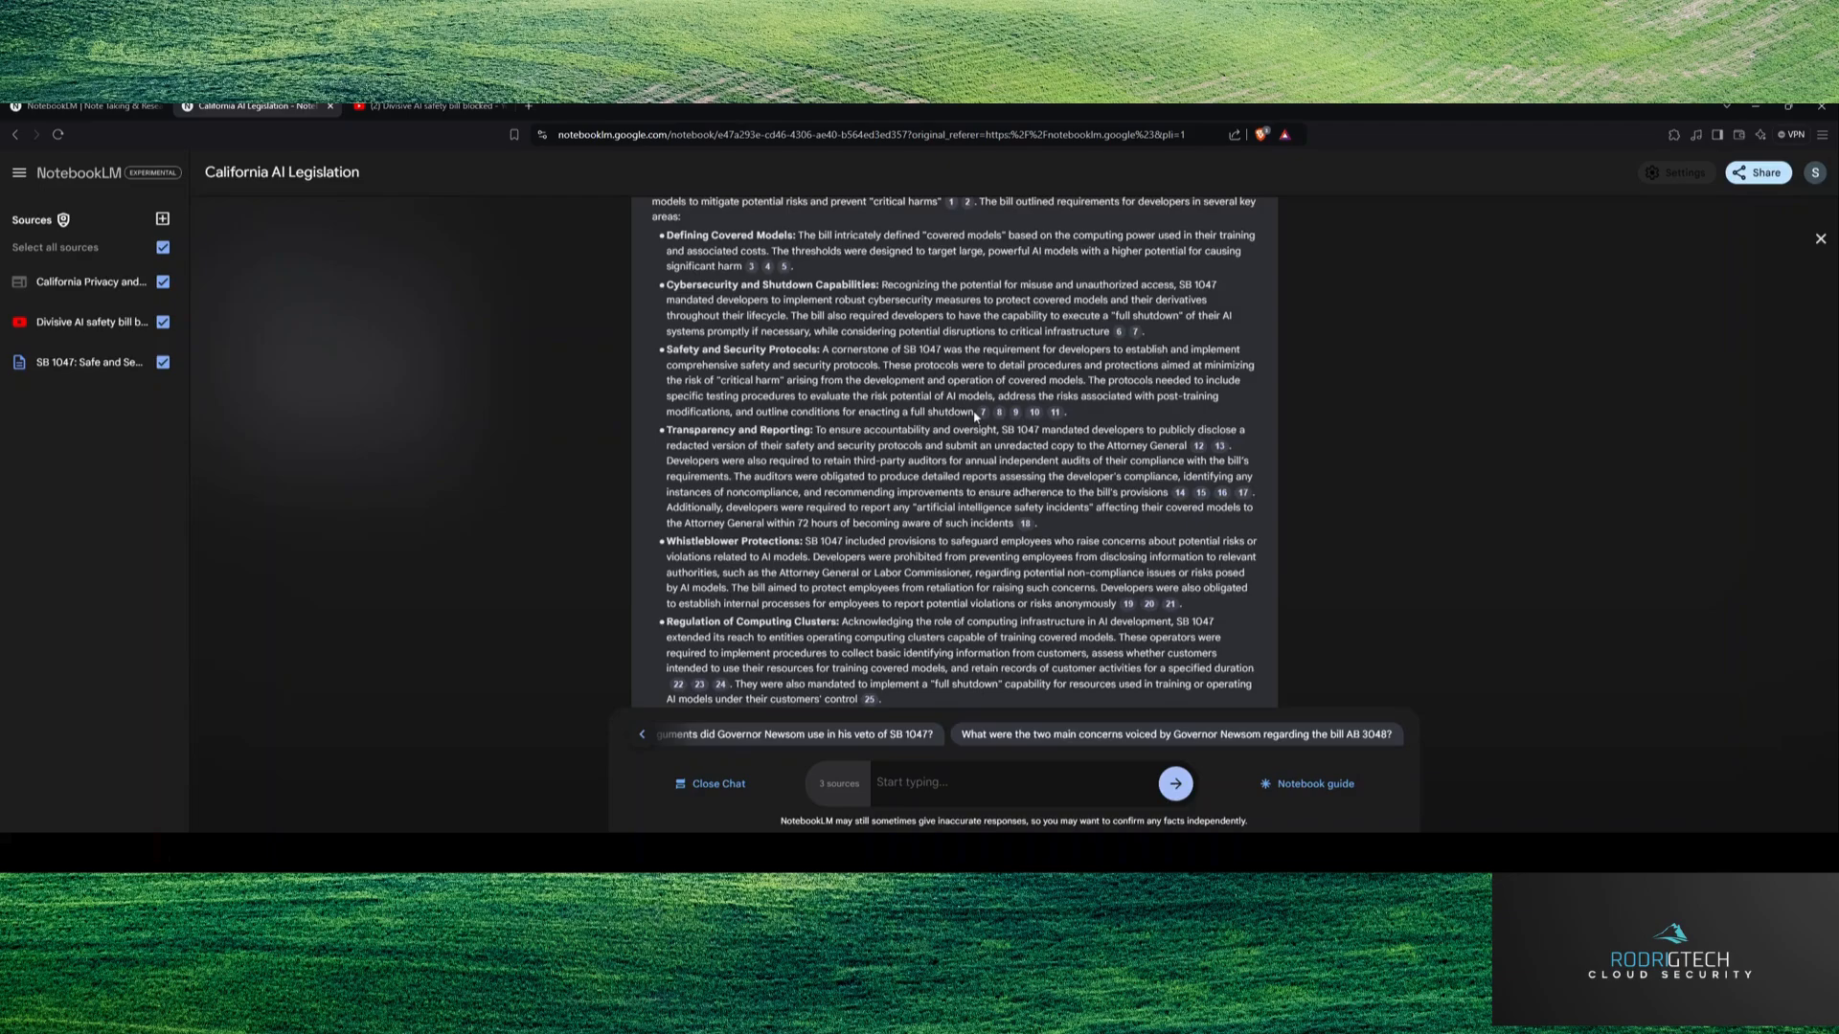
scroll("down", 3)
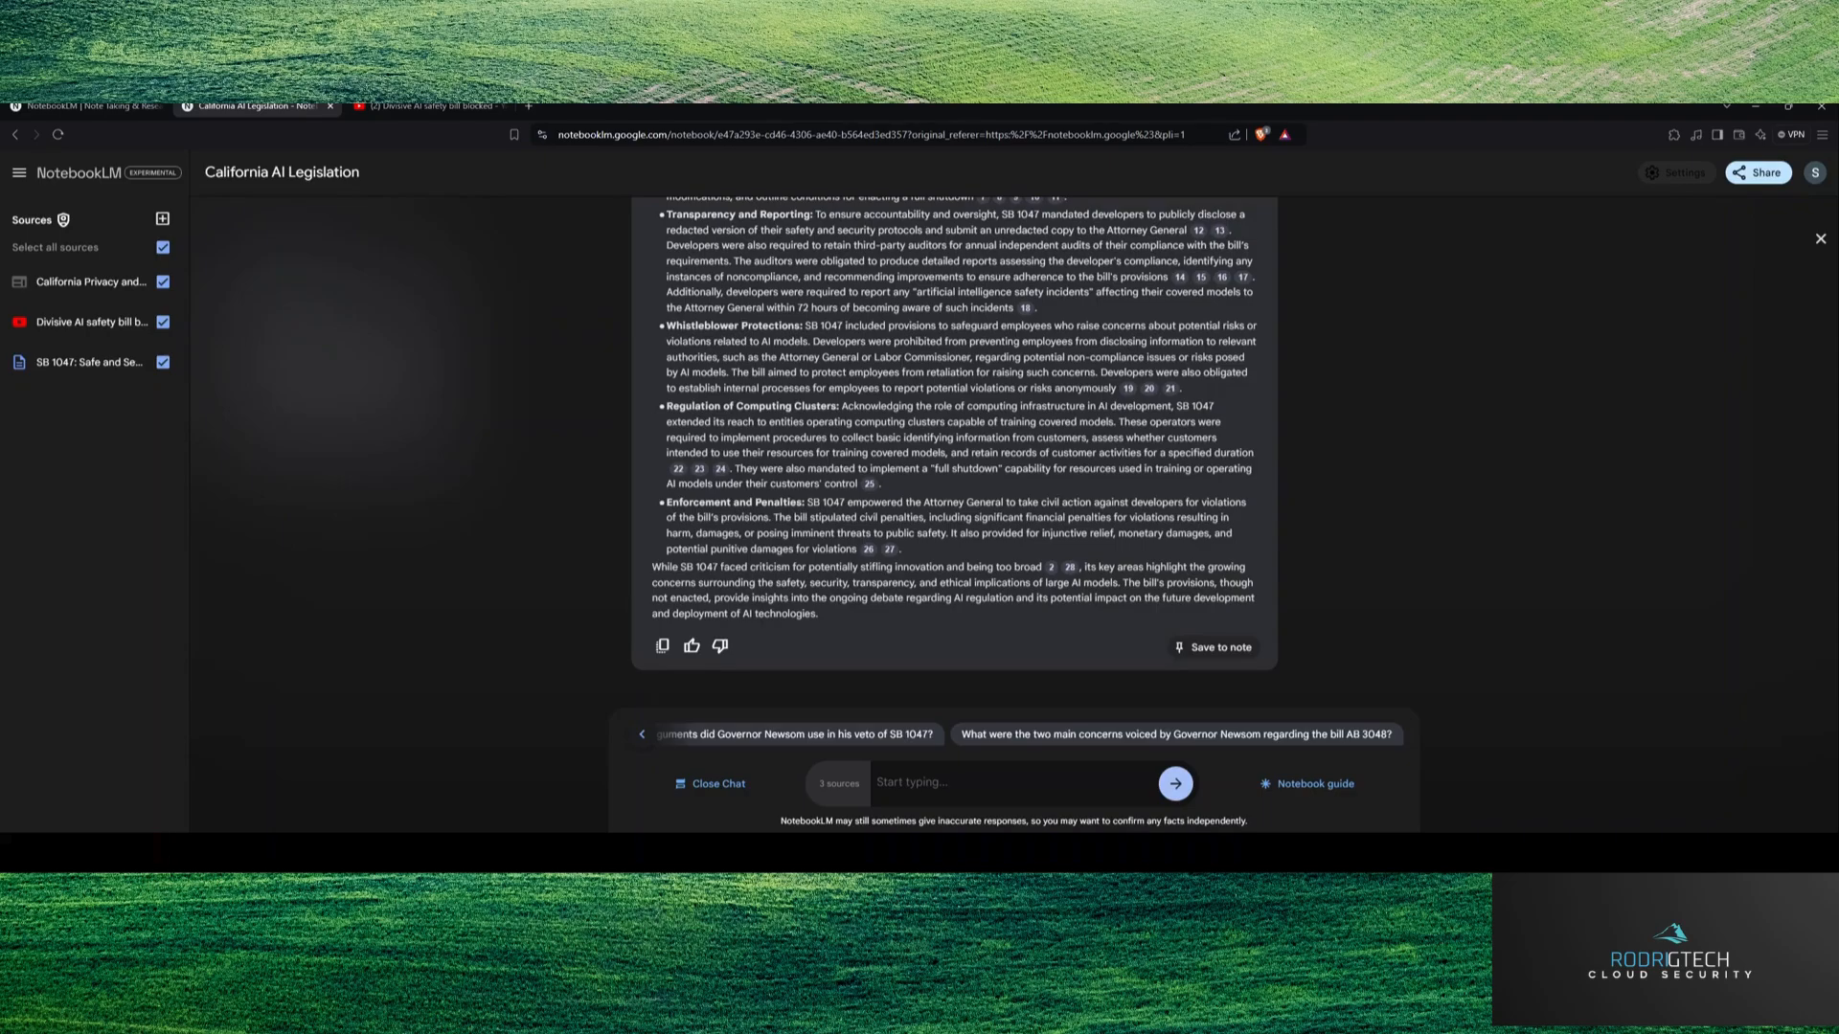
Step: Open the Divisive AI safety bill source guide and ask about its California veto topic
left_click(90, 322)
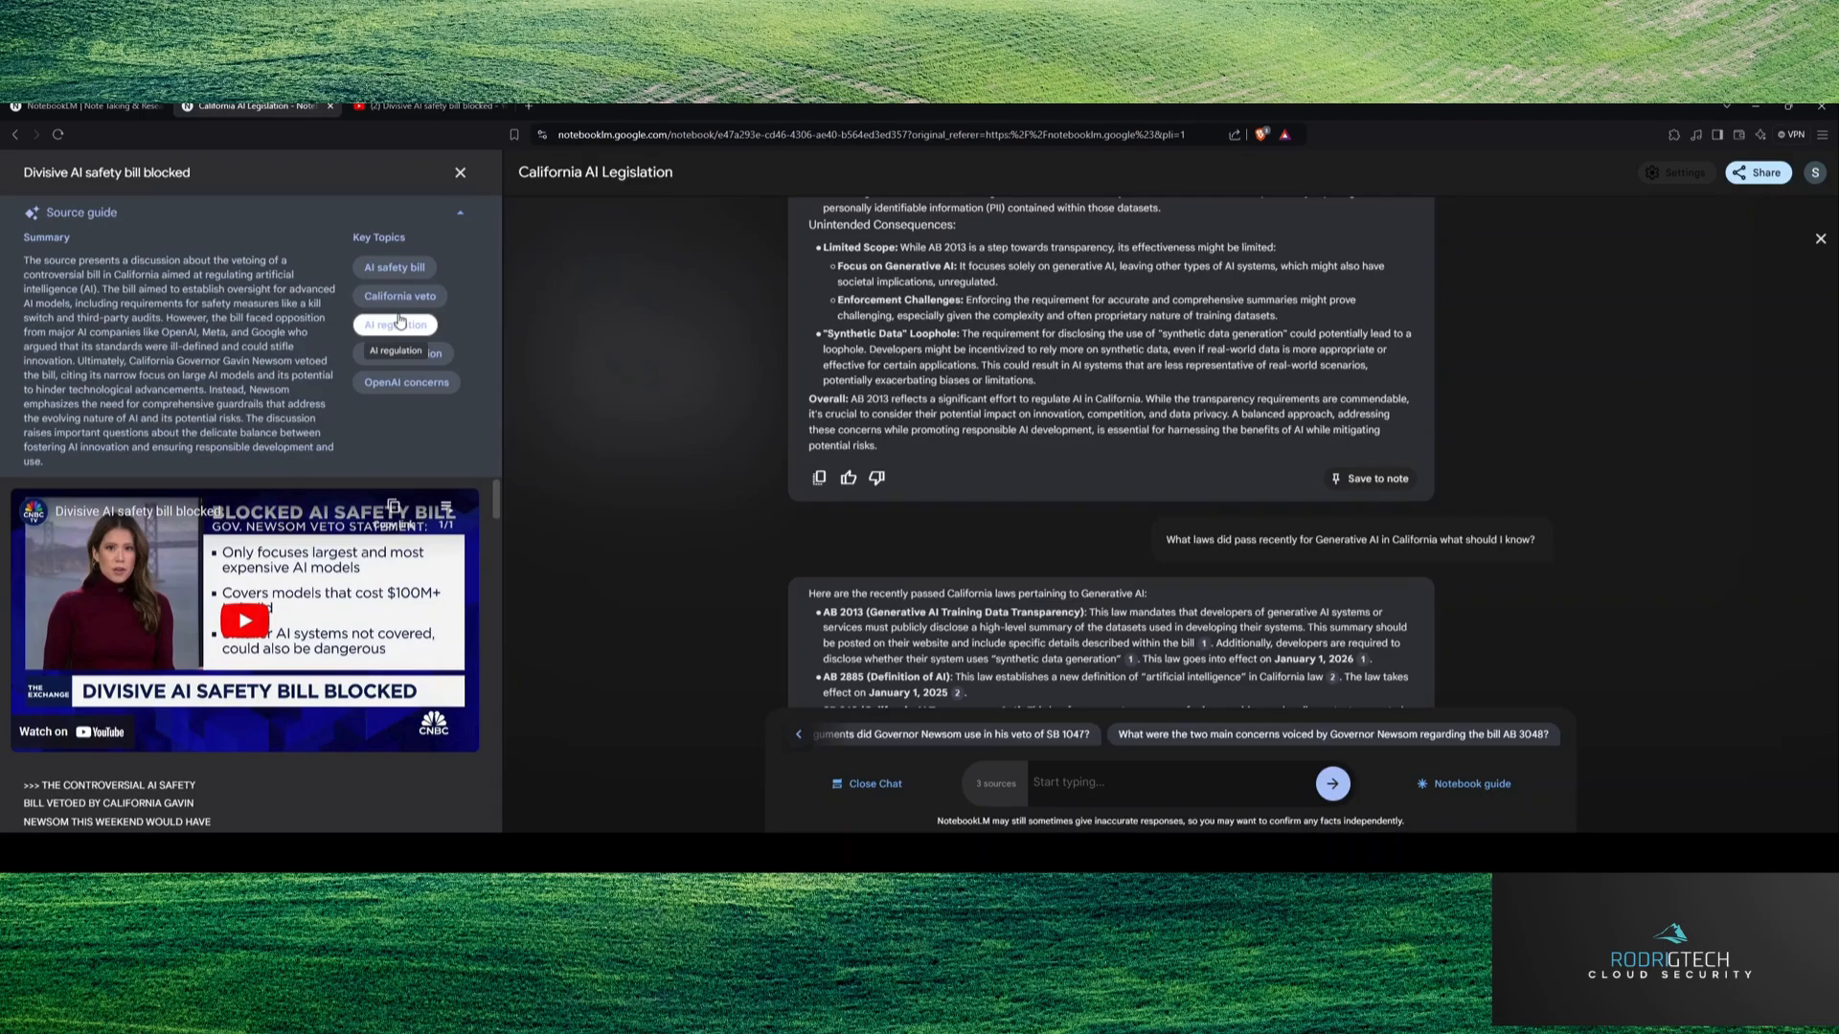
left_click(398, 296)
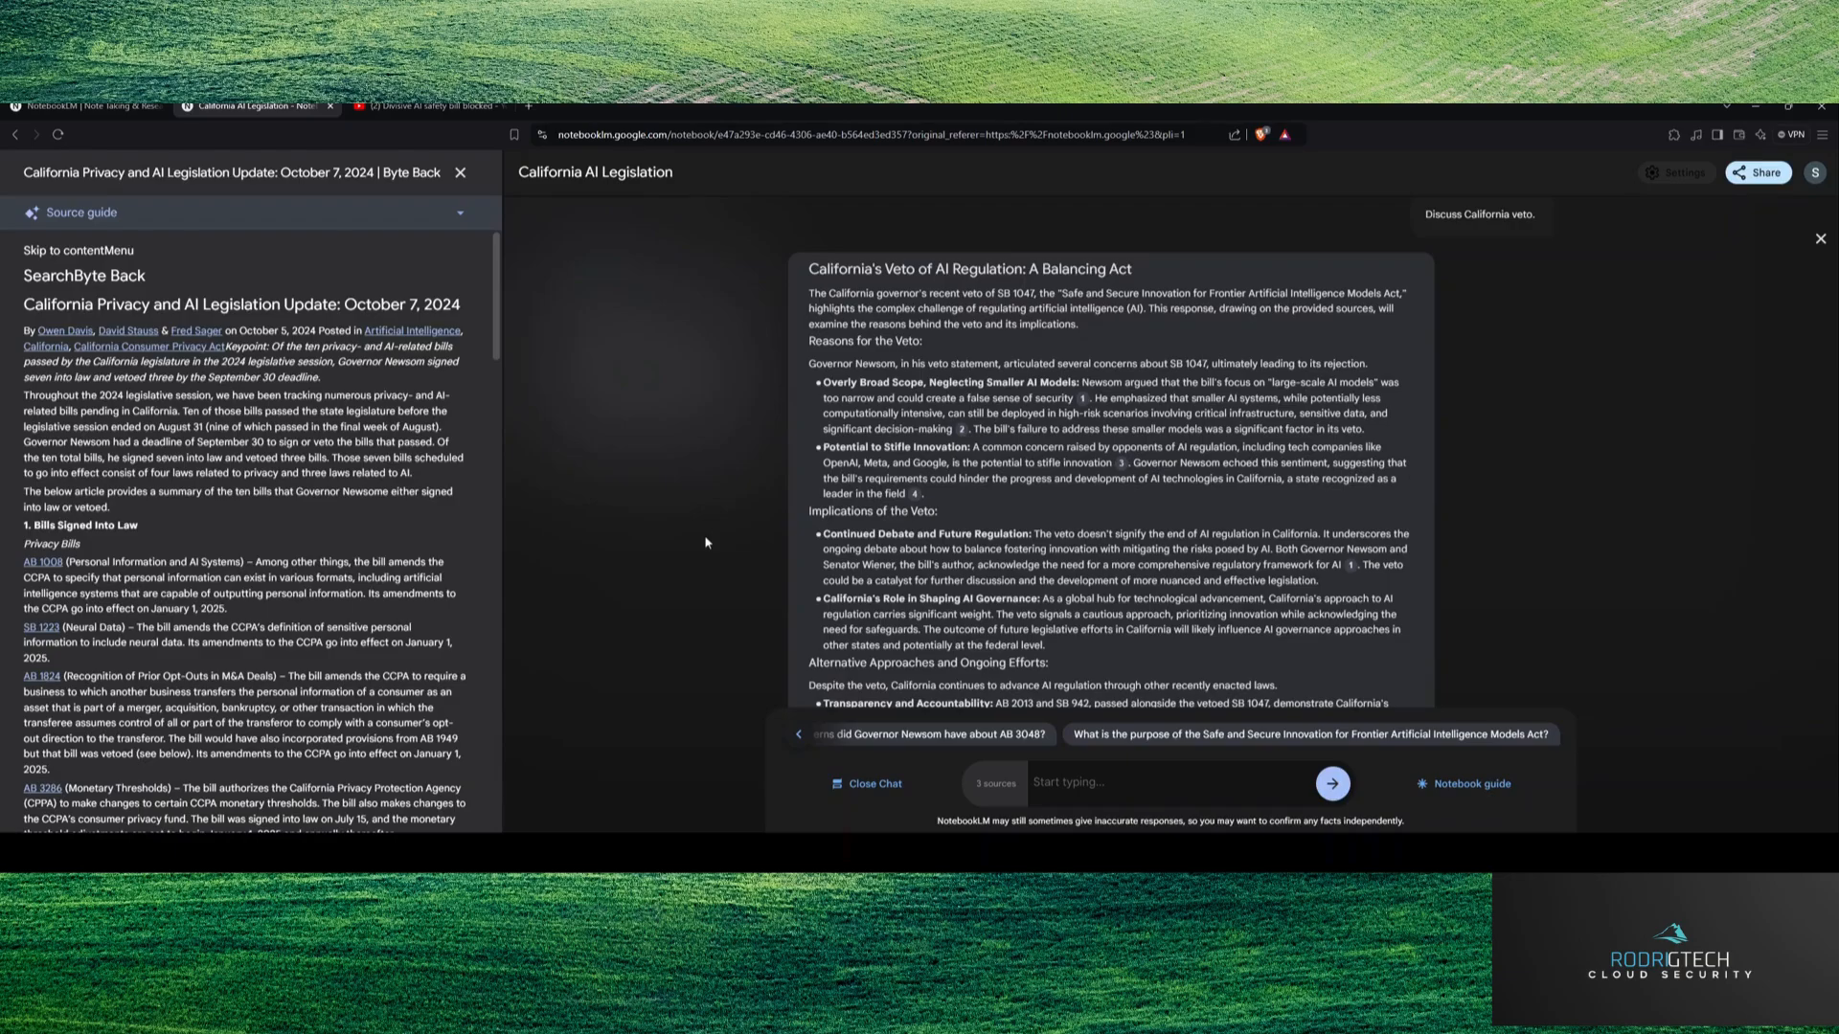
Step: Scroll through the California veto answer and close the SB 1047 source guide
scroll("down", 3)
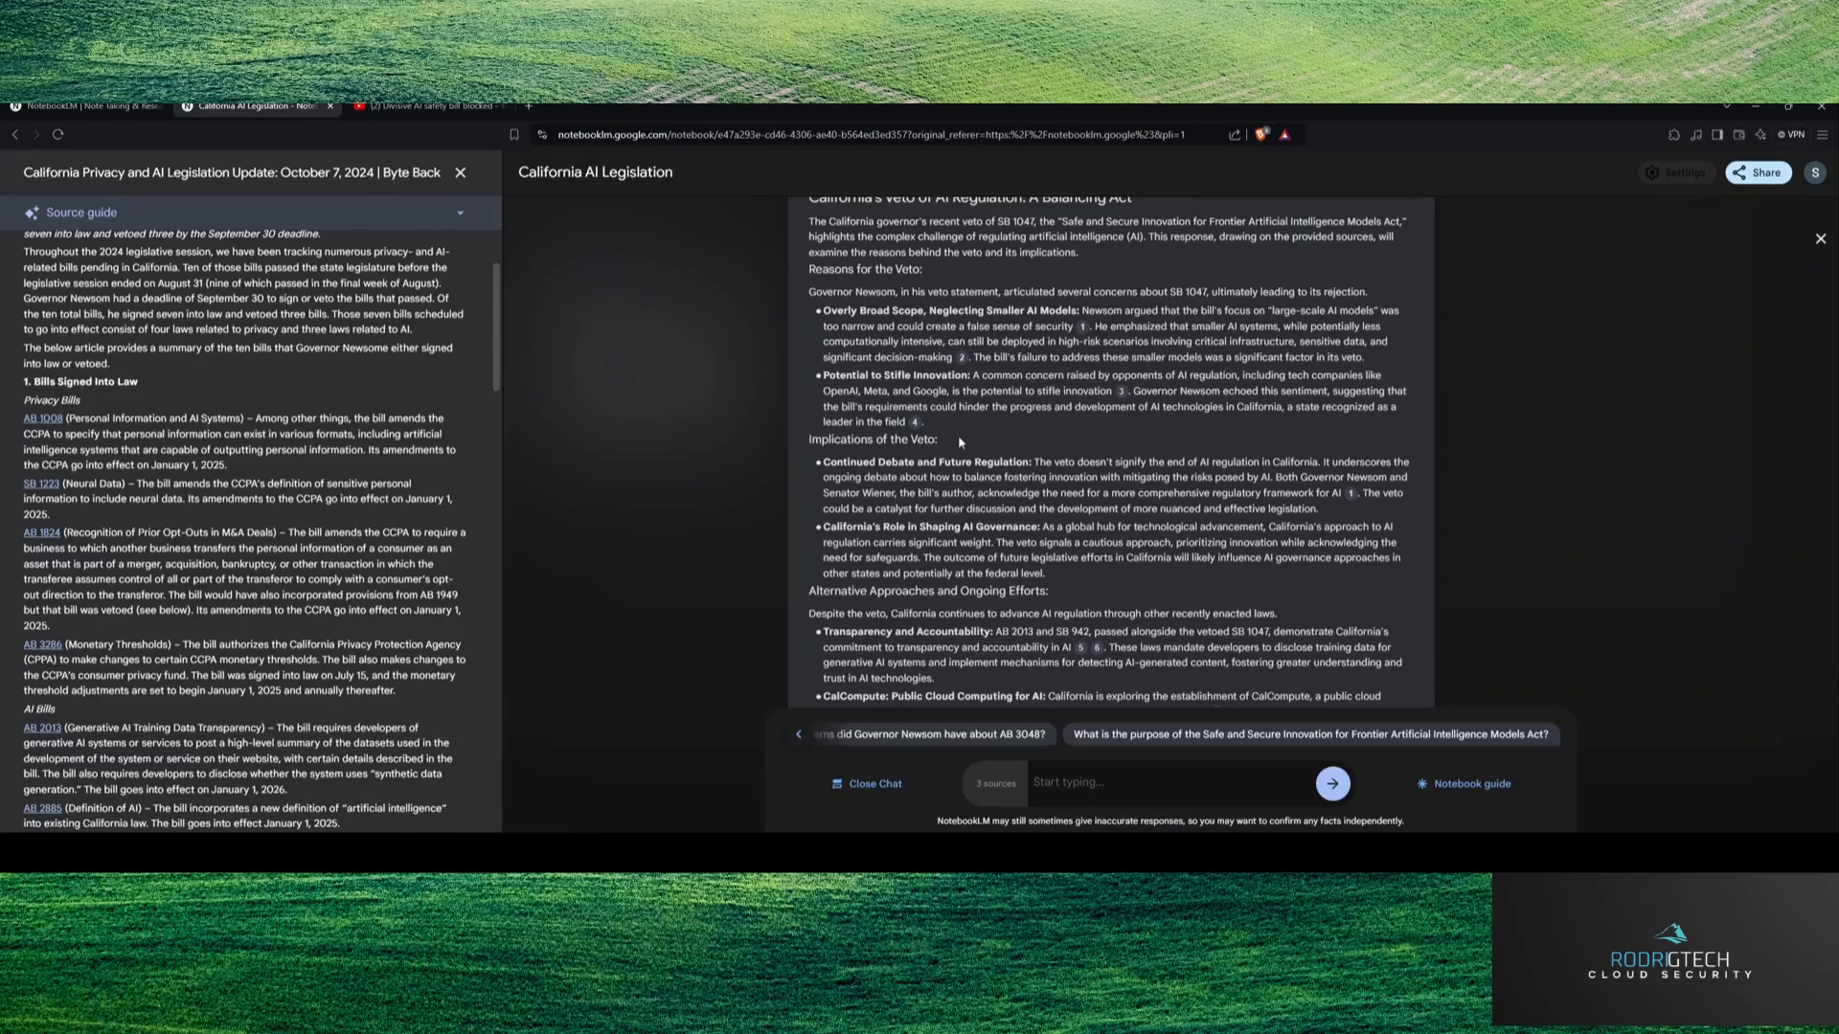
scroll("down", 3)
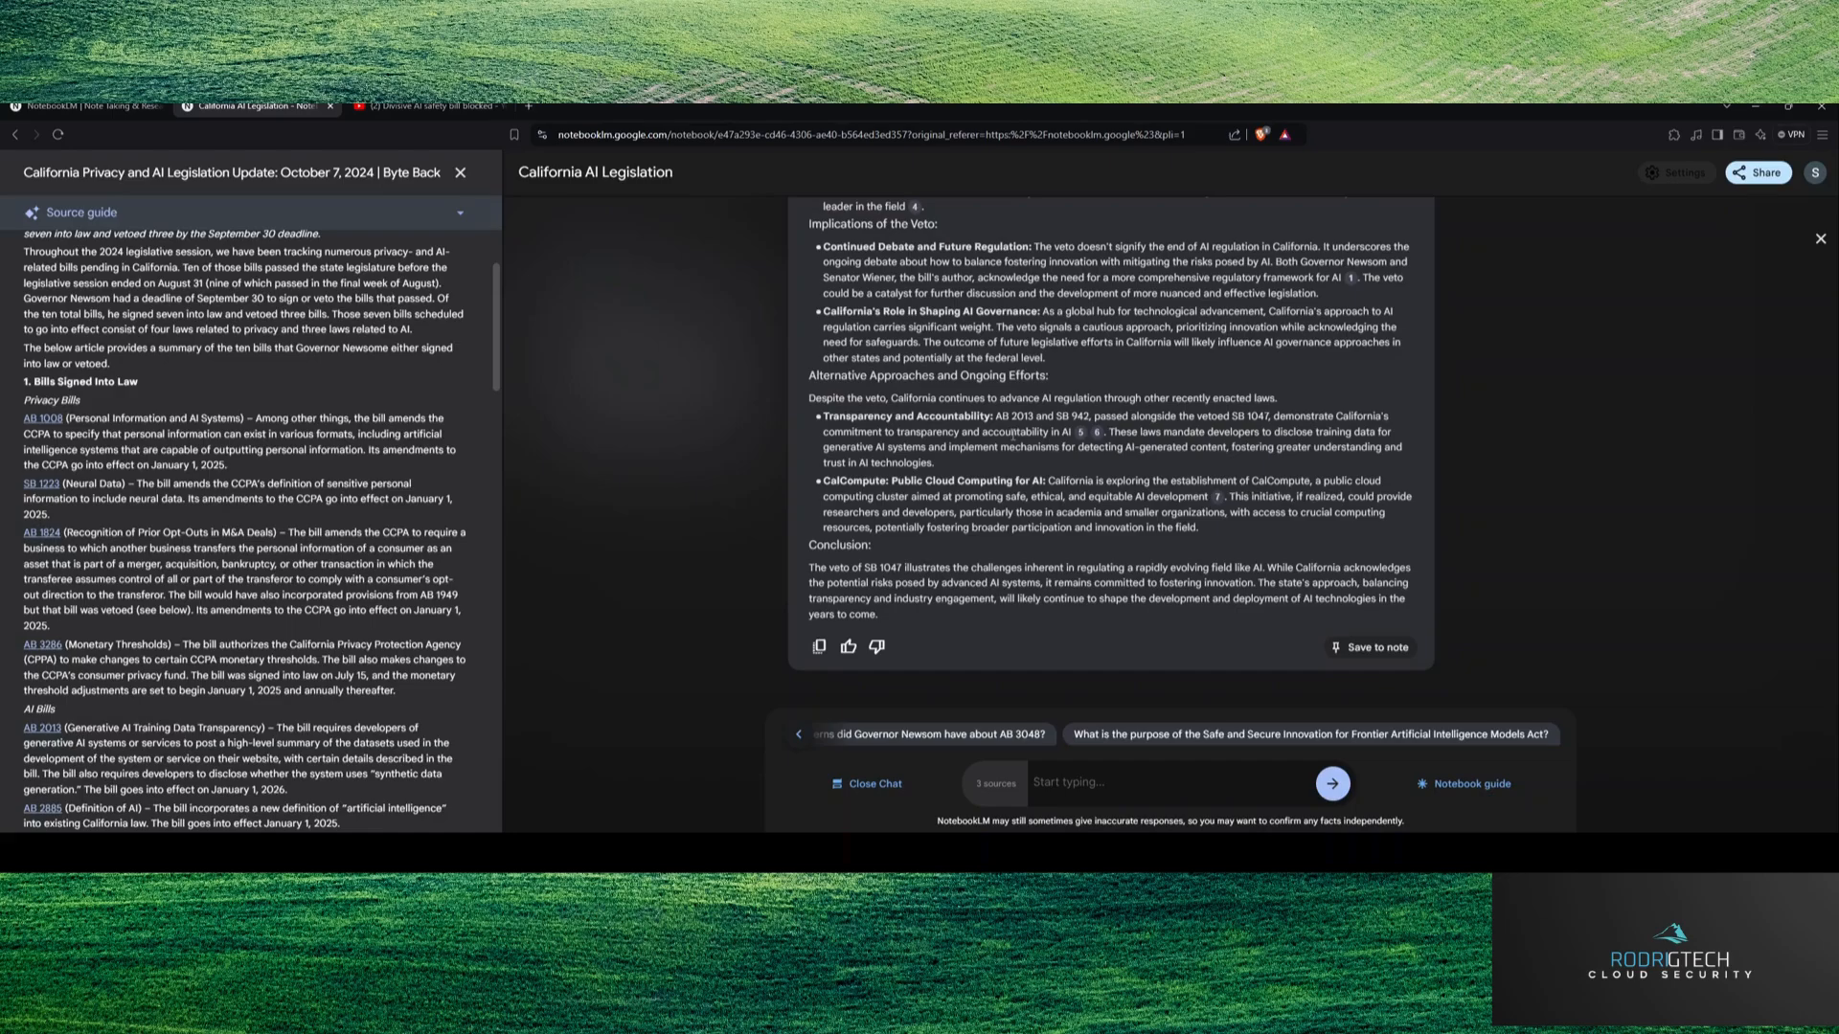
mouse_move(719, 594)
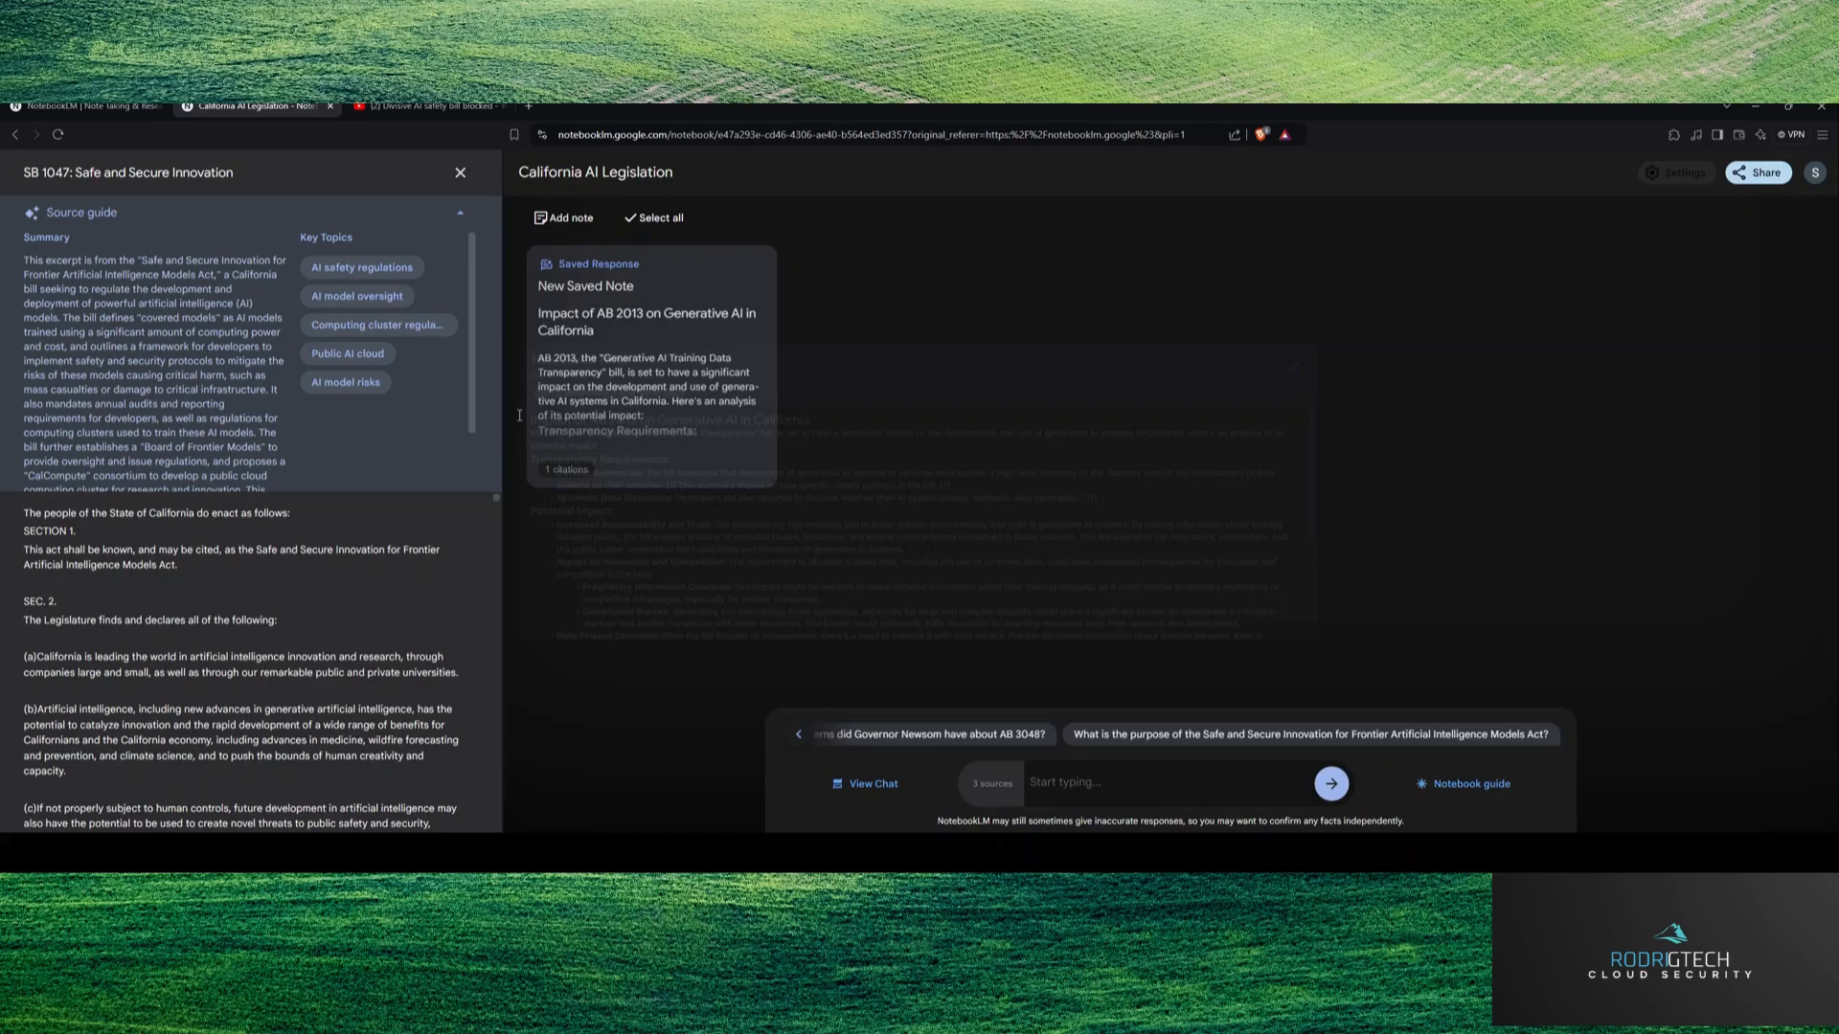
left_click(459, 173)
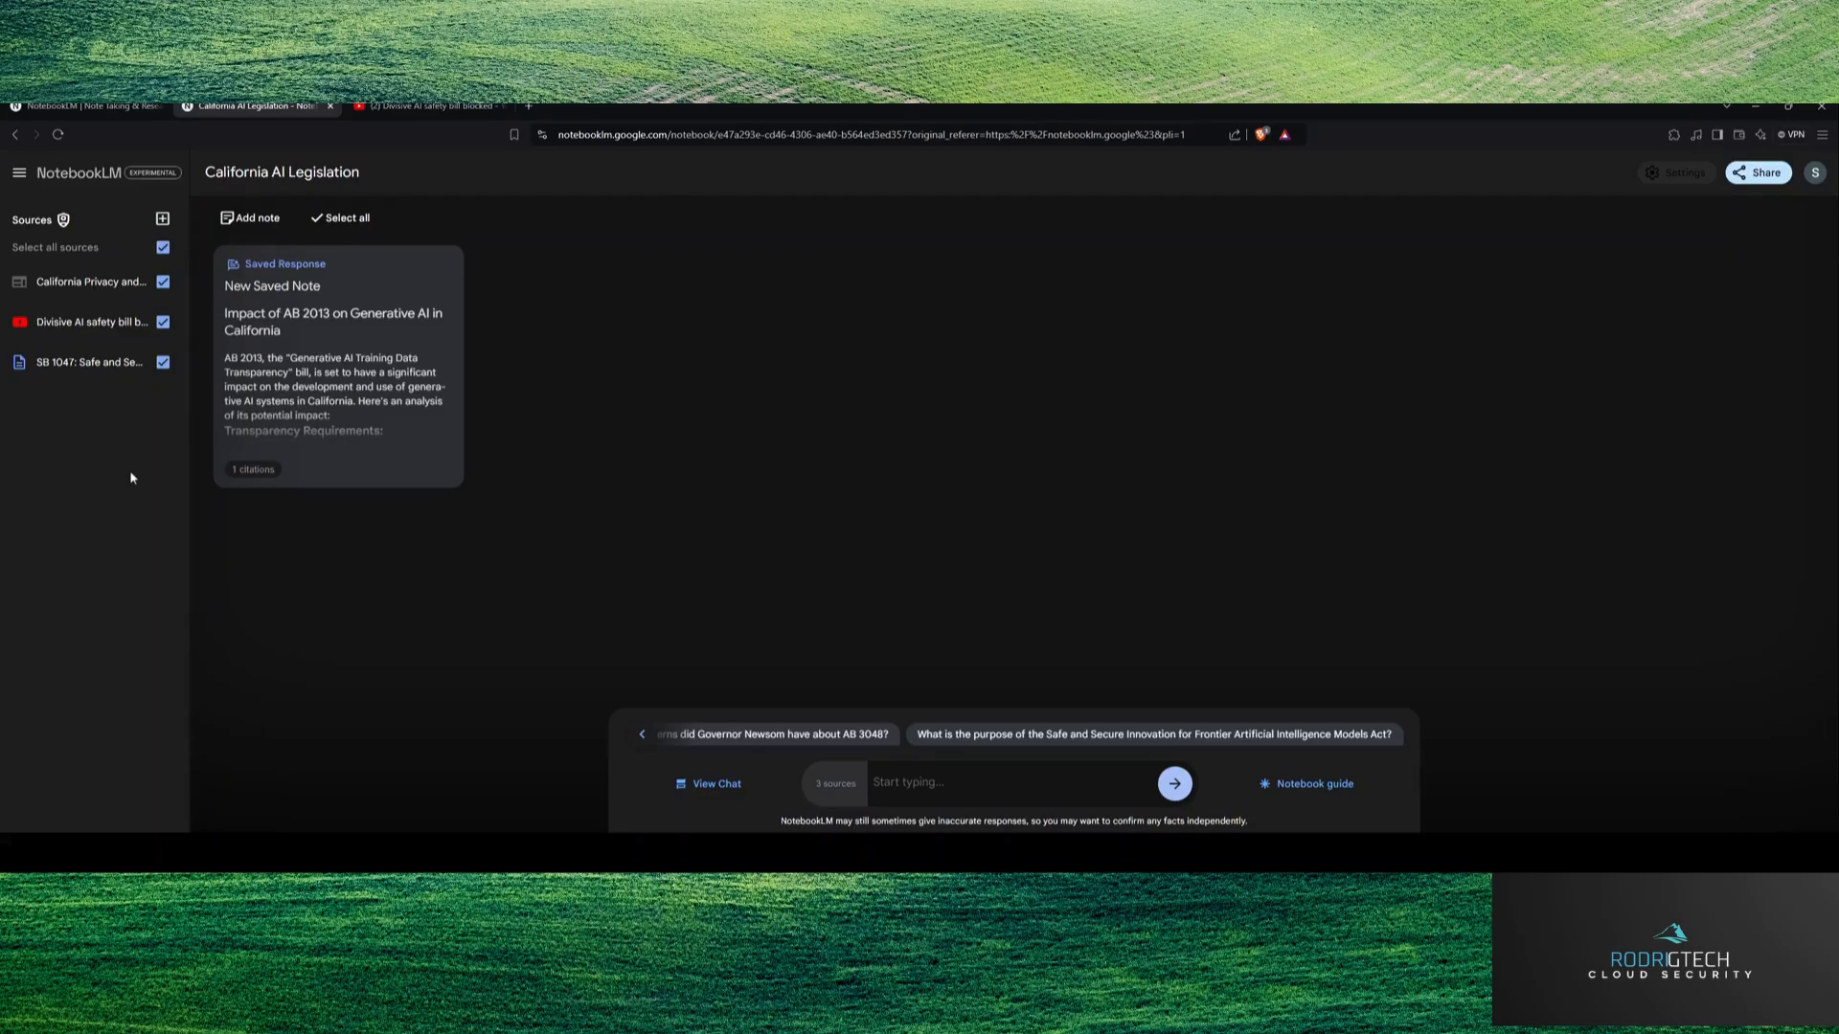
left_click(163, 220)
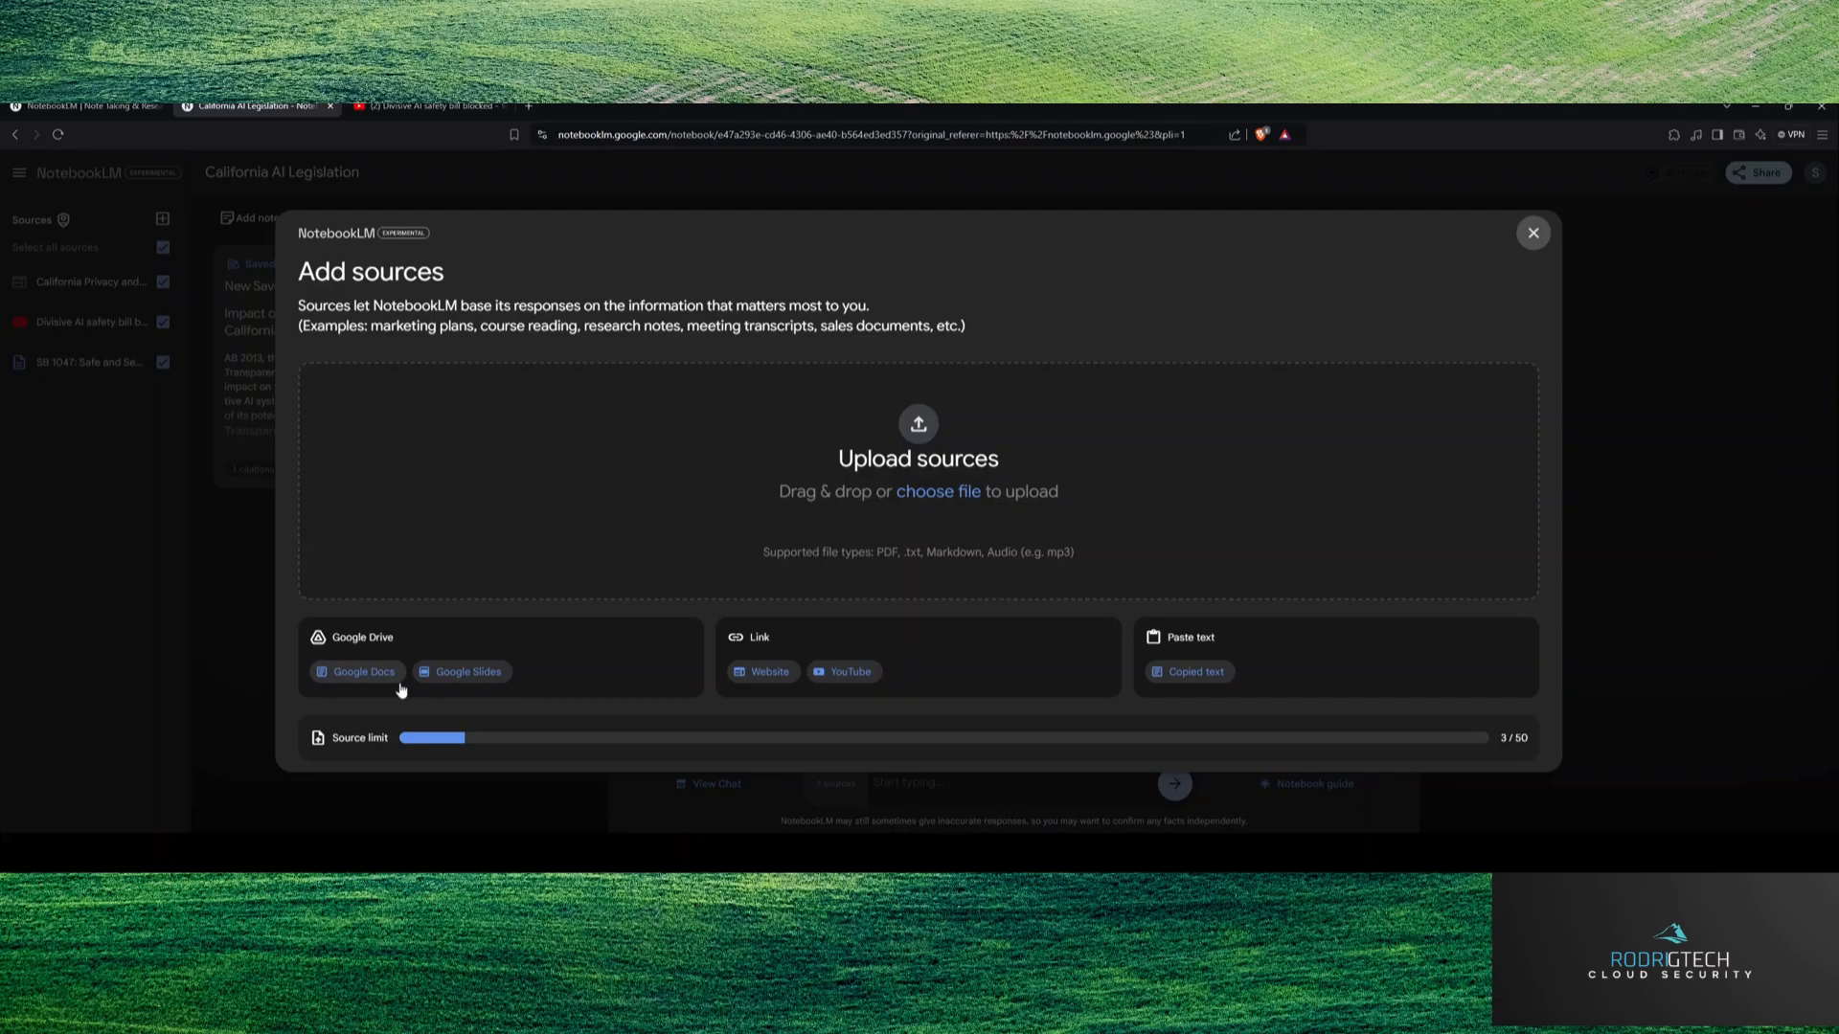
left_click(1532, 231)
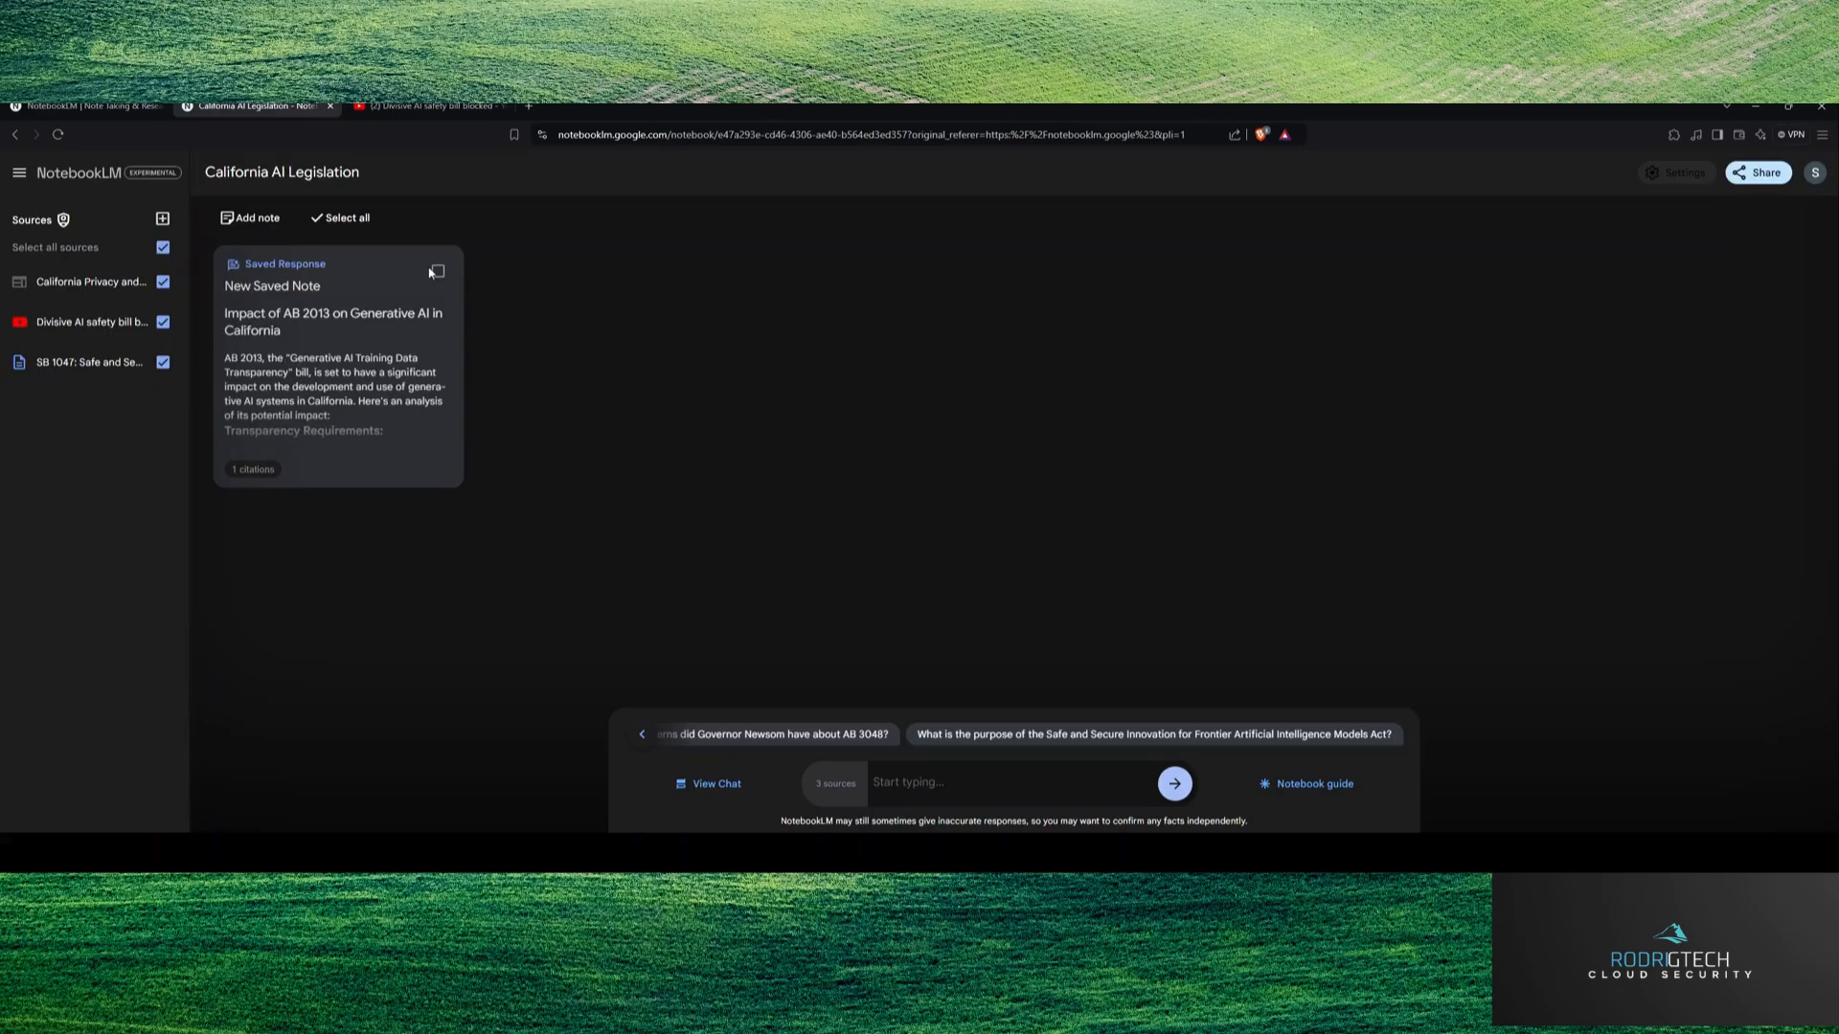
mouse_move(979, 528)
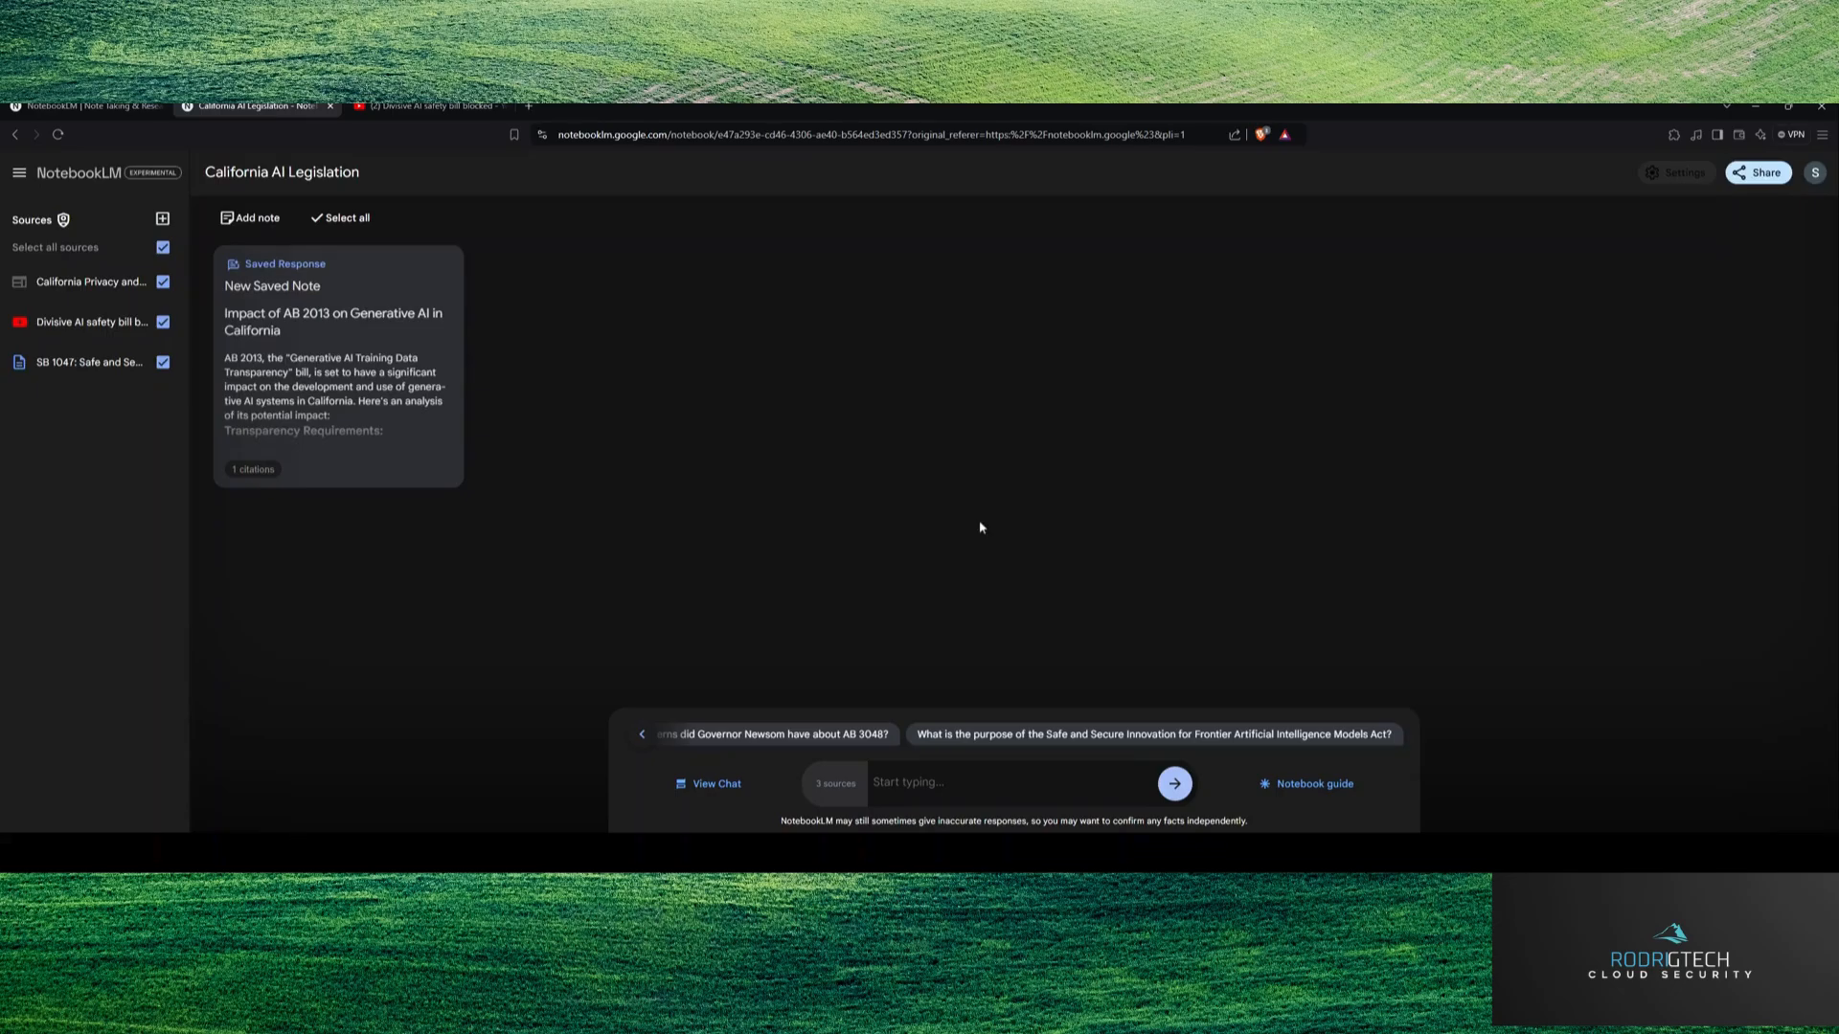
mouse_move(806, 120)
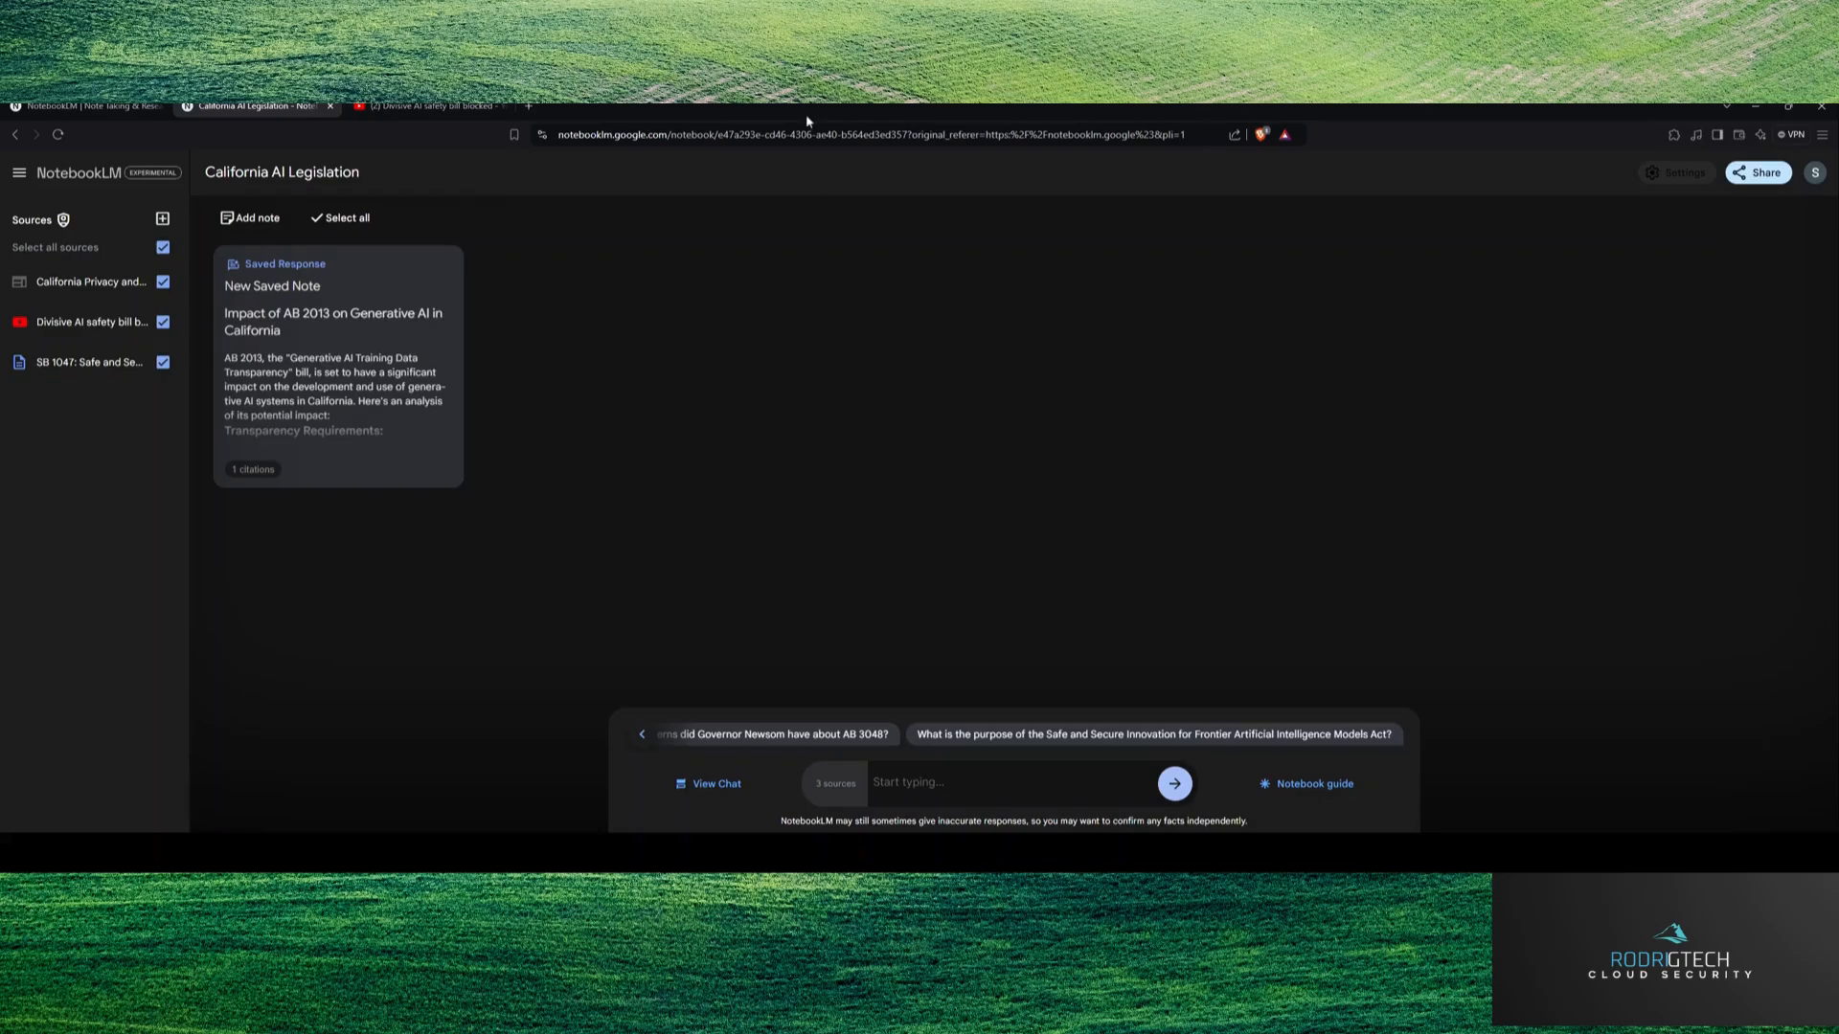
mouse_move(470, 194)
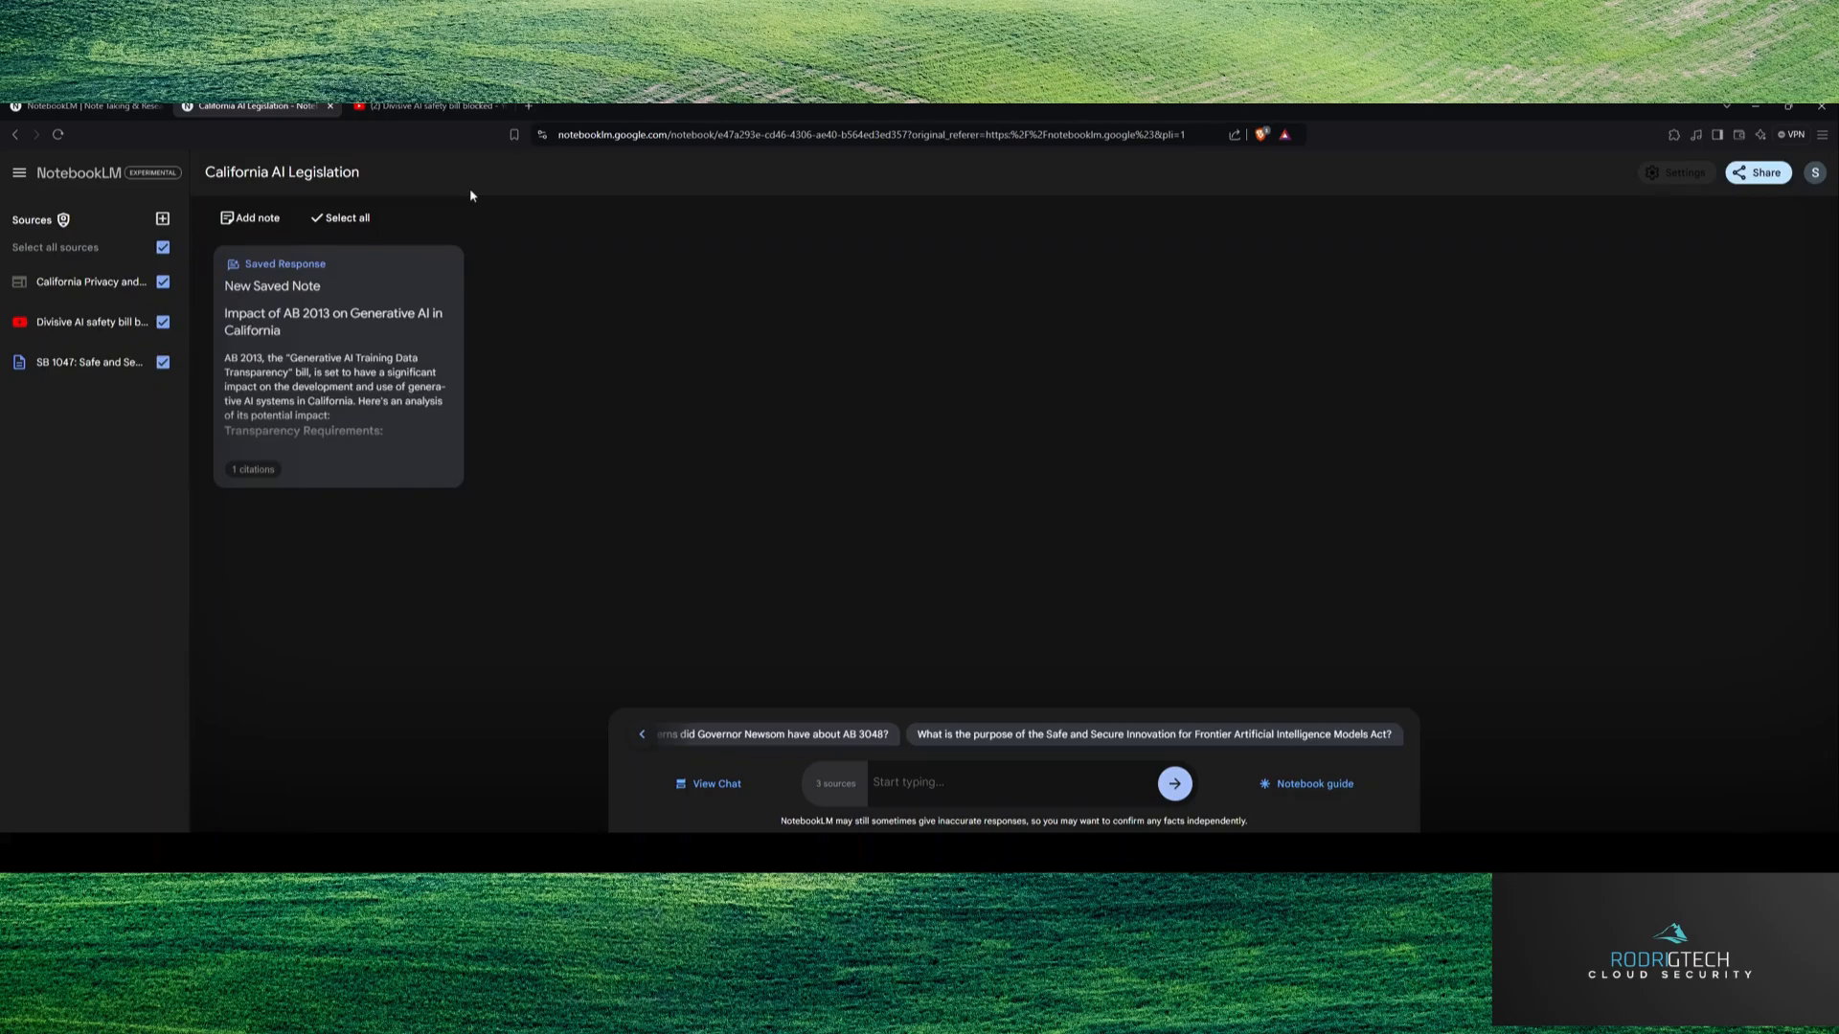
mouse_move(308, 273)
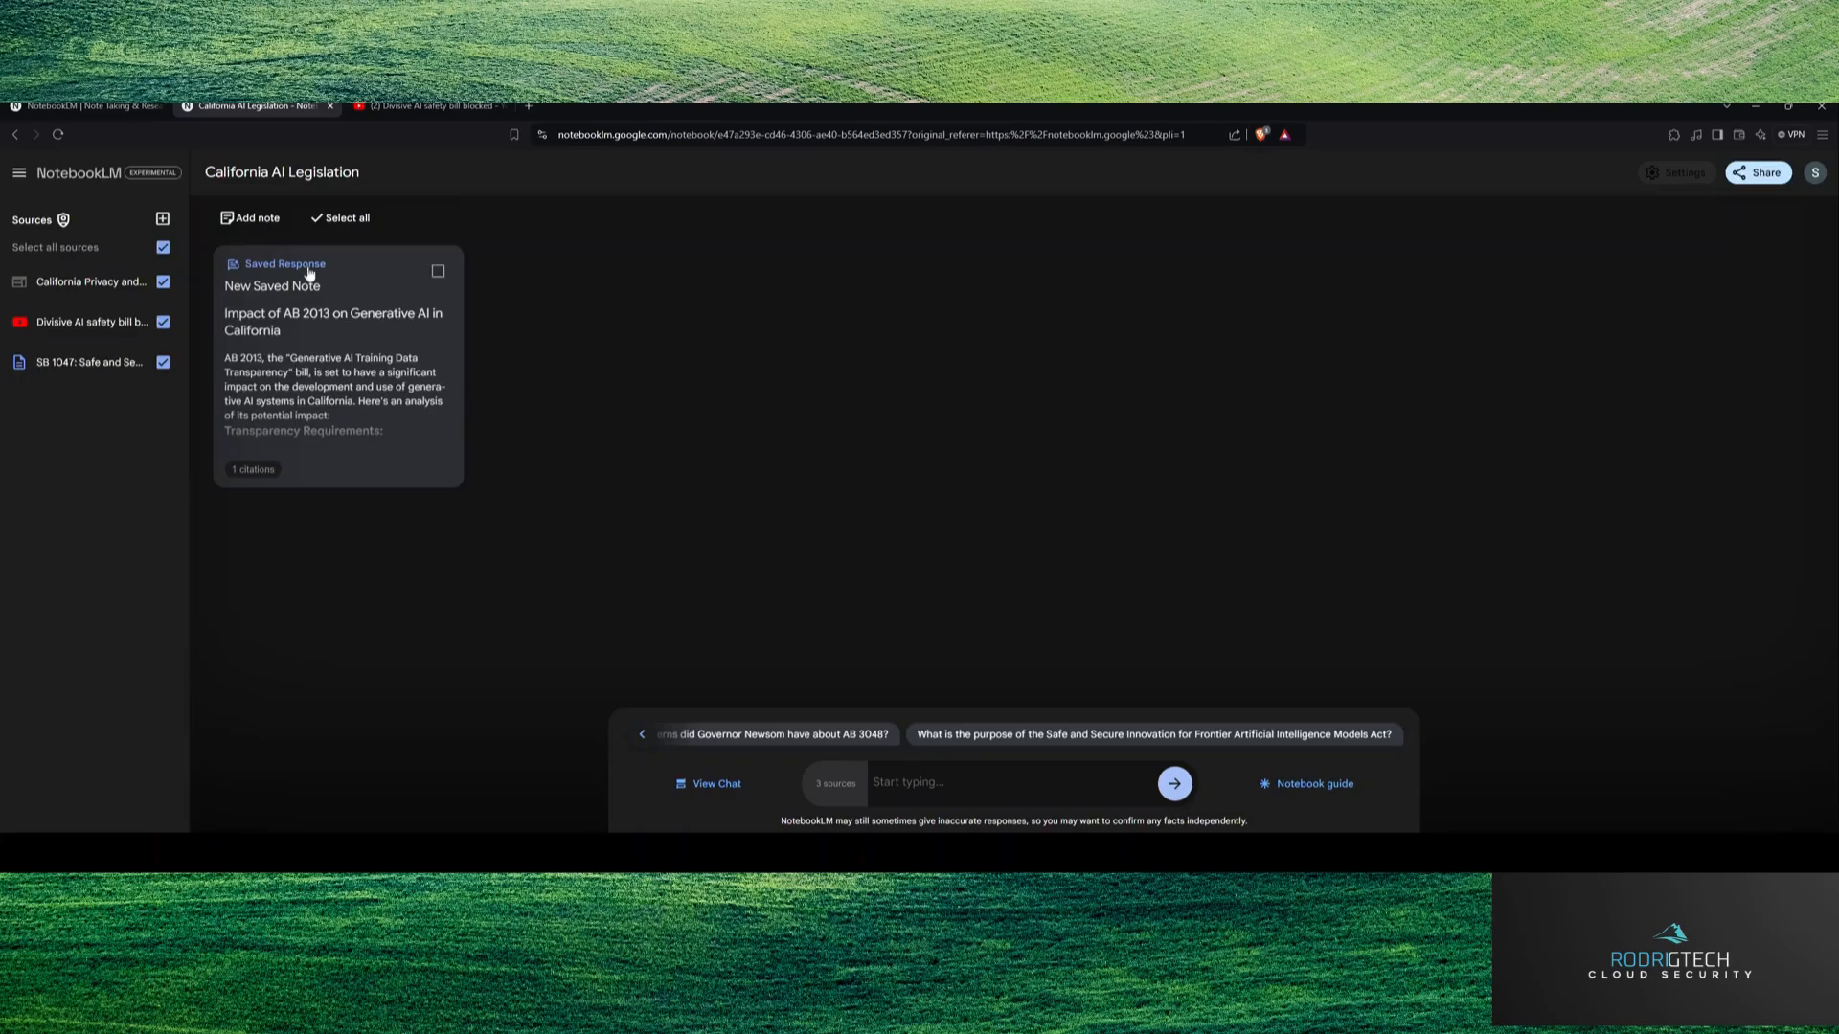
left_click(19, 172)
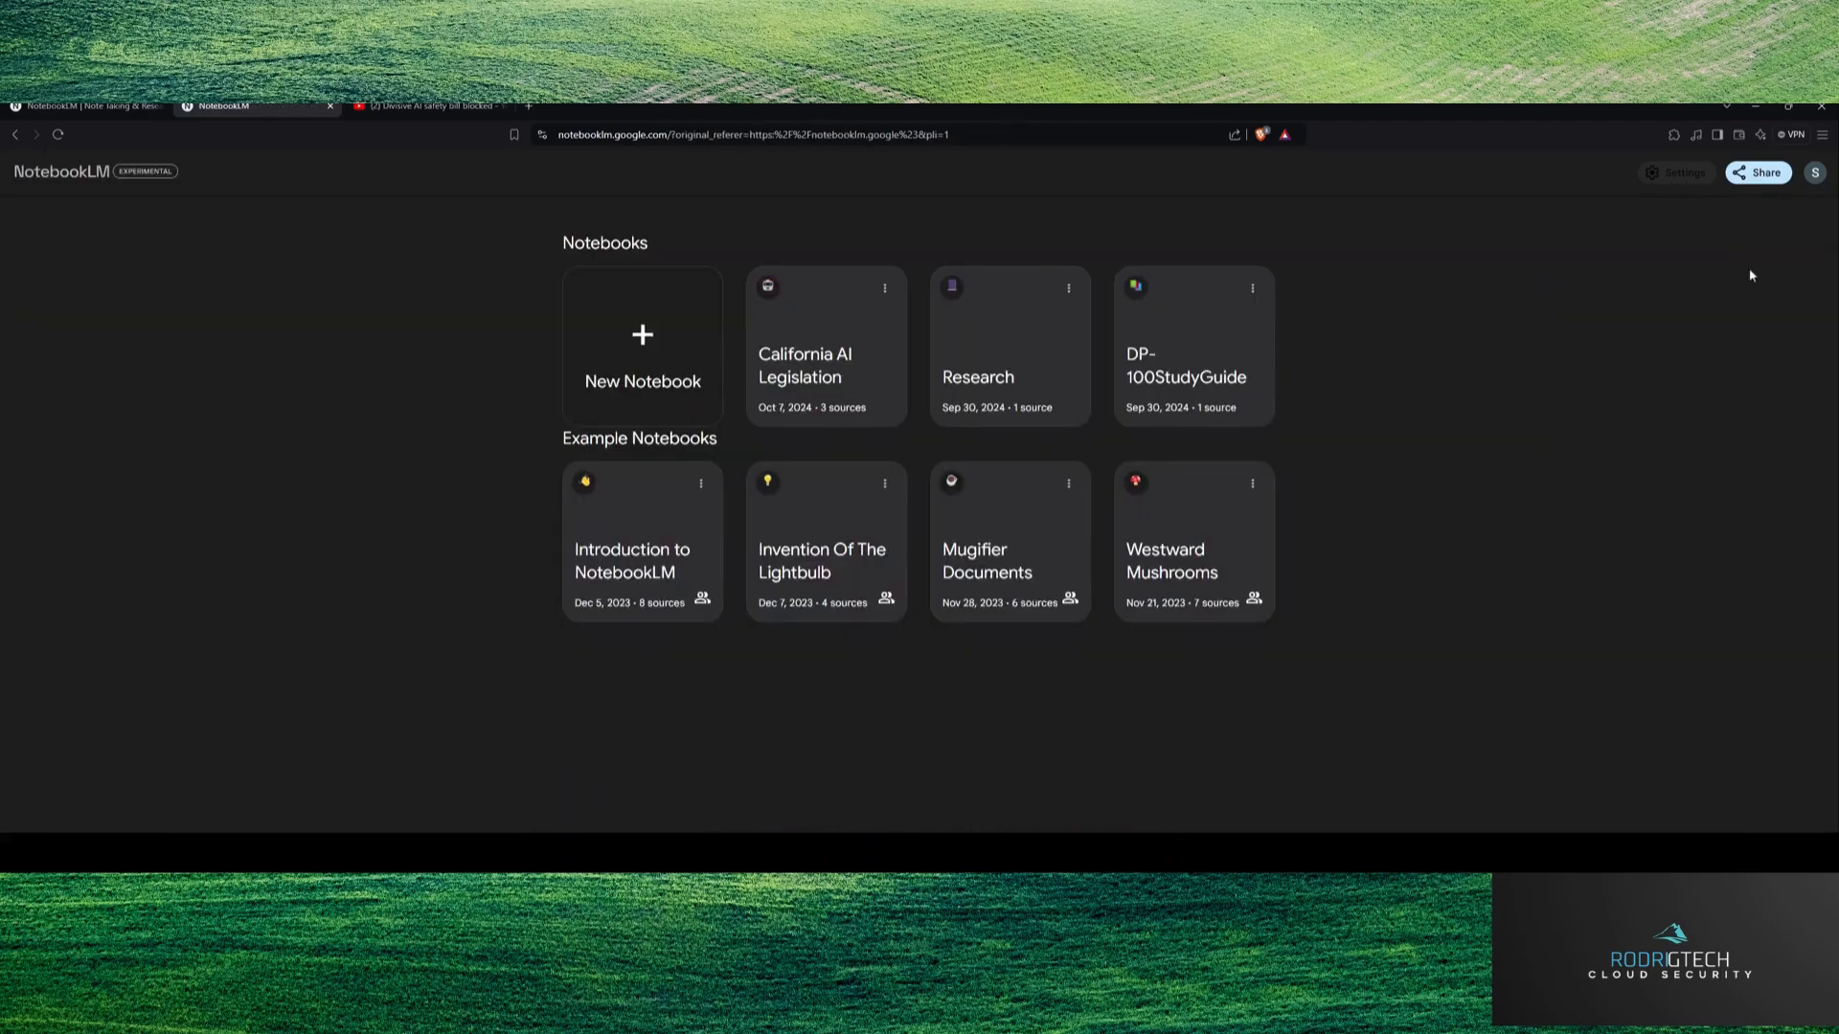
mouse_move(404, 387)
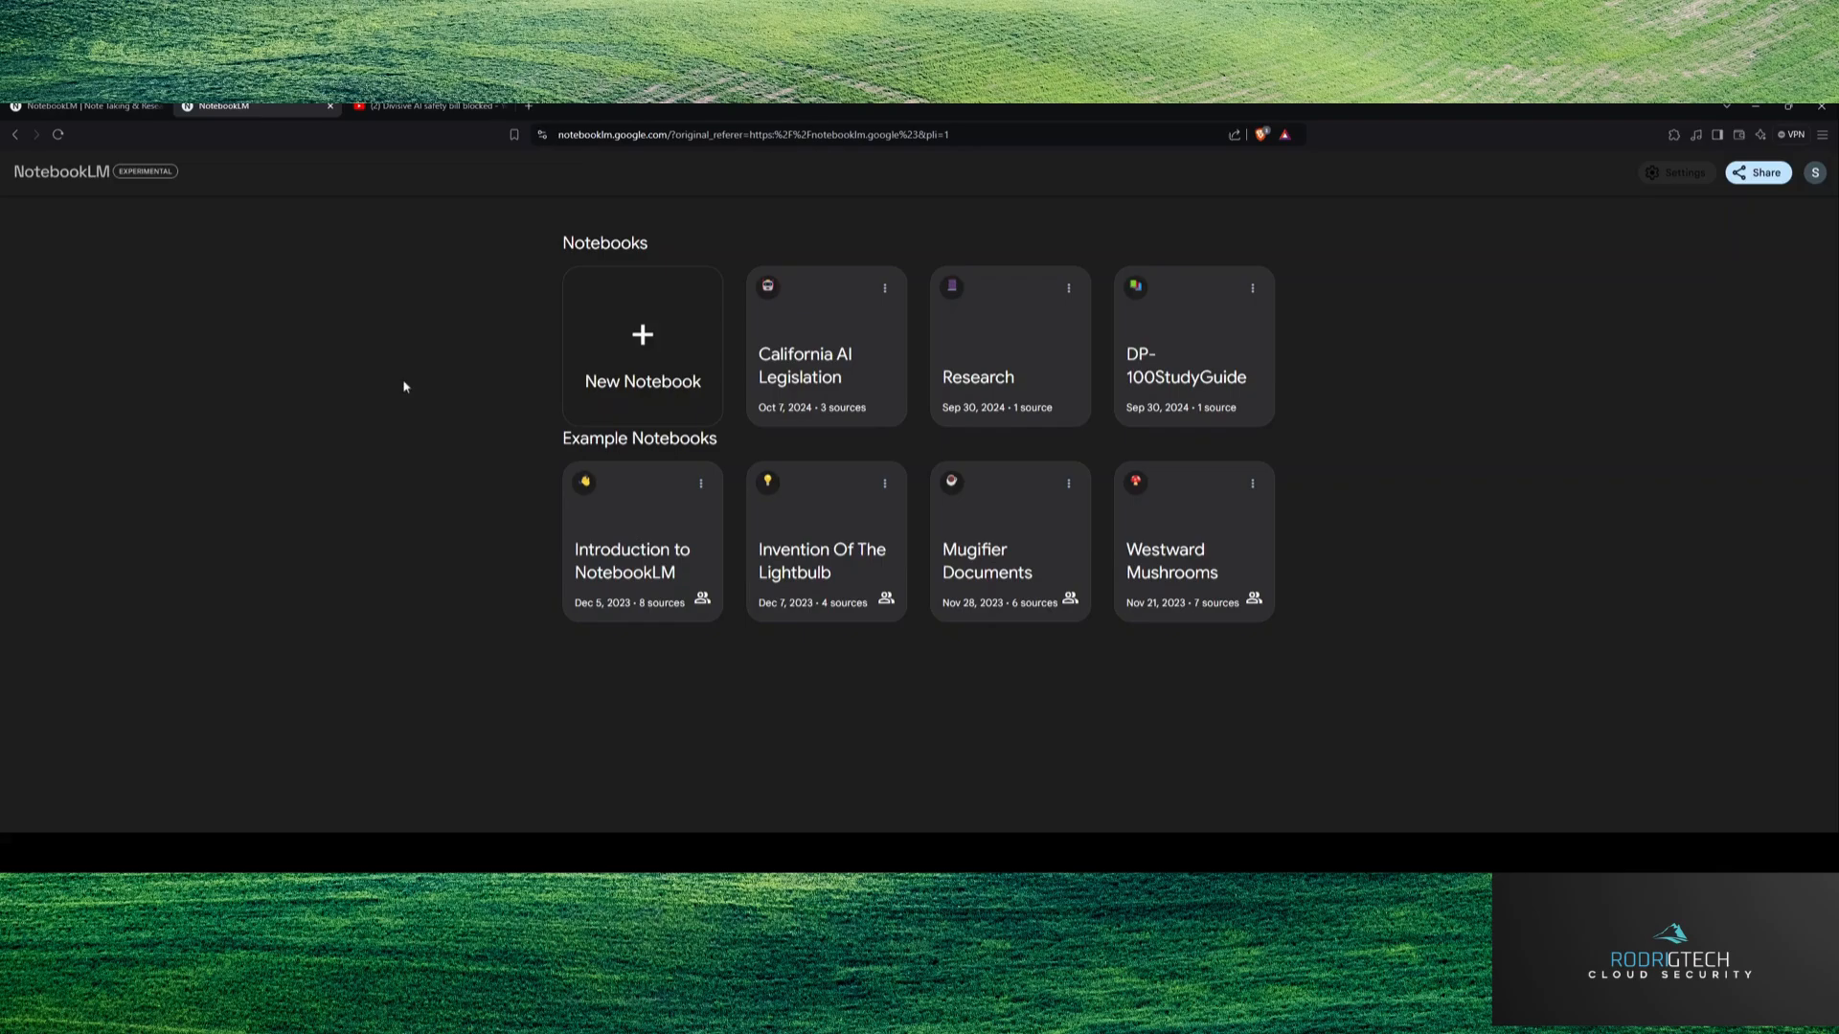